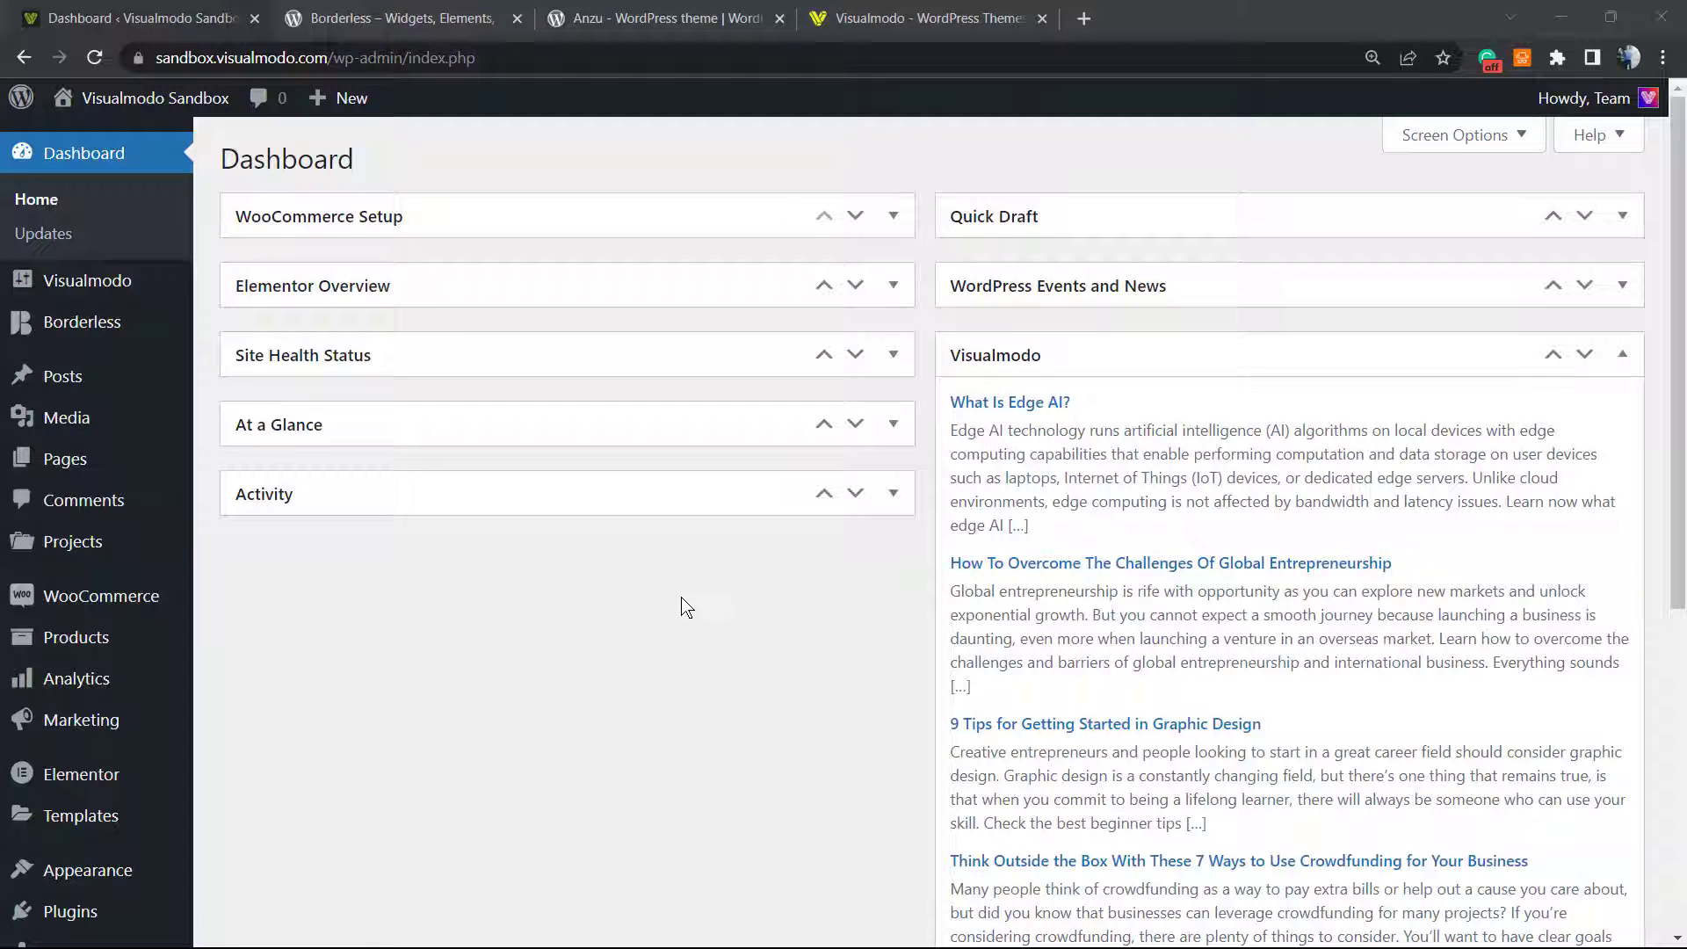
{"action": "mouse_move", "coordinate": [694, 591]}
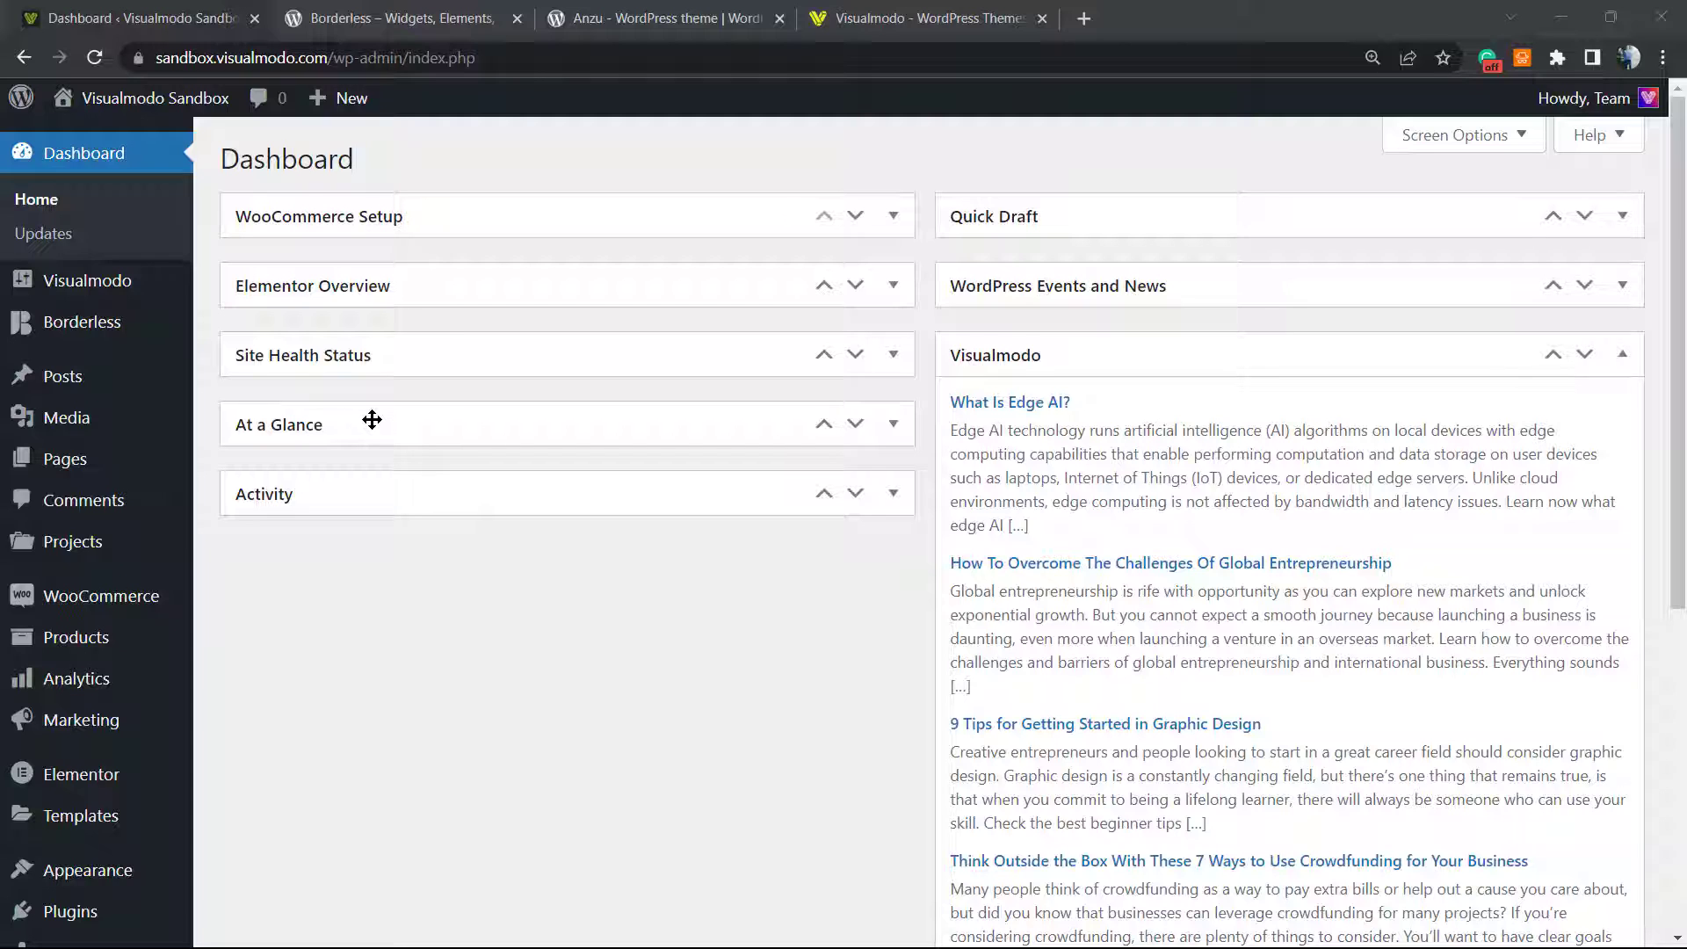
{"action": "mouse_move", "coordinate": [488, 475]}
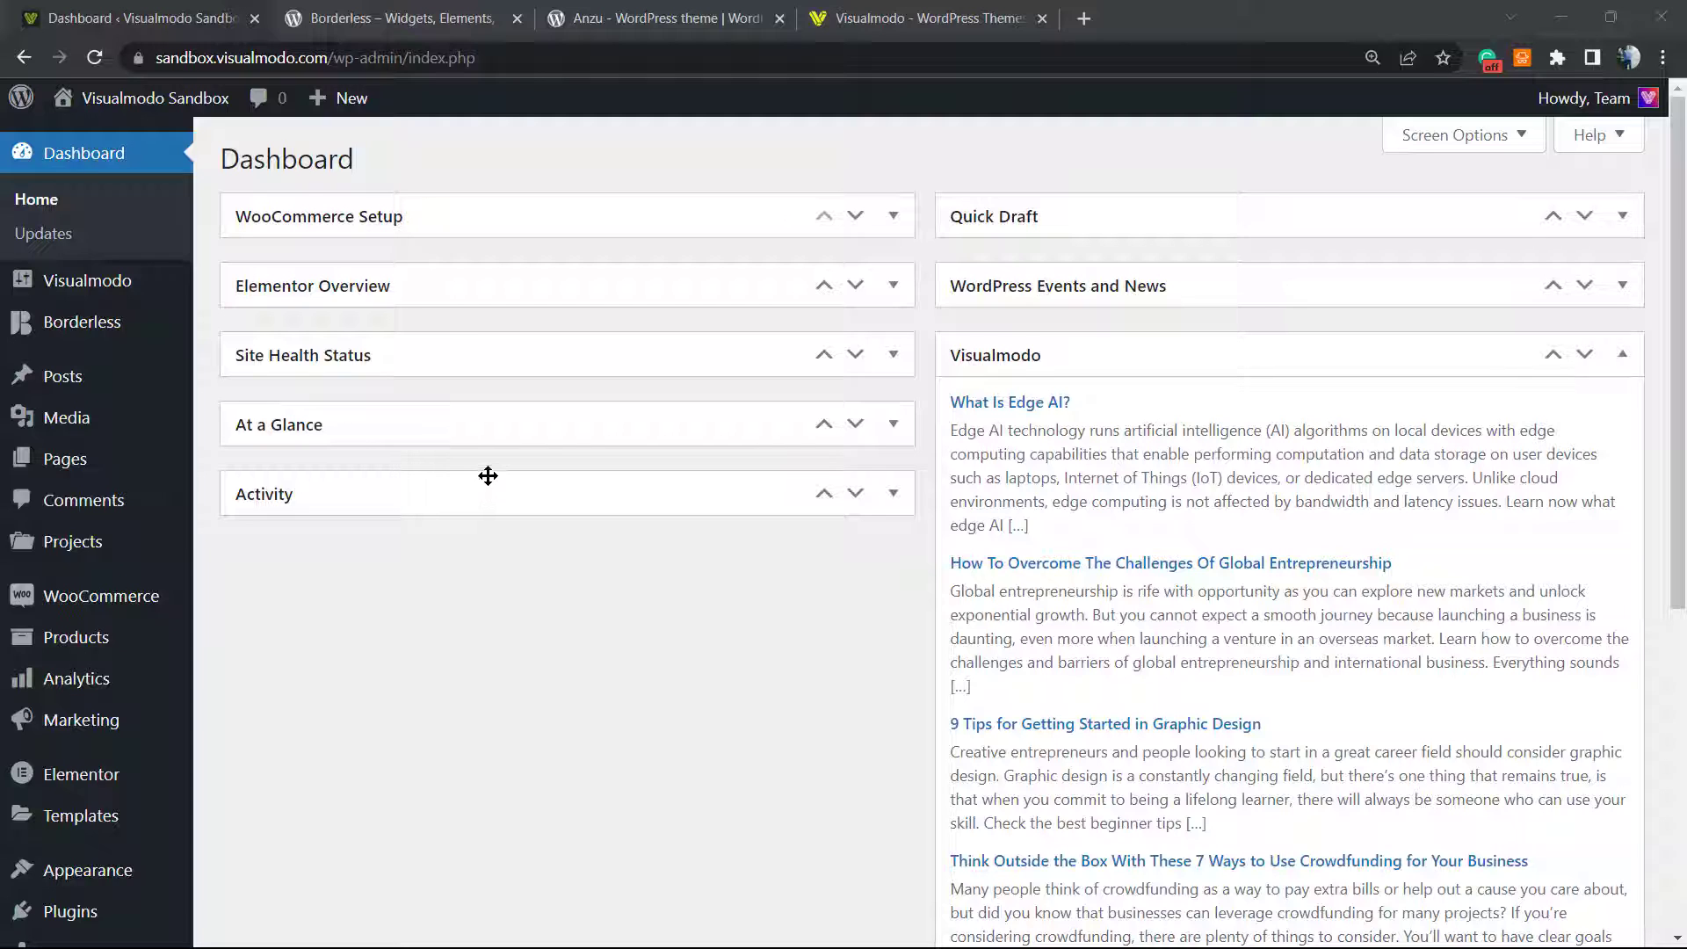
{"action": "mouse_move", "coordinate": [308, 397]}
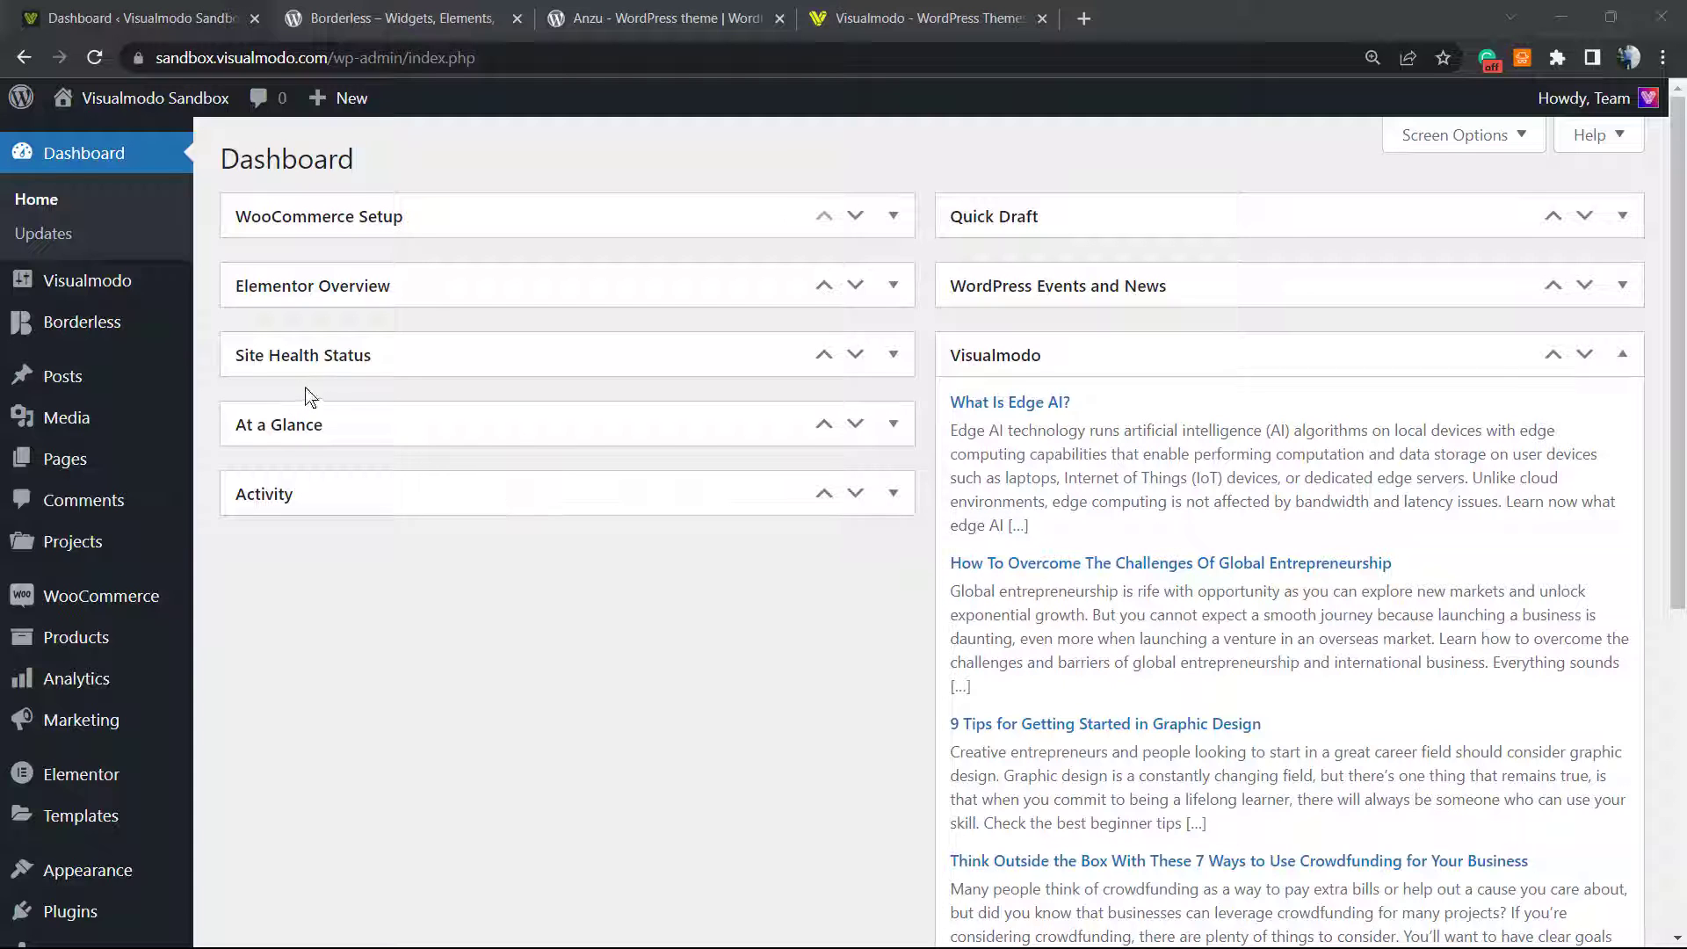
{"action": "mouse_move", "coordinate": [589, 551]}
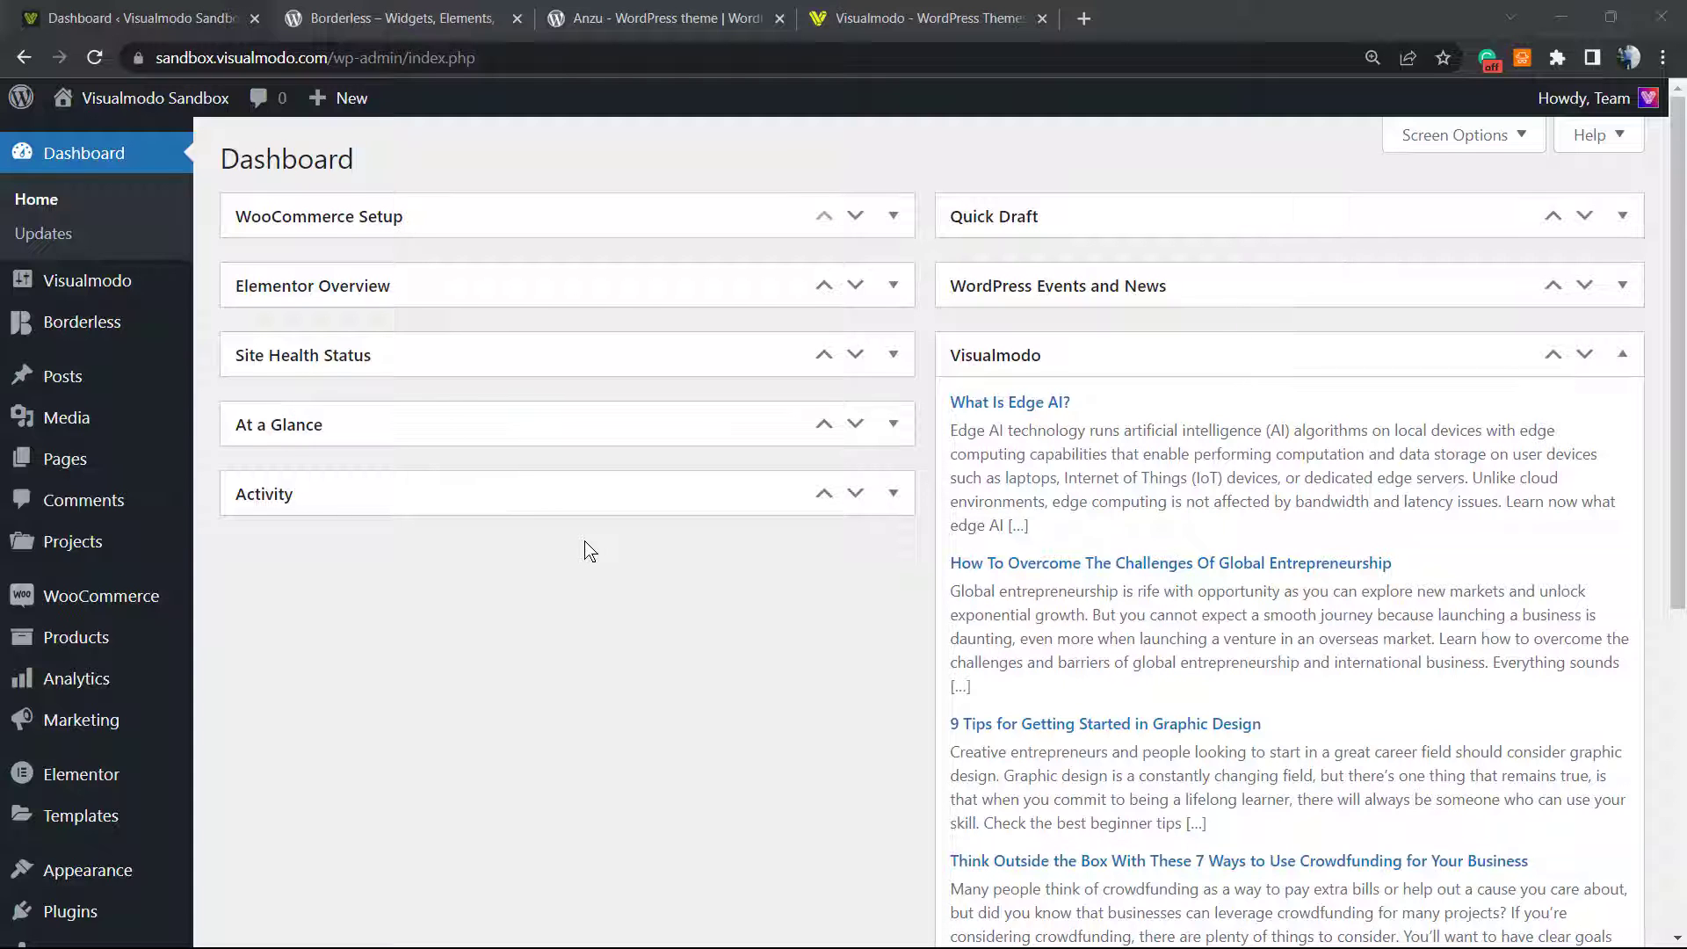
- Search the plugin directory for 'White Label CMS' from Plugins > Add New
{"action": "scroll", "scroll_direction": "down", "scroll_amount": 3}
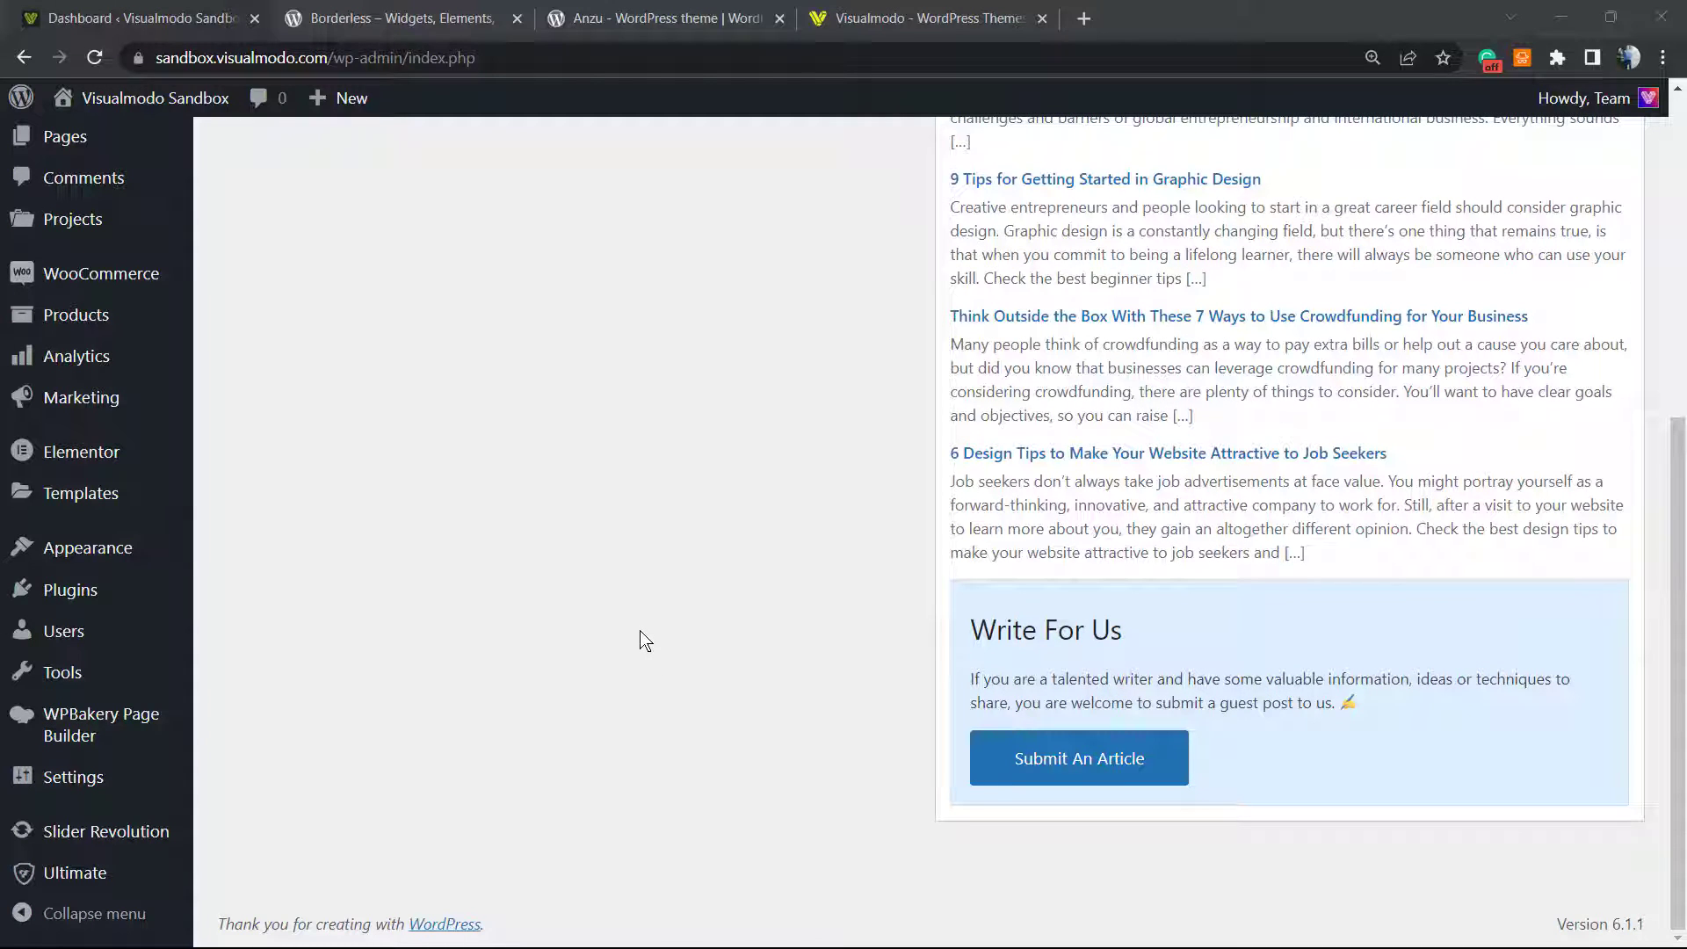
{"action": "mouse_move", "coordinate": [606, 538]}
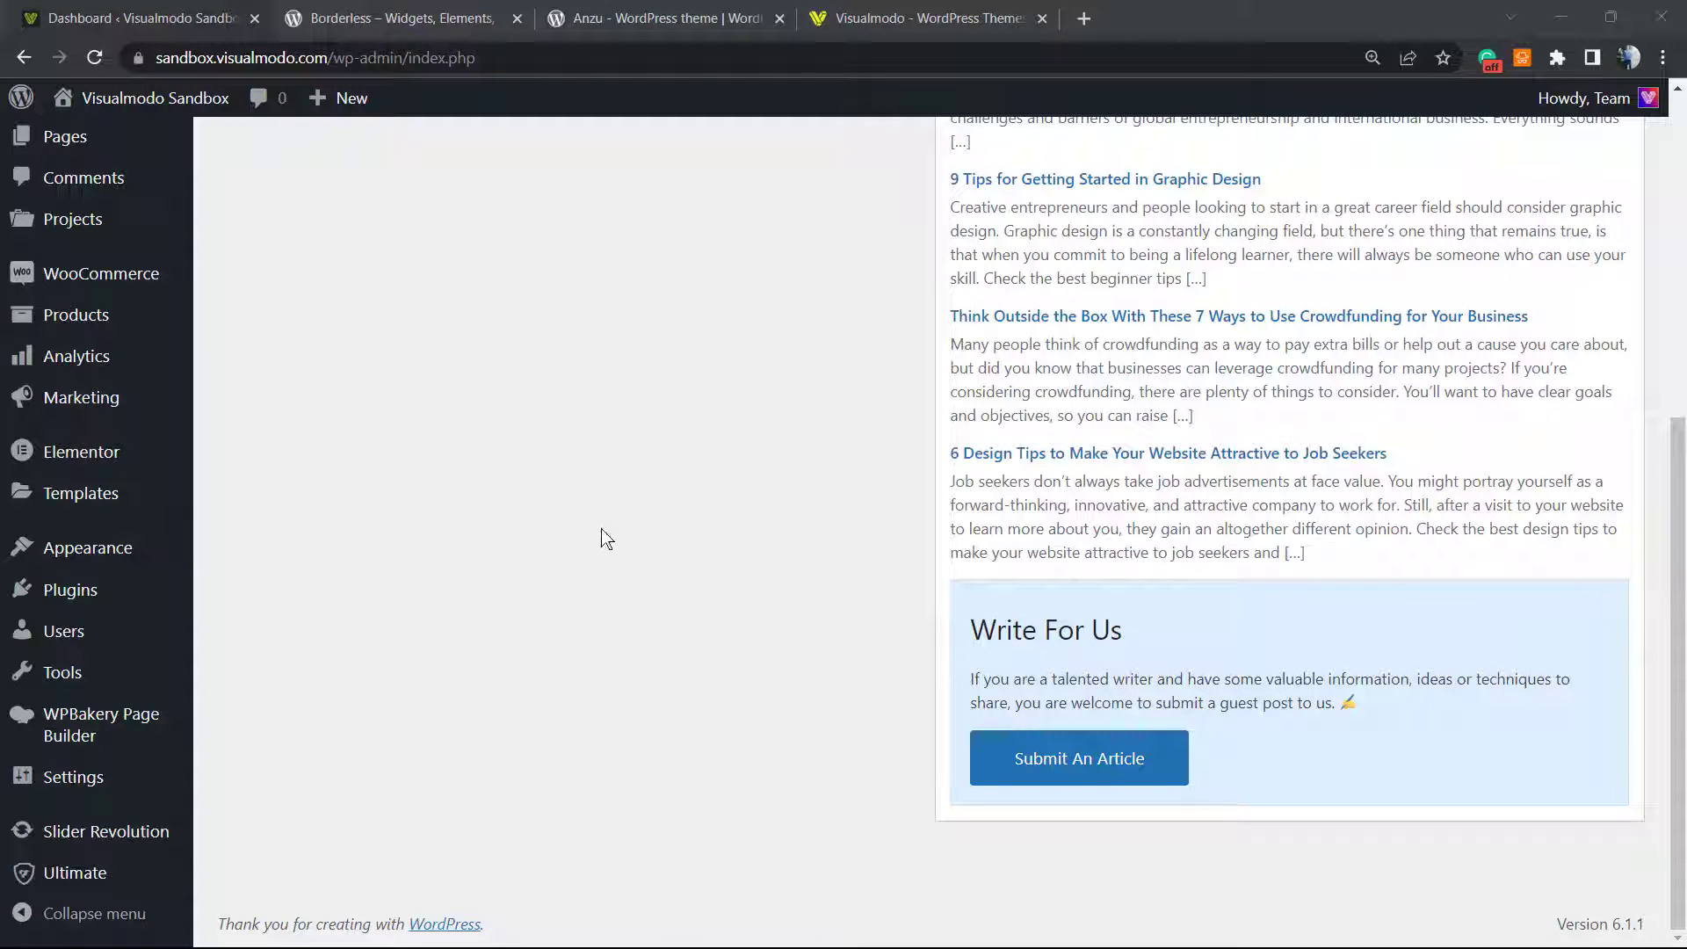
{"action": "mouse_move", "coordinate": [589, 552]}
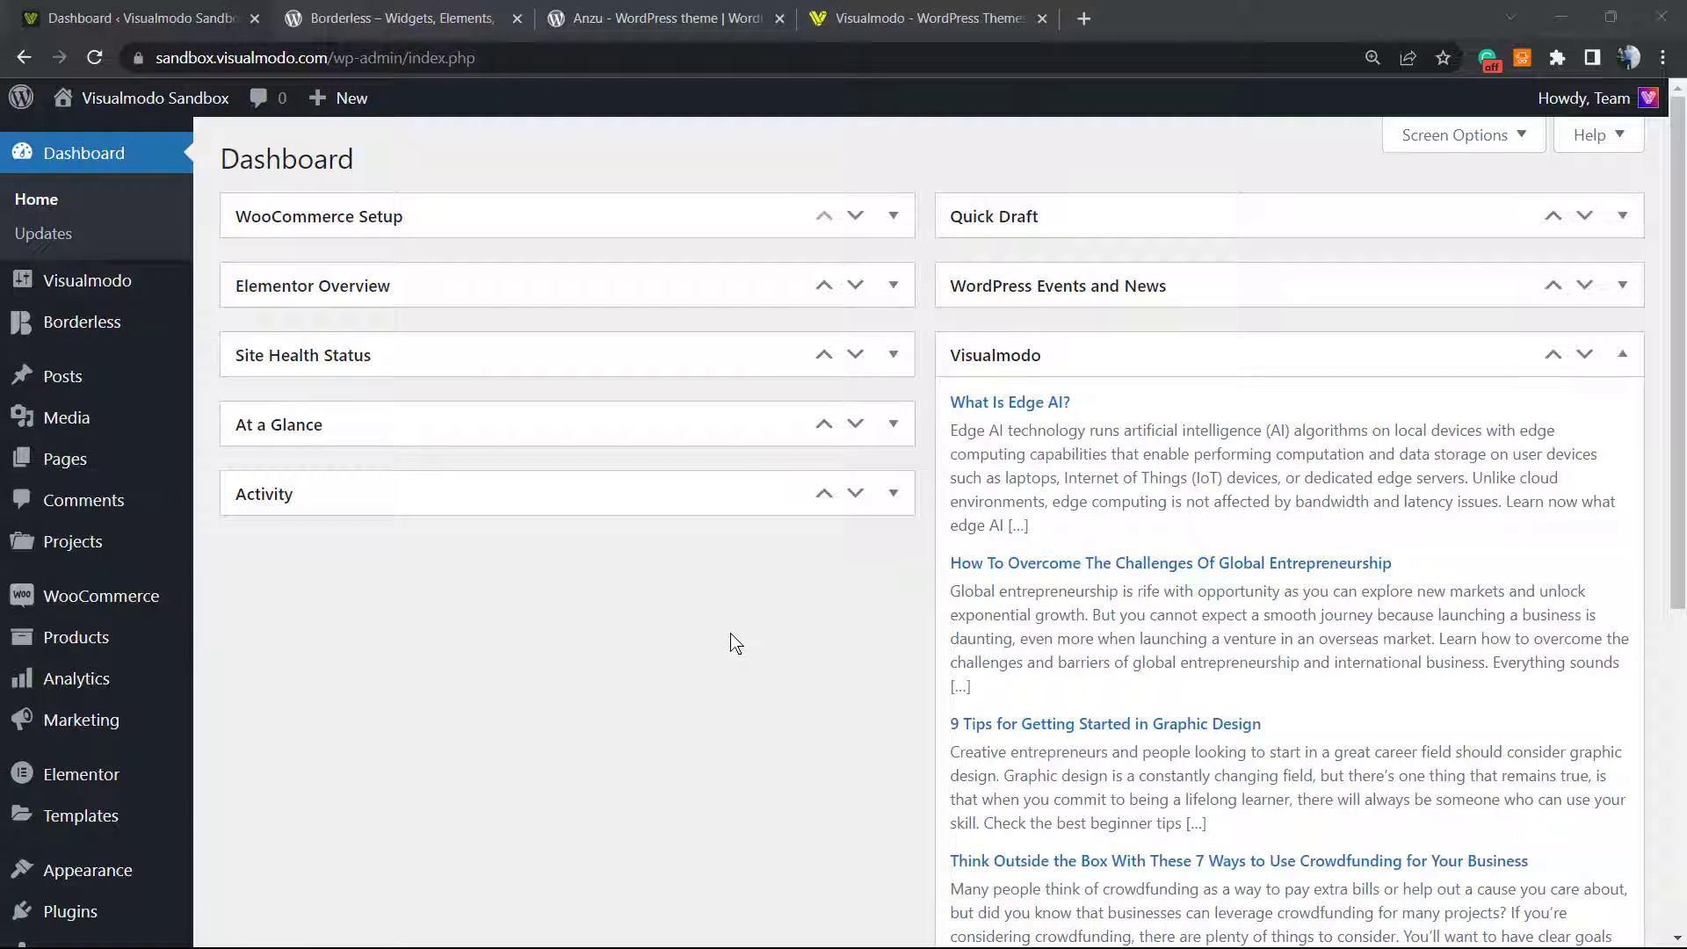
{"action": "mouse_move", "coordinate": [642, 597]}
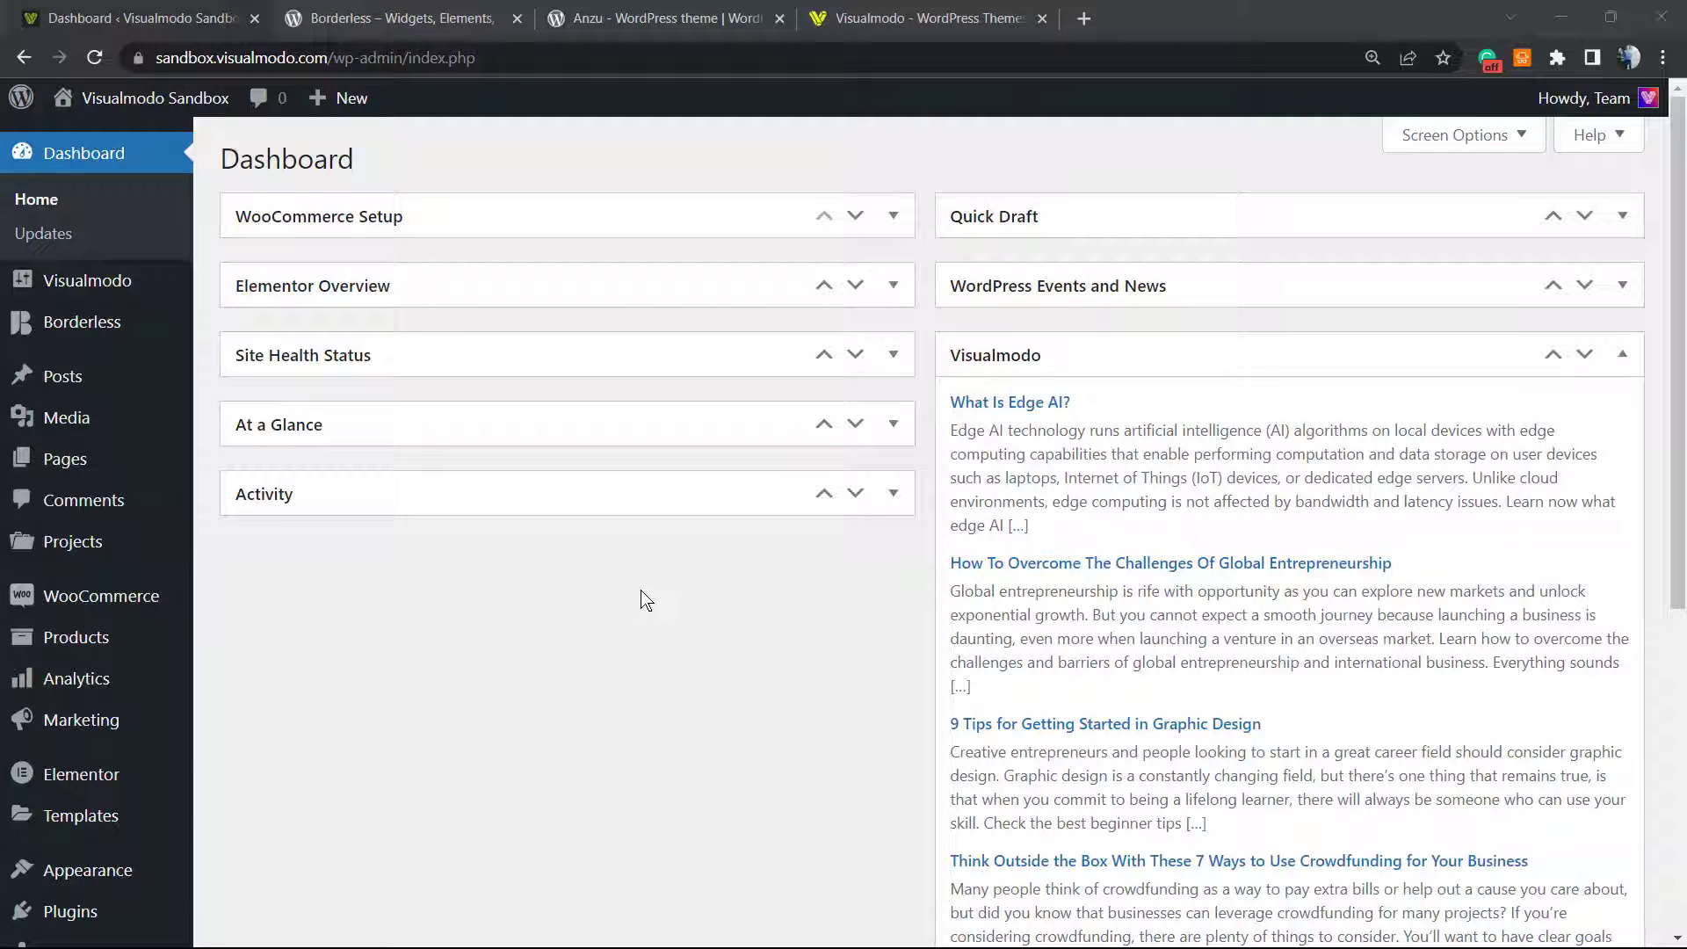
{"action": "mouse_move", "coordinate": [696, 610]}
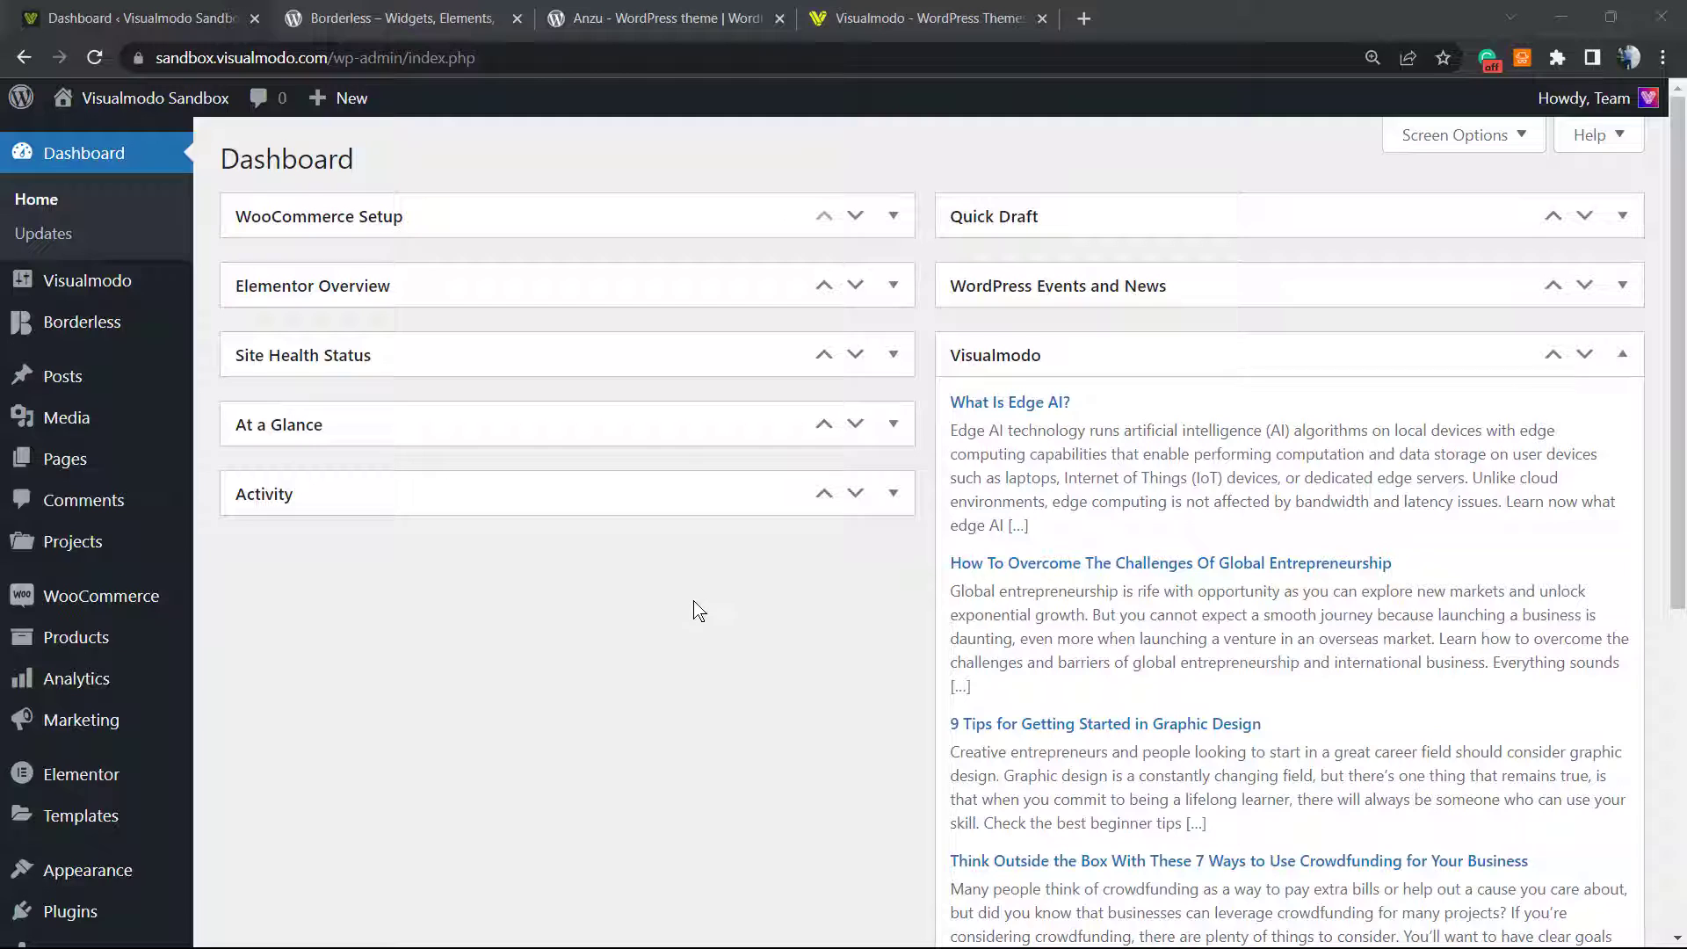
{"action": "mouse_move", "coordinate": [694, 612]}
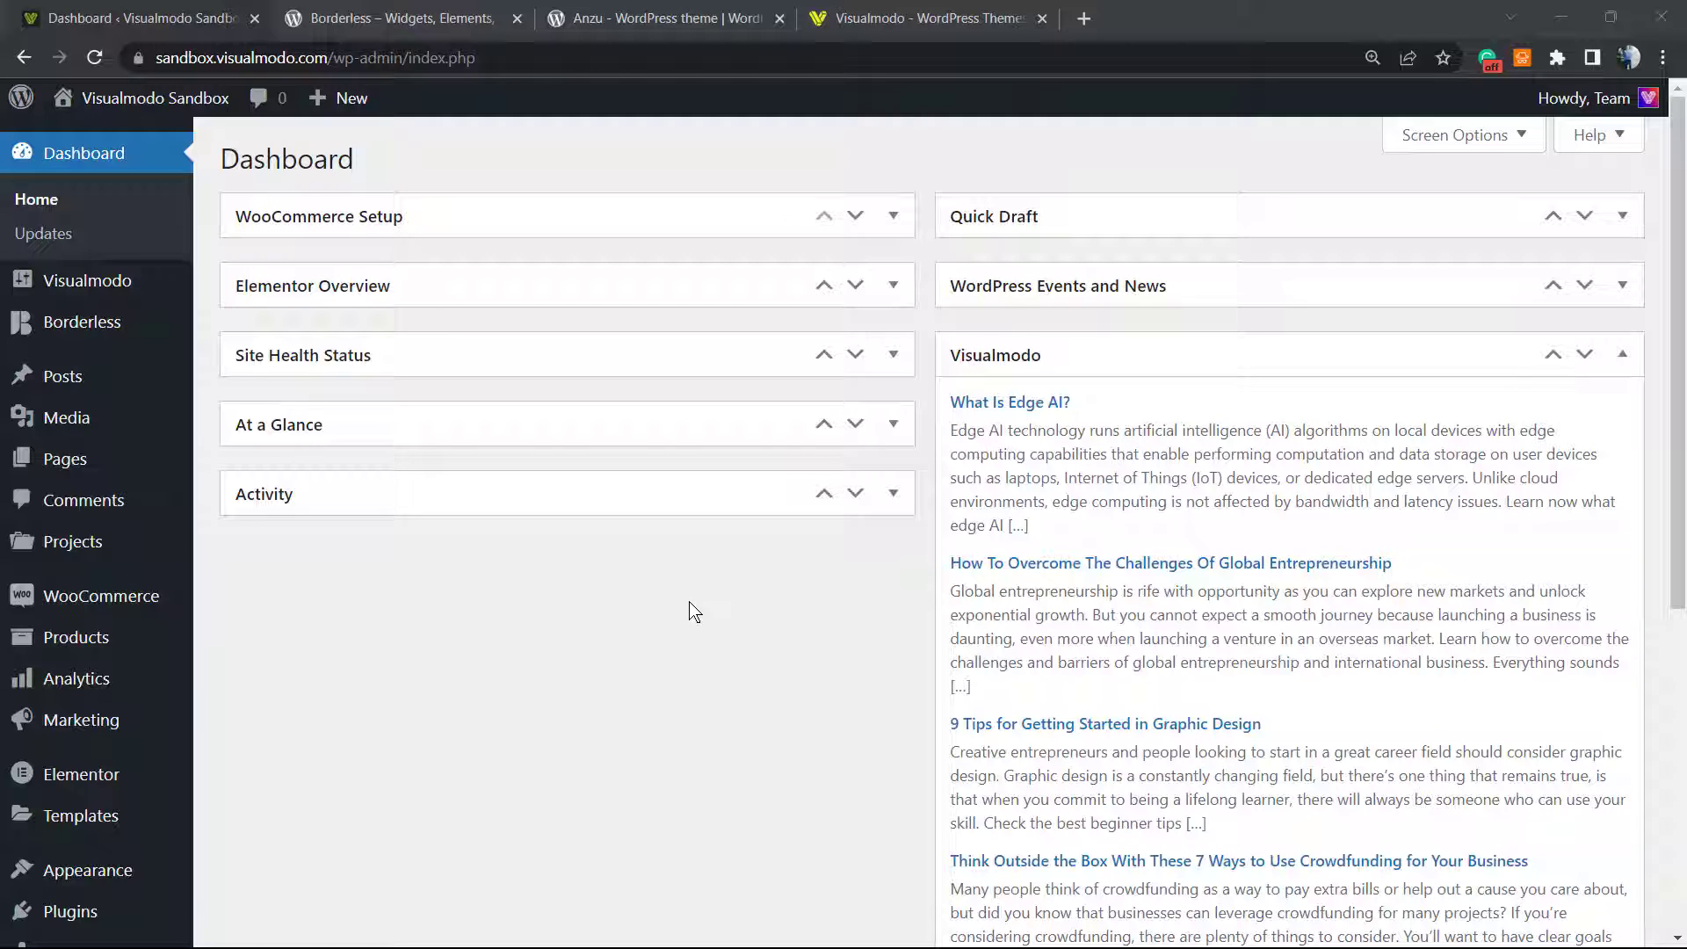
{"action": "mouse_move", "coordinate": [738, 639]}
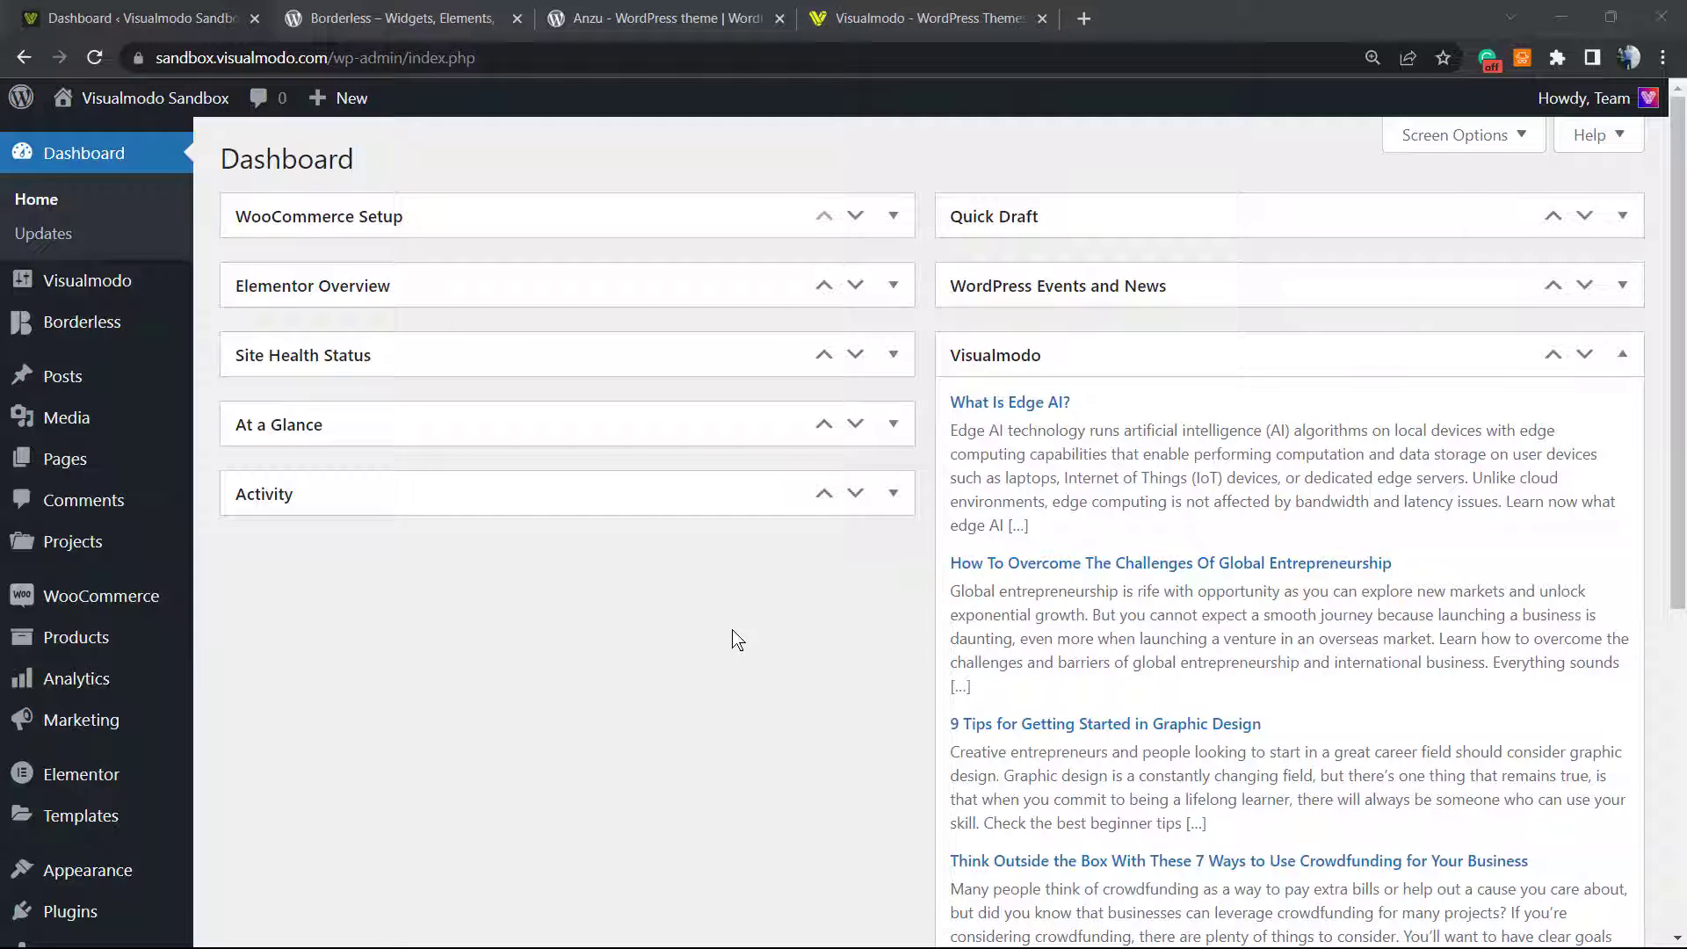
{"action": "mouse_move", "coordinate": [751, 619]}
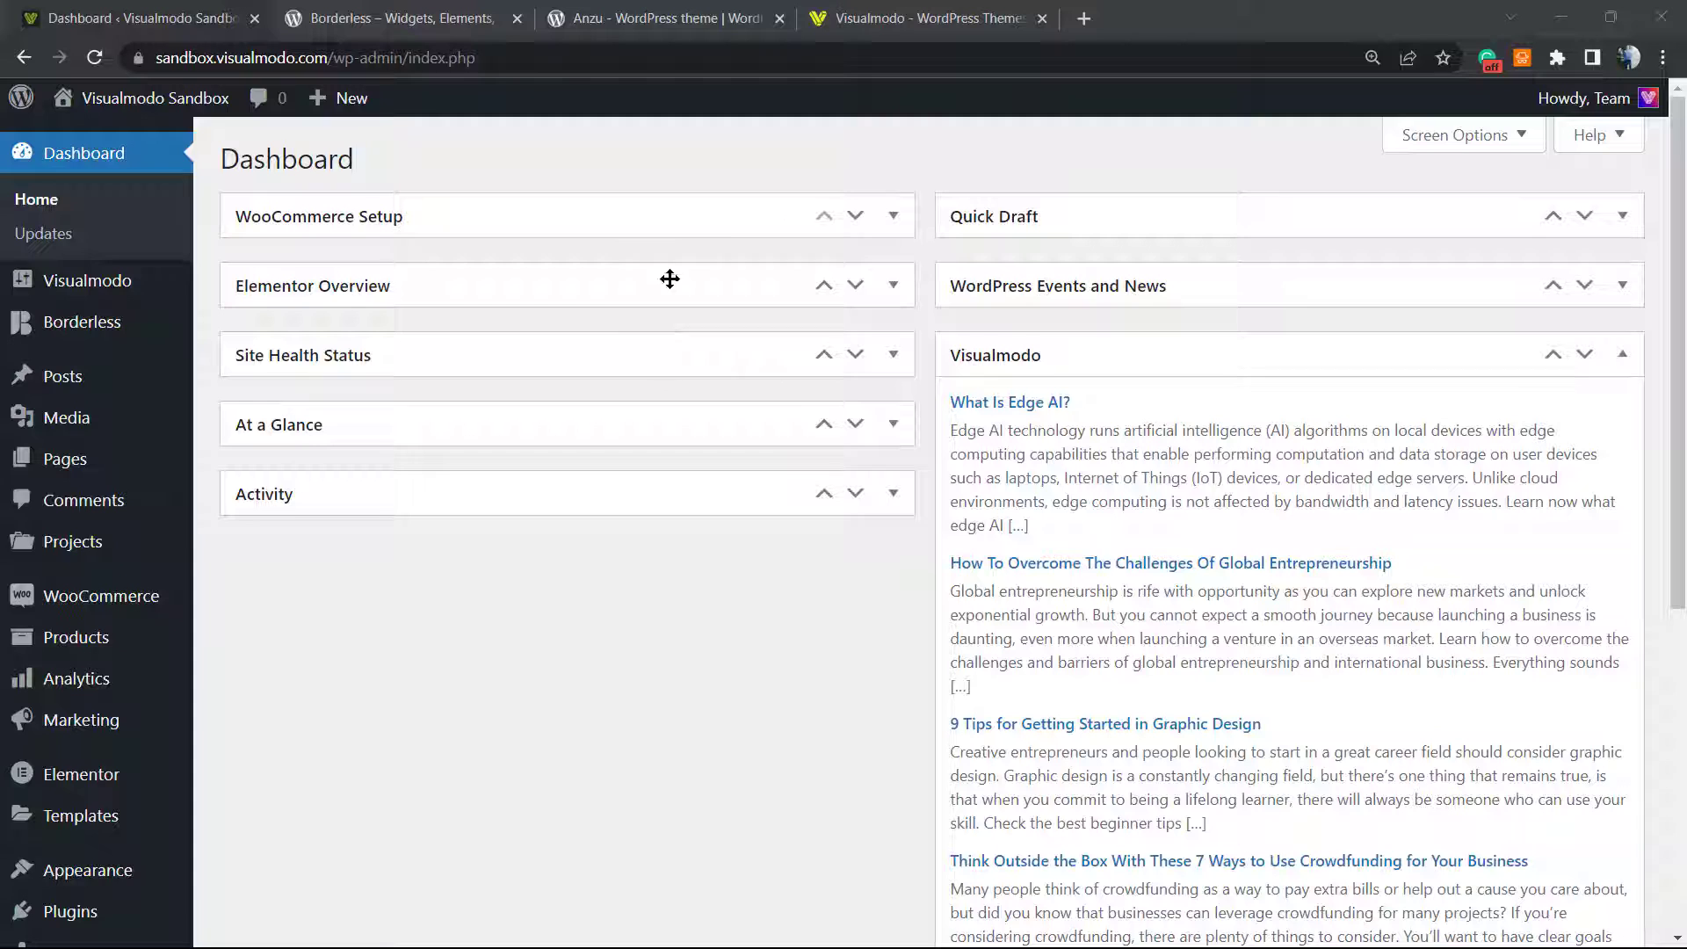
{"action": "mouse_move", "coordinate": [589, 556]}
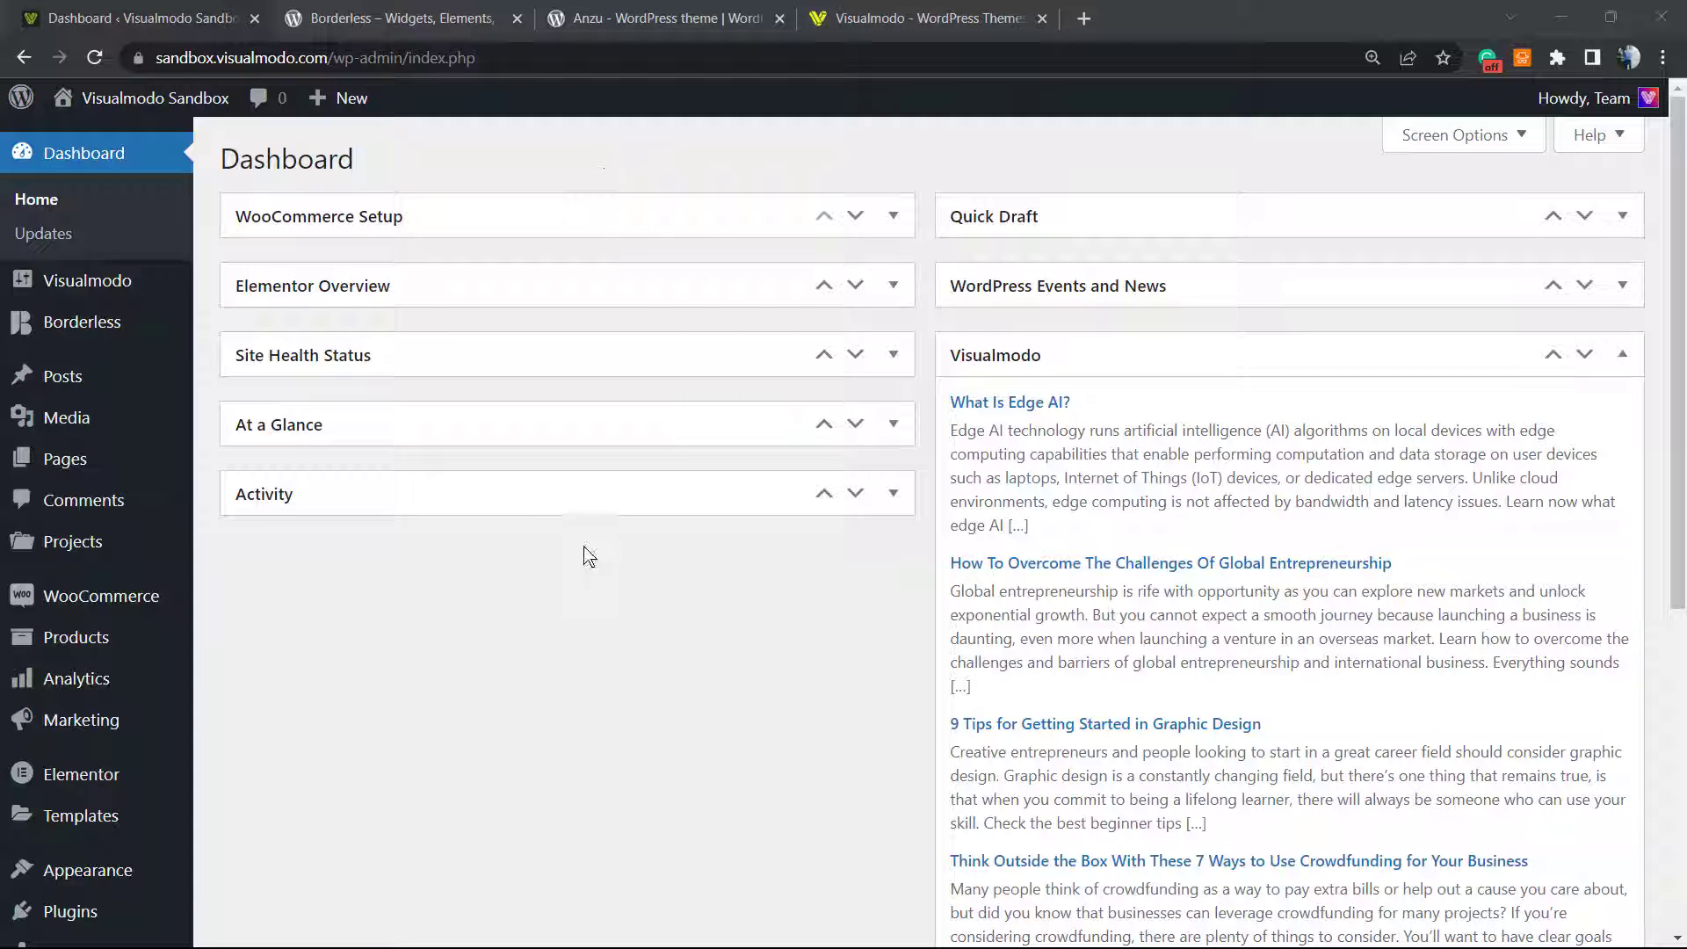
{"action": "mouse_move", "coordinate": [618, 547]}
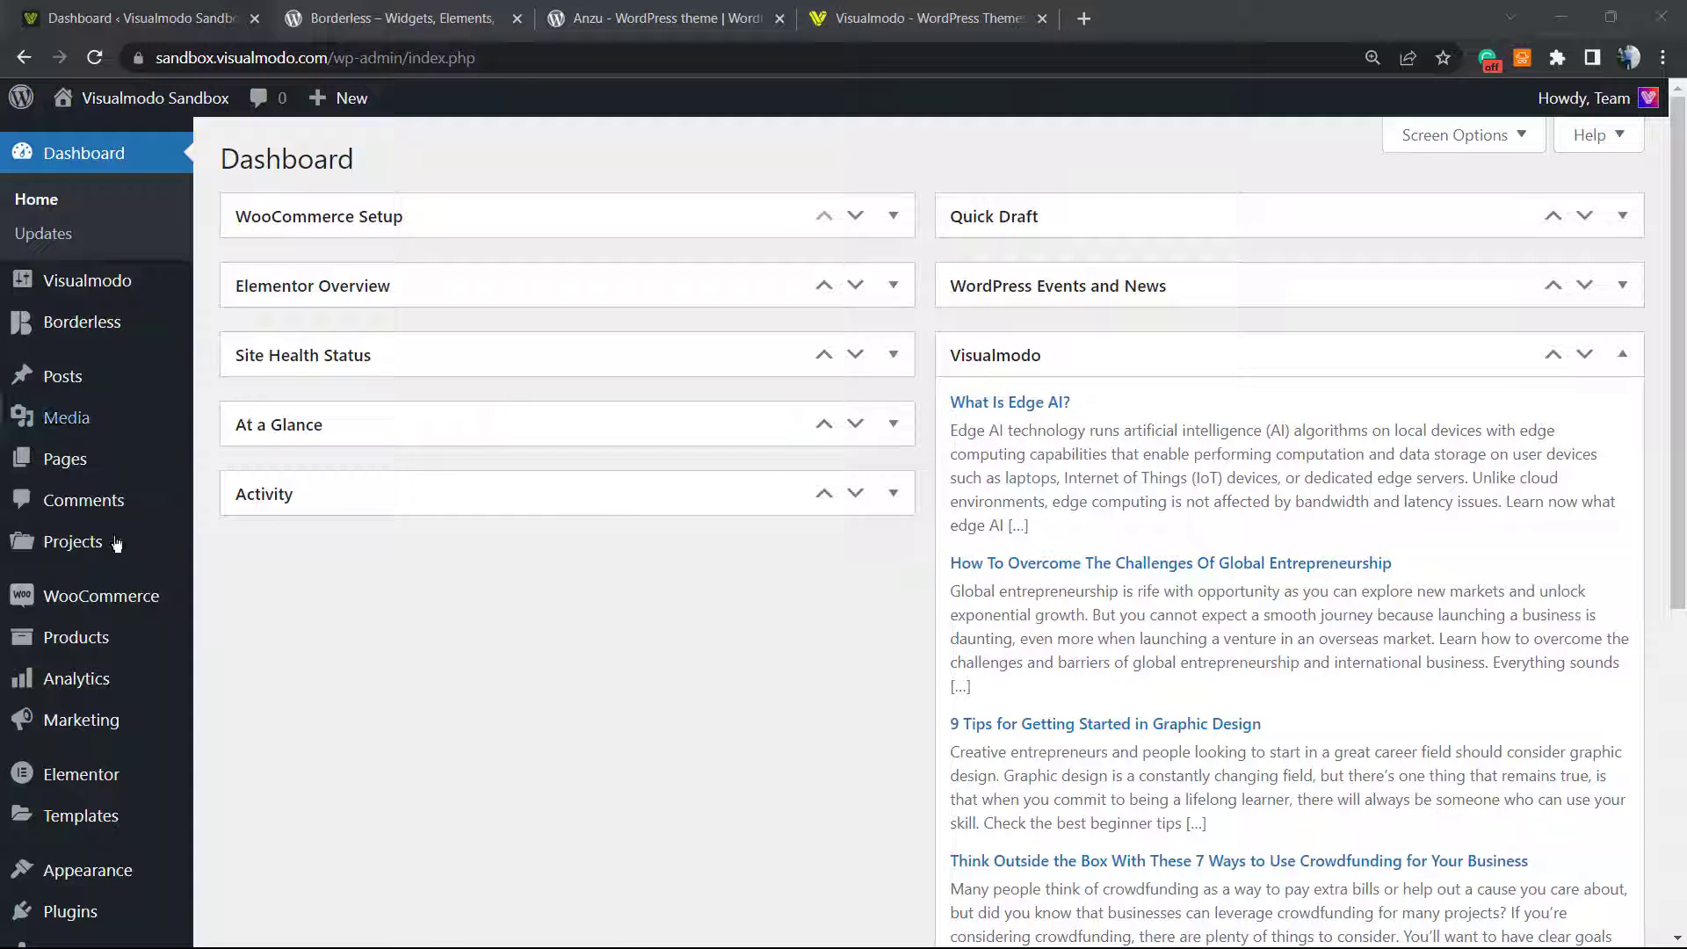
{"action": "mouse_move", "coordinate": [72, 541]}
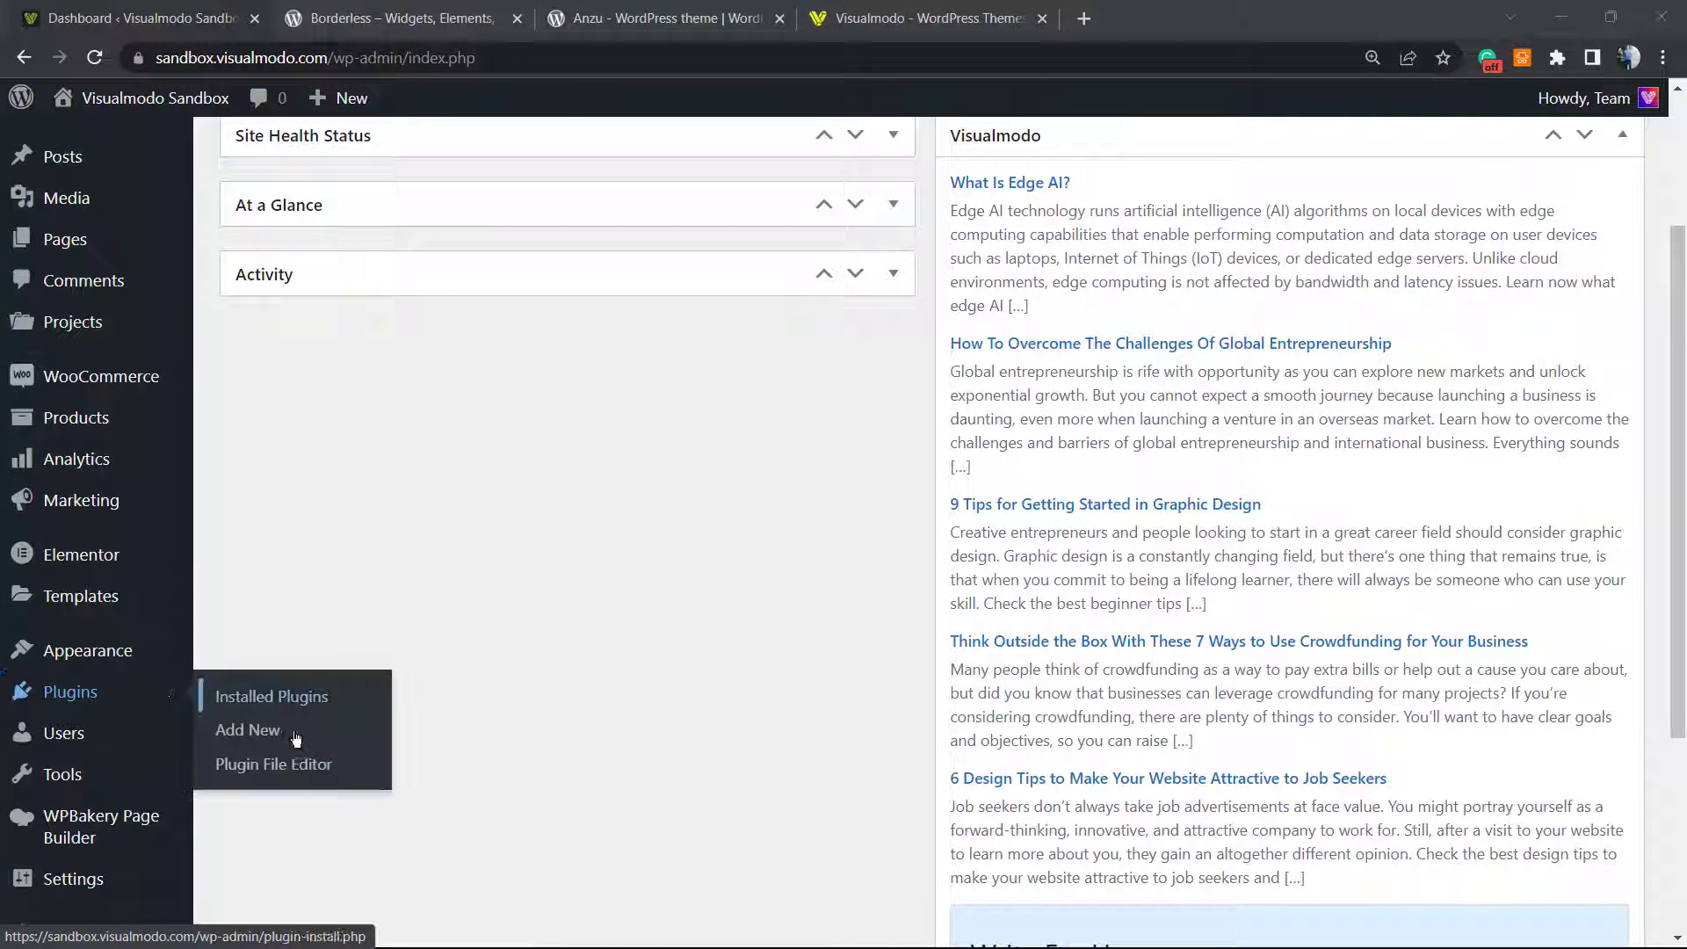
{"action": "left_click", "coordinate": [246, 730]}
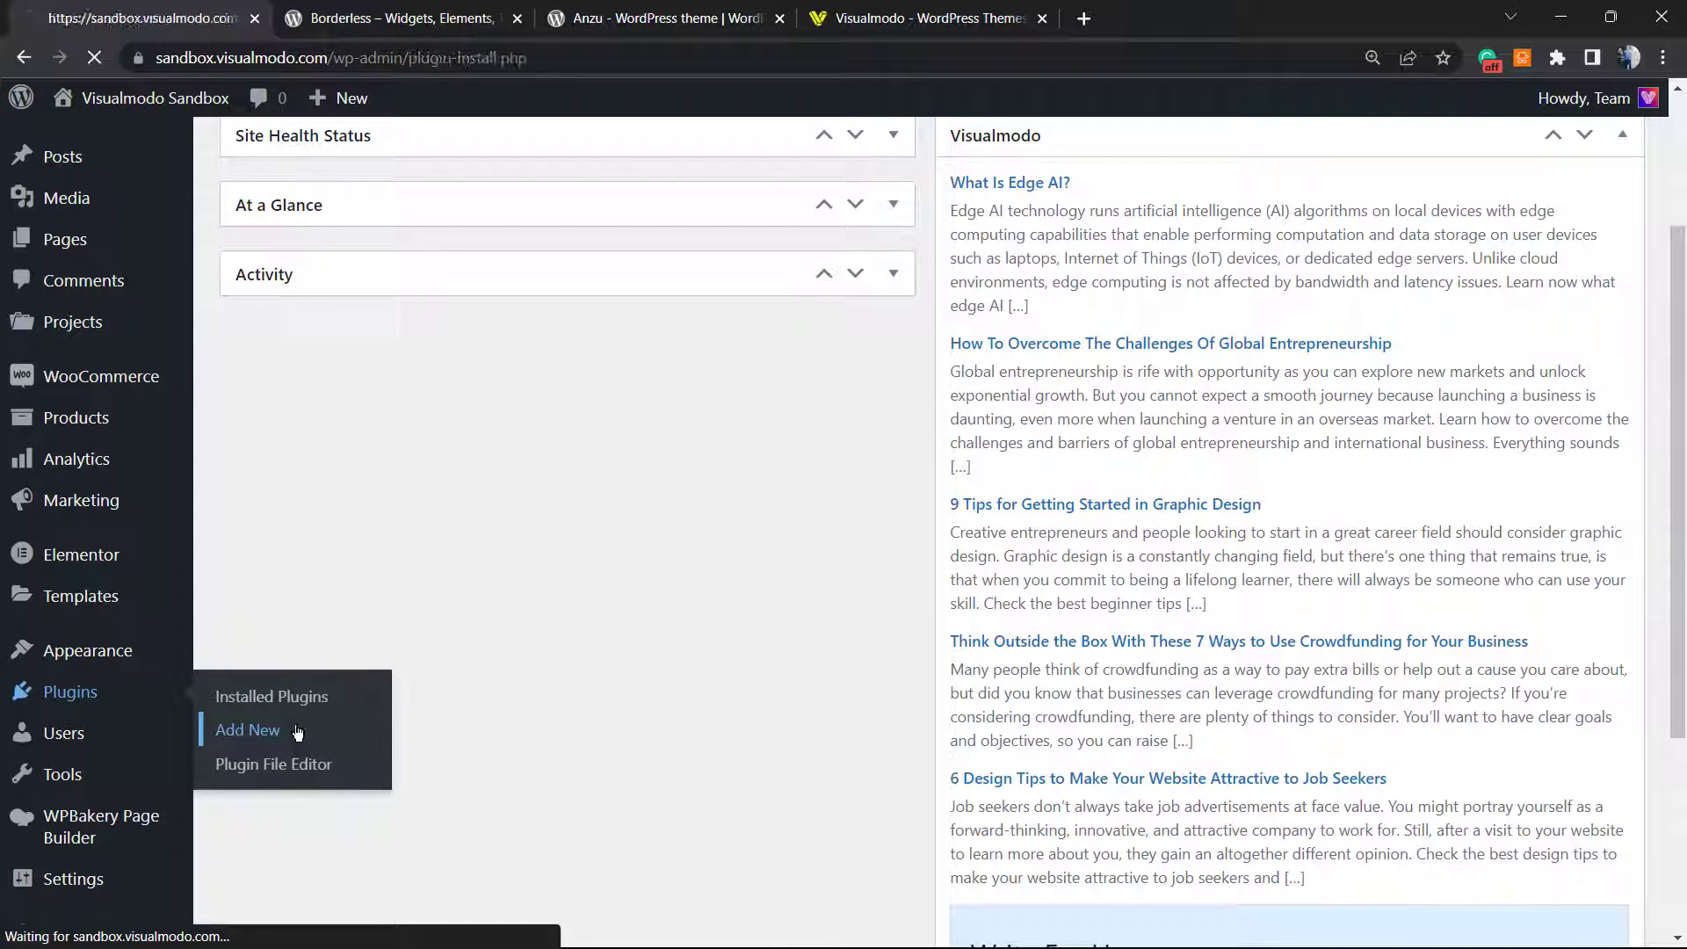
{"action": "left_click", "coordinate": [248, 730]}
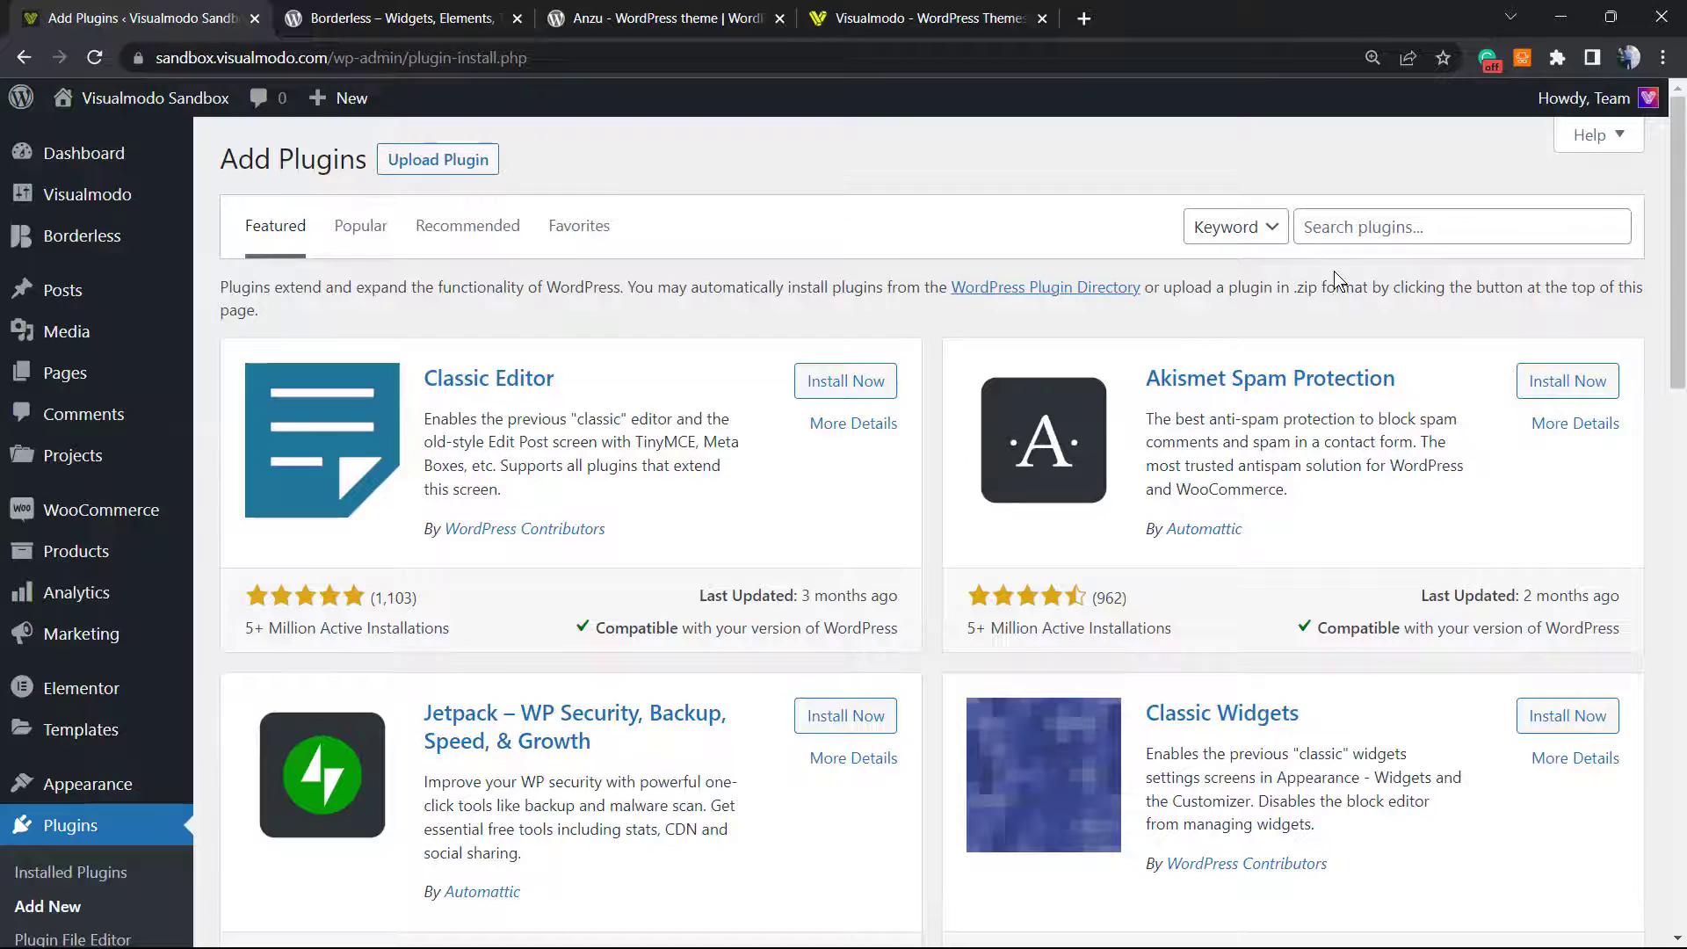
{"action": "left_click", "coordinate": [1461, 227]}
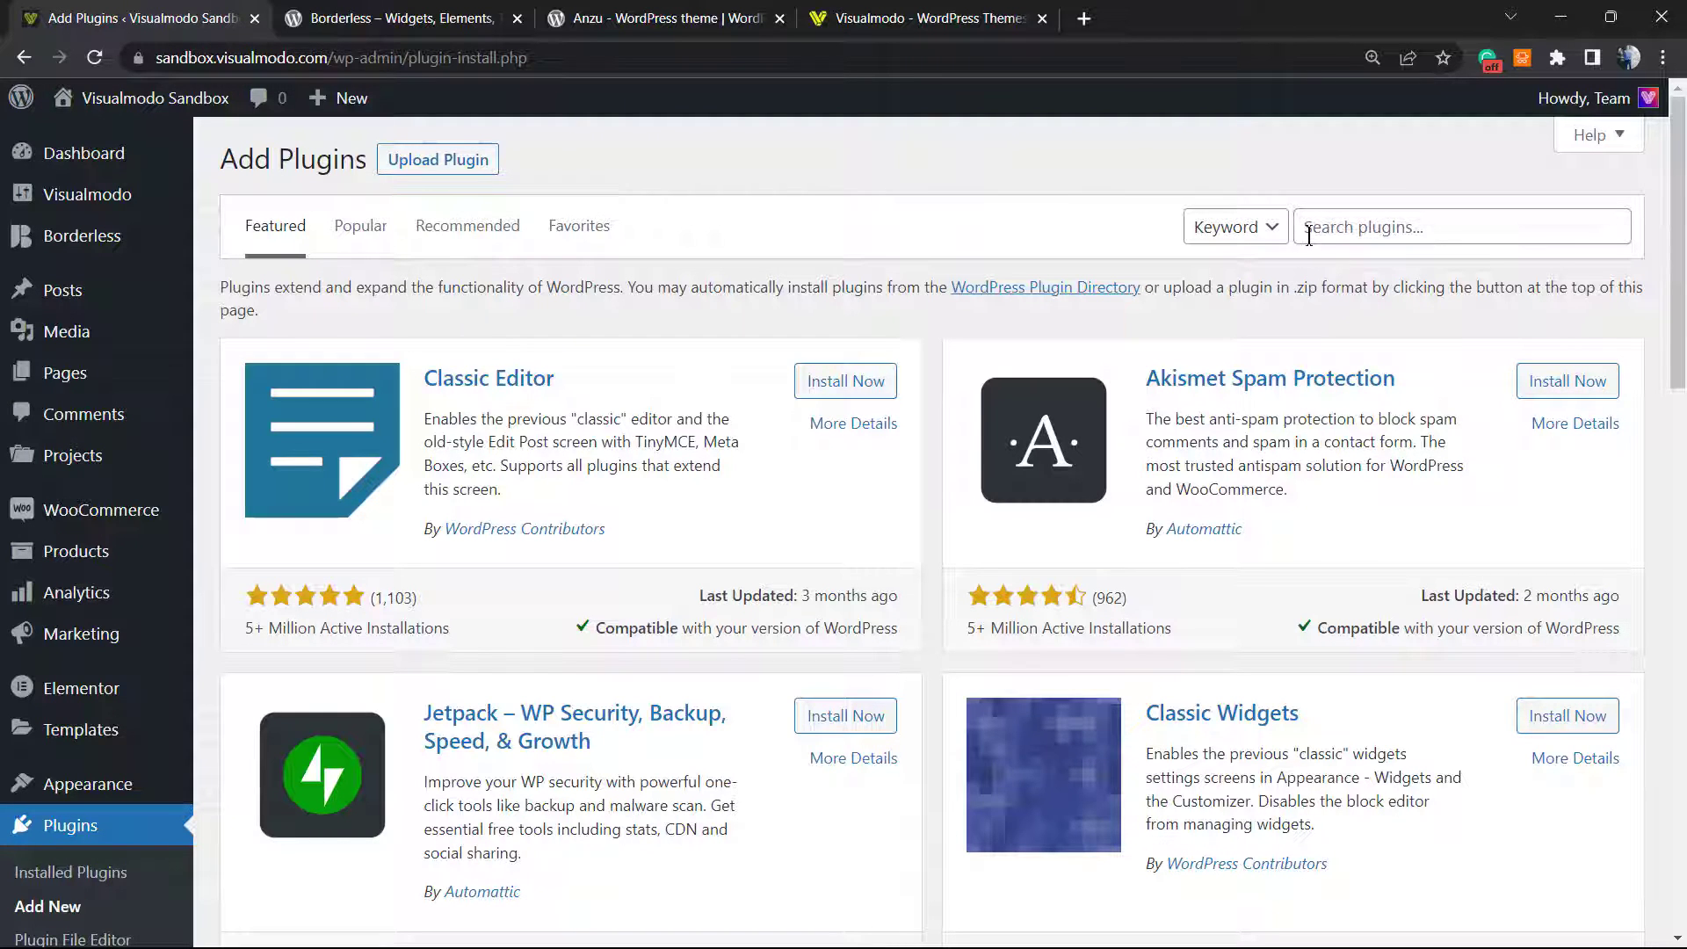
{"action": "type", "text": "White Label CMS"}
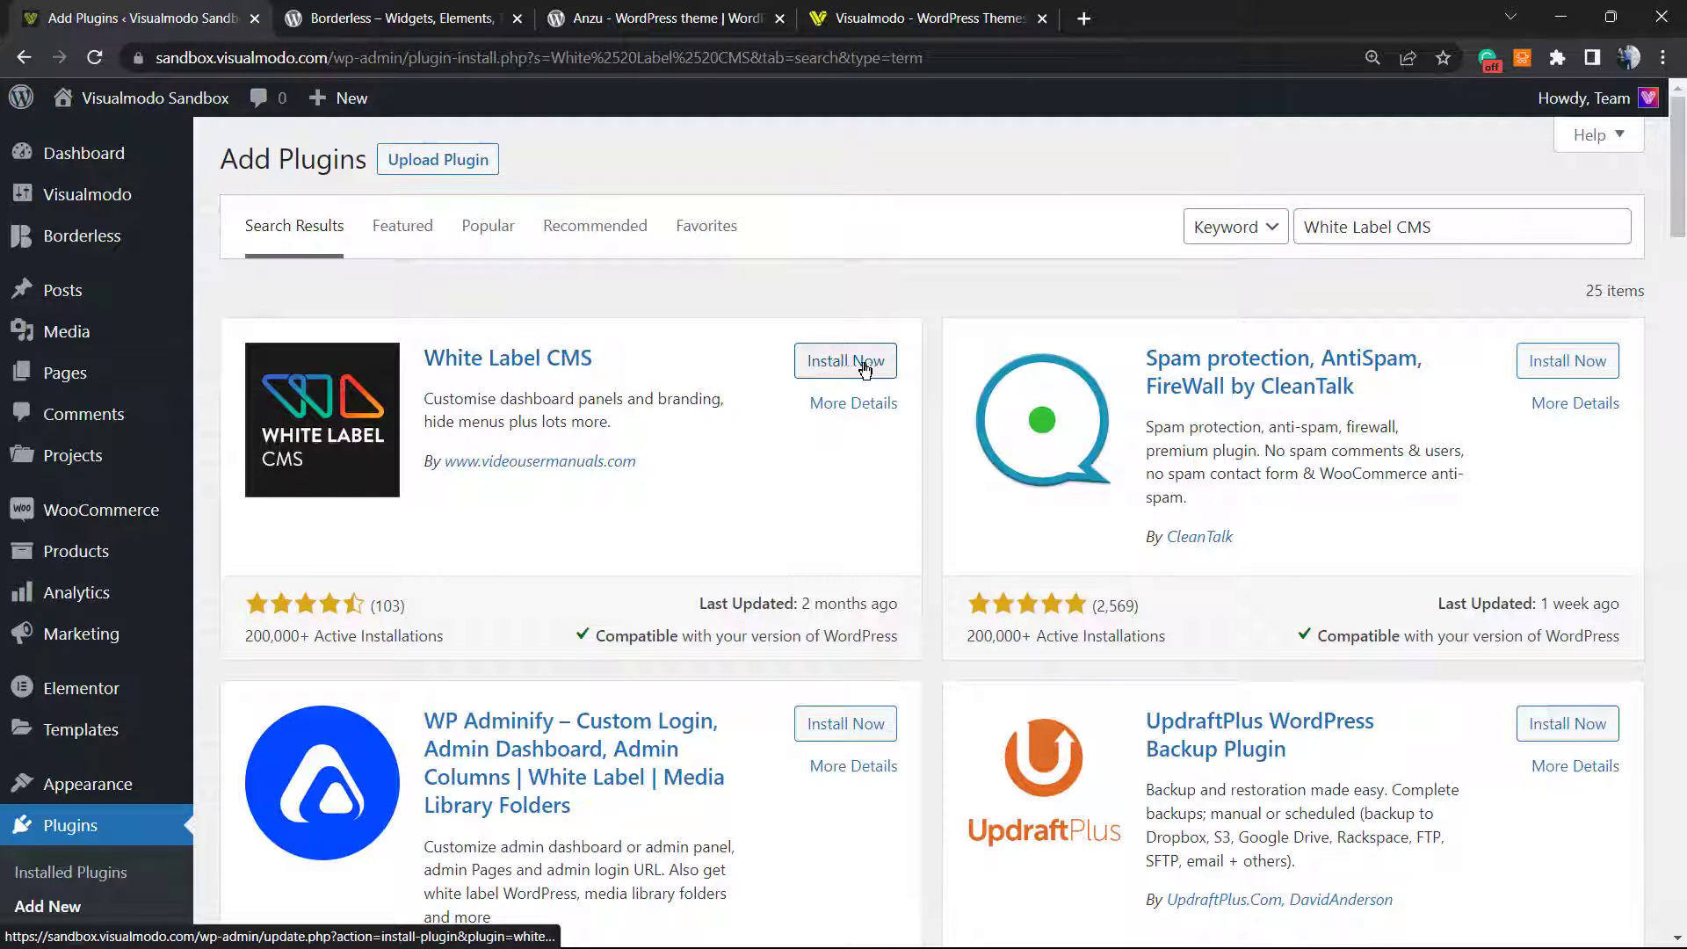
- Install the White Label CMS plugin and activate it
{"action": "left_click", "coordinate": [844, 360]}
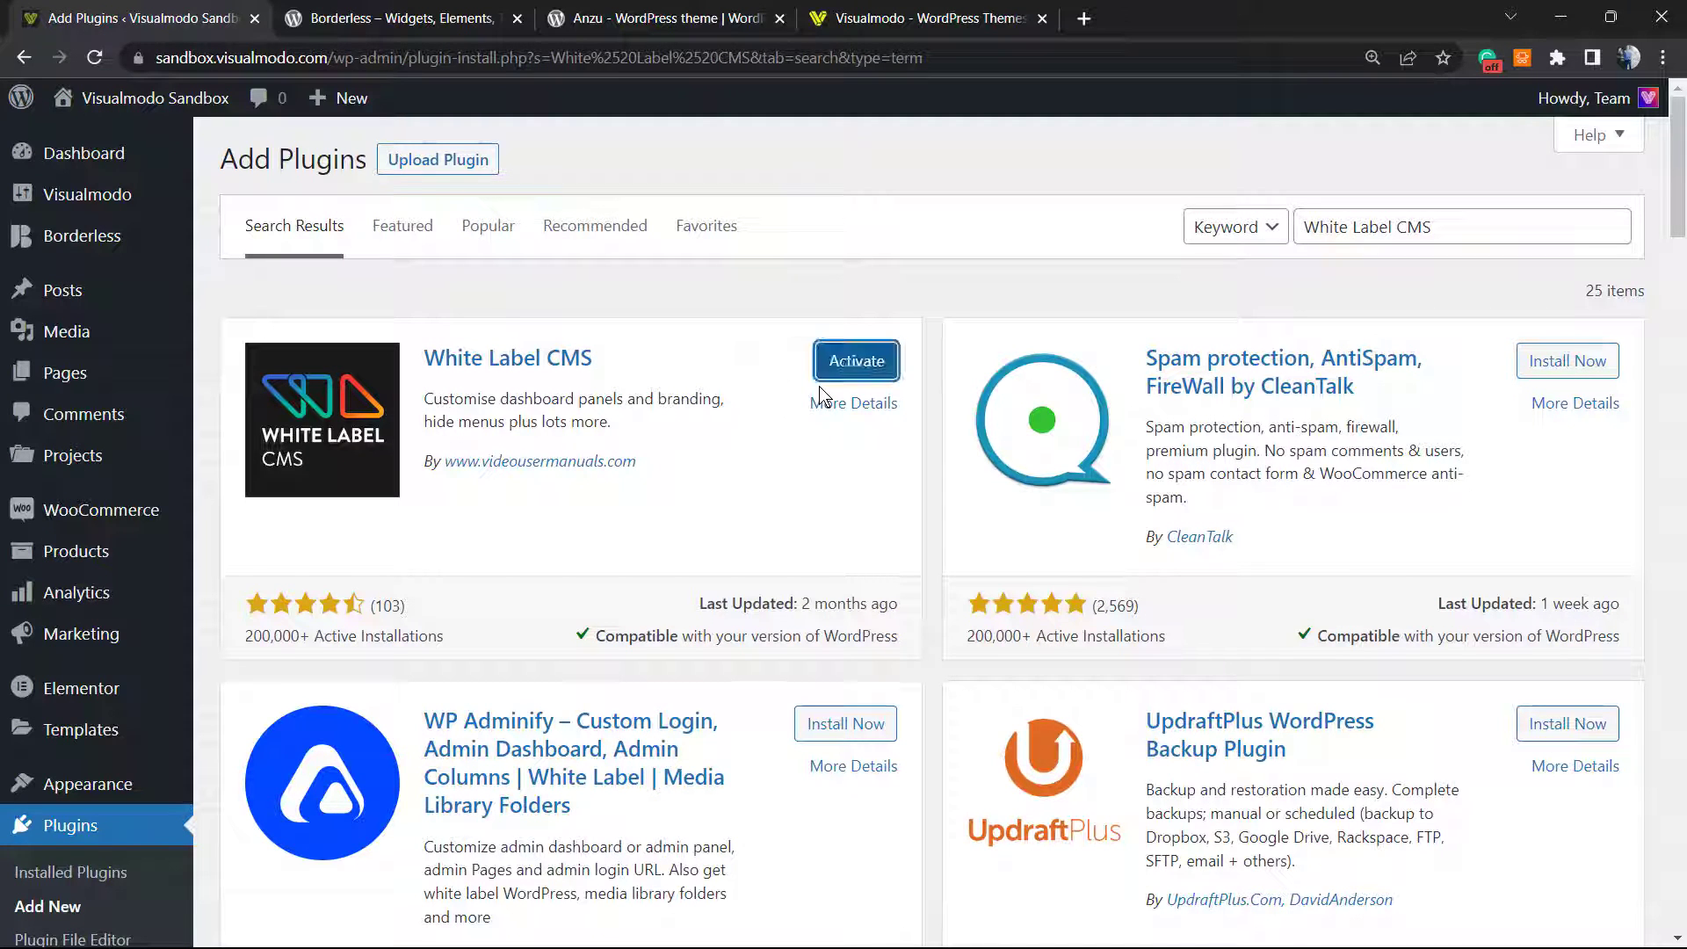
{"action": "left_click", "coordinate": [855, 360]}
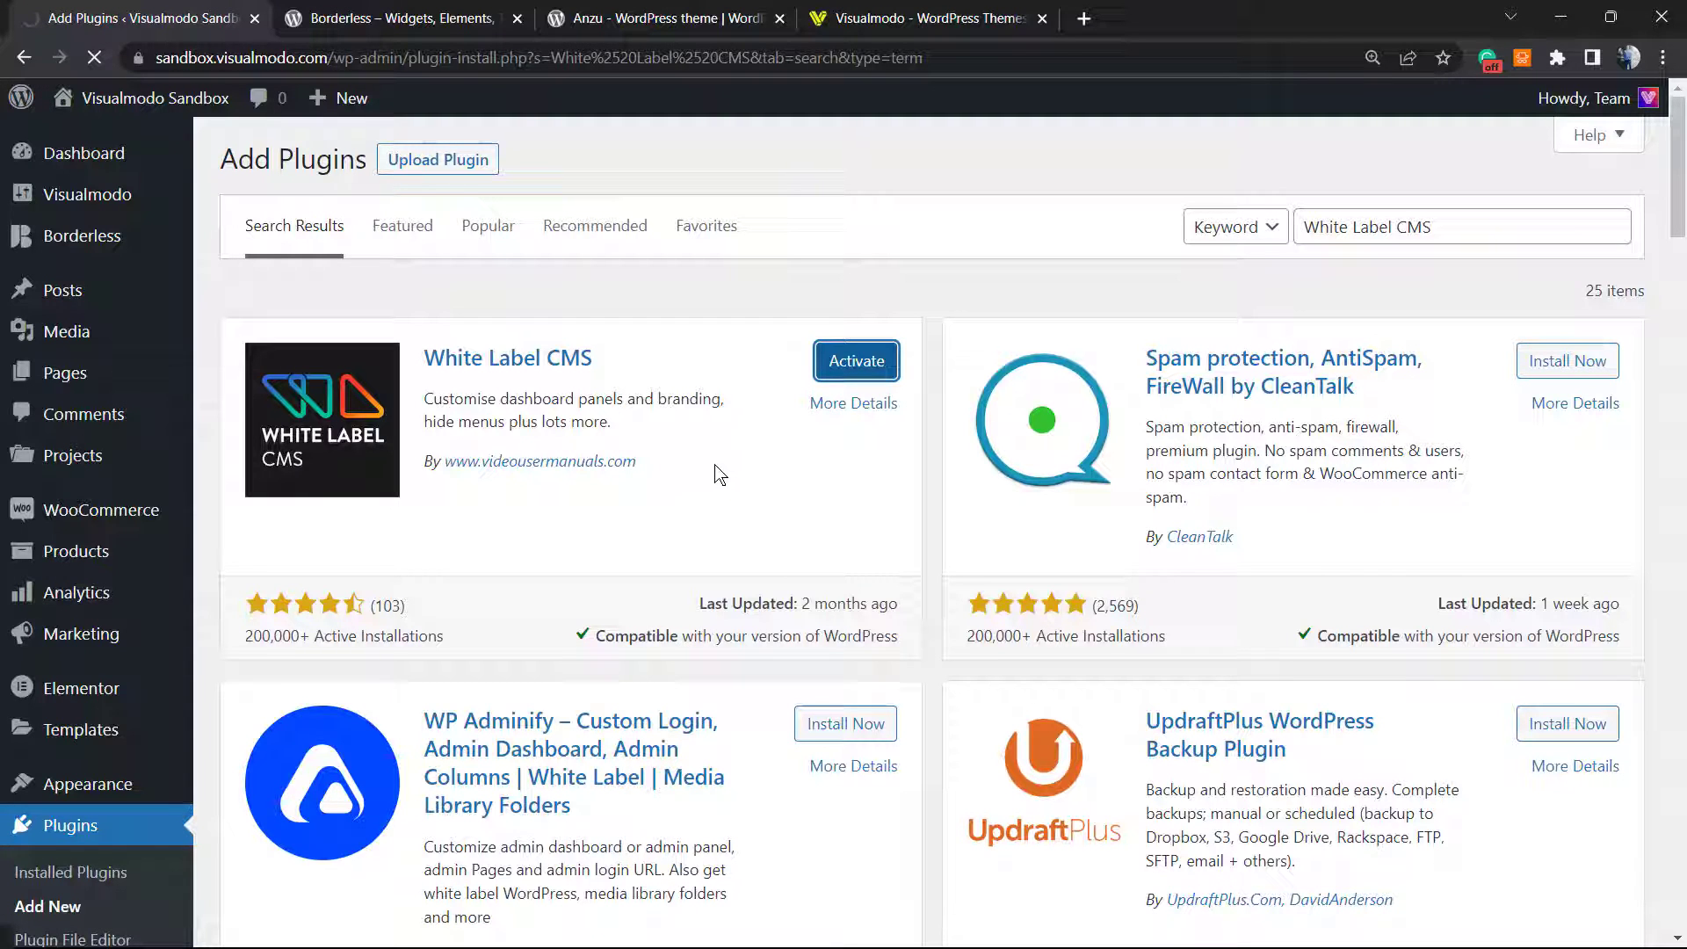
- Confirm activation and scroll the installed plugins list to find White Label CMS
{"action": "left_click", "coordinate": [855, 360]}
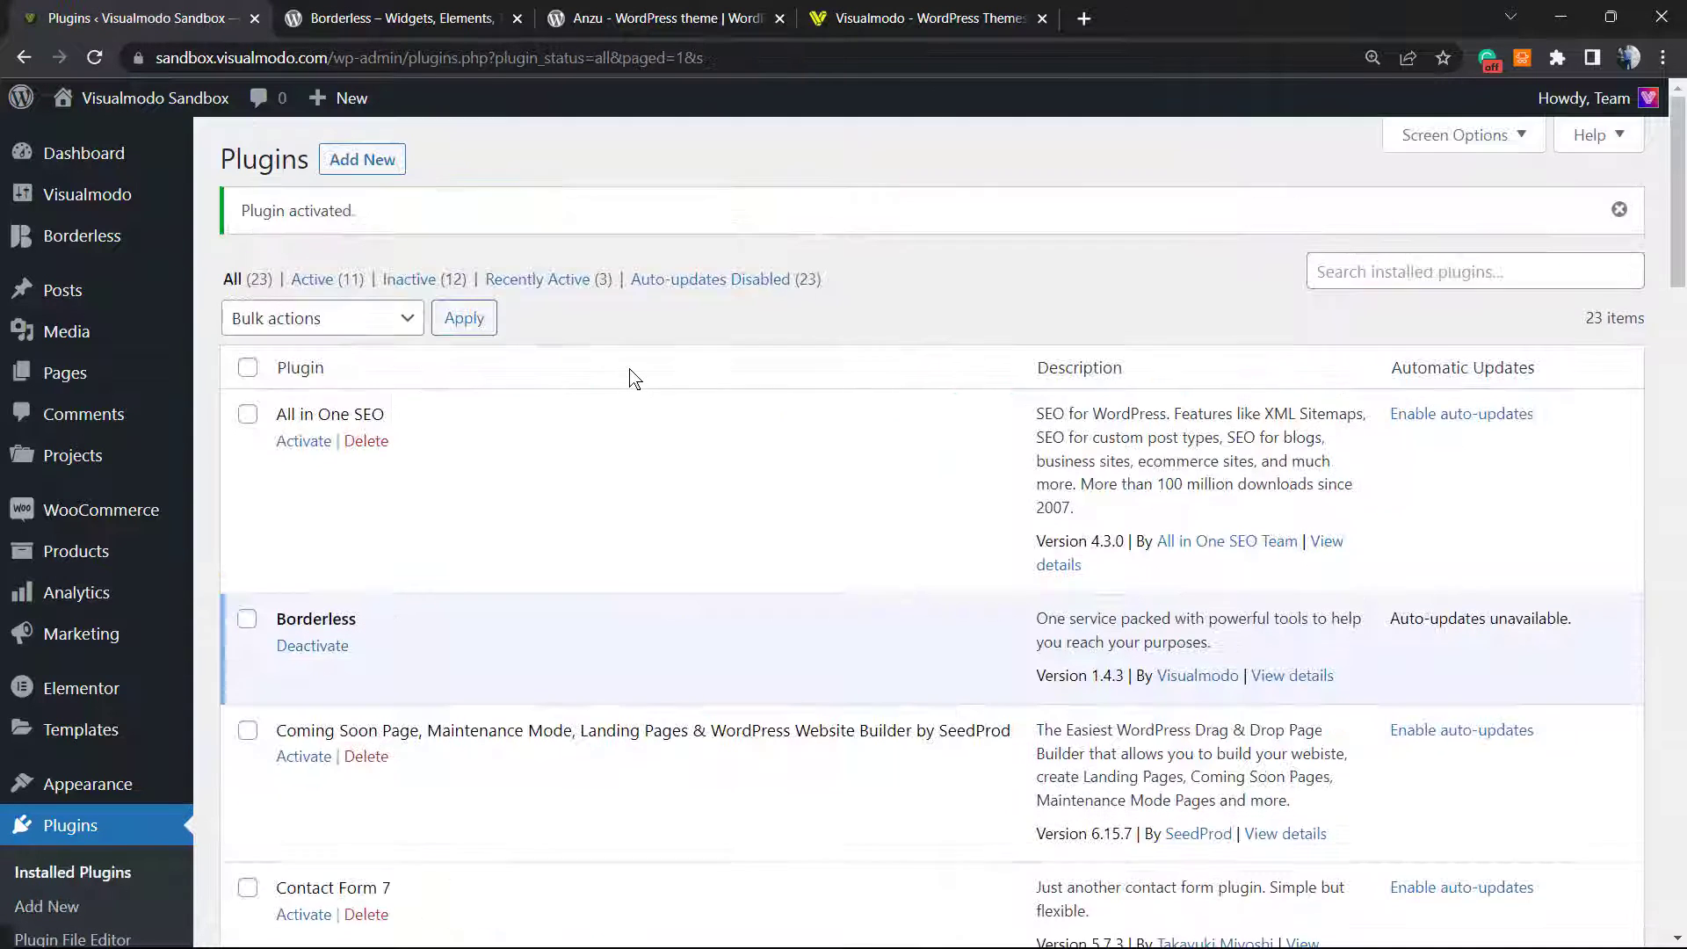
{"action": "mouse_move", "coordinate": [618, 438]}
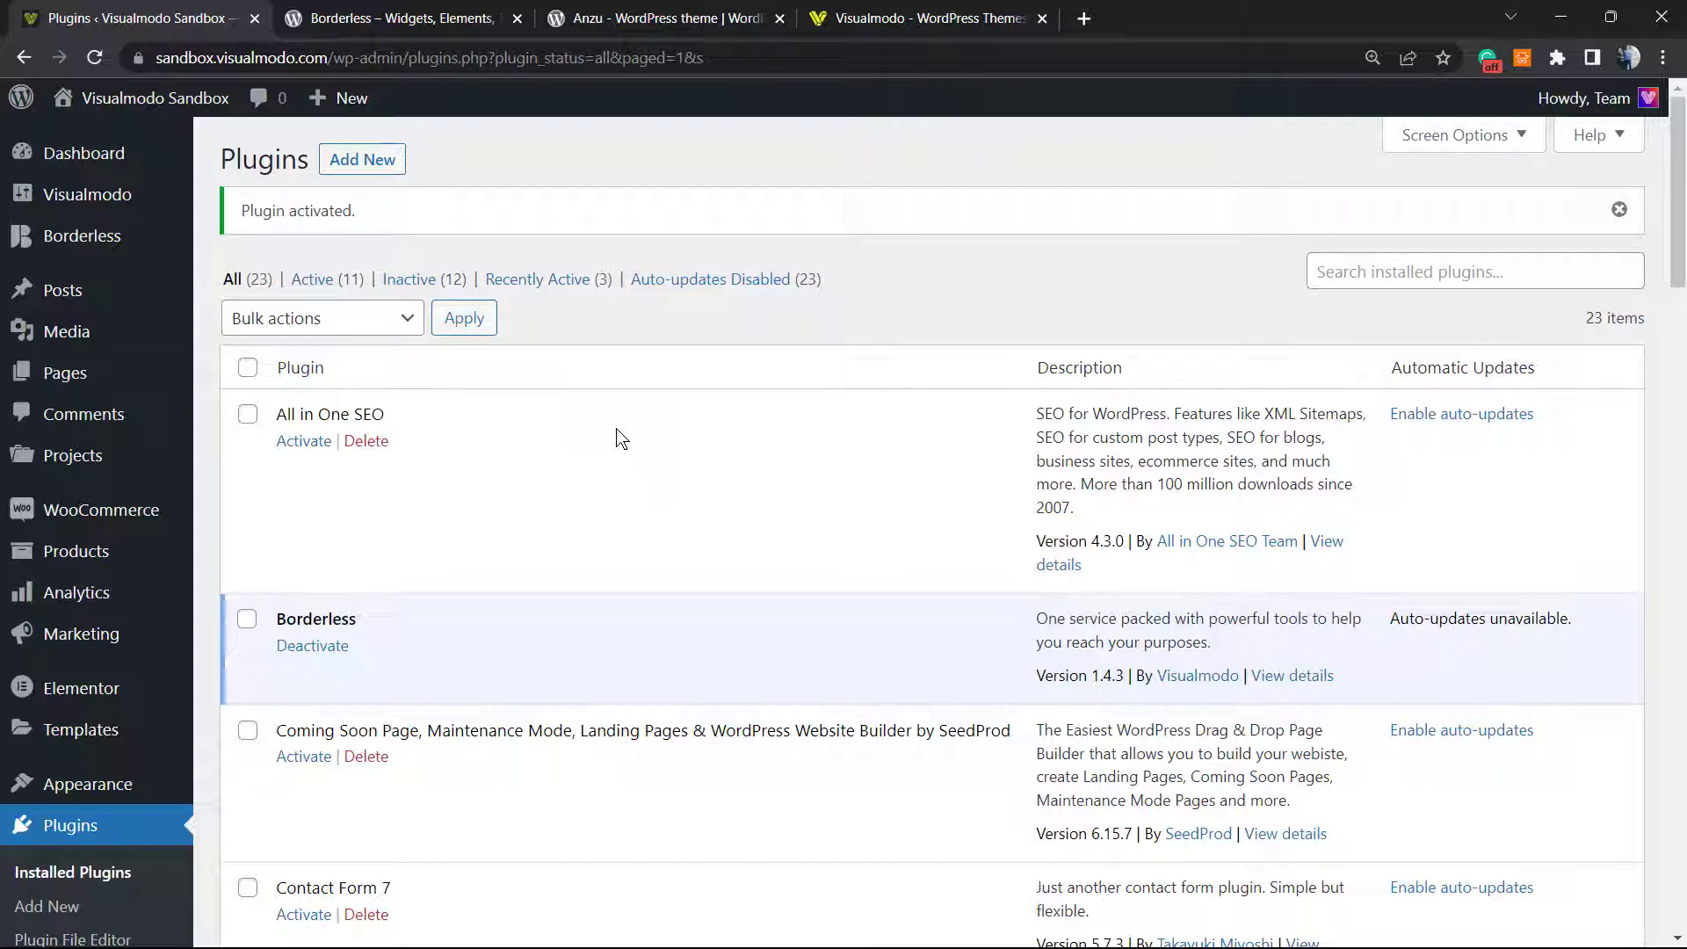
{"action": "mouse_move", "coordinate": [76, 592]}
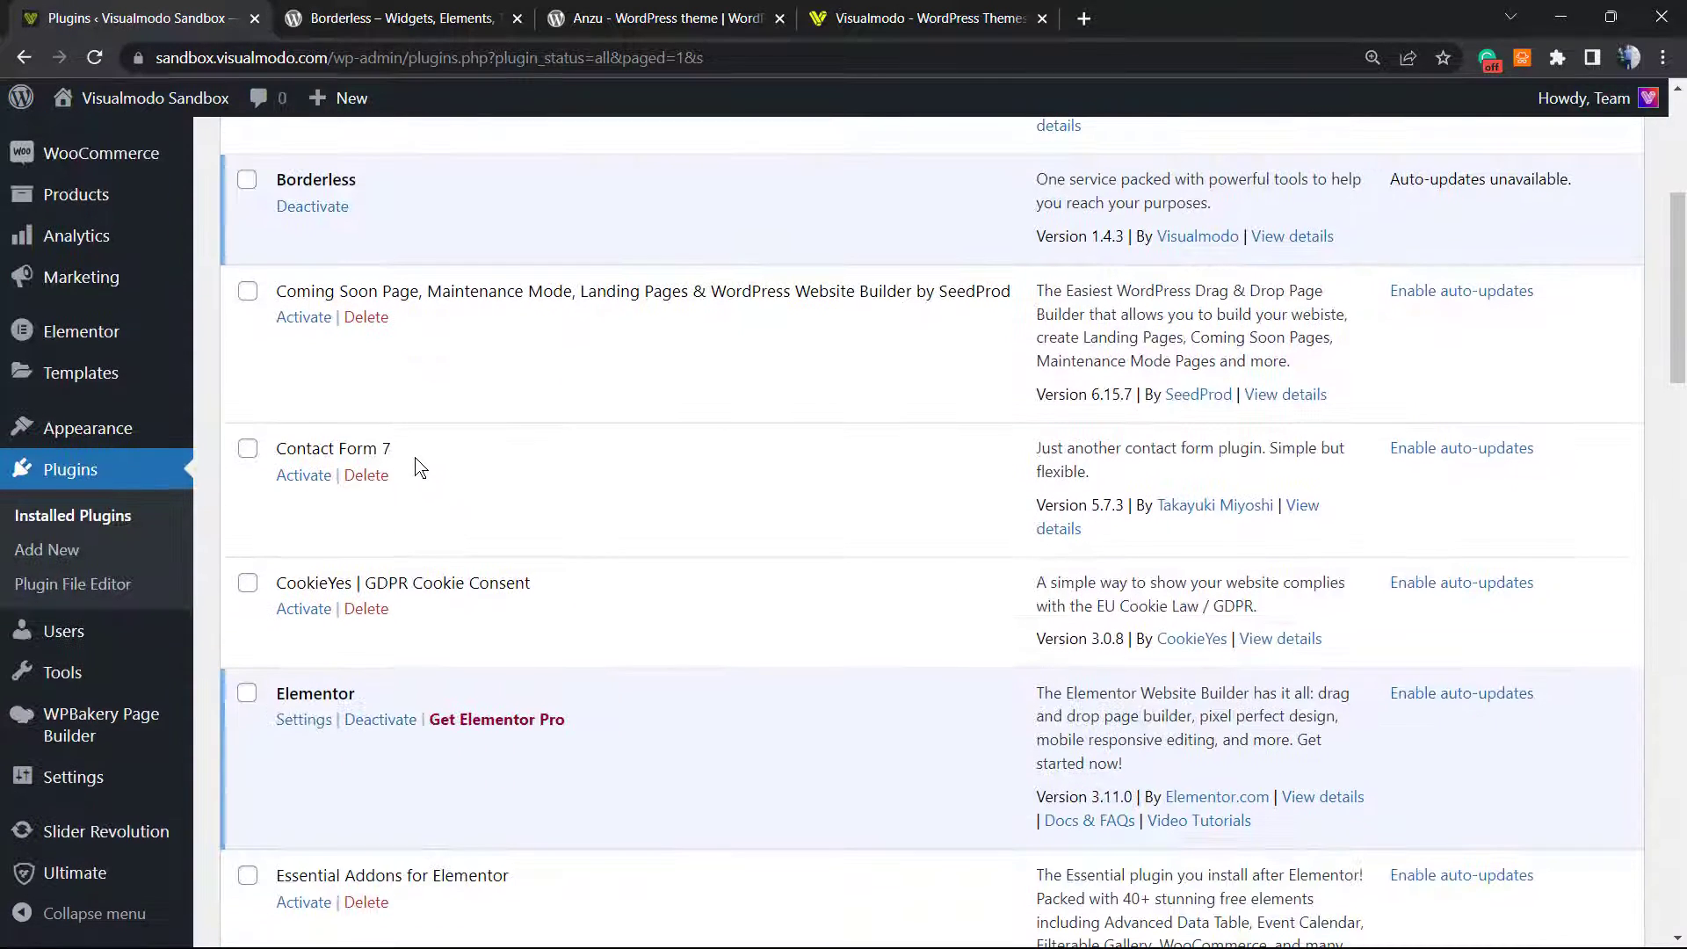
{"action": "scroll", "scroll_direction": "down", "scroll_amount": 3}
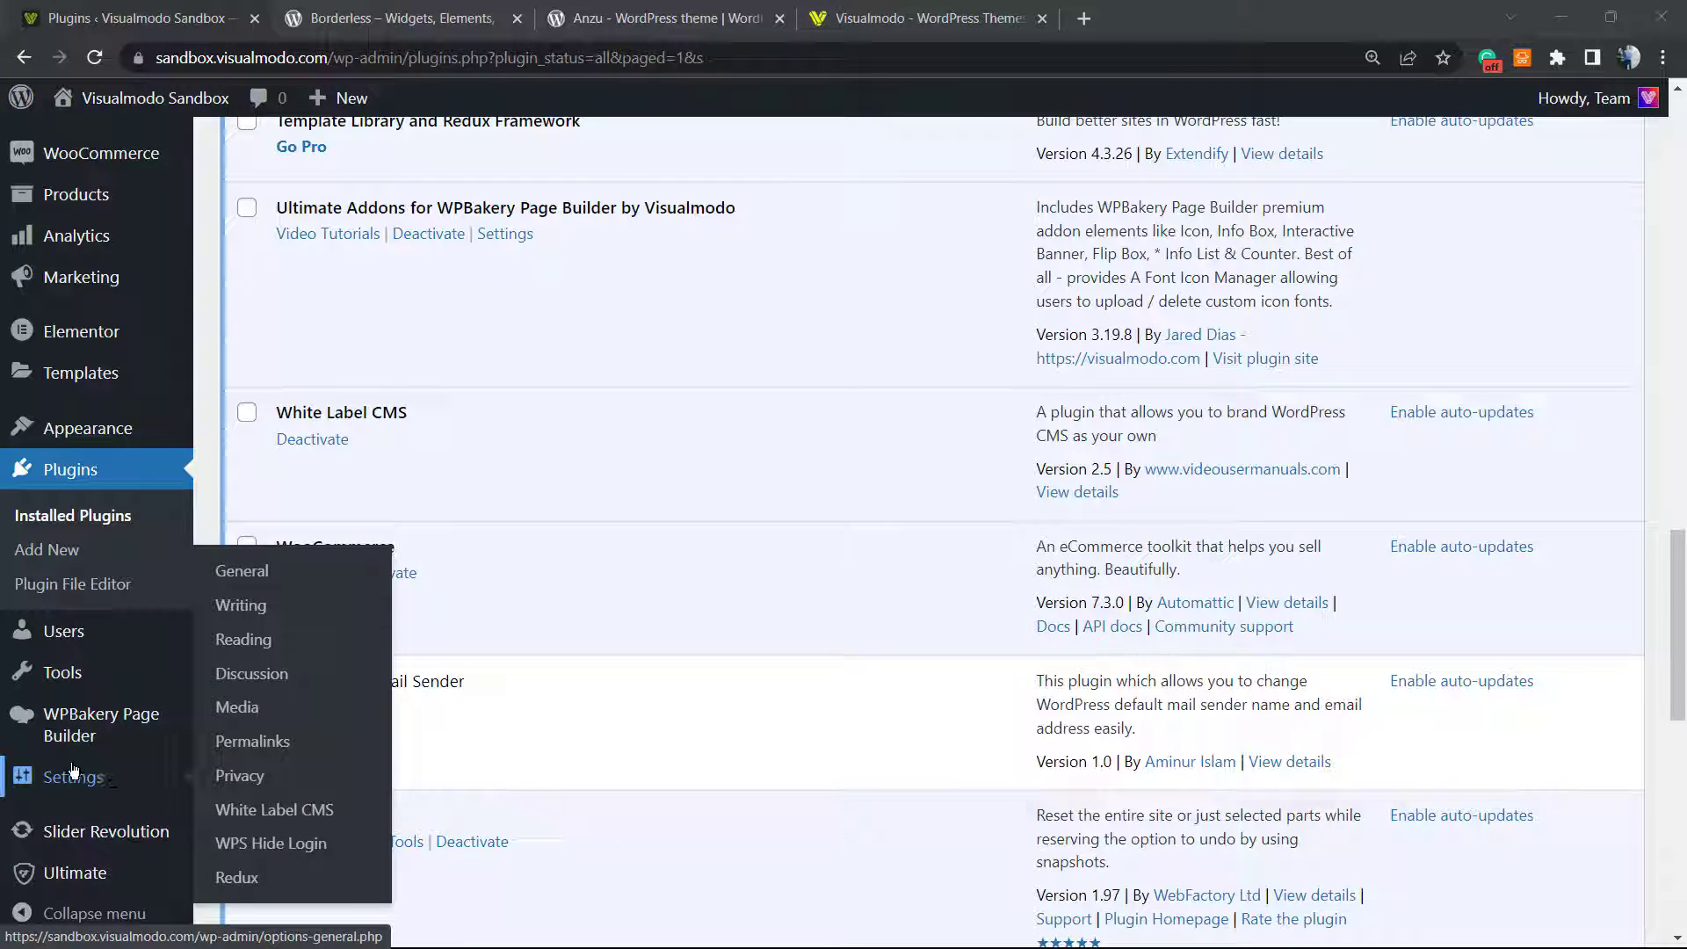
{"action": "mouse_move", "coordinate": [239, 777]}
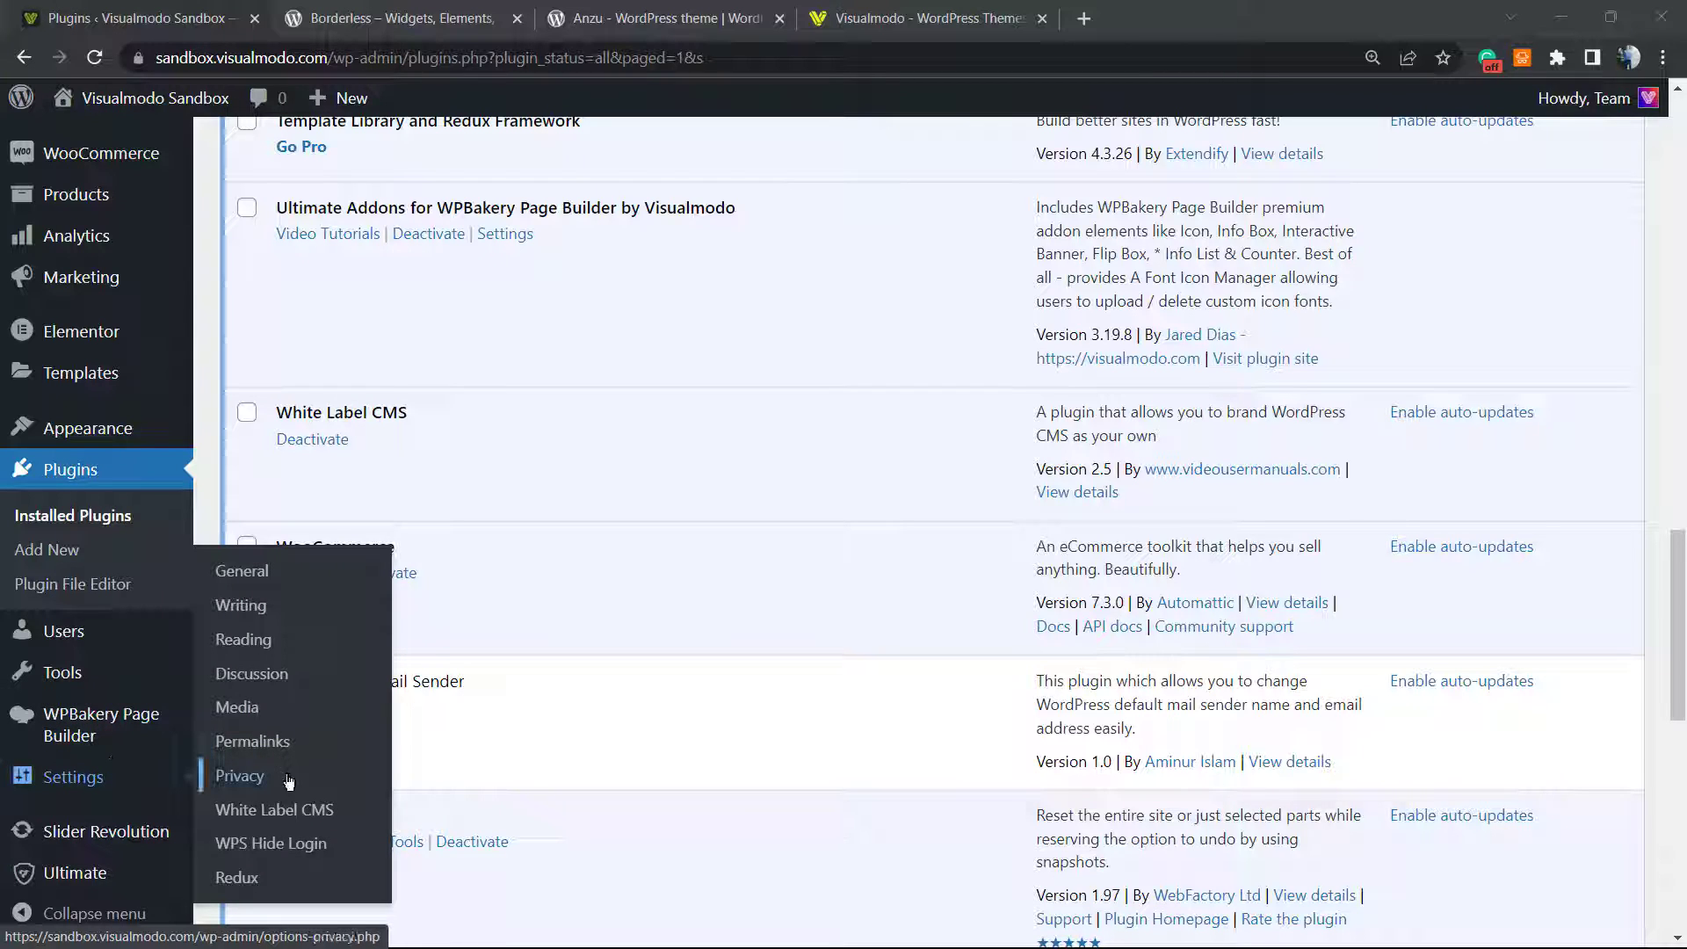
{"action": "mouse_move", "coordinate": [273, 809]}
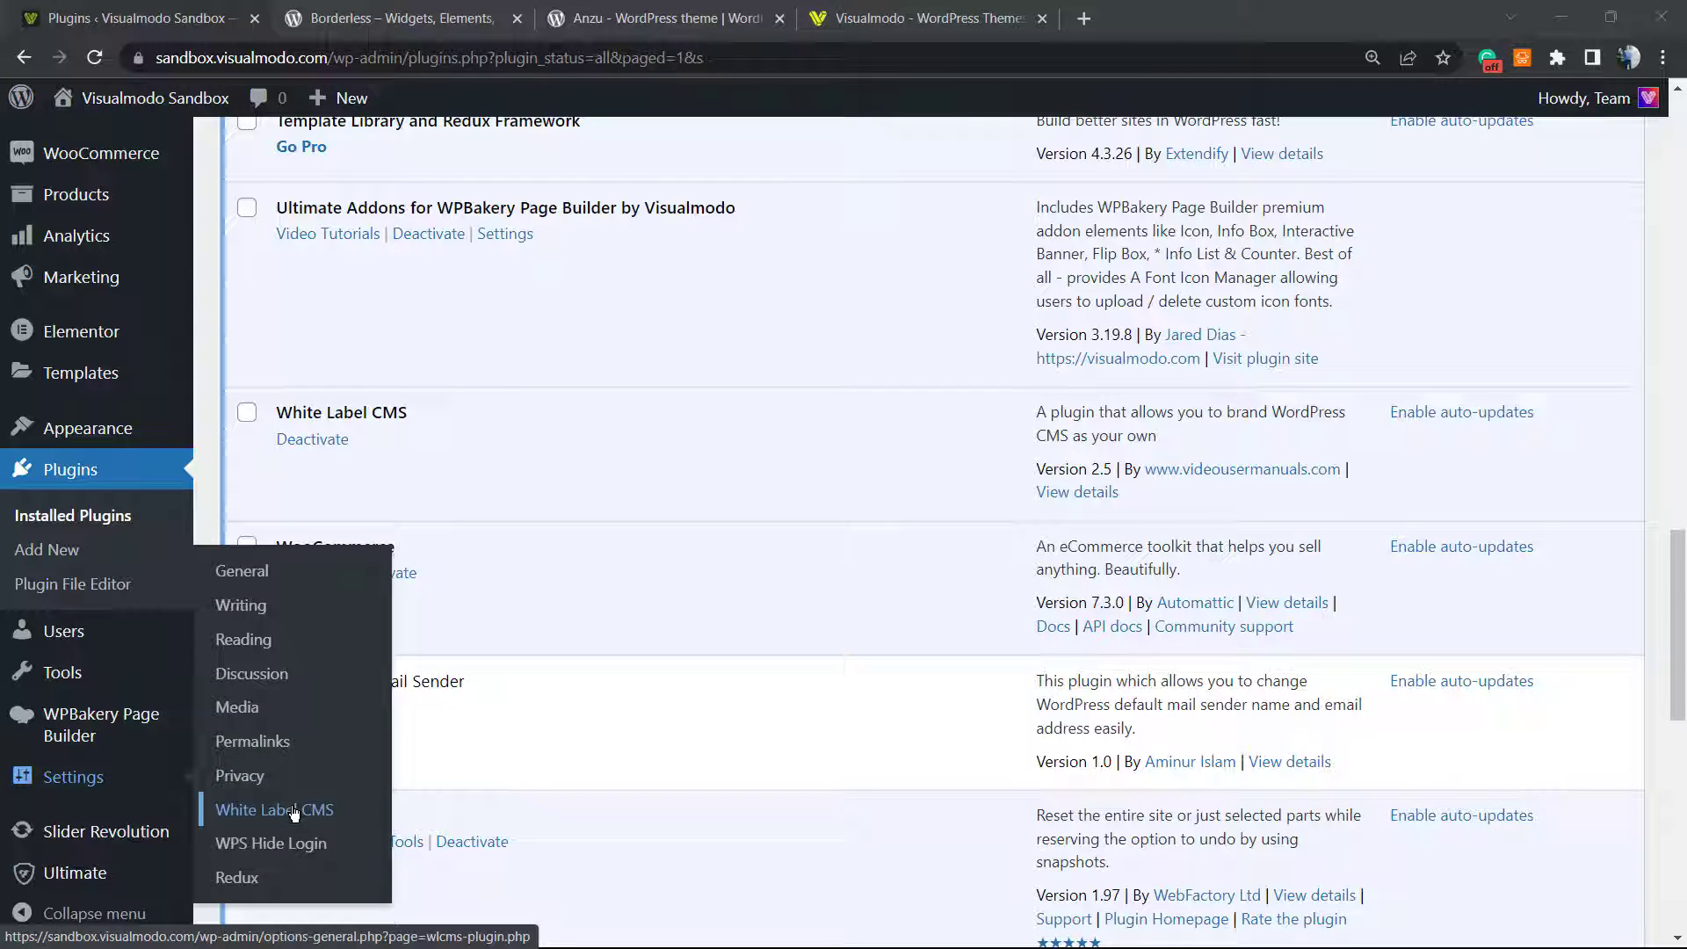
{"action": "mouse_move", "coordinate": [274, 820]}
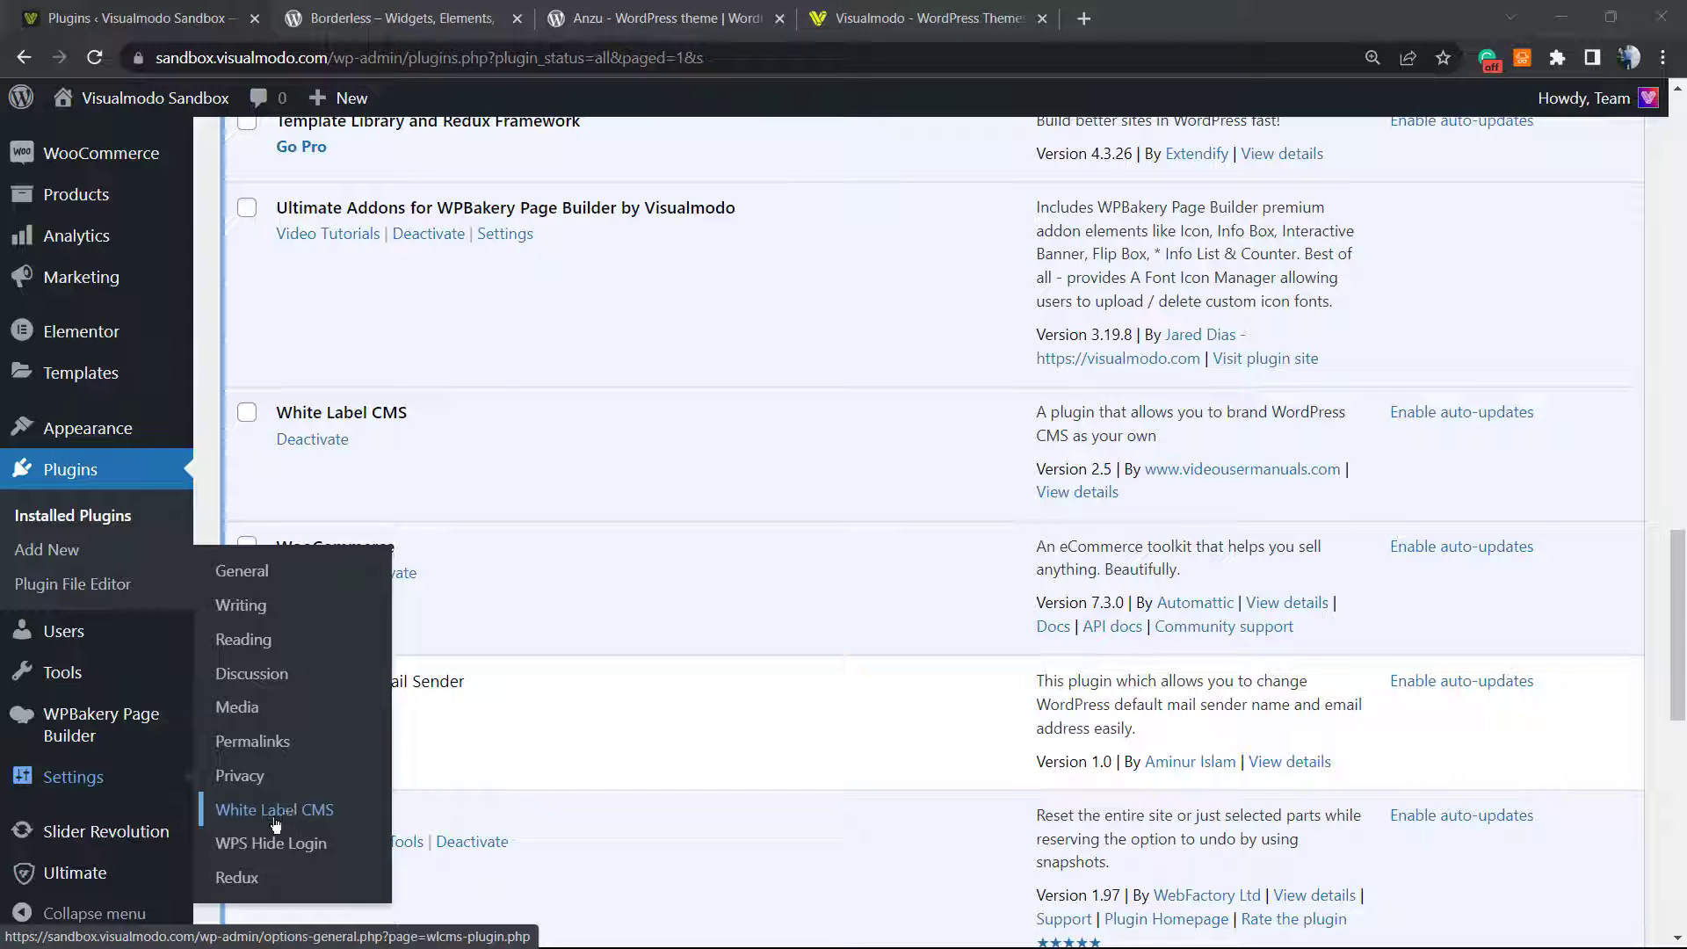
{"action": "mouse_move", "coordinate": [273, 809]}
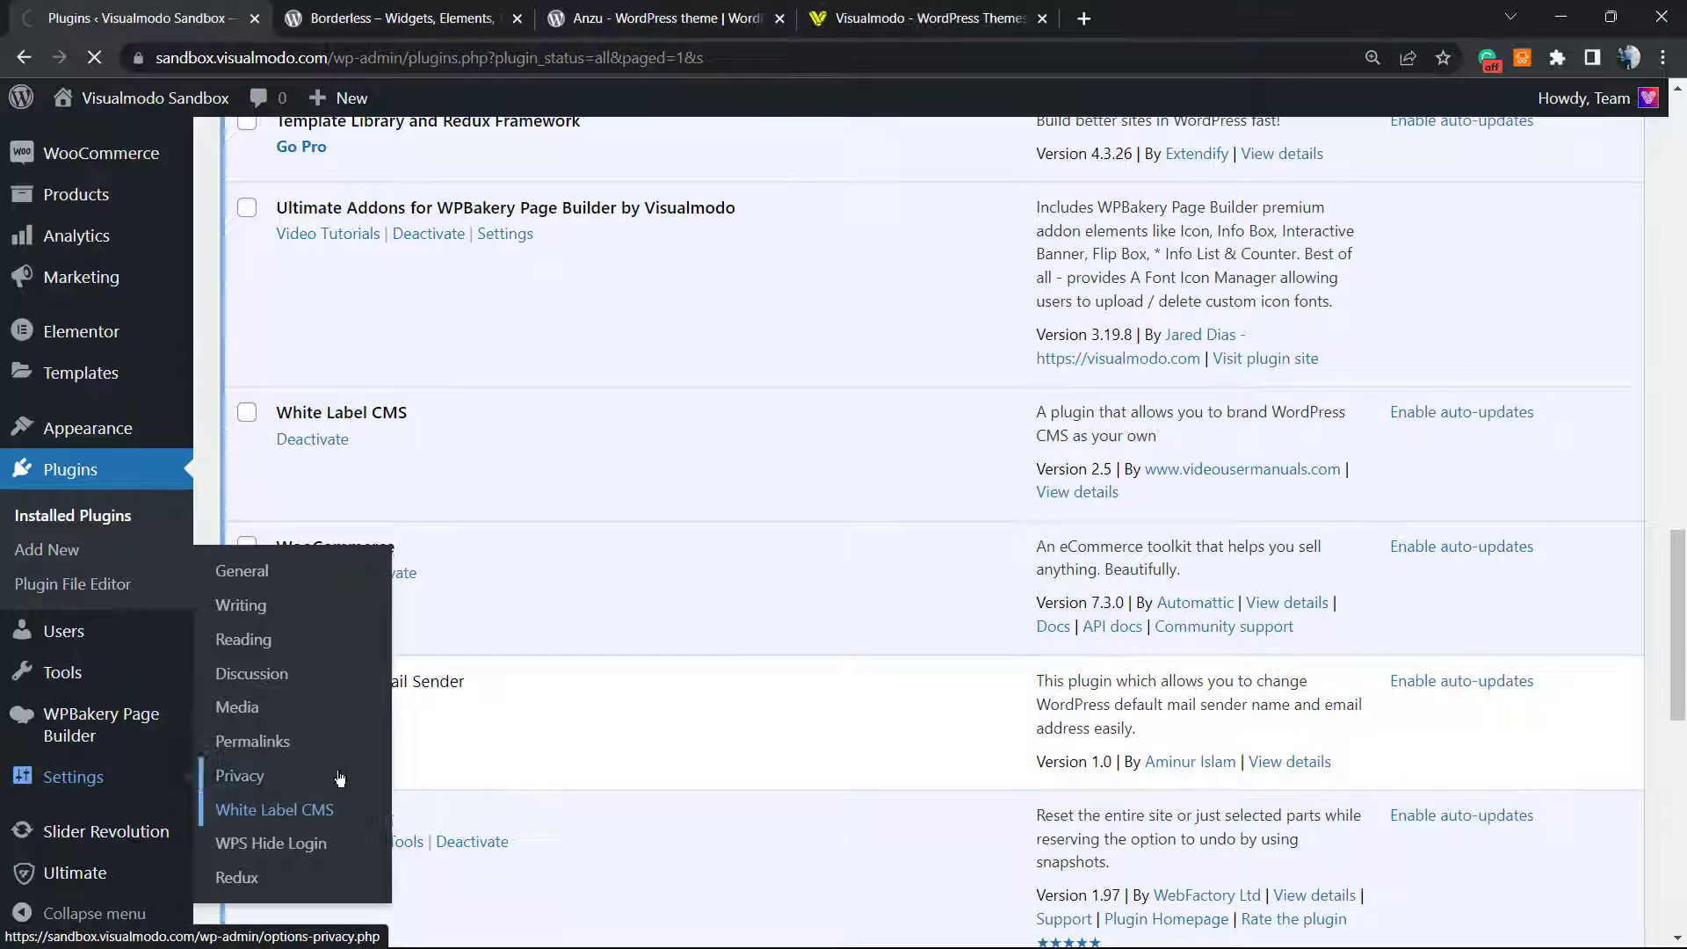
- Enable 'Hide WordPress Logo and Links' and 'Hide WP Version' on the Branding tab
{"action": "left_click", "coordinate": [274, 809]}
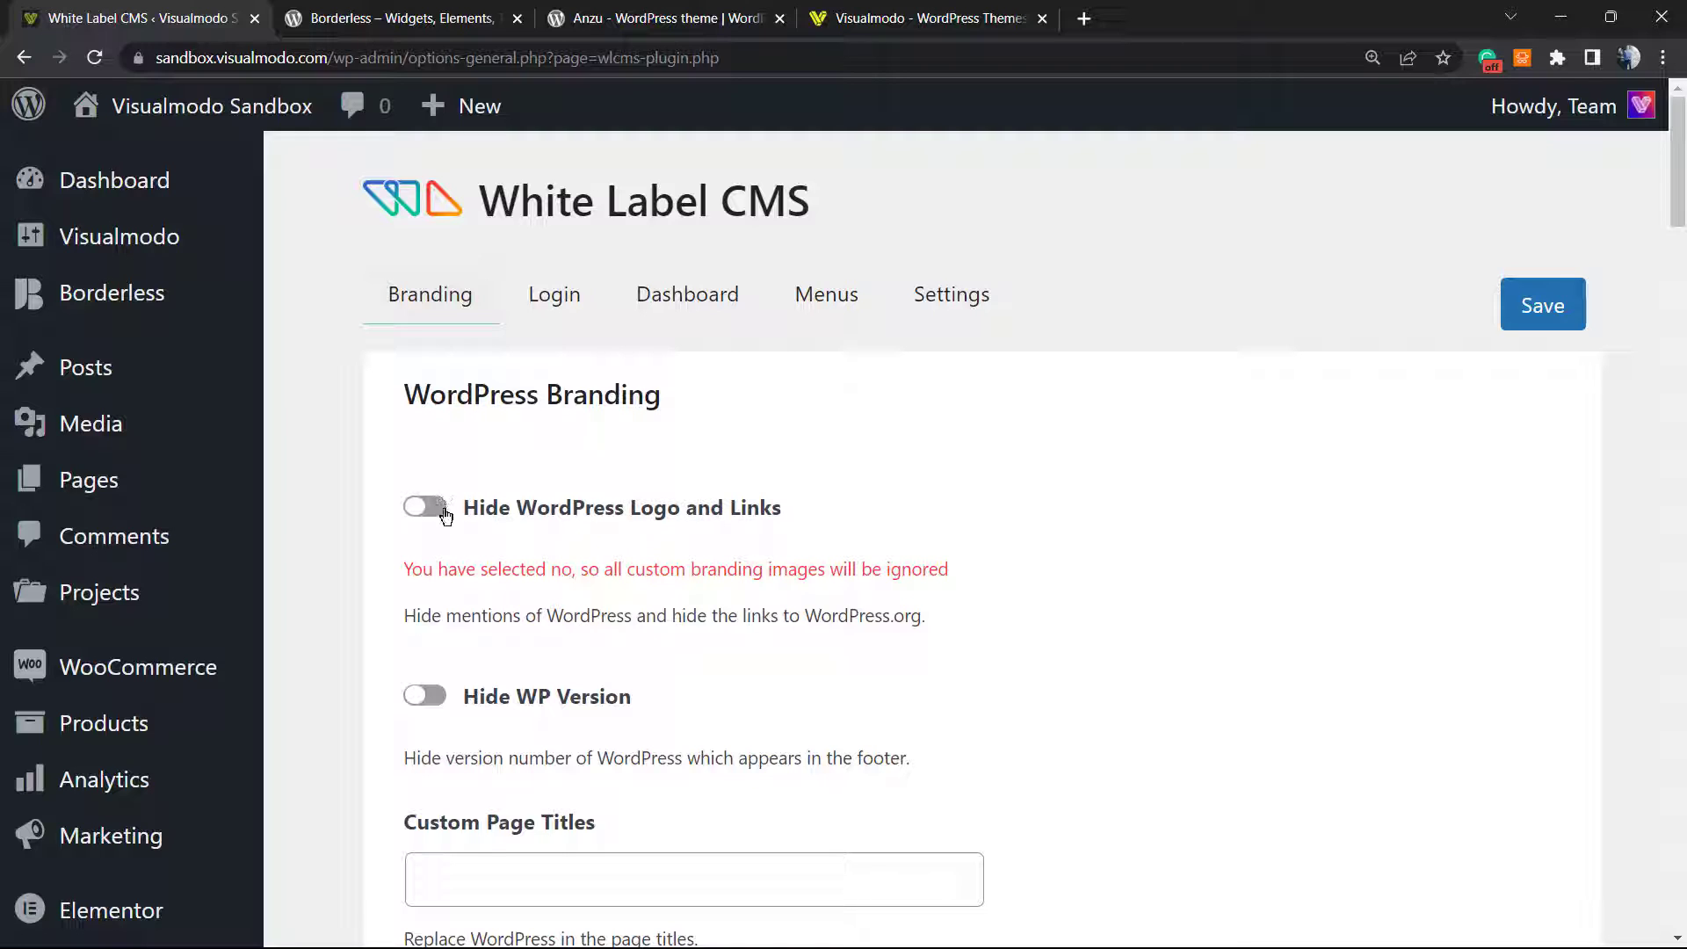
{"action": "left_click", "coordinate": [424, 507]}
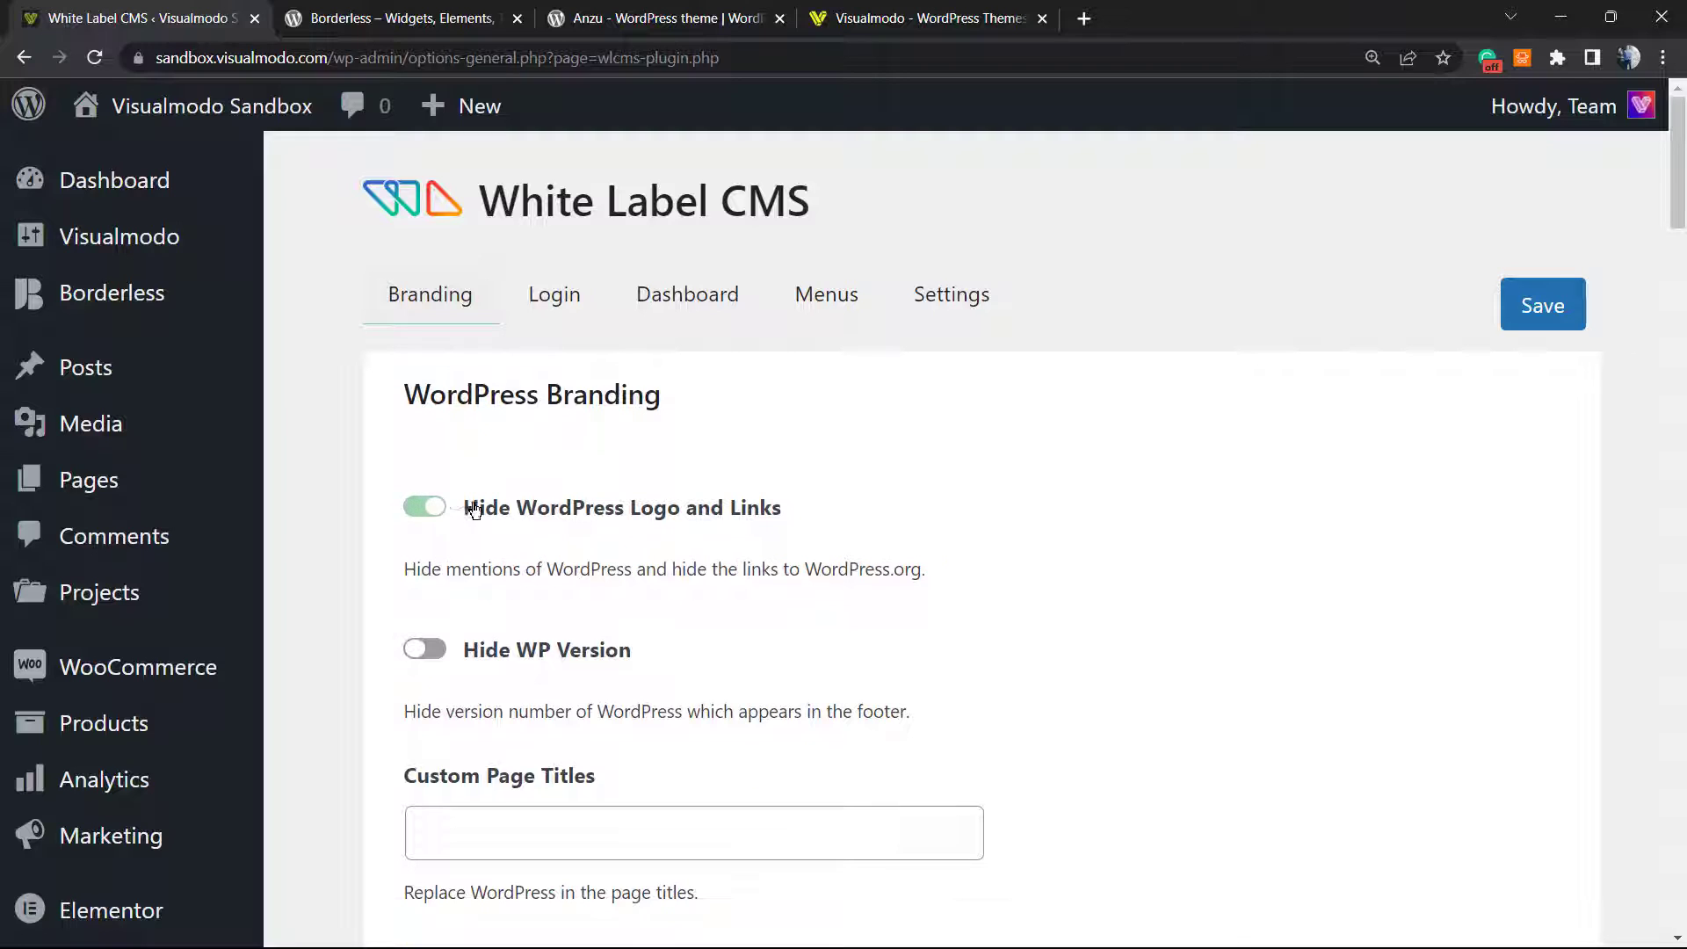
{"action": "mouse_move", "coordinate": [421, 672]}
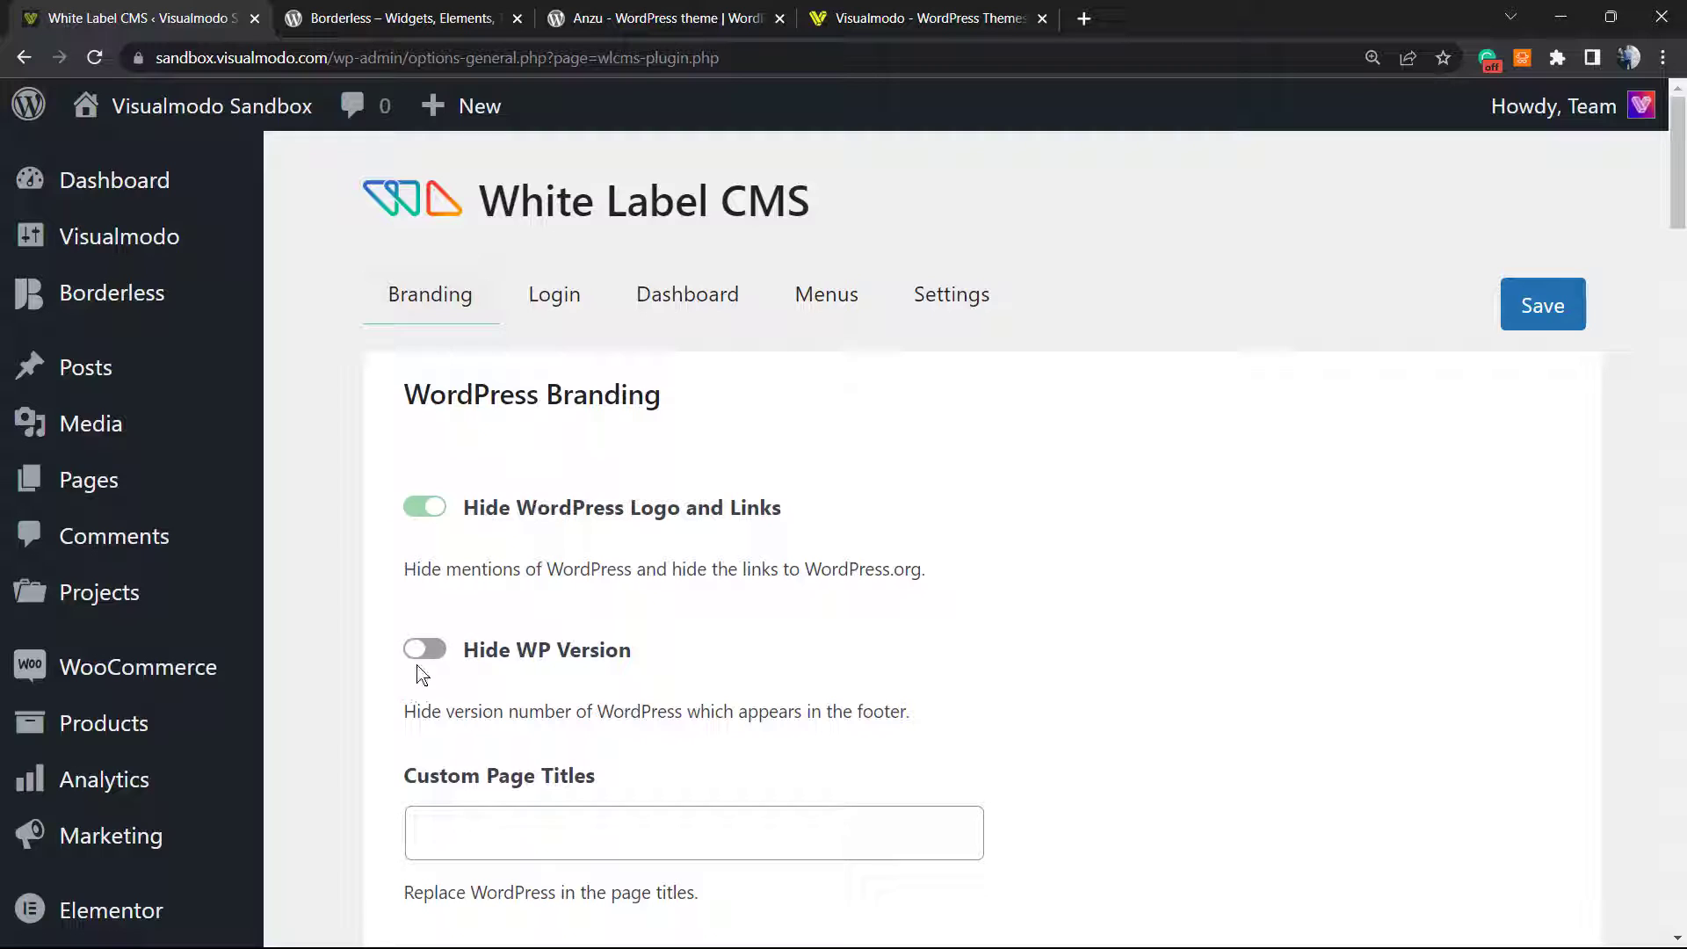
{"action": "scroll", "scroll_direction": "down", "scroll_amount": 3}
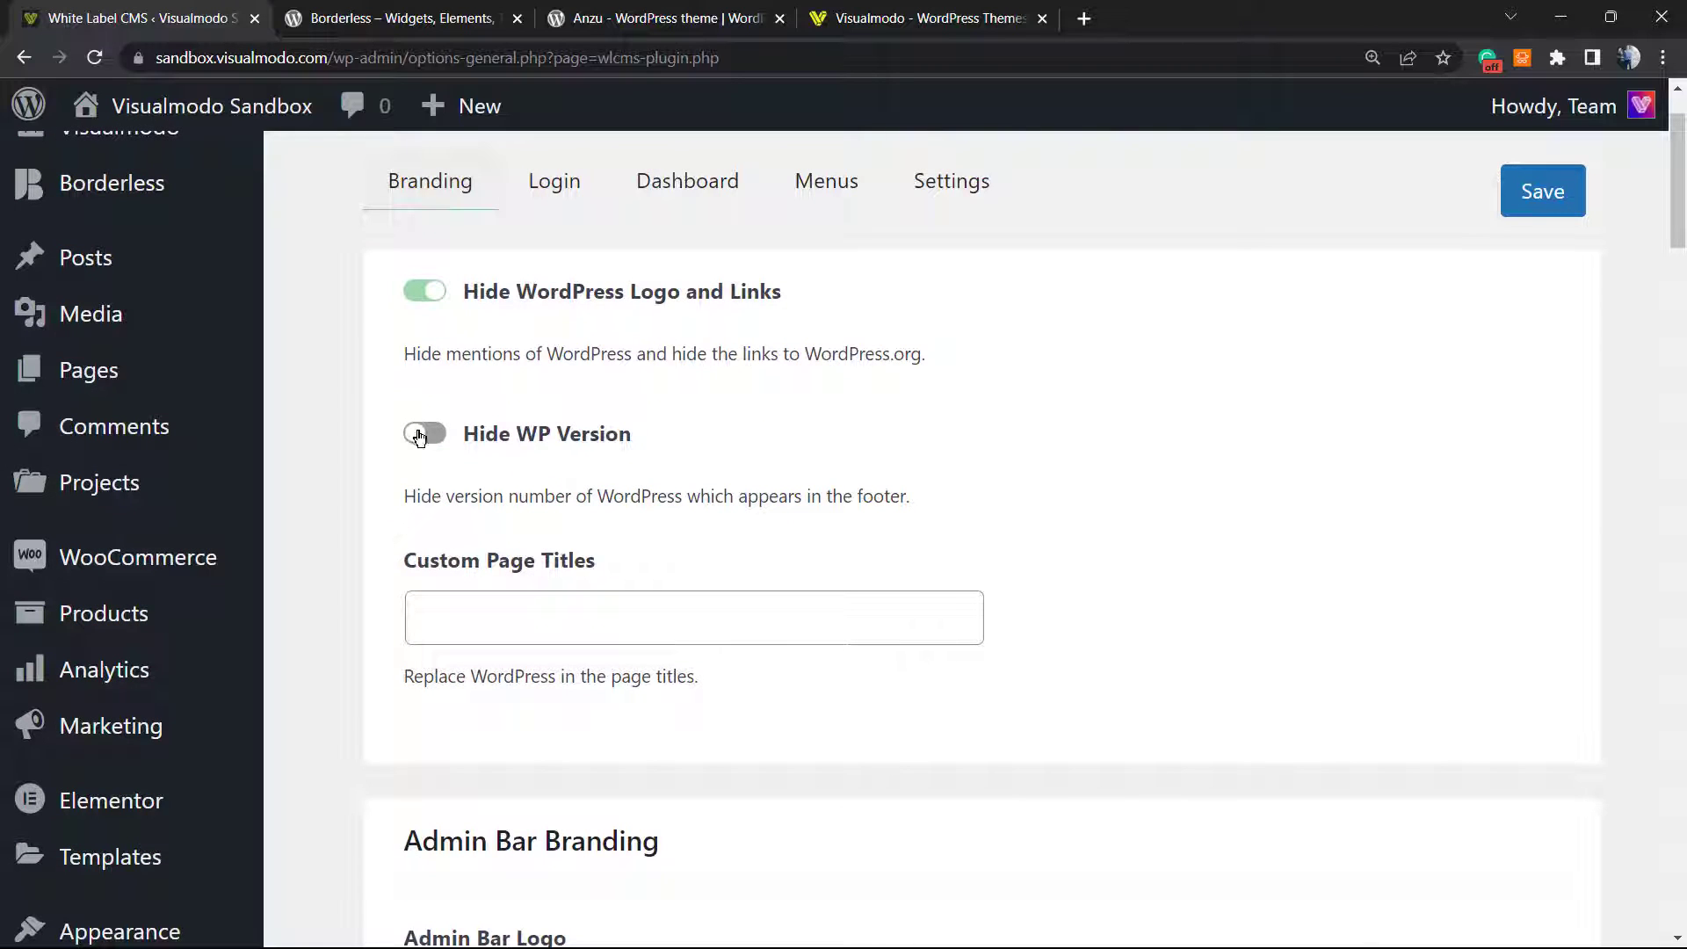
{"action": "left_click", "coordinate": [423, 432]}
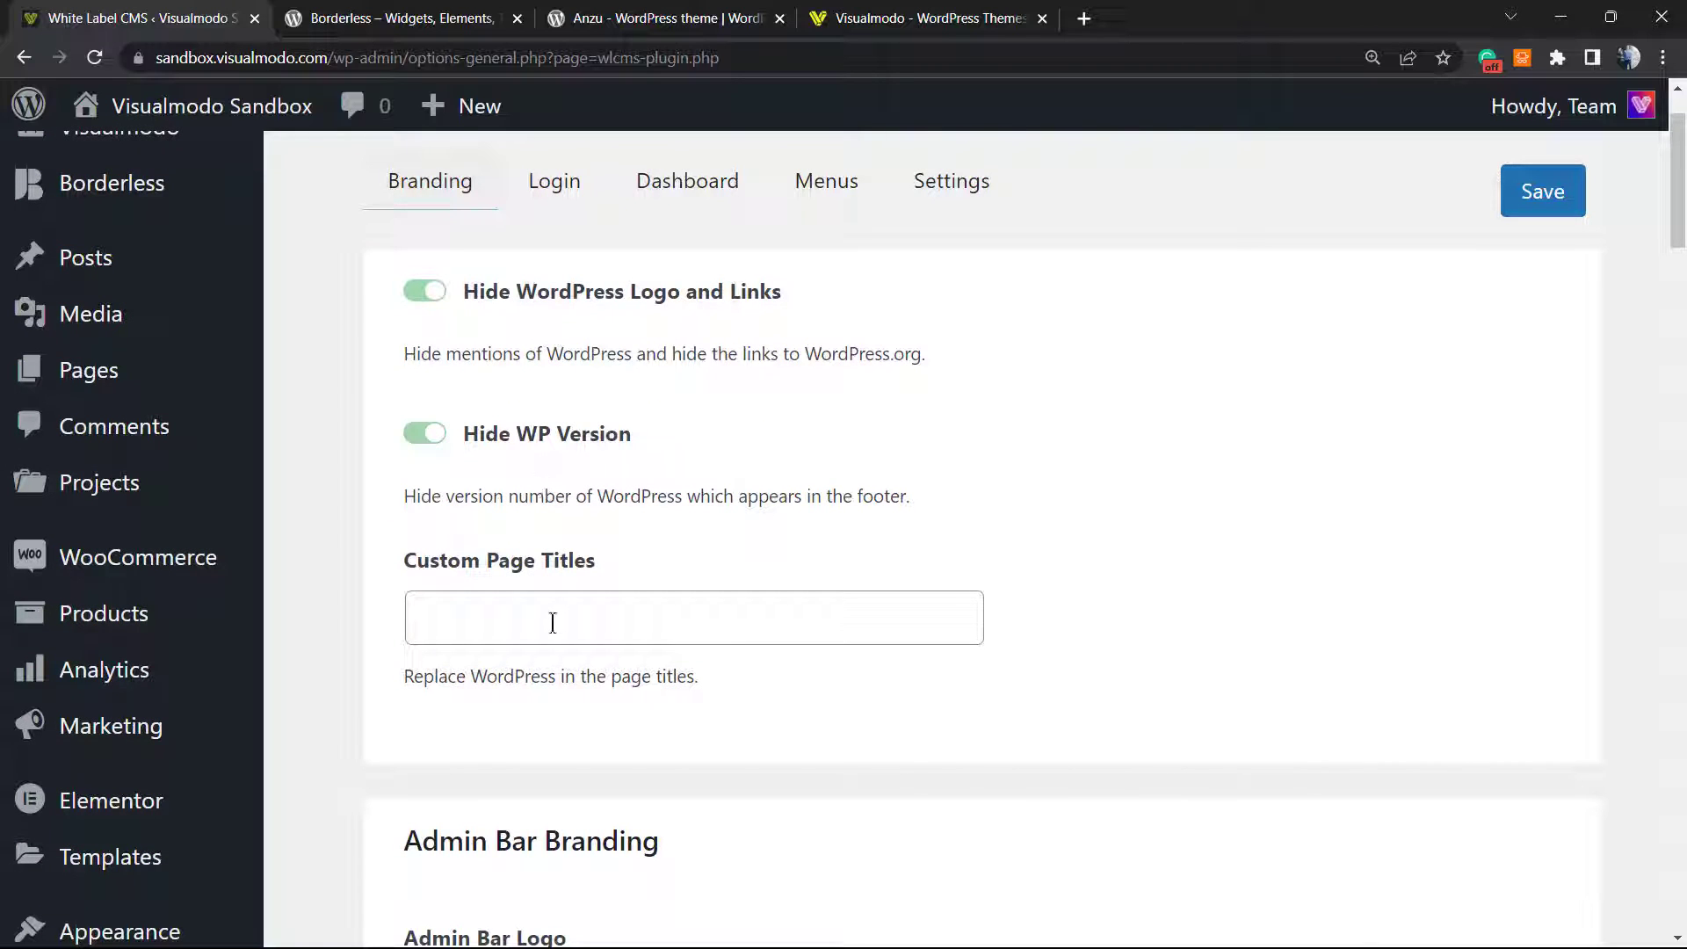
- Start editing custom page titles and scroll down to the Admin Bar Branding section
{"action": "left_click", "coordinate": [694, 618]}
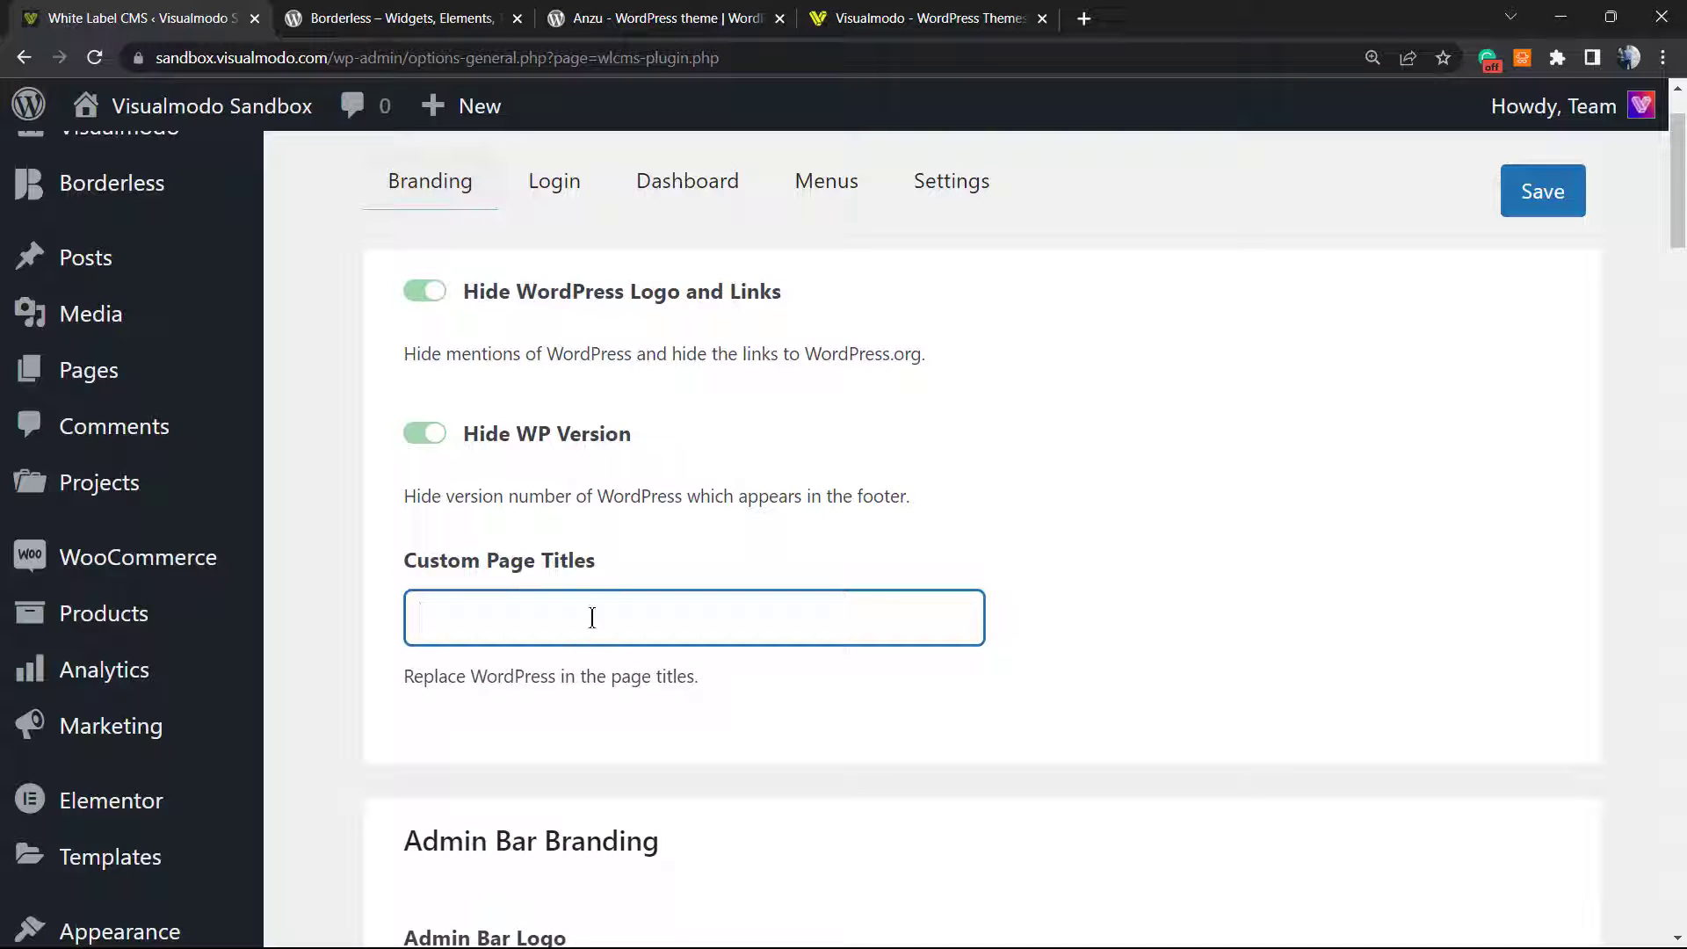
{"action": "scroll", "scroll_direction": "down", "scroll_amount": 3}
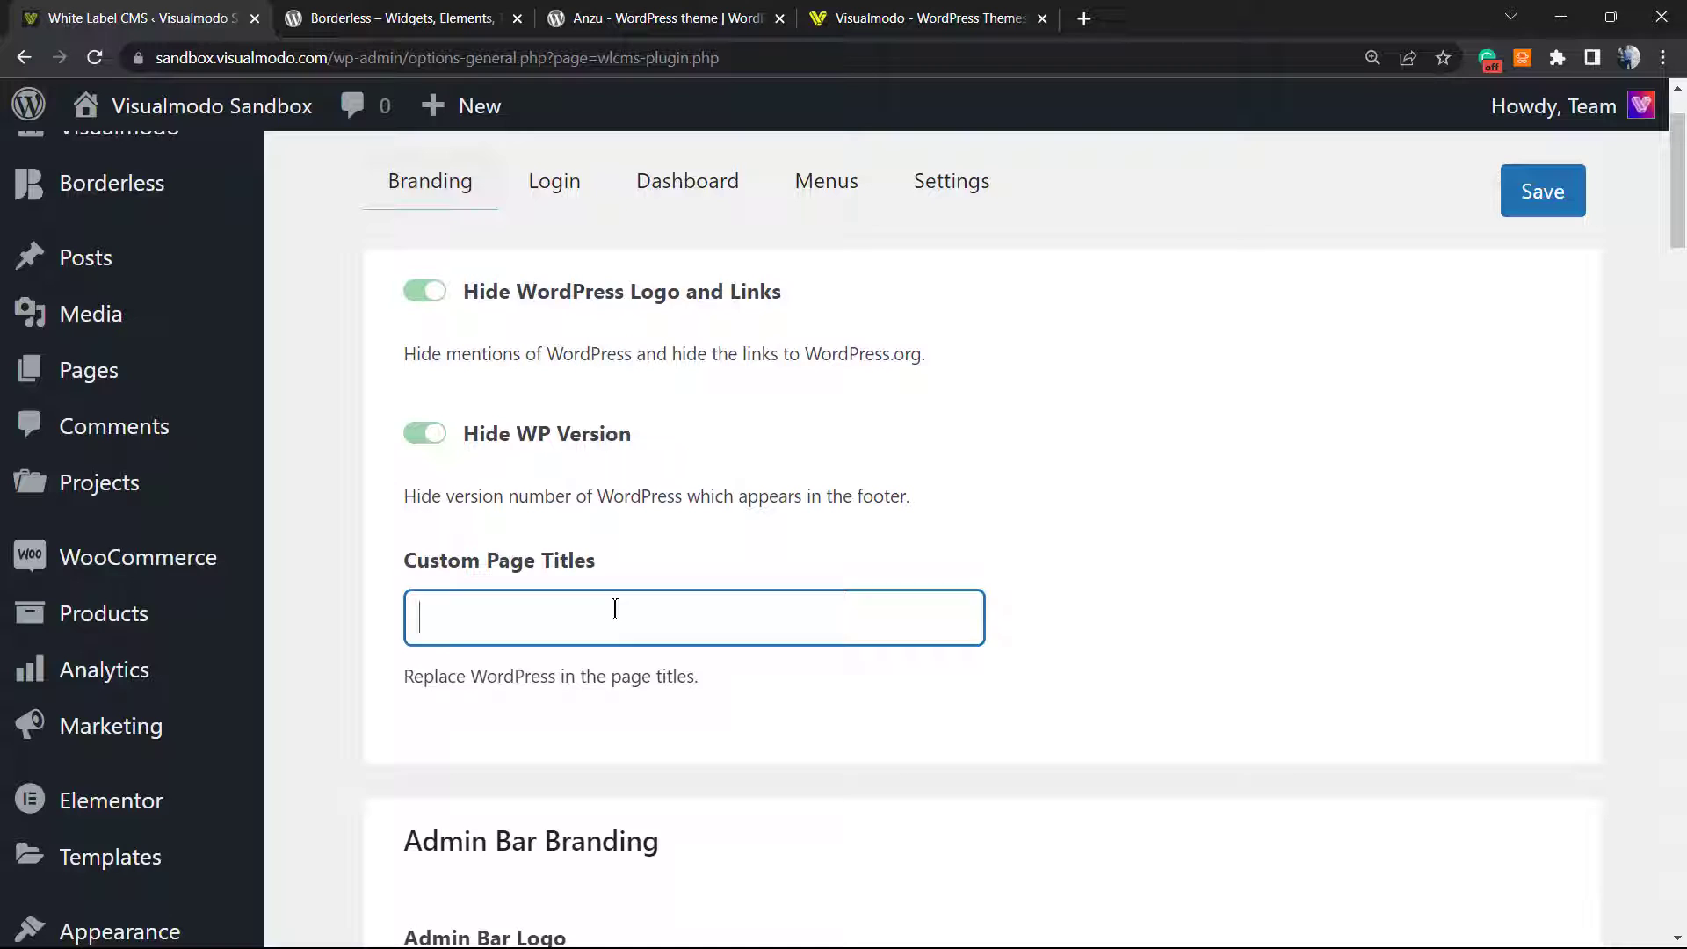
{"action": "scroll", "scroll_direction": "down", "scroll_amount": 3}
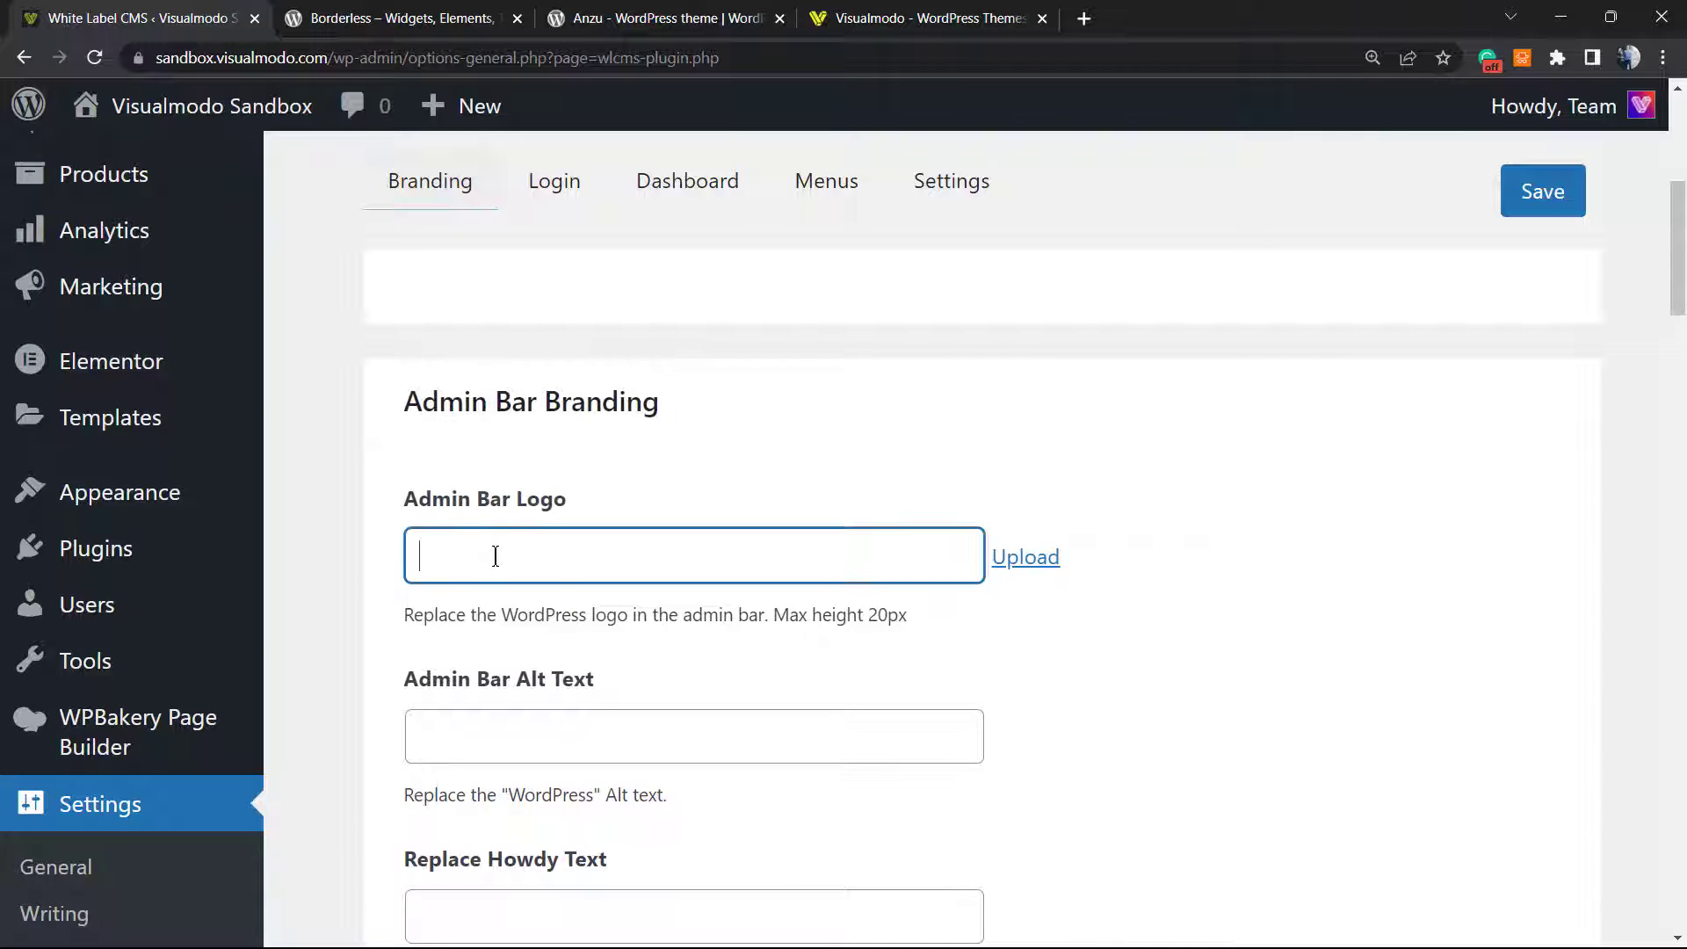
{"action": "scroll", "scroll_direction": "up", "scroll_amount": 3}
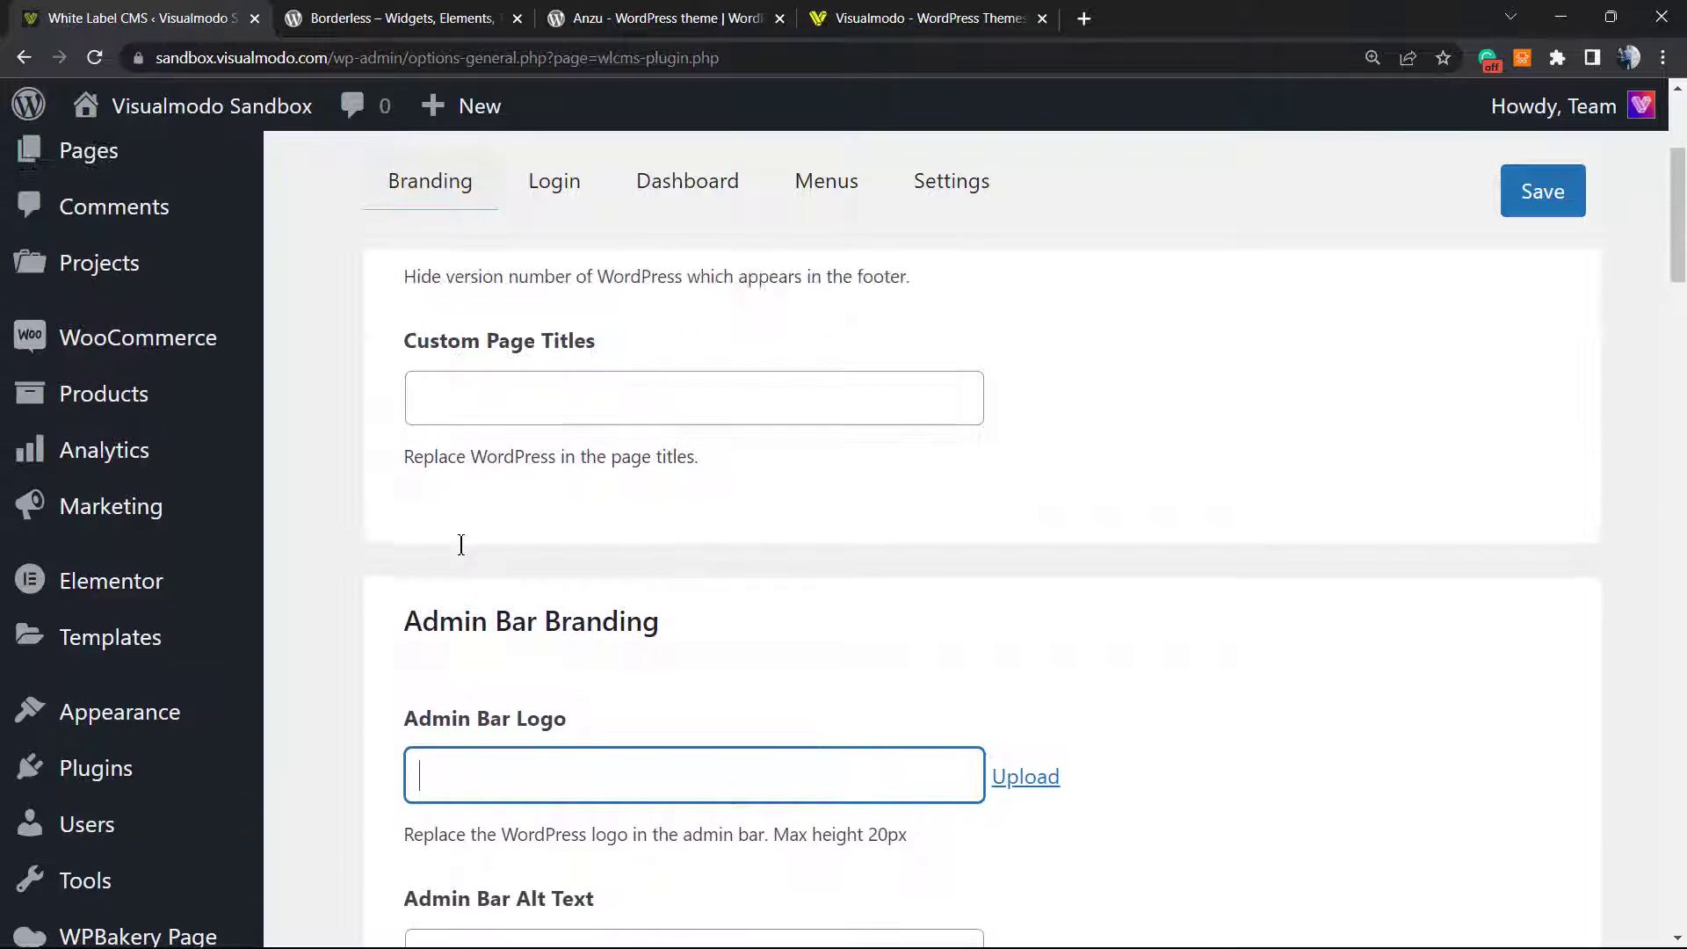
{"action": "scroll", "scroll_direction": "down", "scroll_amount": 3}
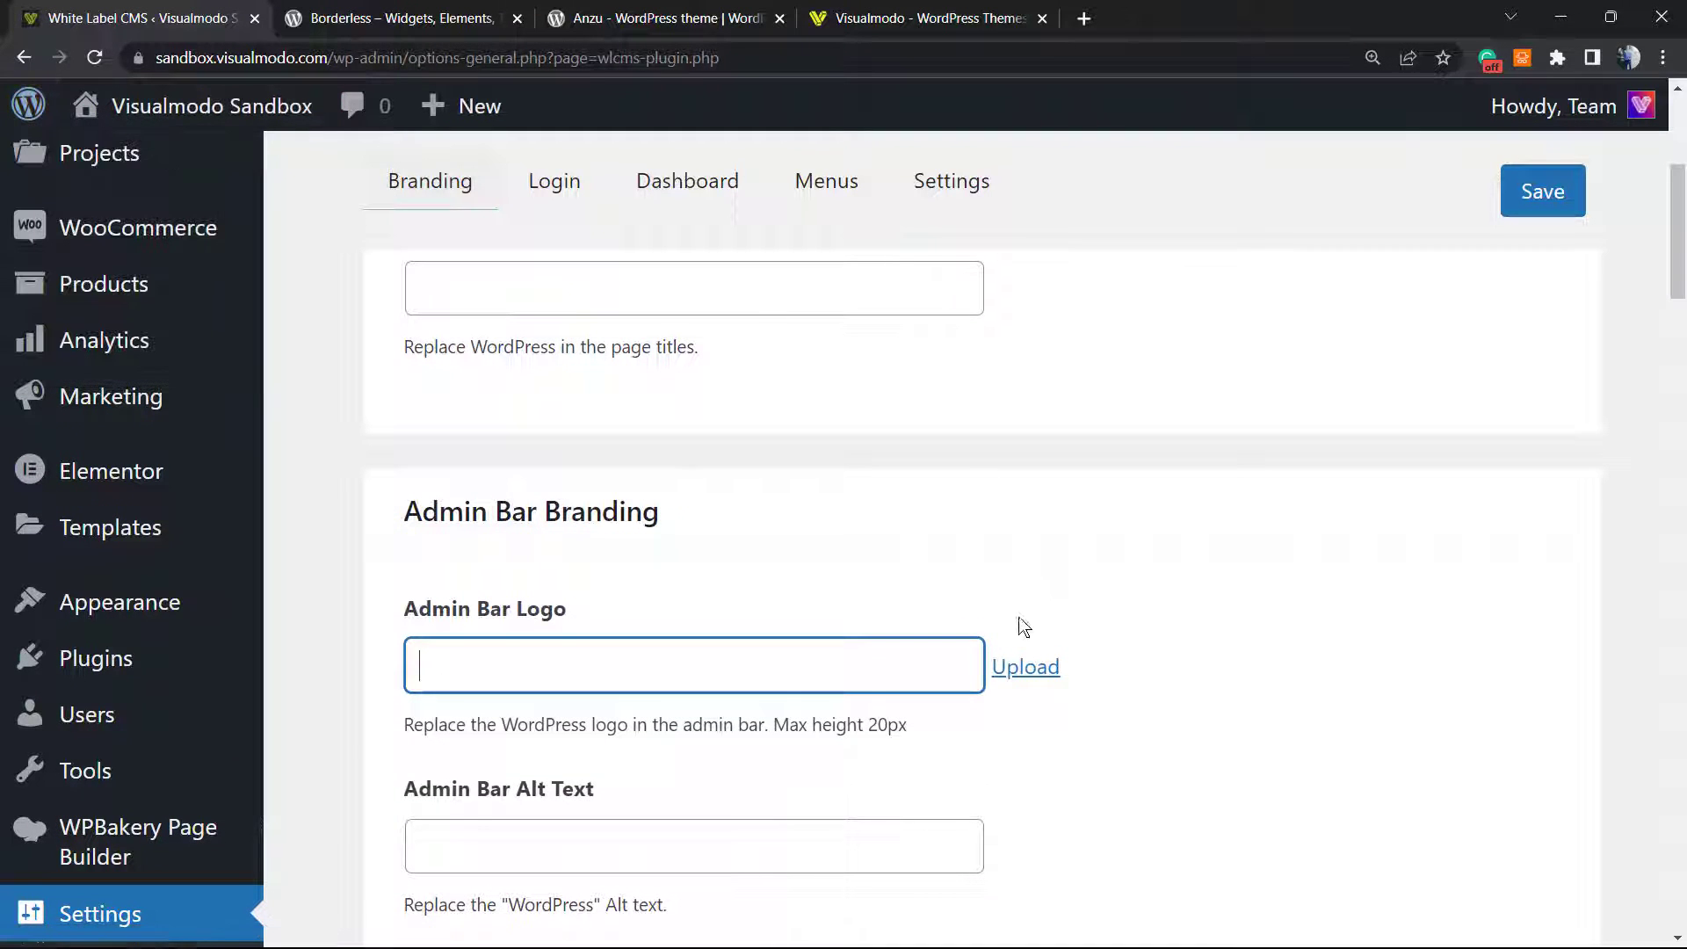
- Browse the media library for the admin bar logo and locate petshop-logo-dark-2.png
{"action": "left_click", "coordinate": [1025, 666]}
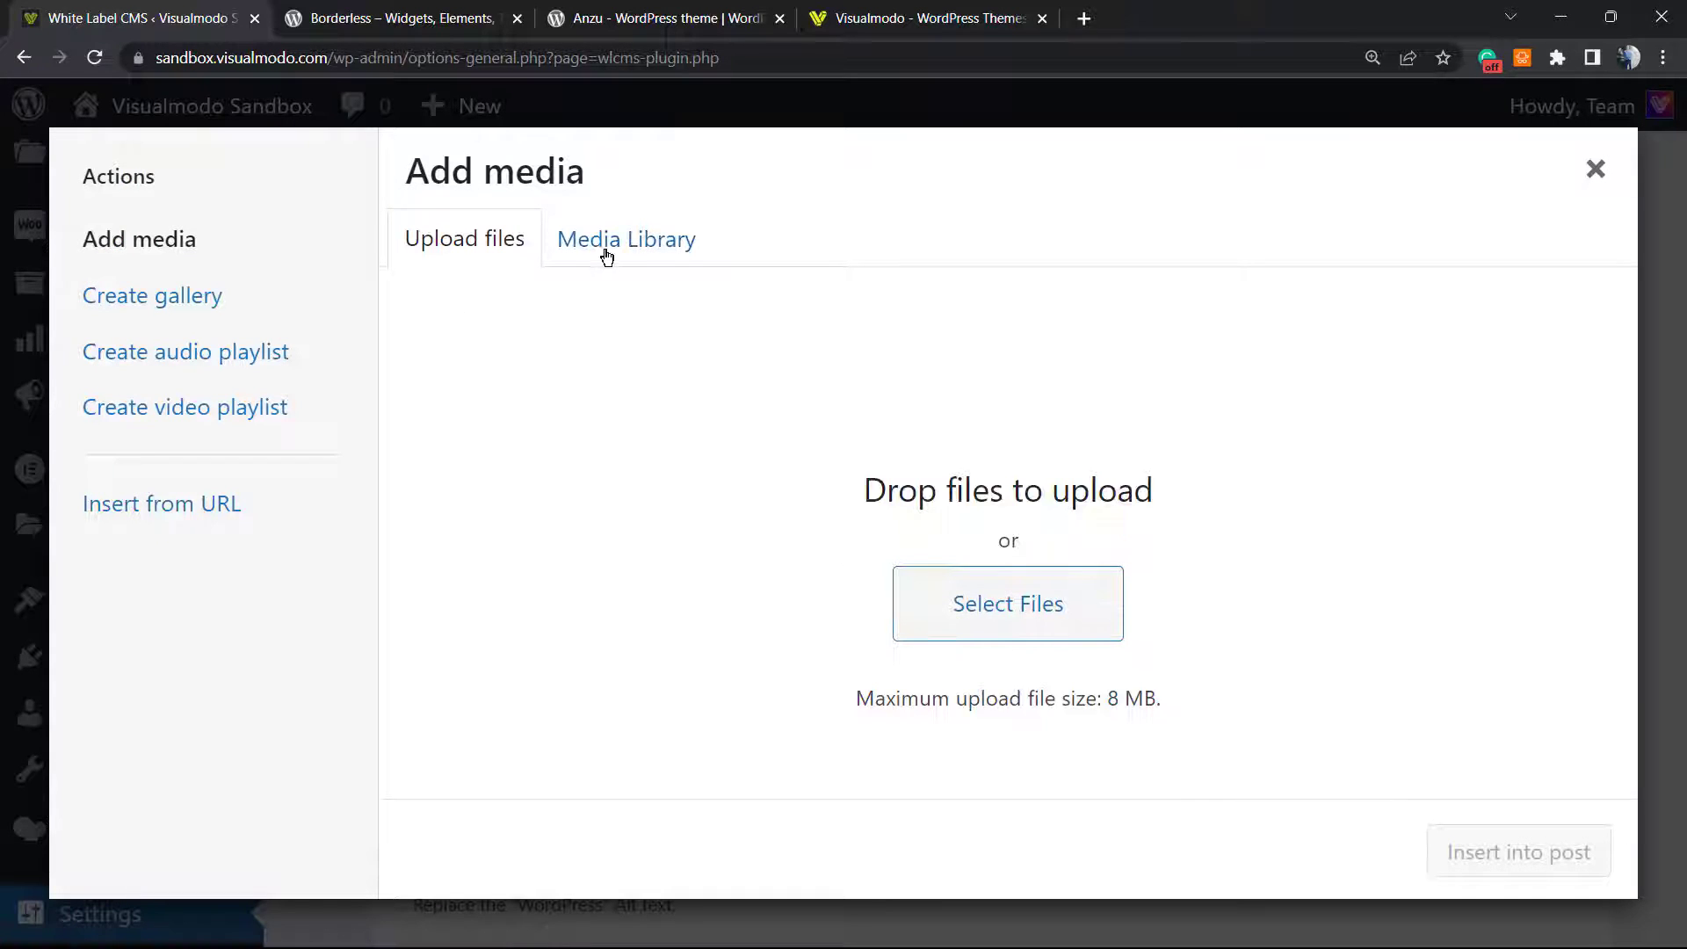
{"action": "left_click", "coordinate": [625, 239]}
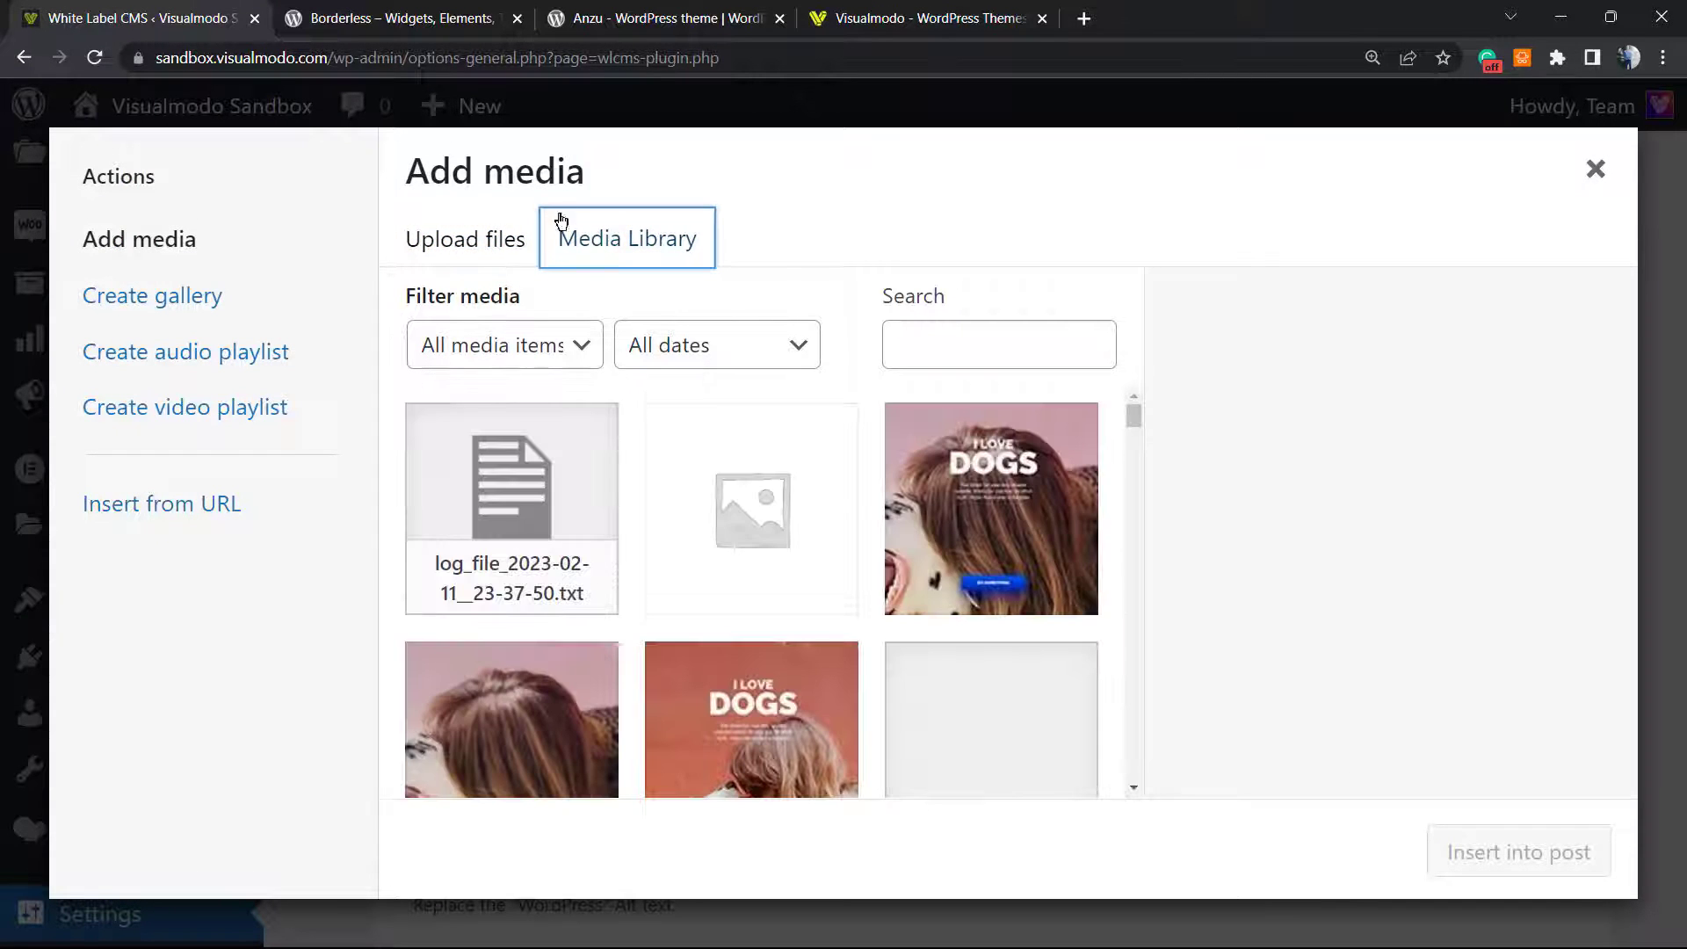
{"action": "scroll", "scroll_direction": "down", "scroll_amount": 3}
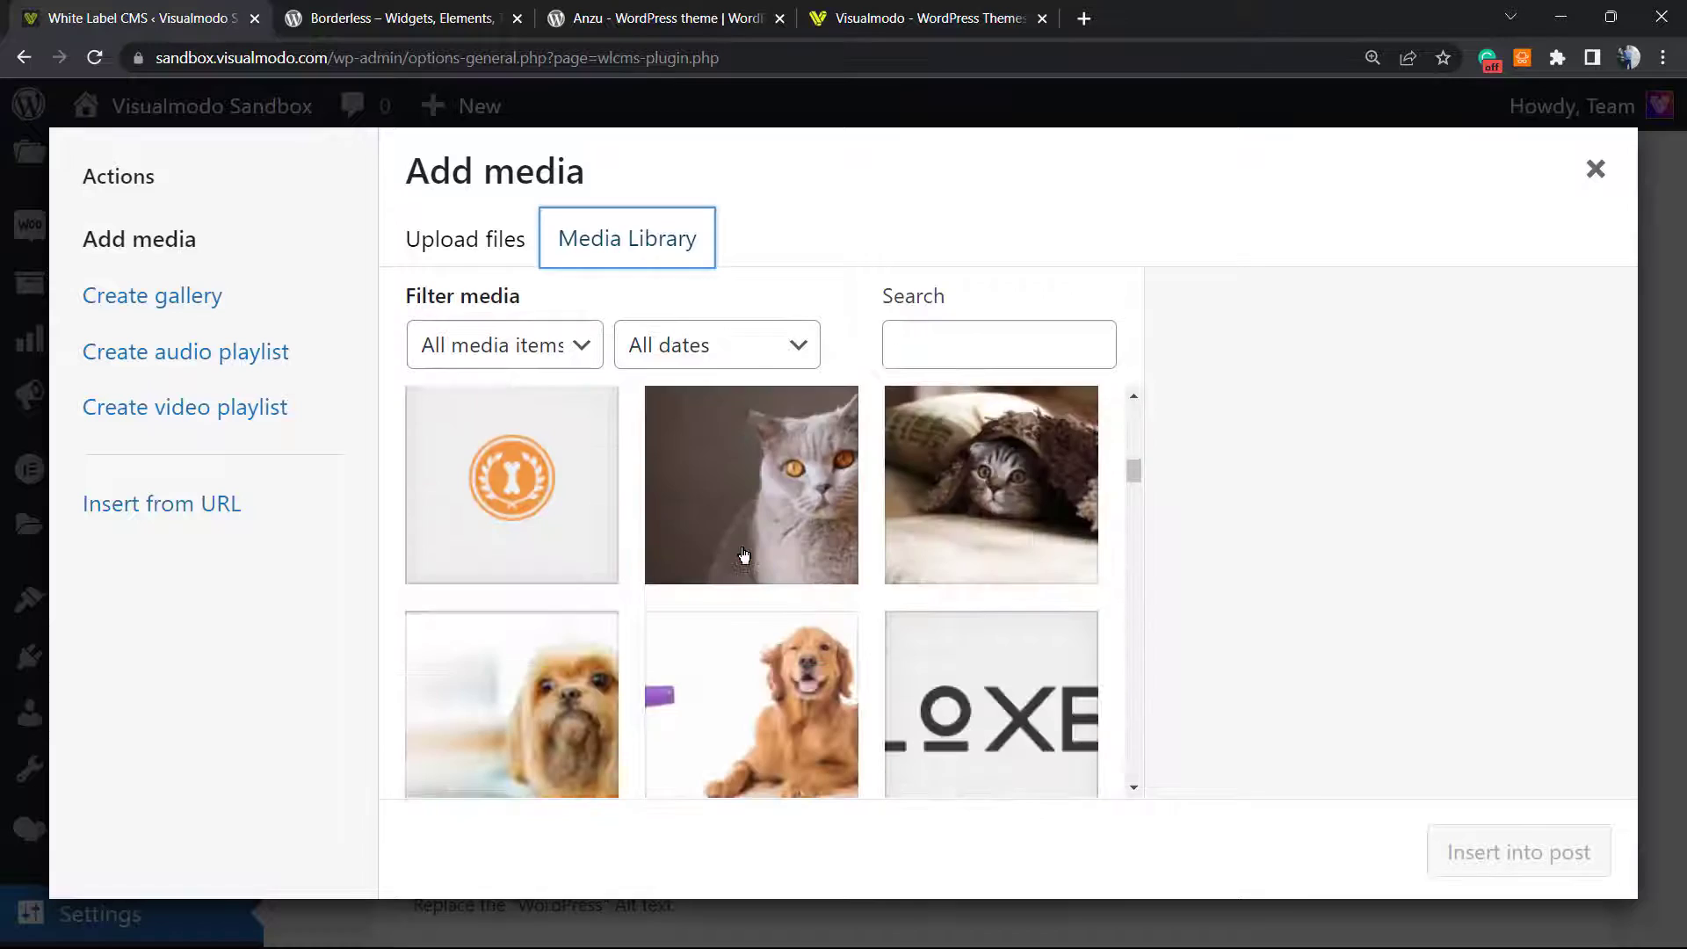
{"action": "scroll", "scroll_direction": "down", "scroll_amount": 3}
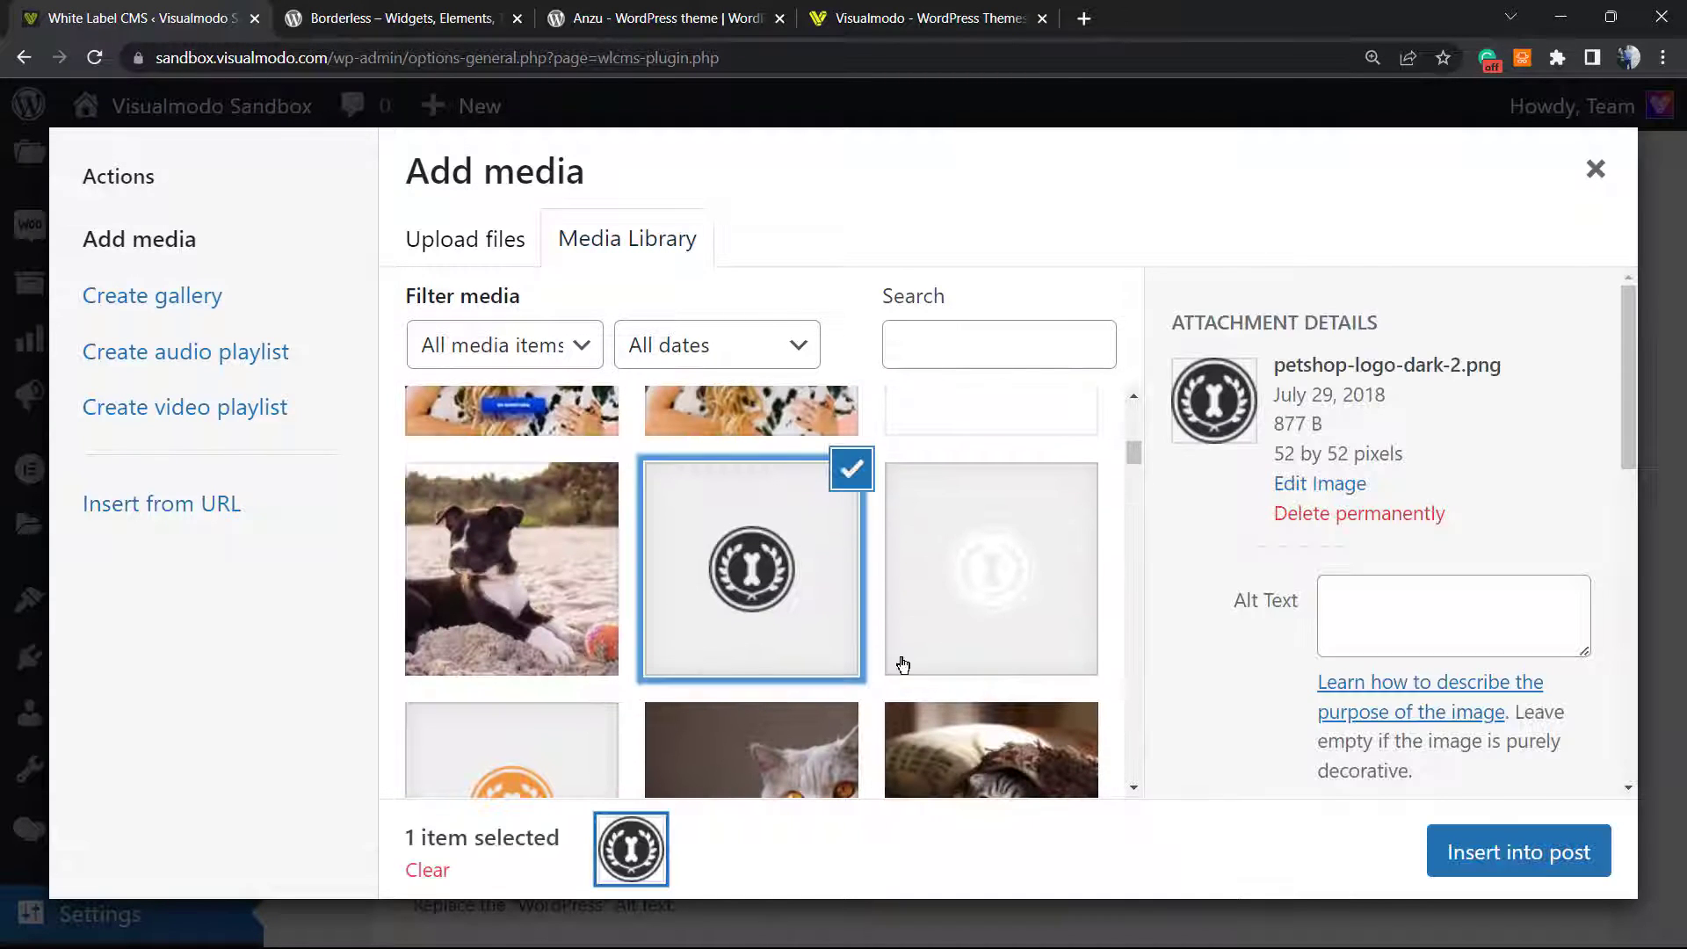
- Insert the dark pet shop logo as the admin bar logo and scroll to Admin Bar URL
{"action": "left_click", "coordinate": [1518, 852]}
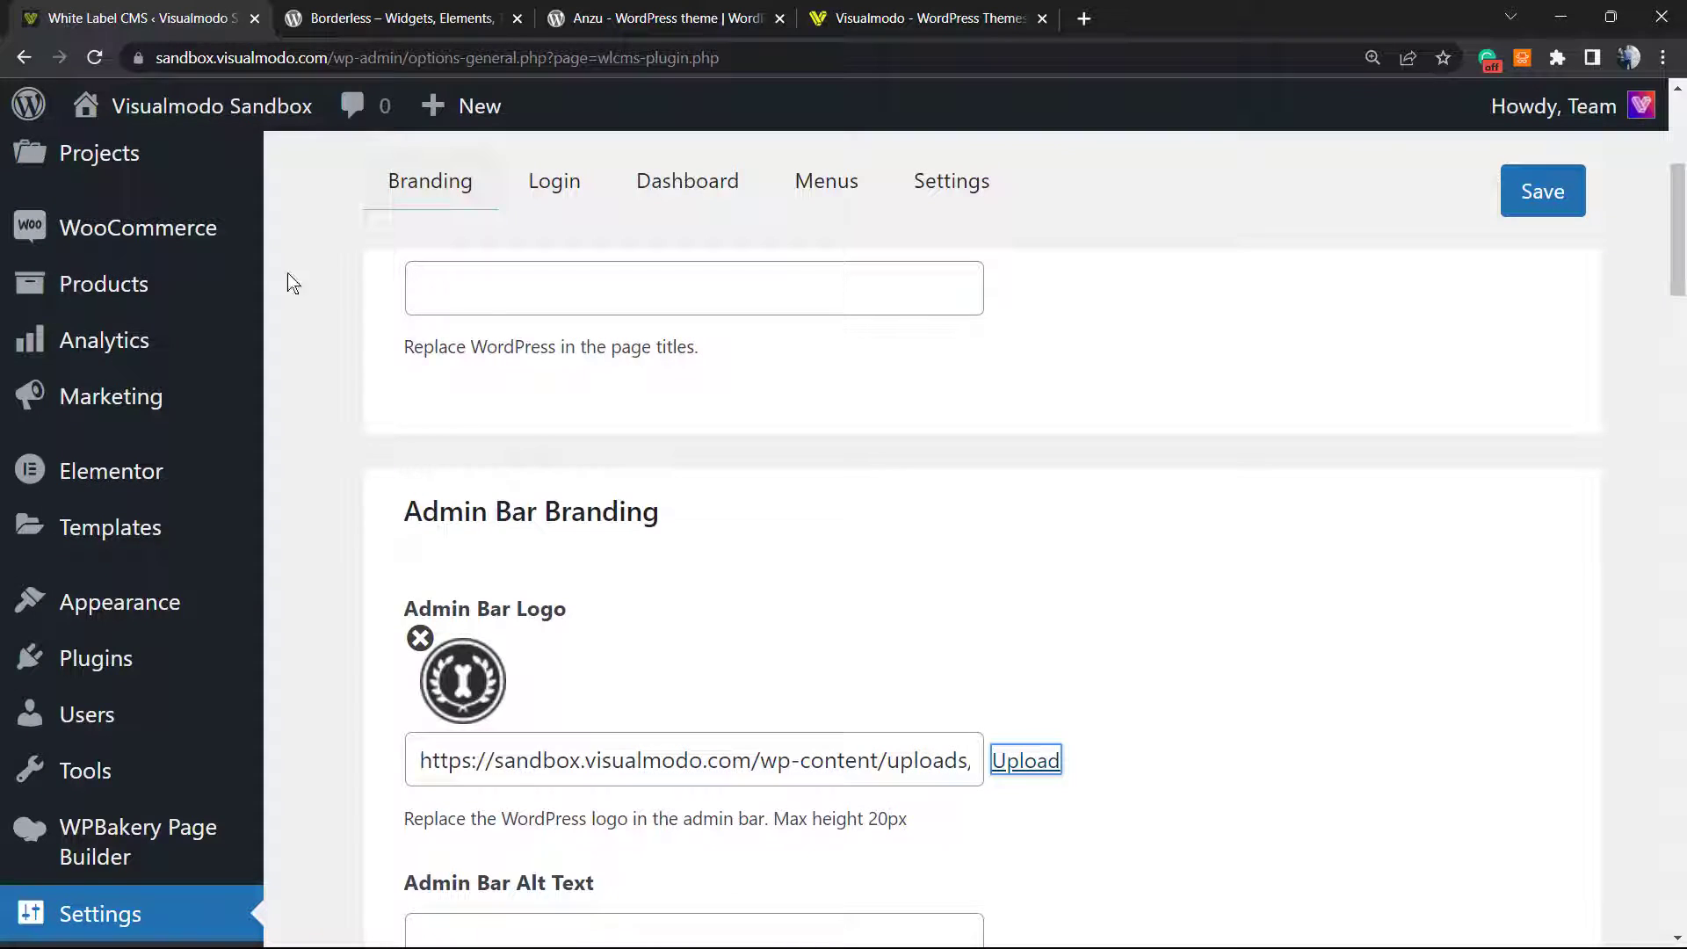
{"action": "scroll", "scroll_direction": "down", "scroll_amount": 3}
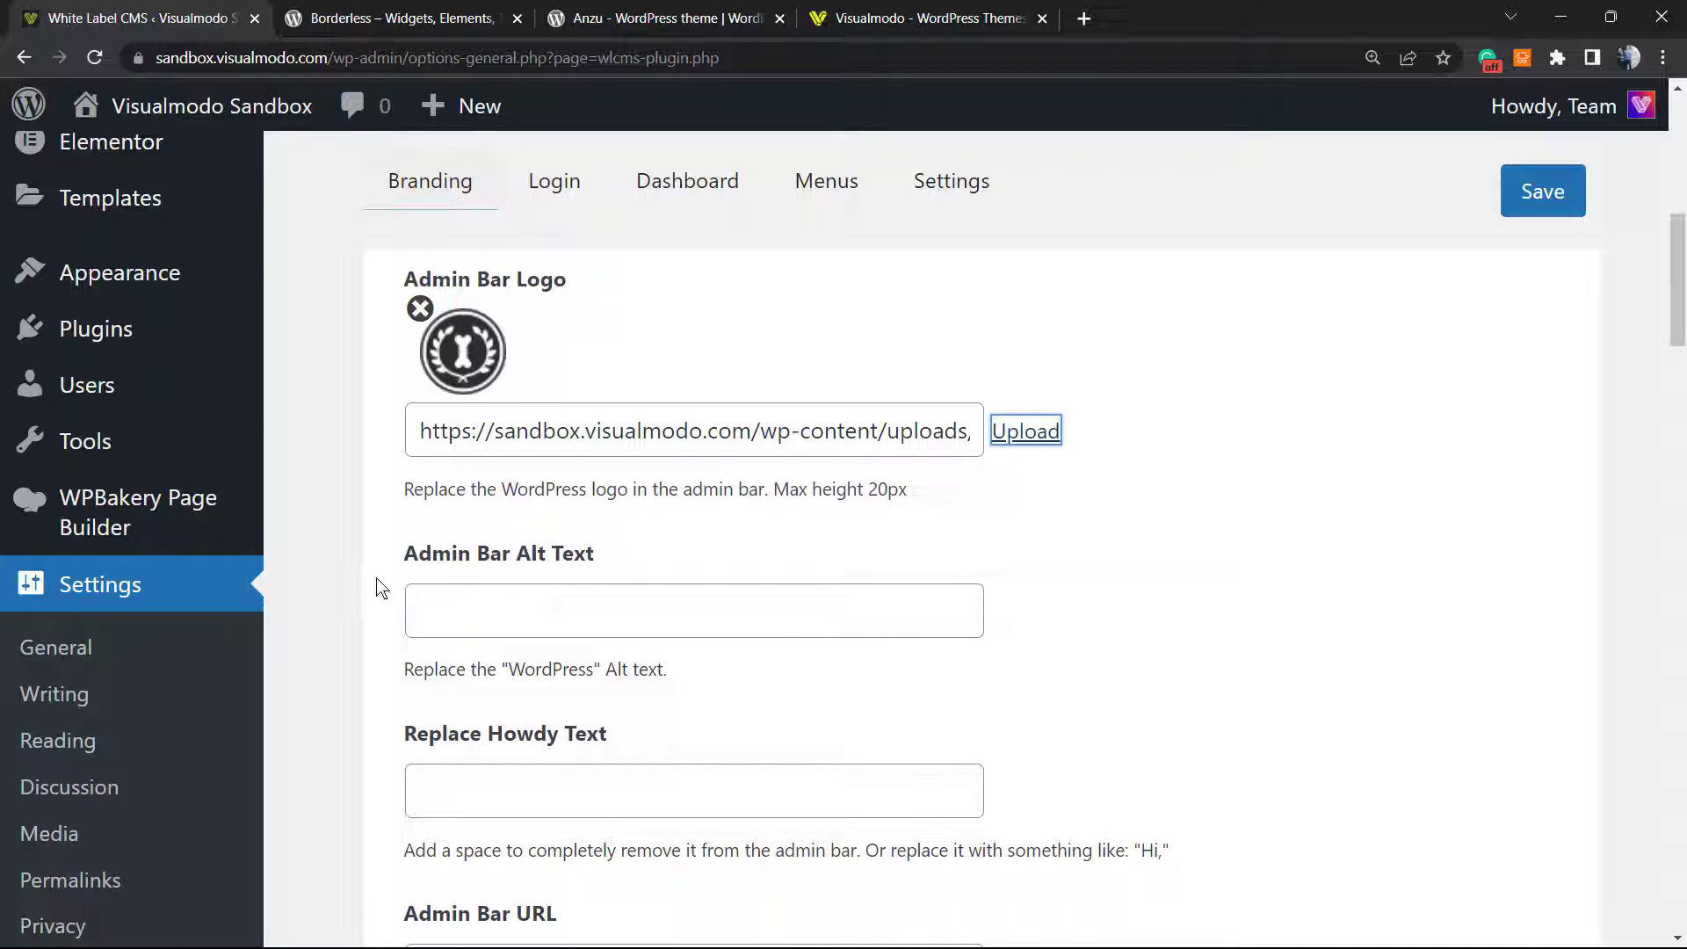
{"action": "scroll", "scroll_direction": "down", "scroll_amount": 3}
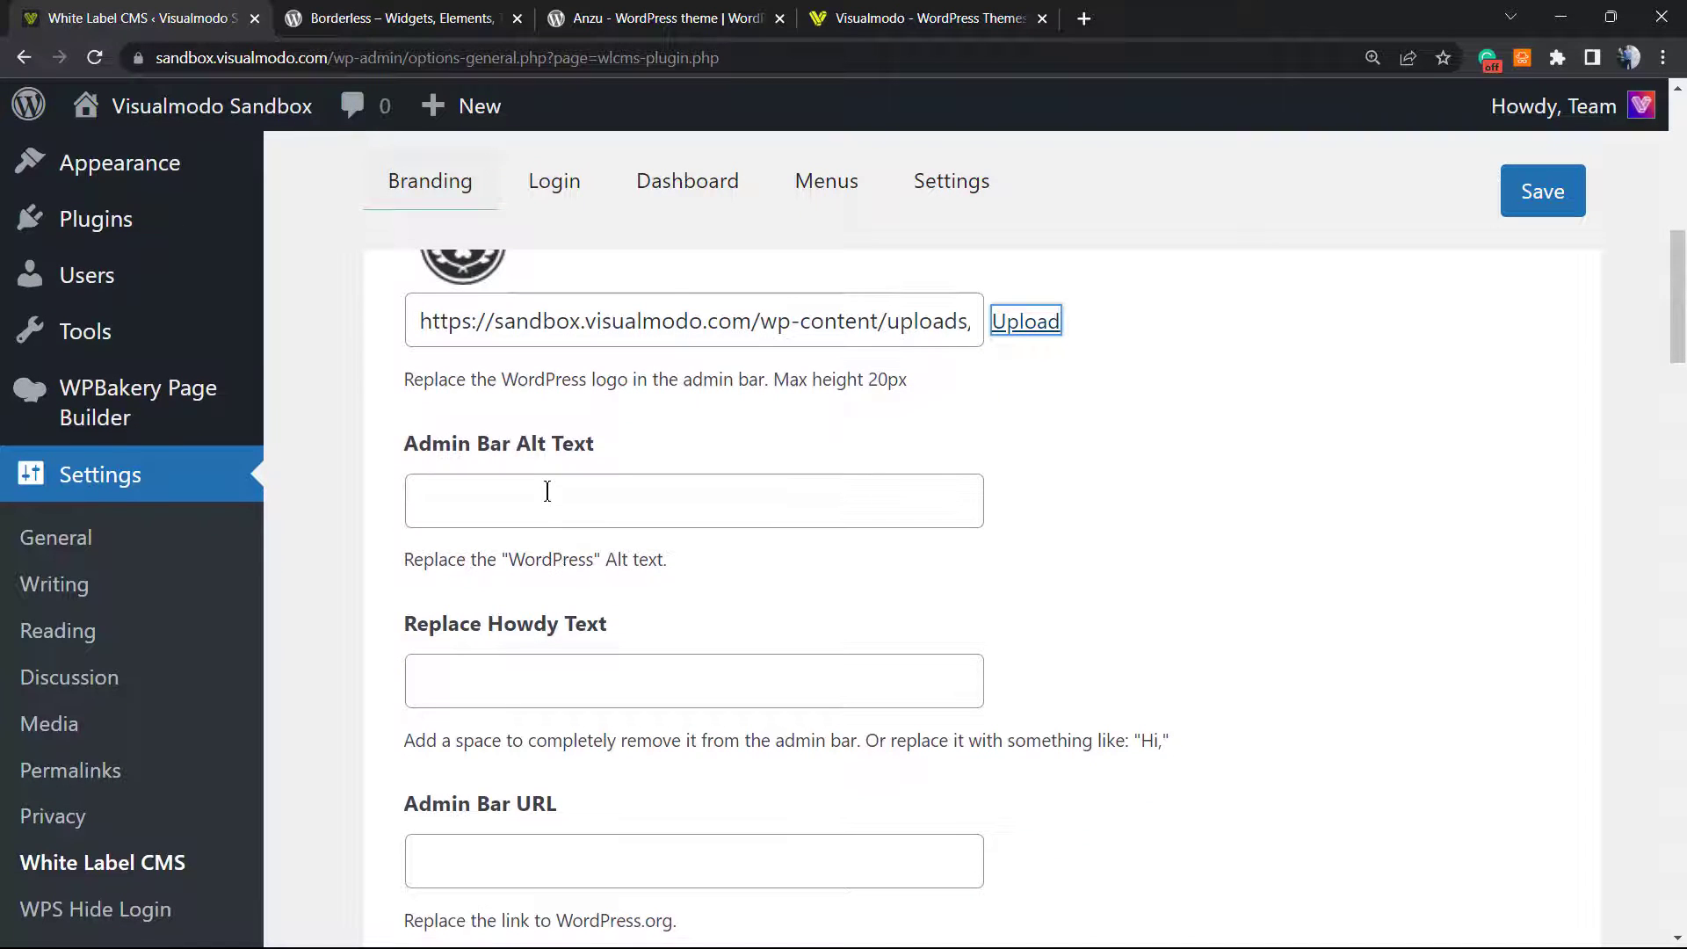
{"action": "scroll", "scroll_direction": "down", "scroll_amount": 3}
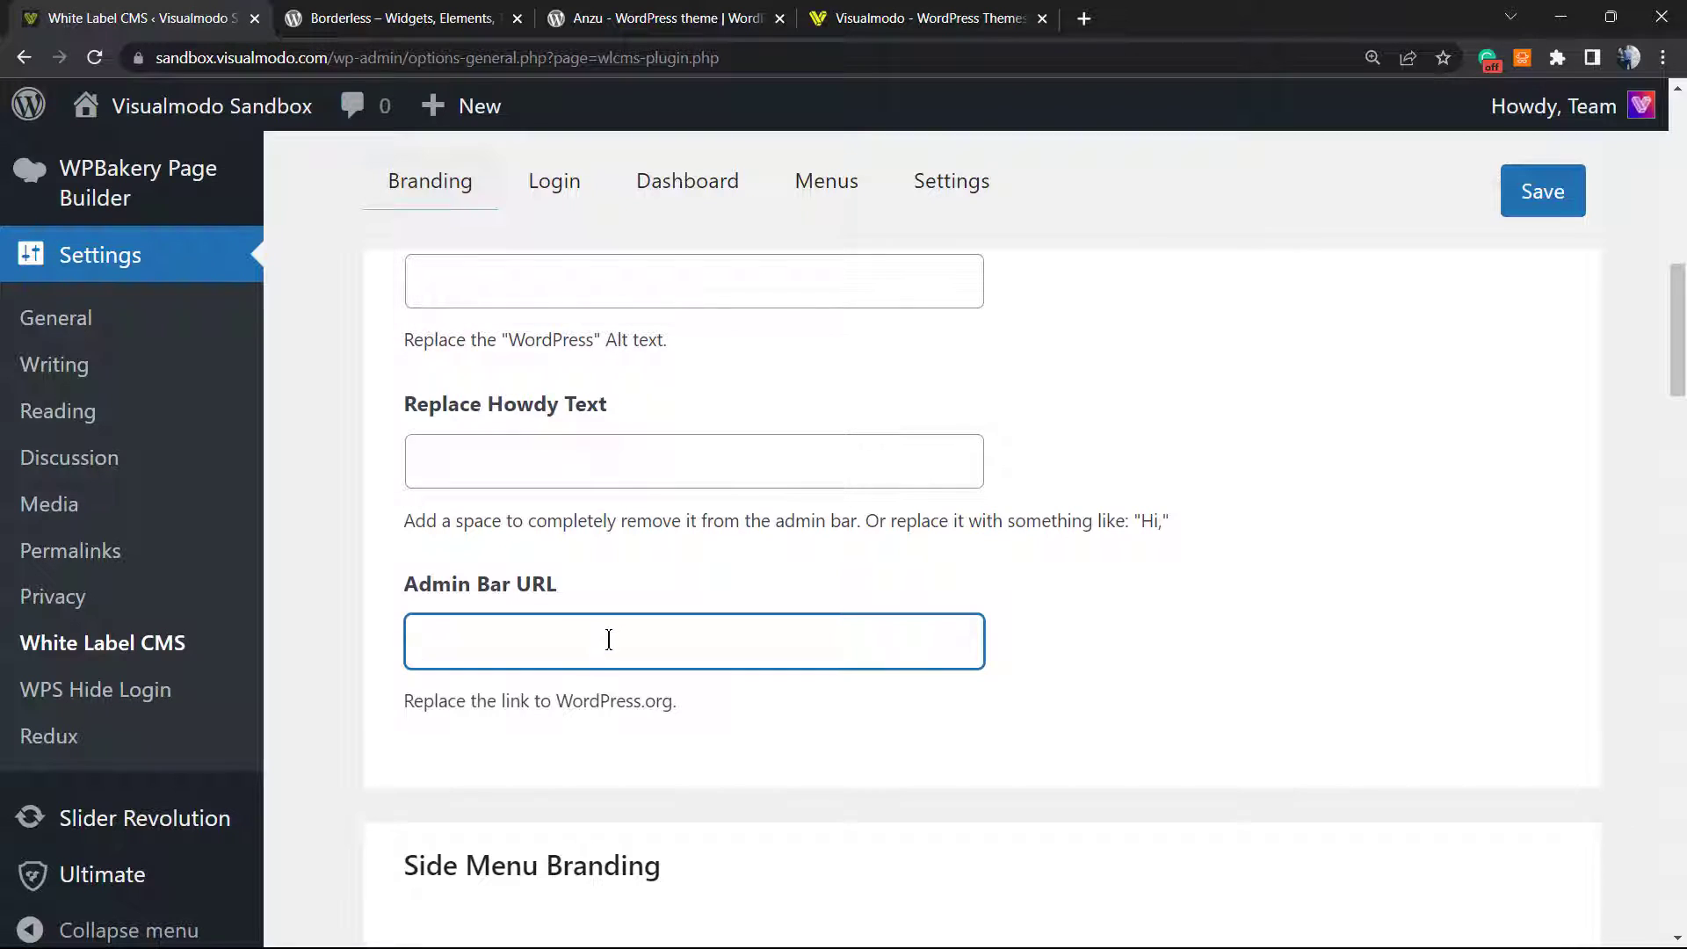
{"action": "mouse_move", "coordinate": [527, 641]}
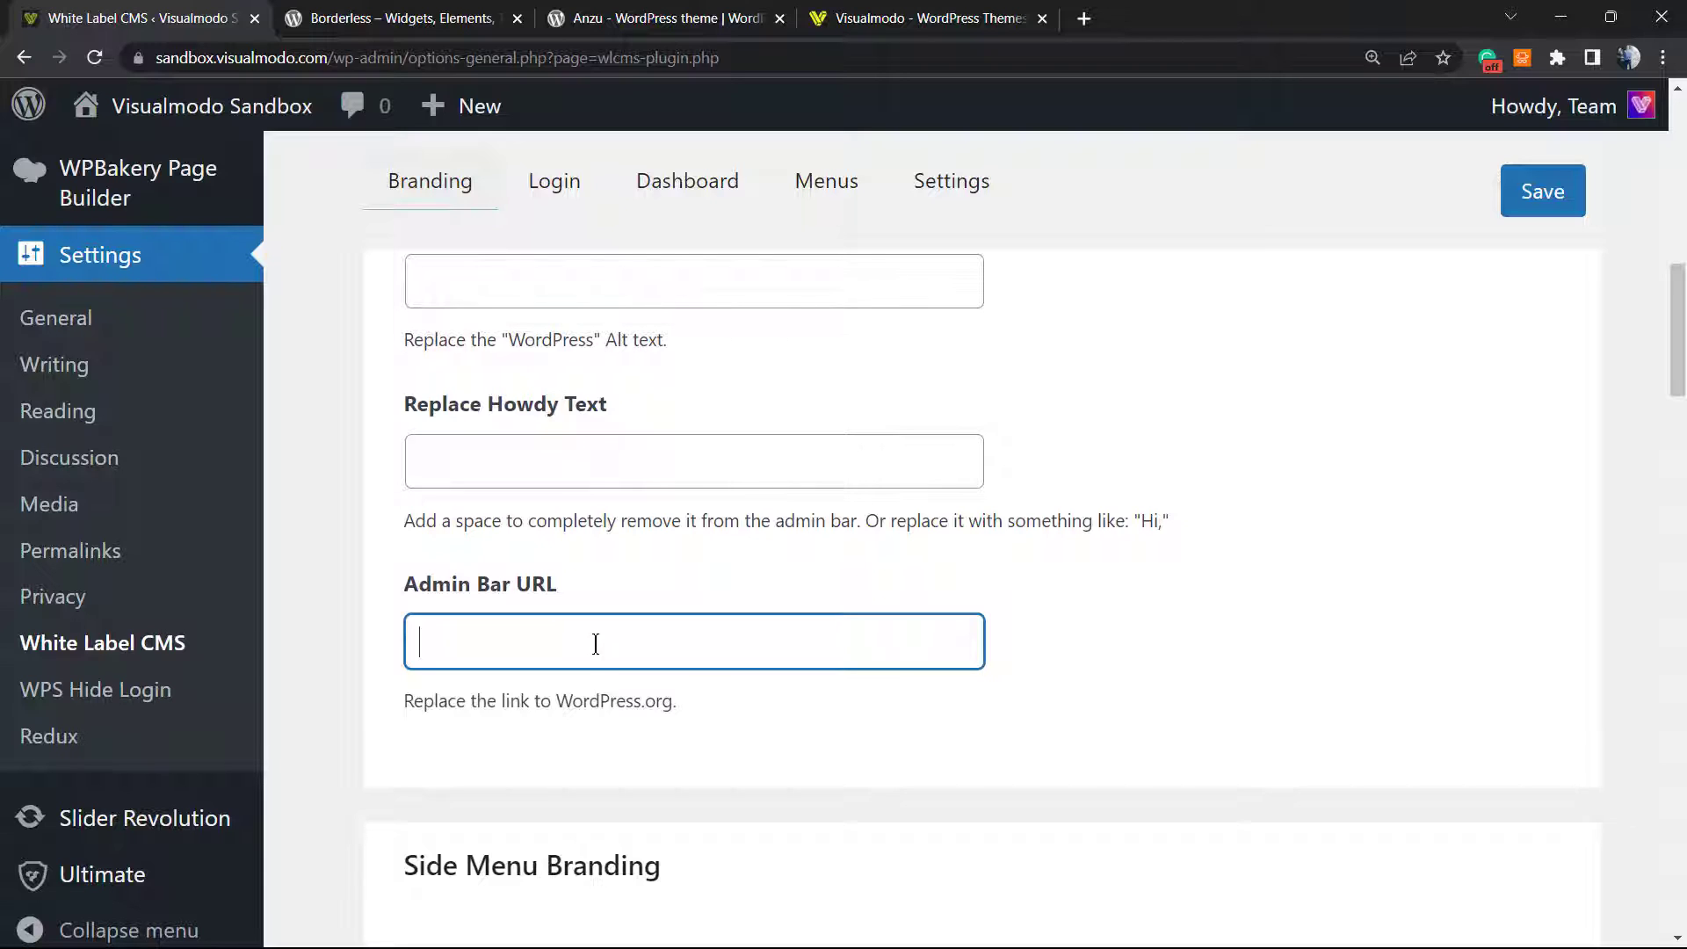
{"action": "type", "text": "h"}
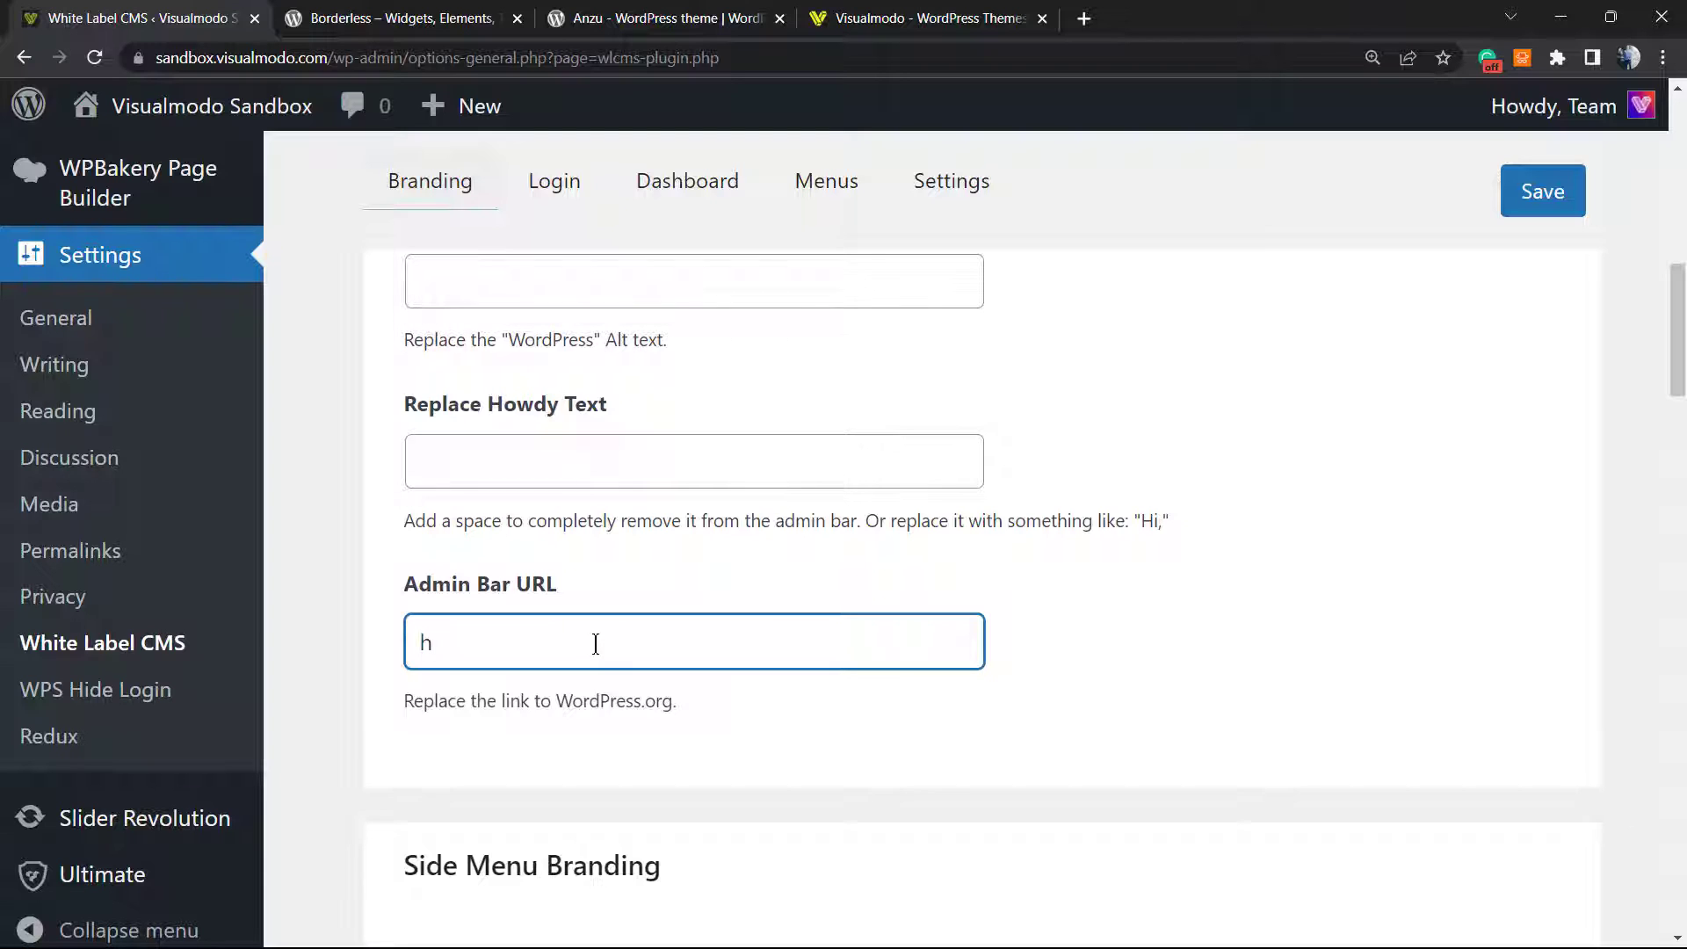
{"action": "type", "text": "ttps"}
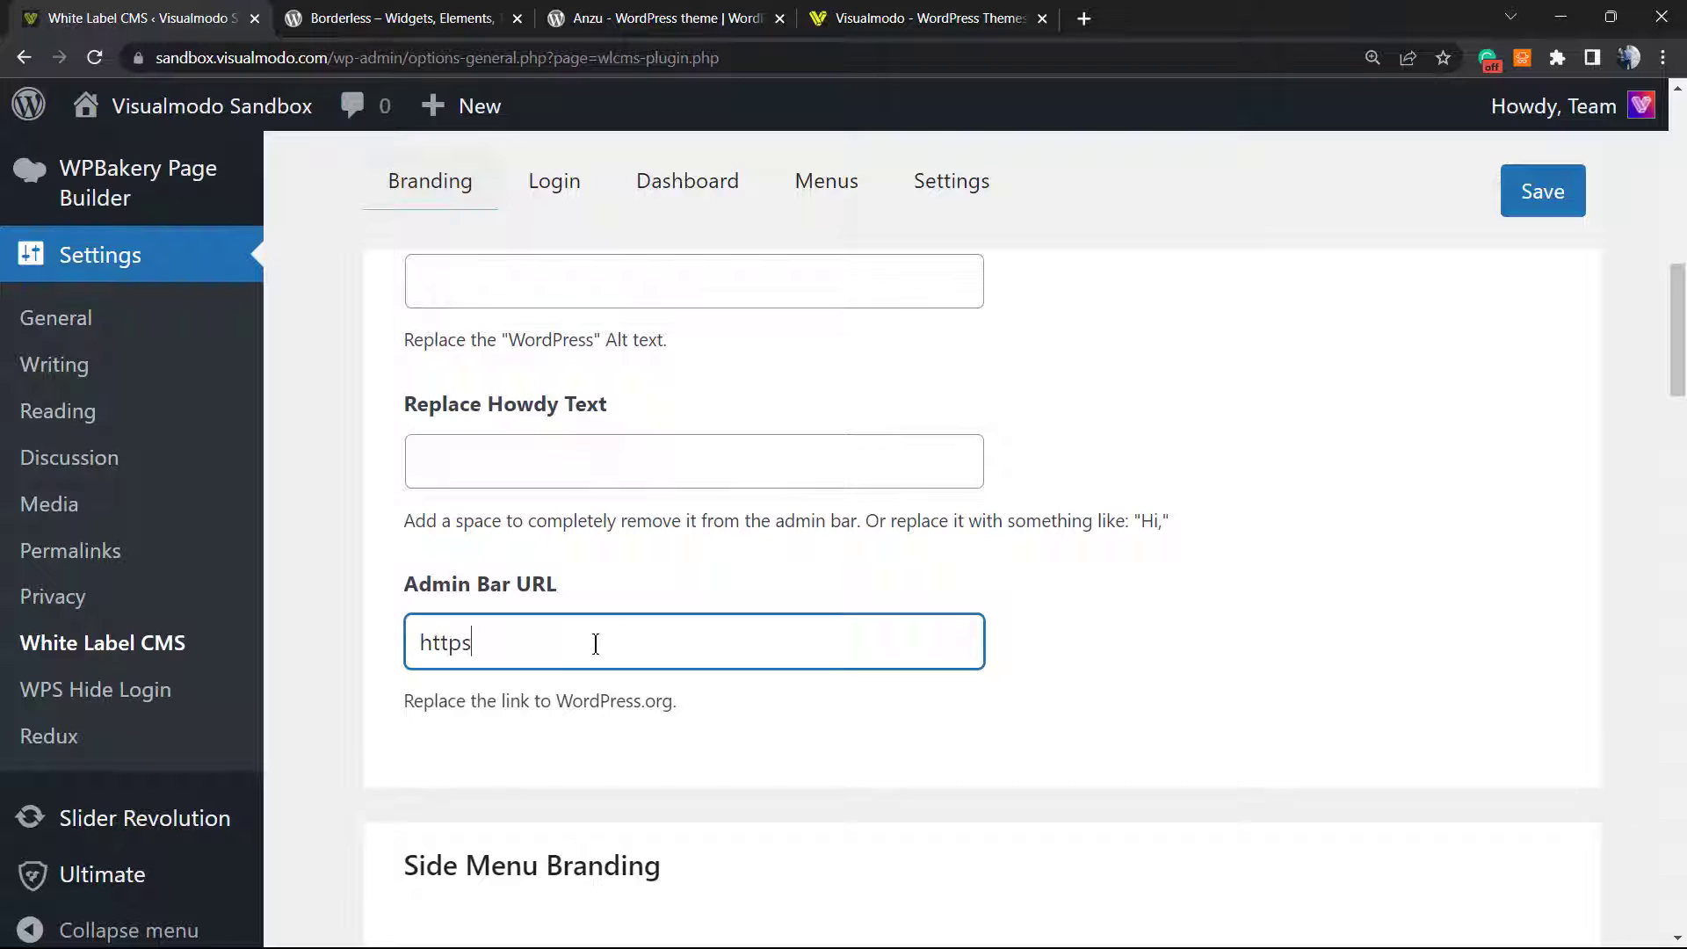
{"action": "type", "text": "://"}
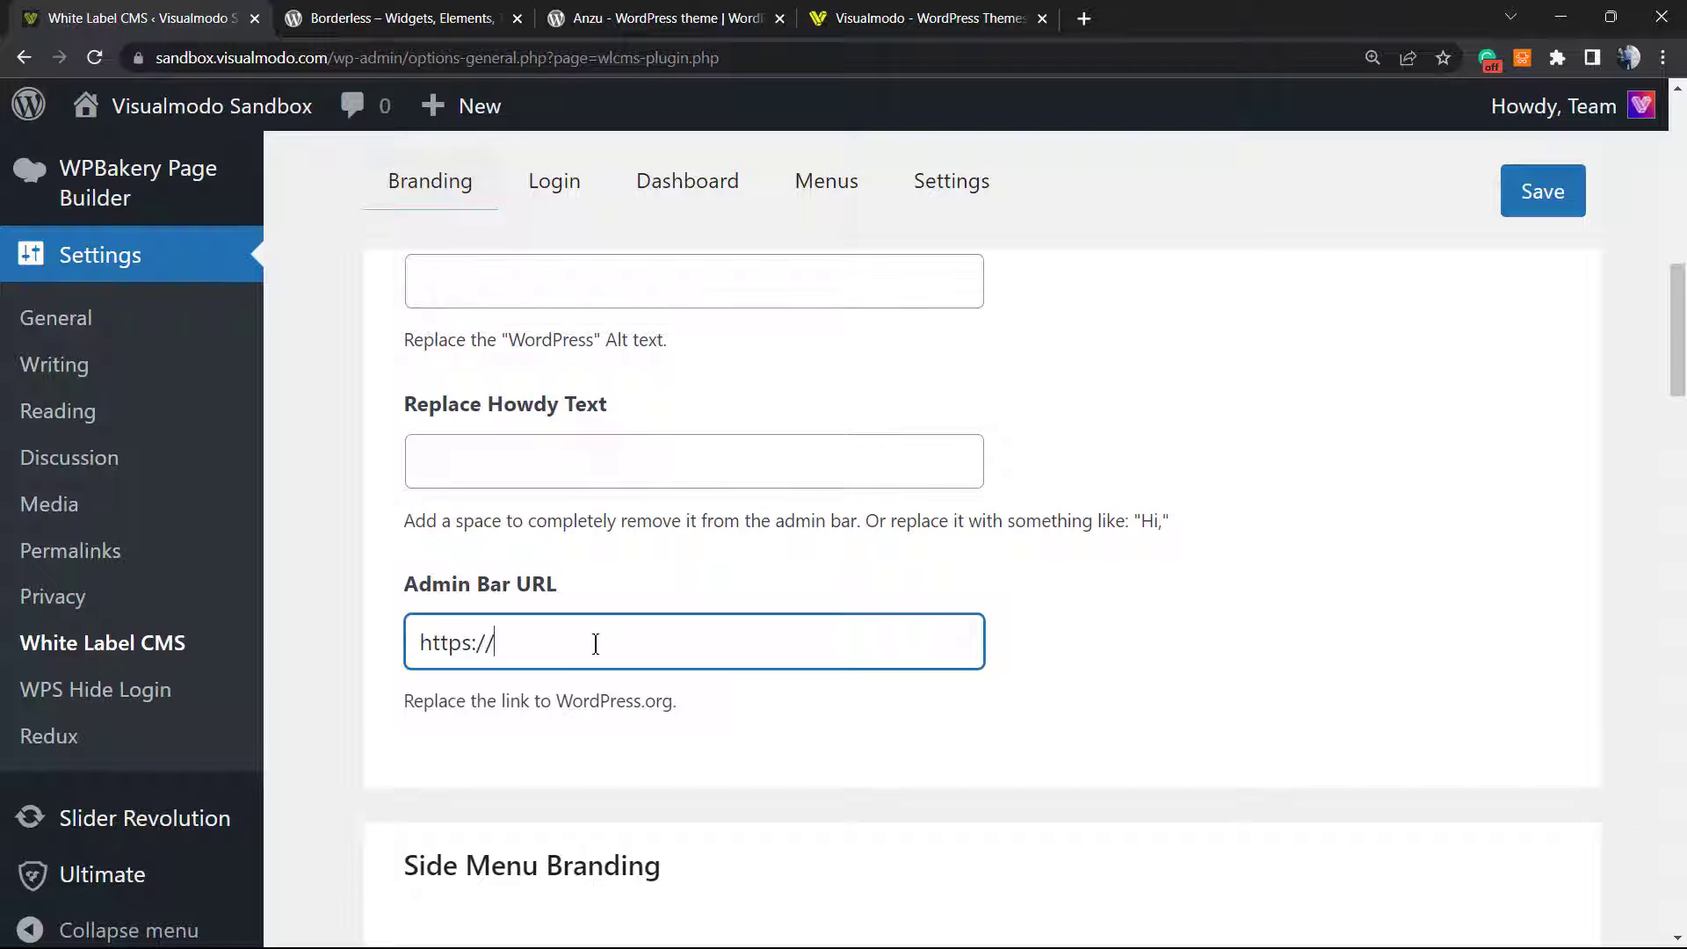
{"action": "type", "text": "v"}
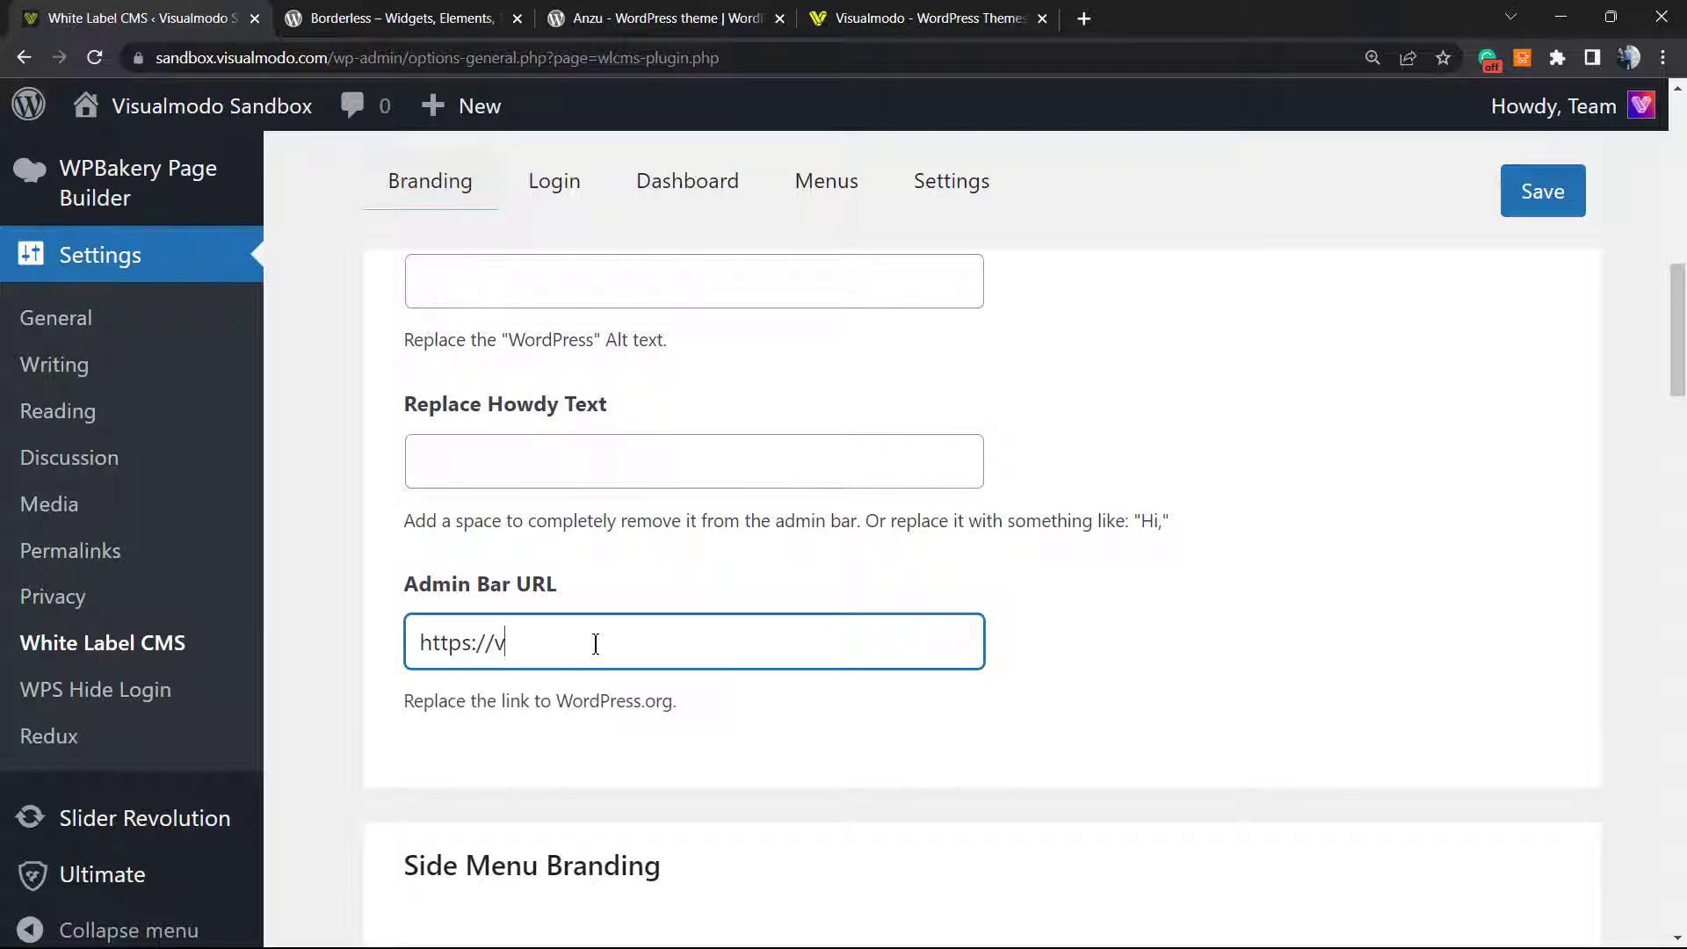
{"action": "type", "text": "isualmodo.com"}
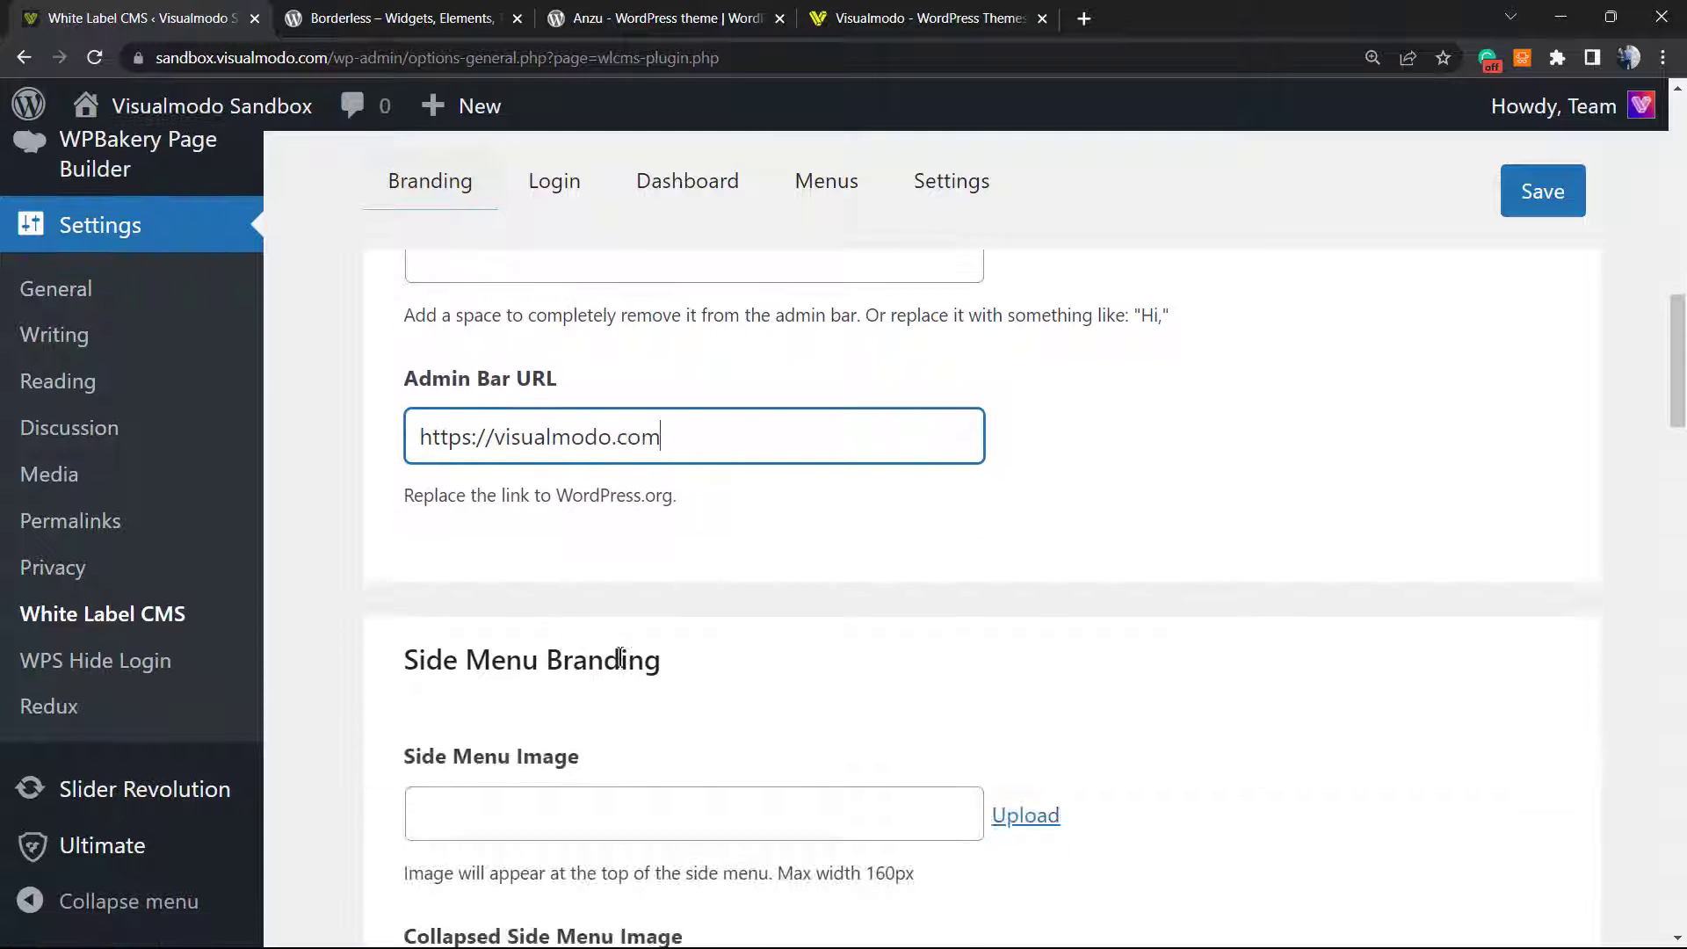
{"action": "scroll", "scroll_direction": "down", "scroll_amount": 3}
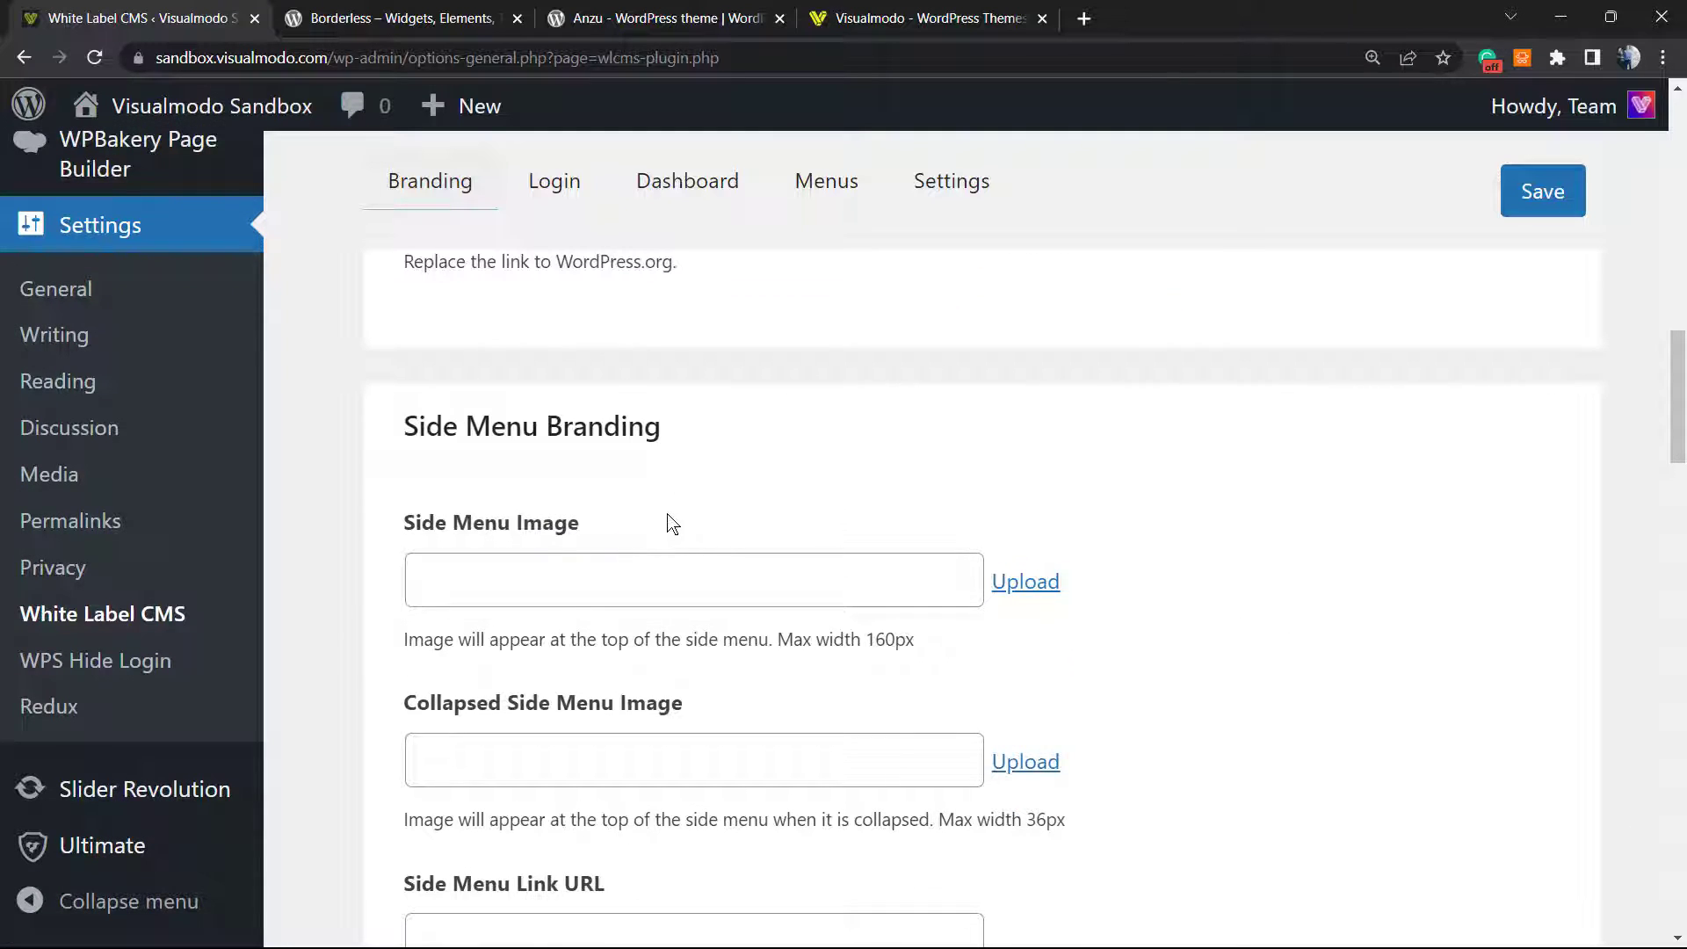
{"action": "scroll", "scroll_direction": "down", "scroll_amount": 3}
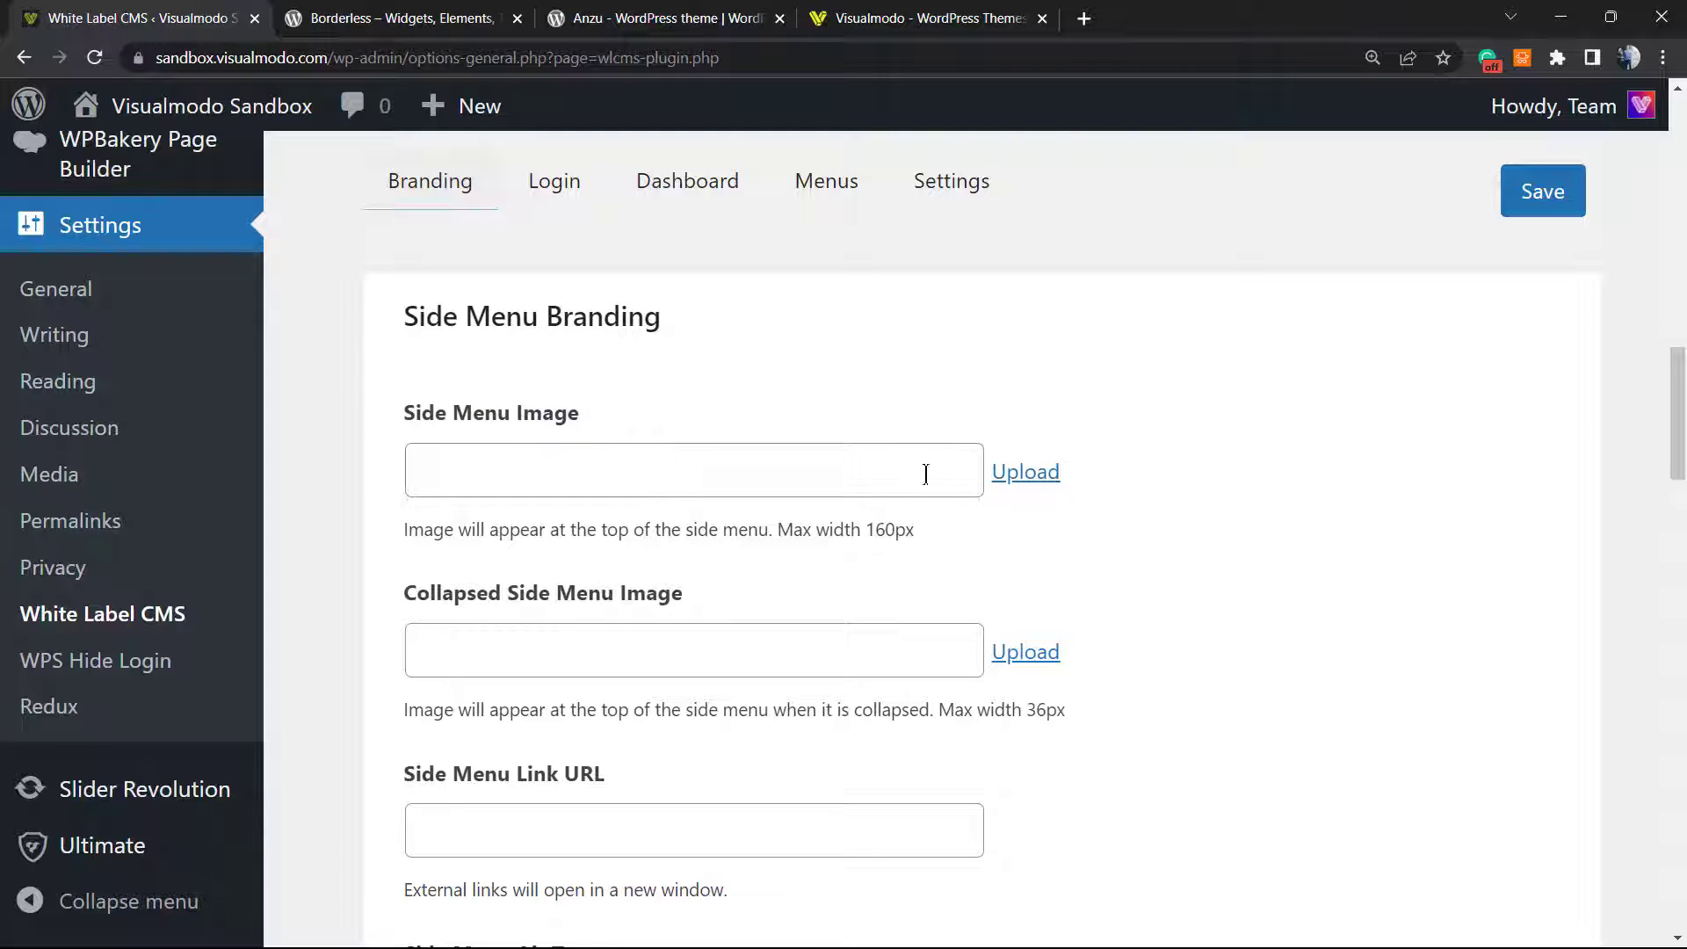
{"action": "scroll", "scroll_direction": "down", "scroll_amount": 3}
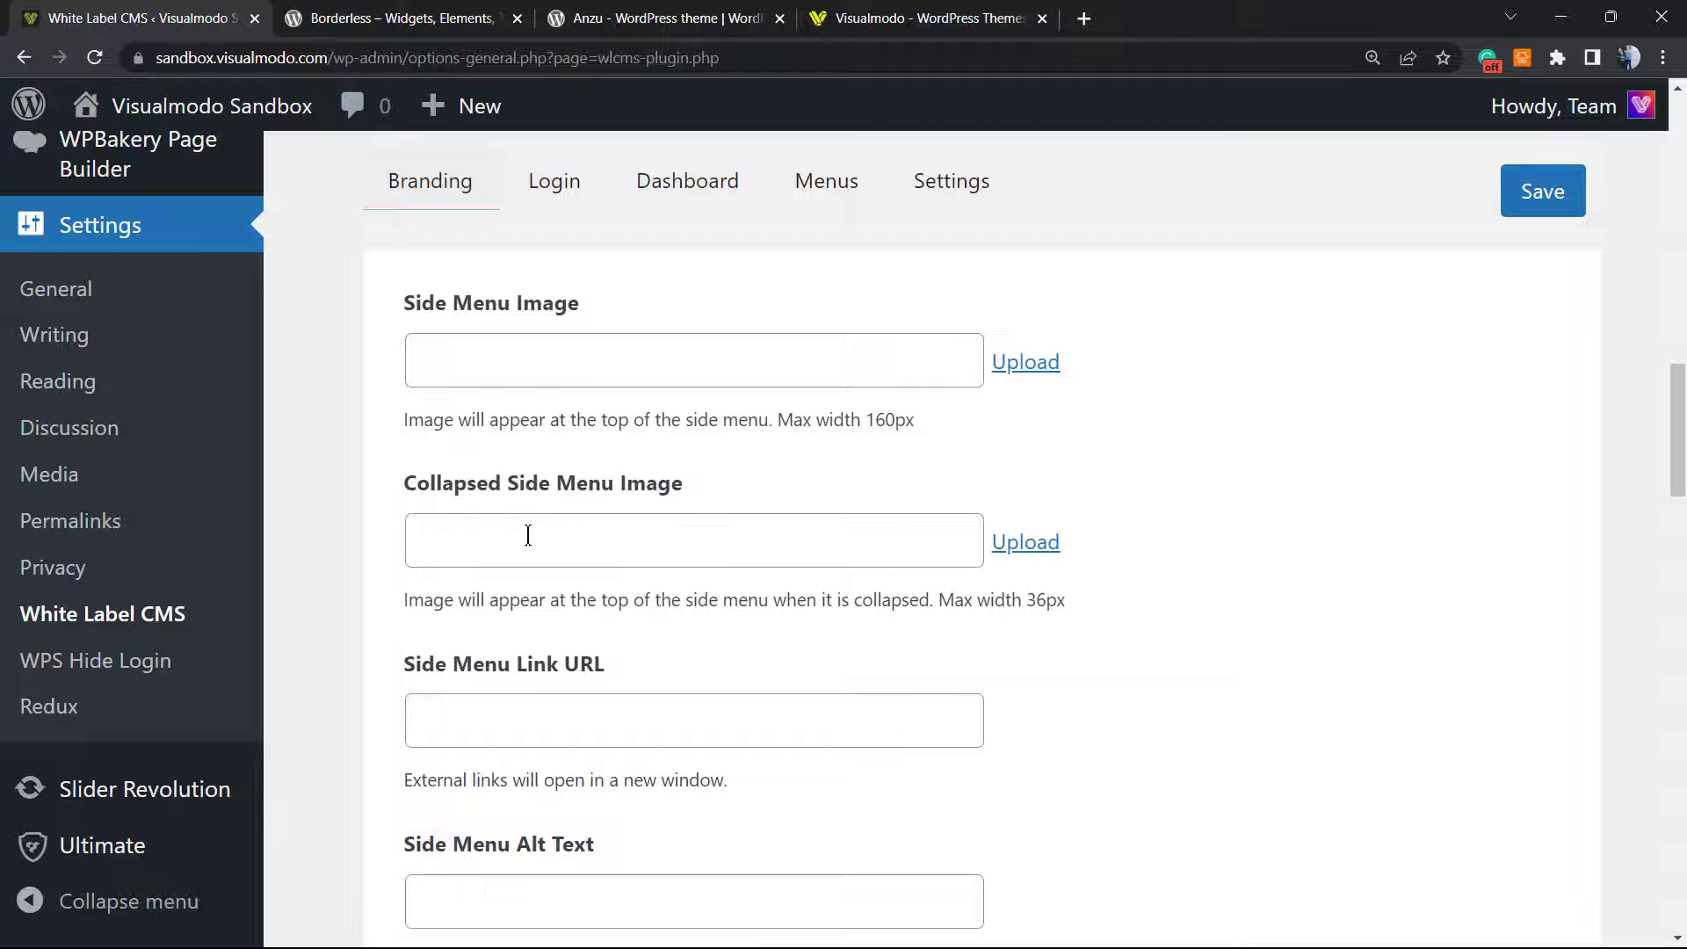
{"action": "scroll", "scroll_direction": "down", "scroll_amount": 3}
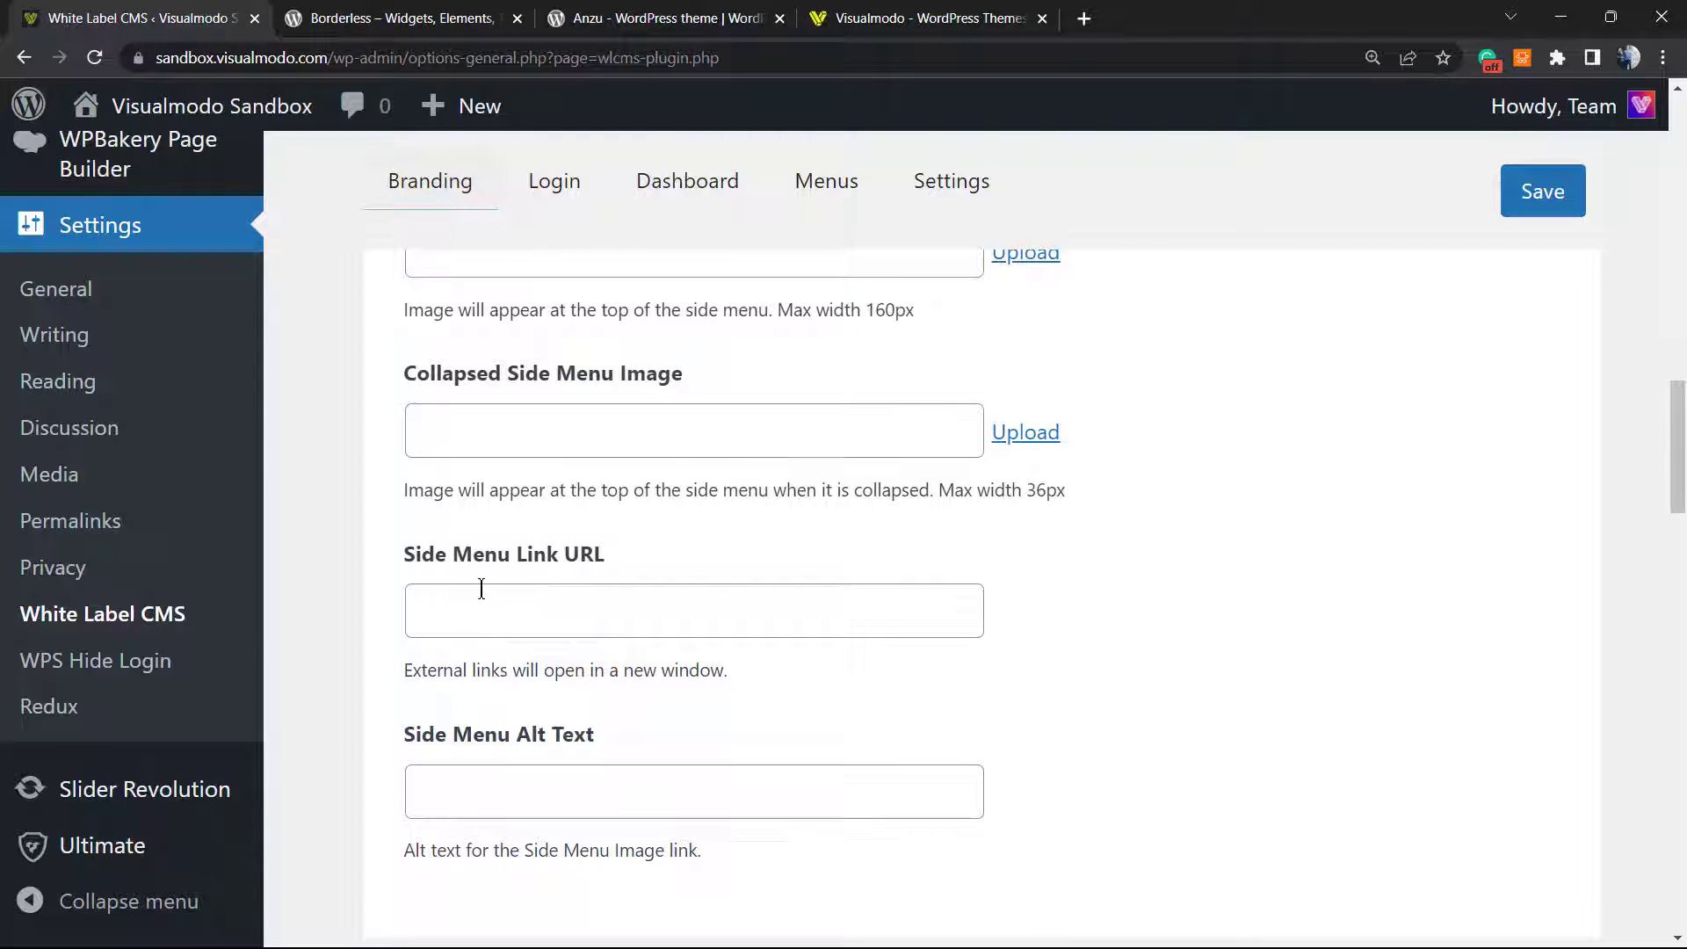
{"action": "scroll", "scroll_direction": "down", "scroll_amount": 3}
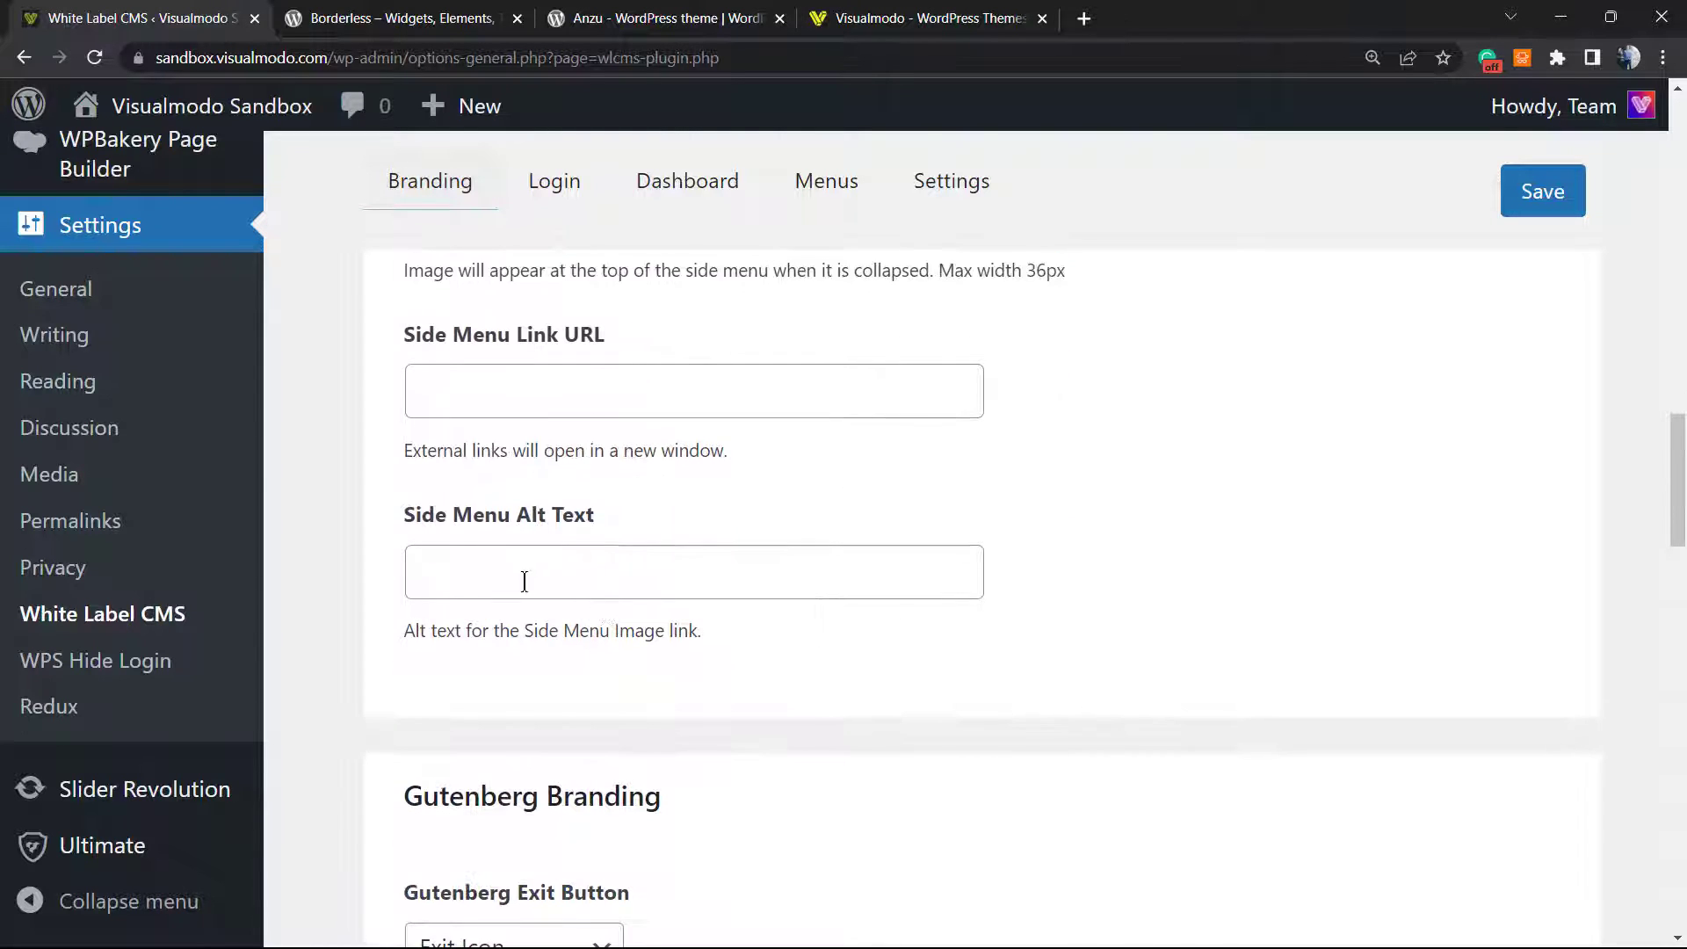
{"action": "scroll", "scroll_direction": "down", "scroll_amount": 3}
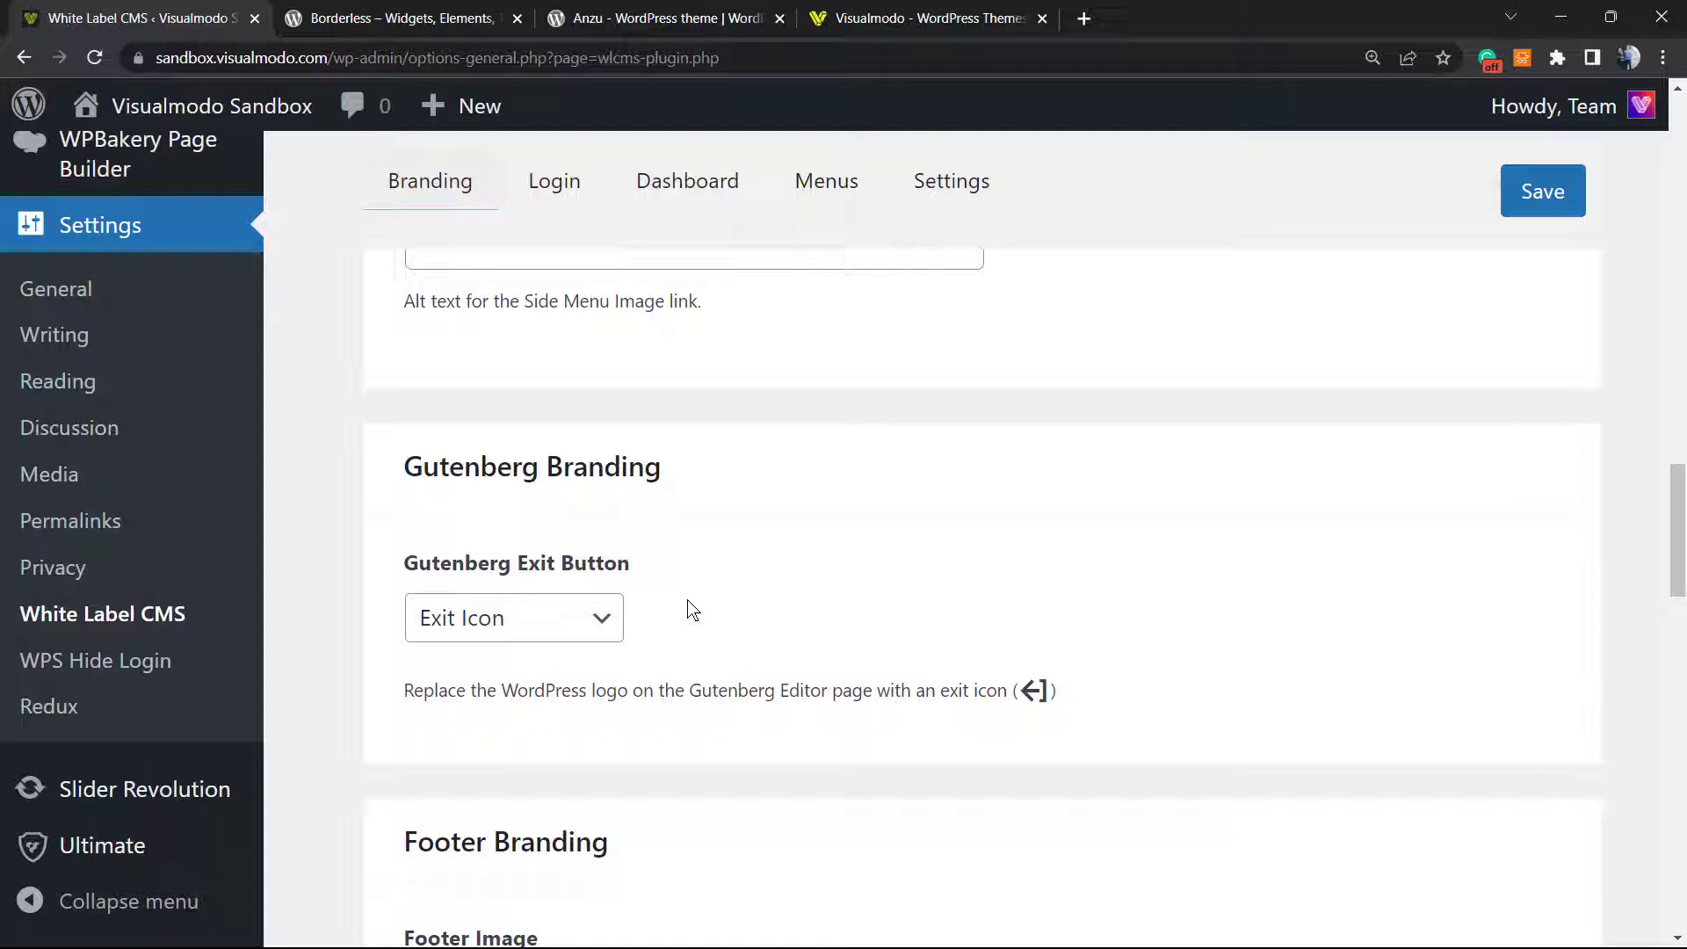
{"action": "mouse_move", "coordinate": [570, 617]}
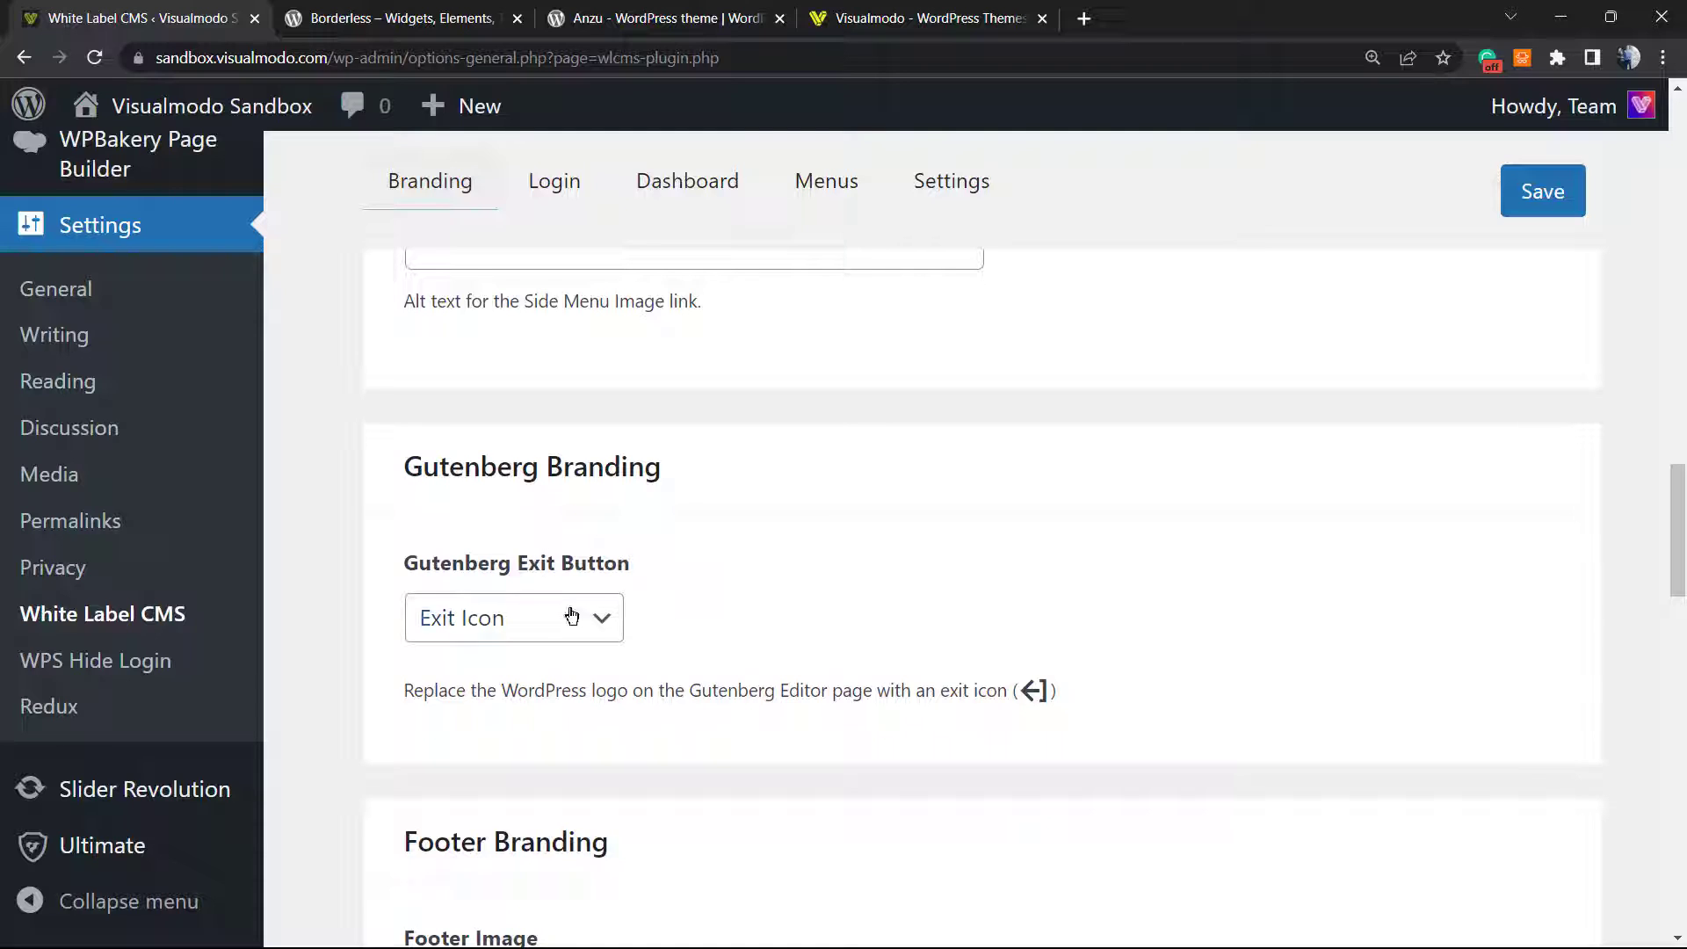
{"action": "left_click", "coordinate": [514, 617]}
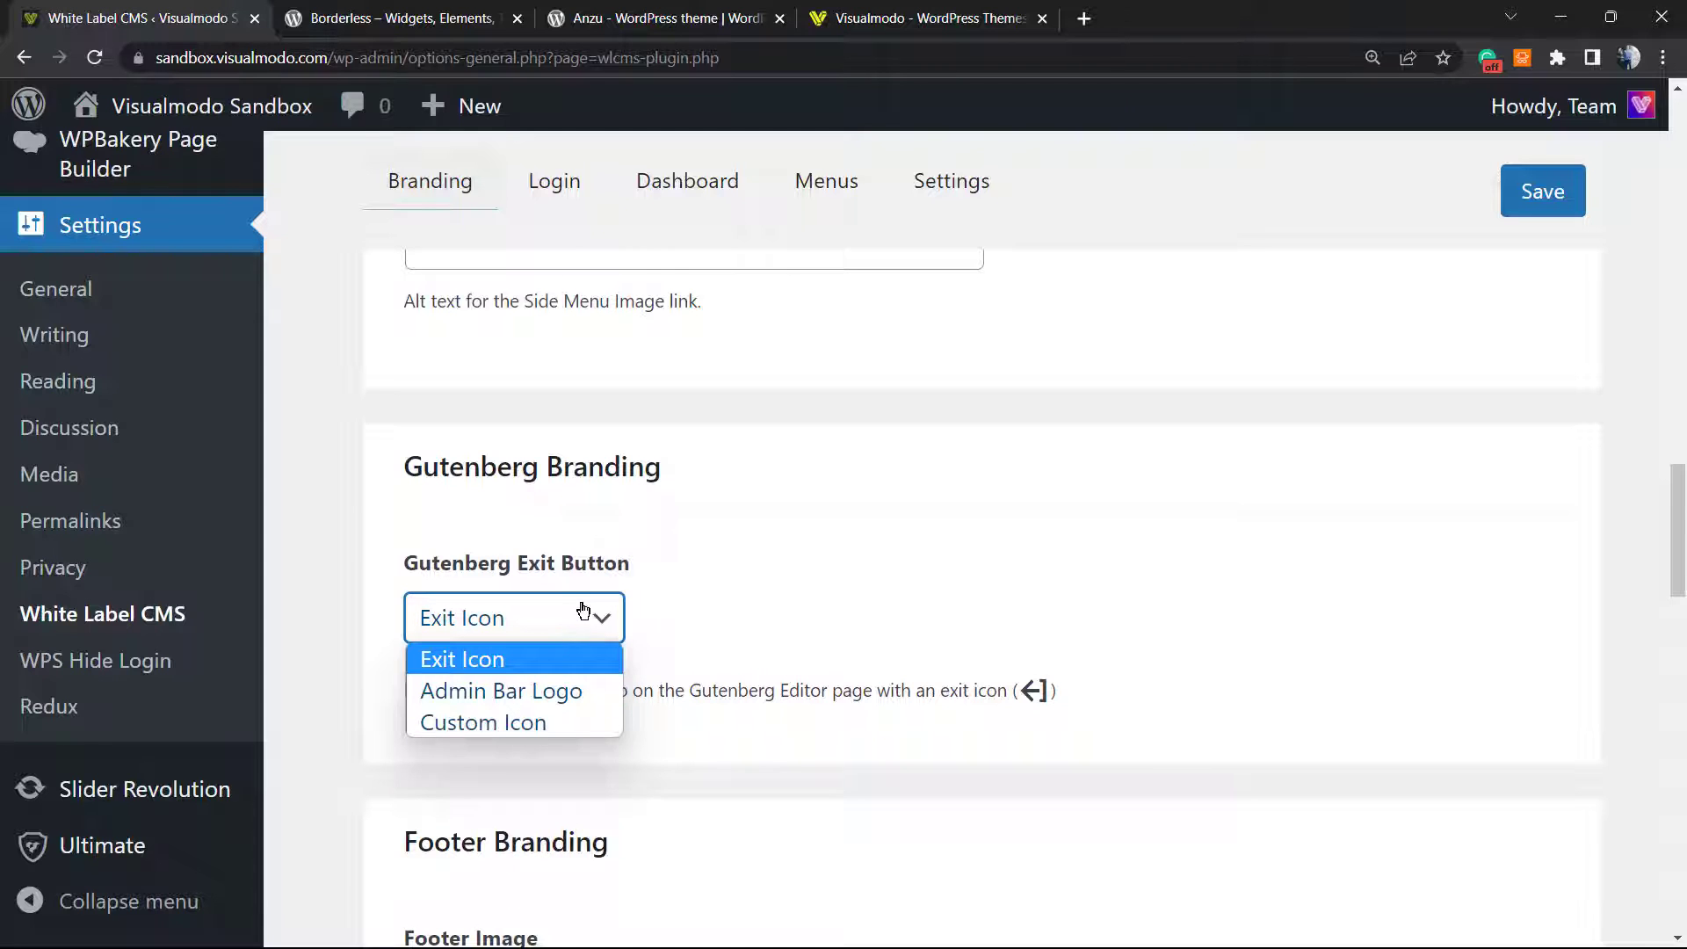
{"action": "left_click", "coordinate": [463, 658]}
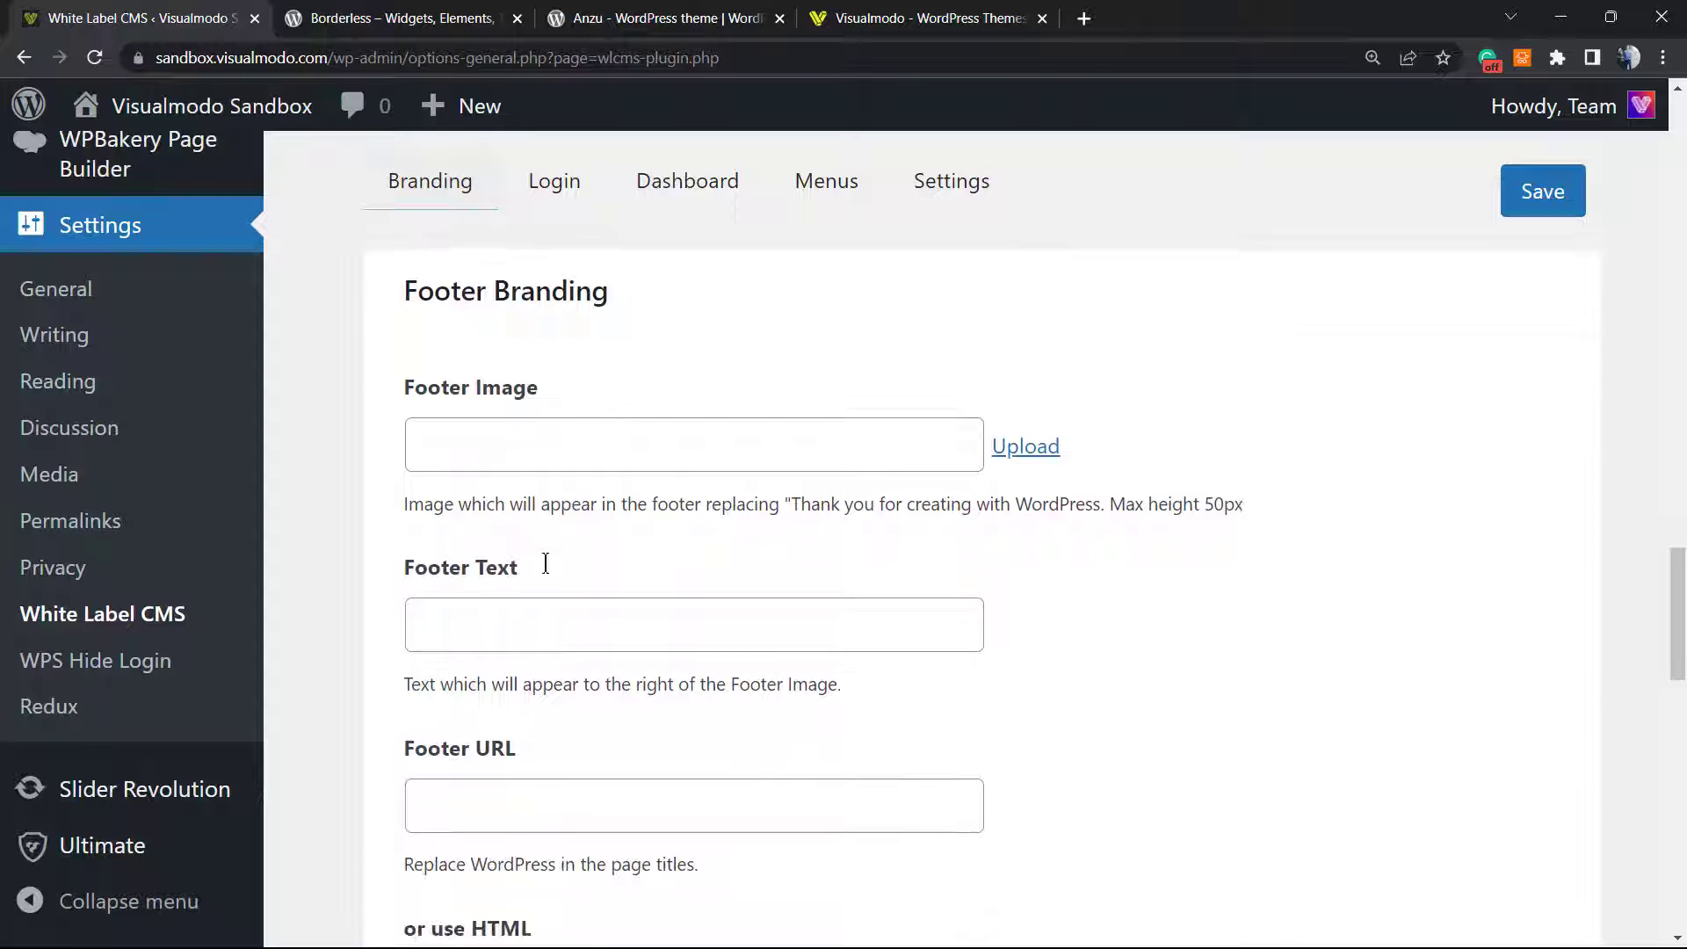
{"action": "scroll", "scroll_direction": "down", "scroll_amount": 3}
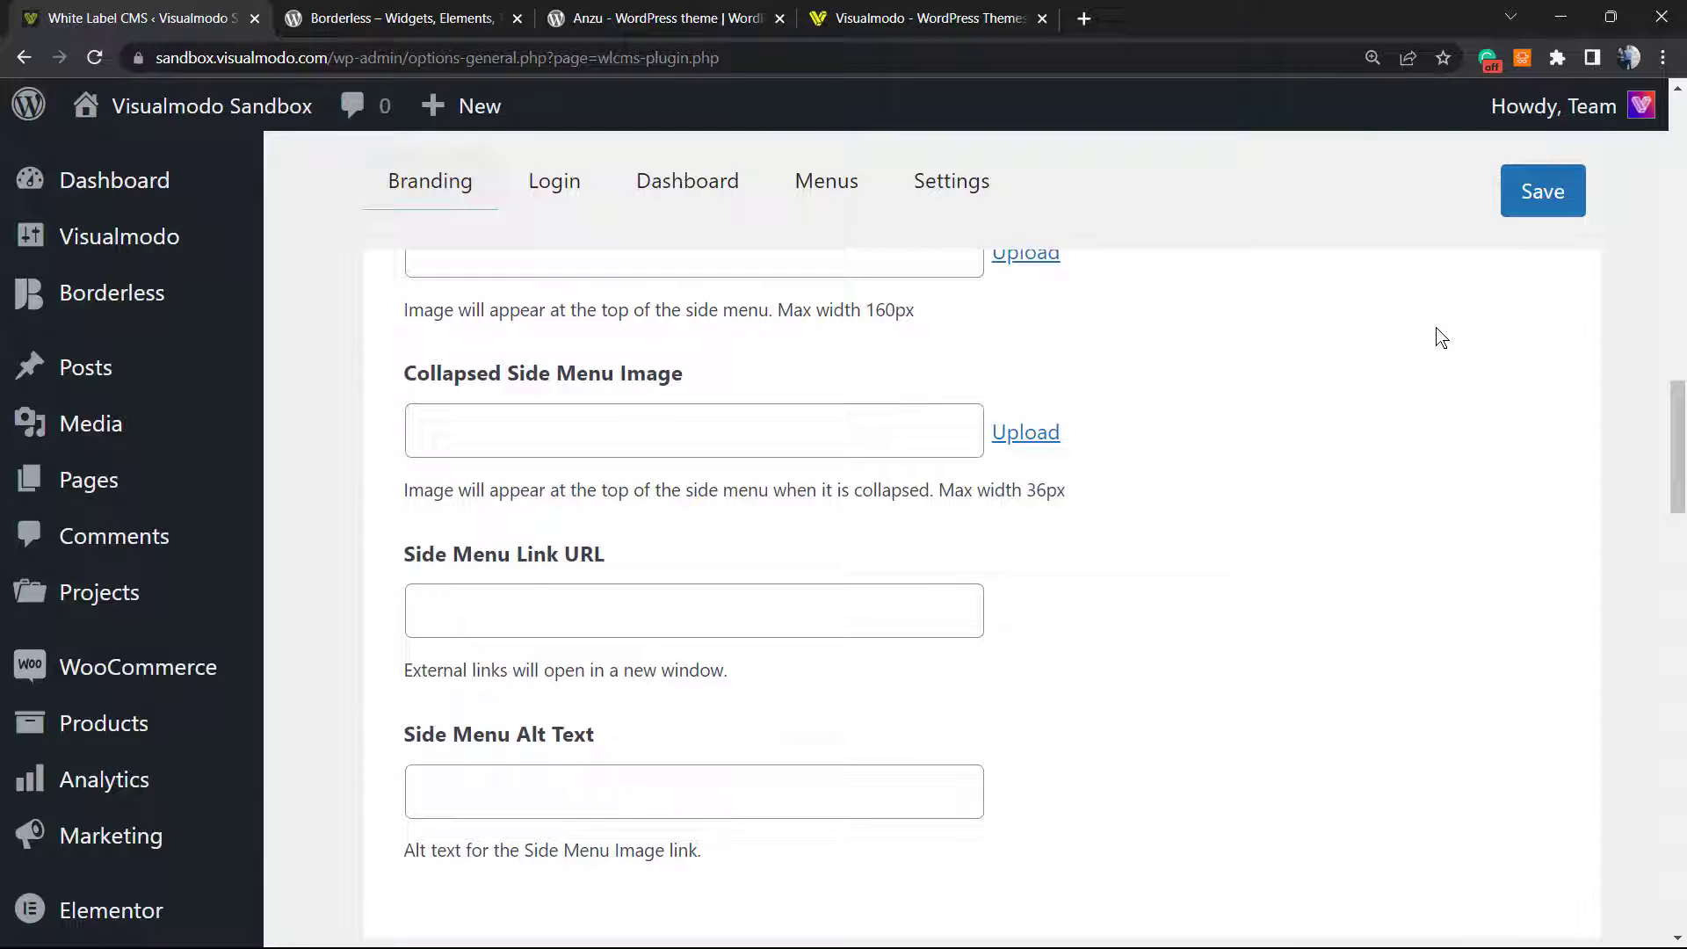
{"action": "mouse_move", "coordinate": [1406, 301]}
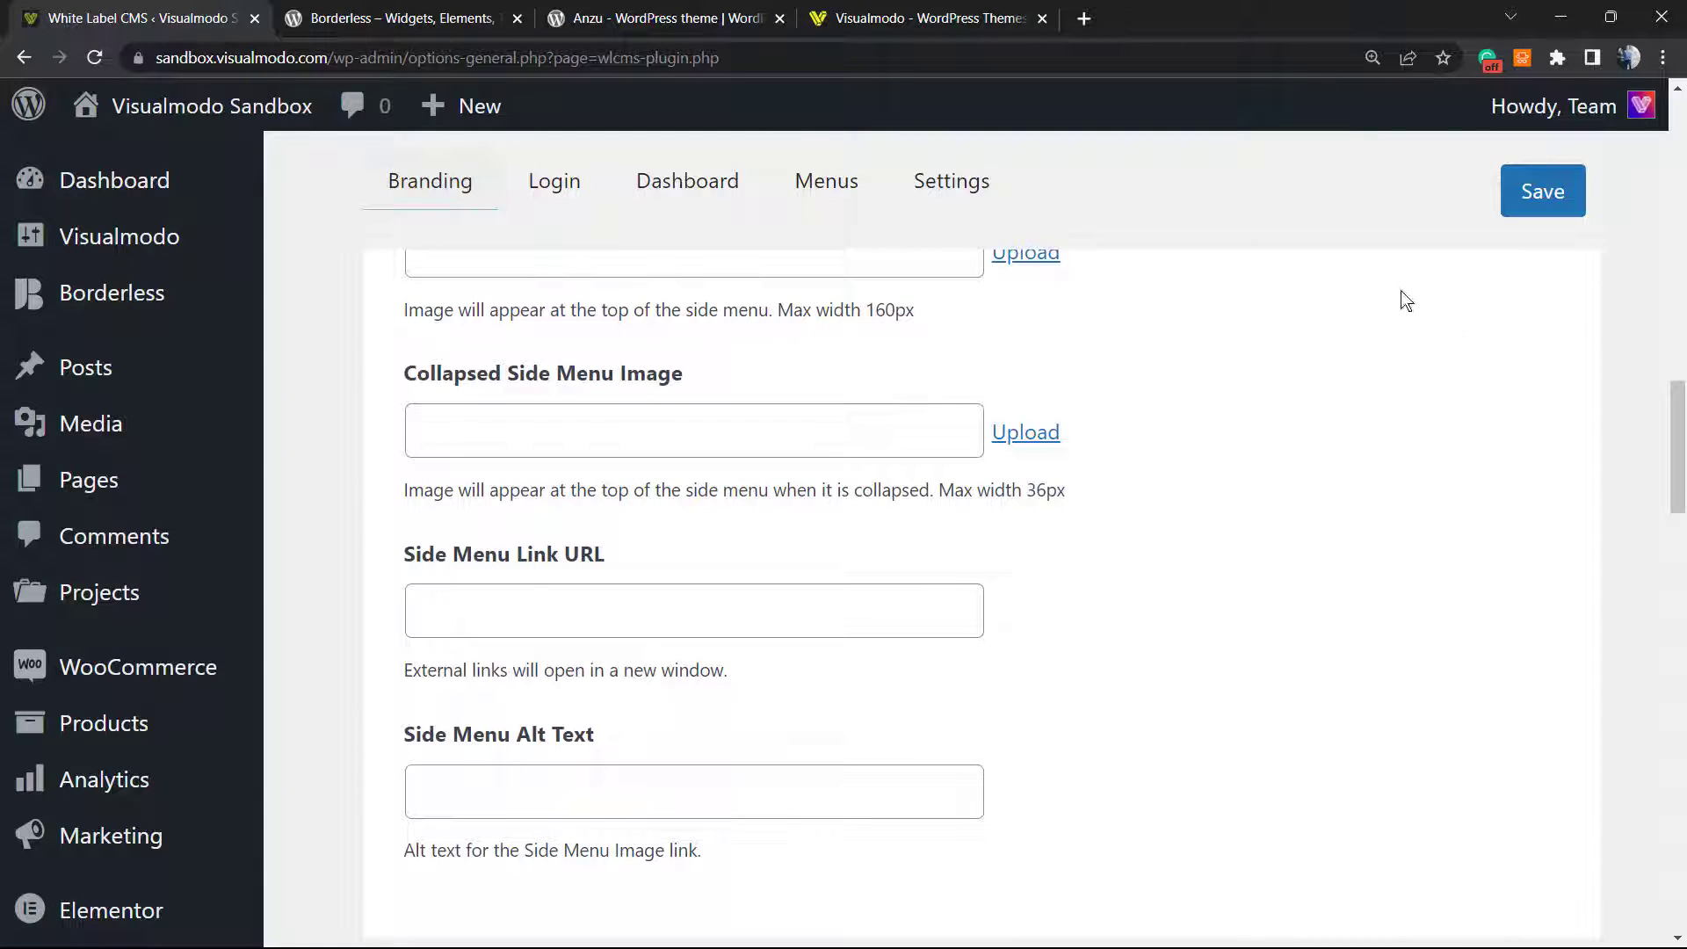
- Save the branding settings so the 'Settings saved' notice appears
{"action": "left_click", "coordinate": [1543, 190]}
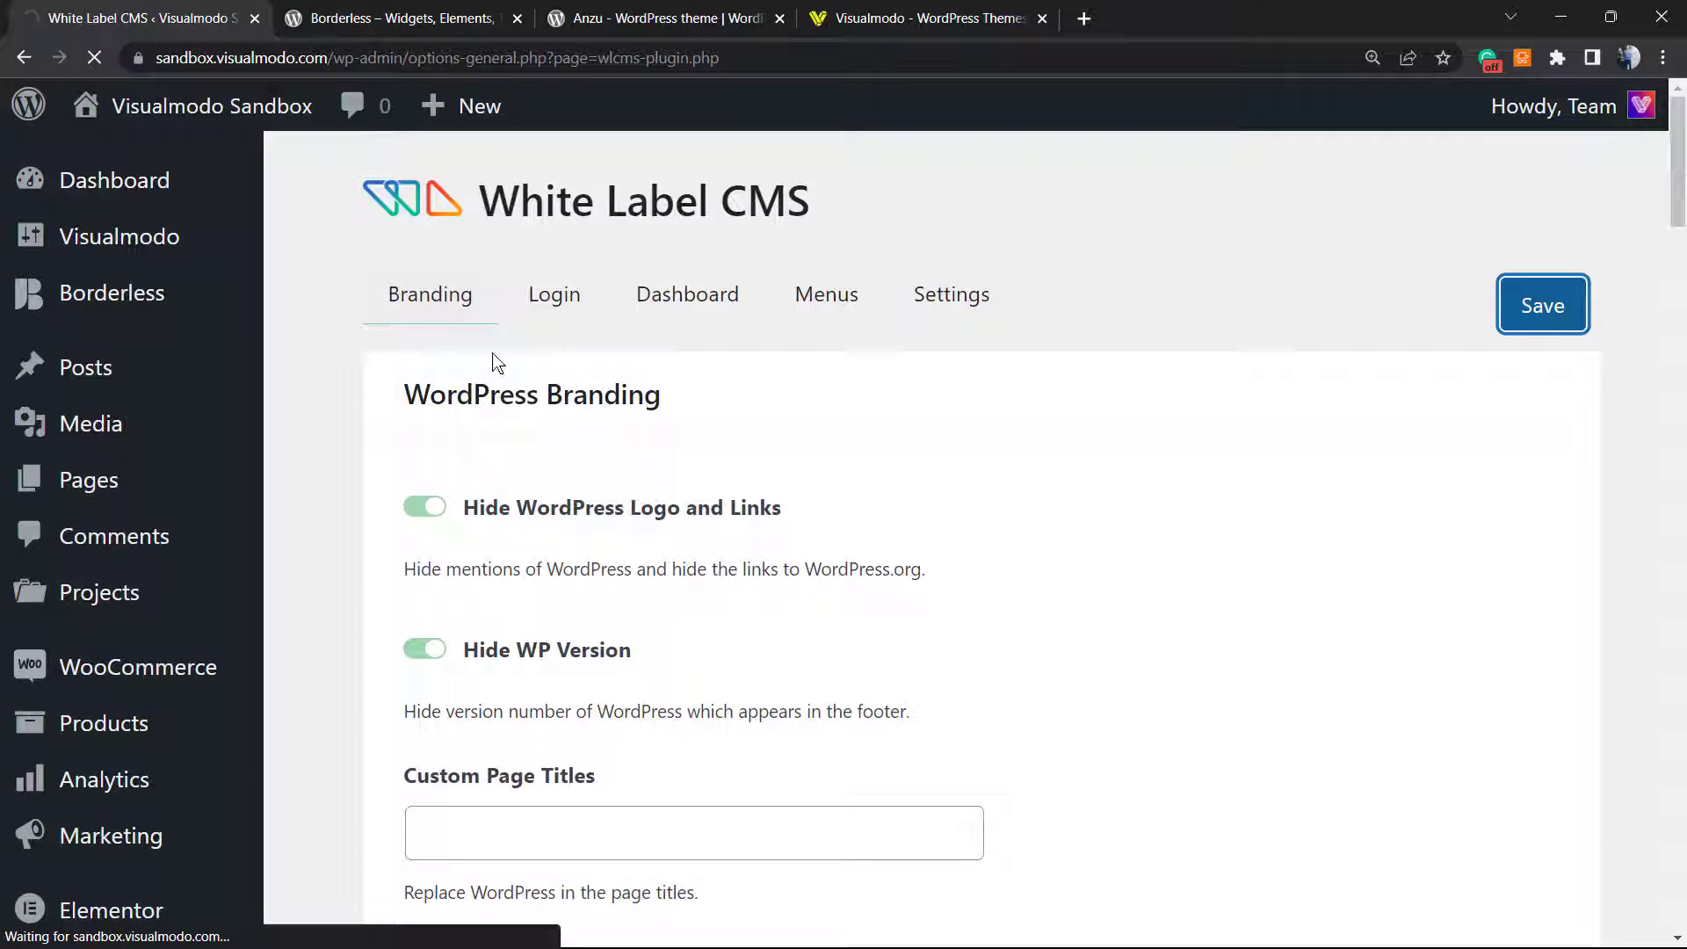
{"action": "left_click", "coordinate": [1542, 304]}
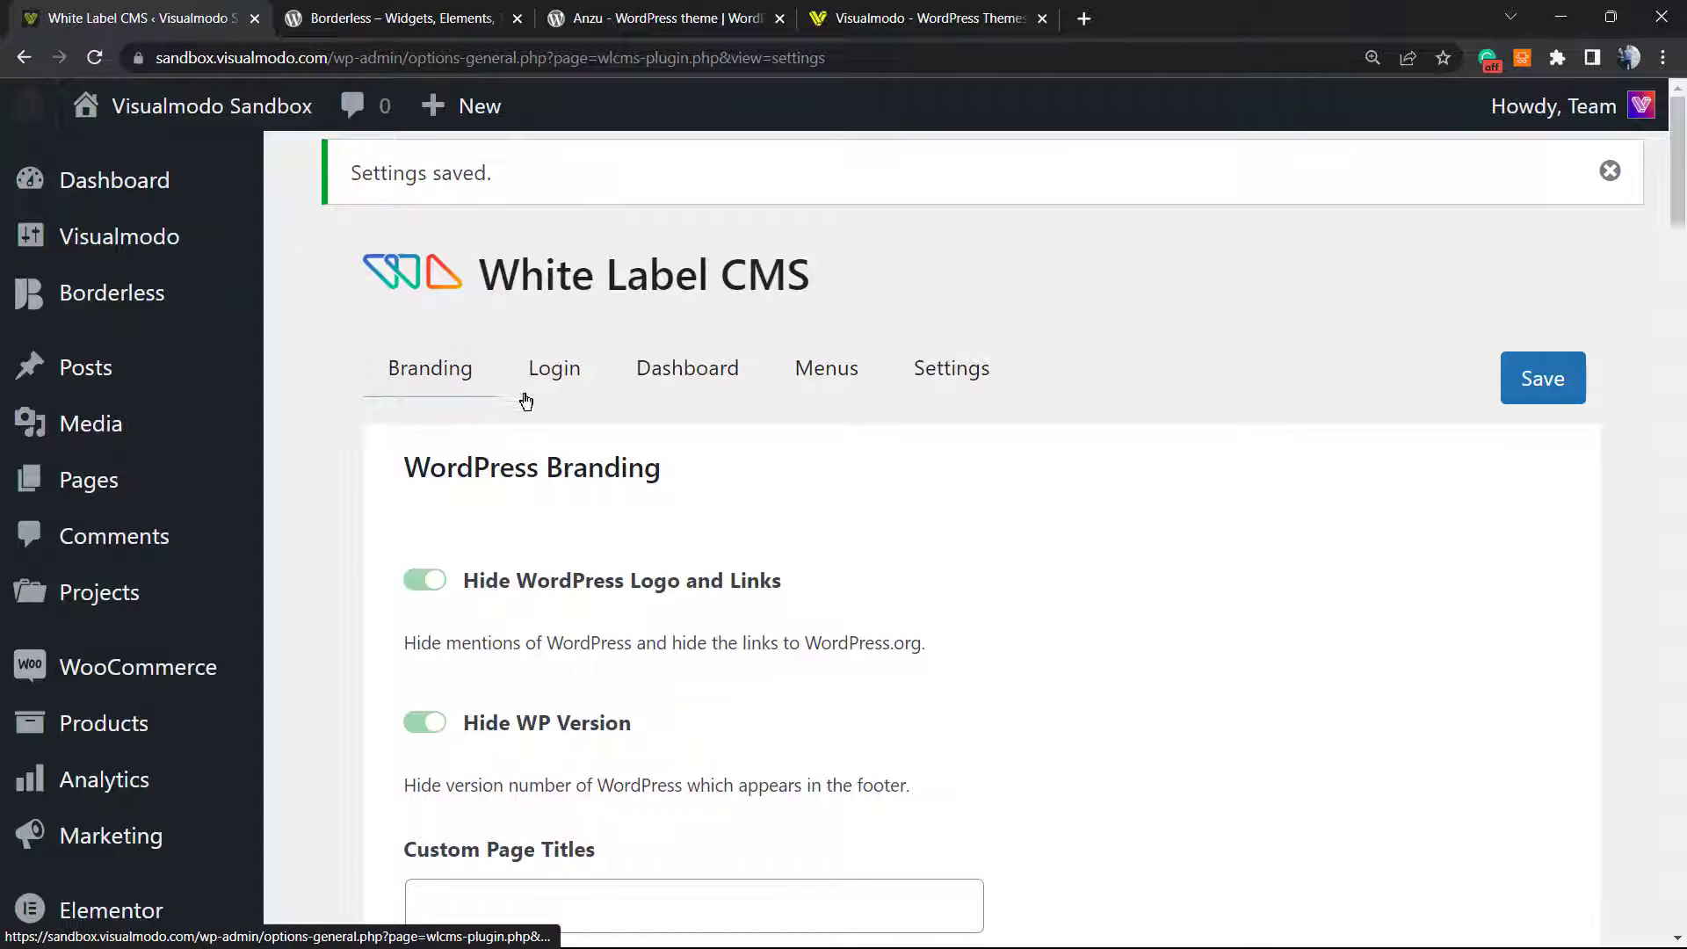
- Review the Login tab's logo, background and advanced options, then save them
{"action": "left_click", "coordinate": [553, 368]}
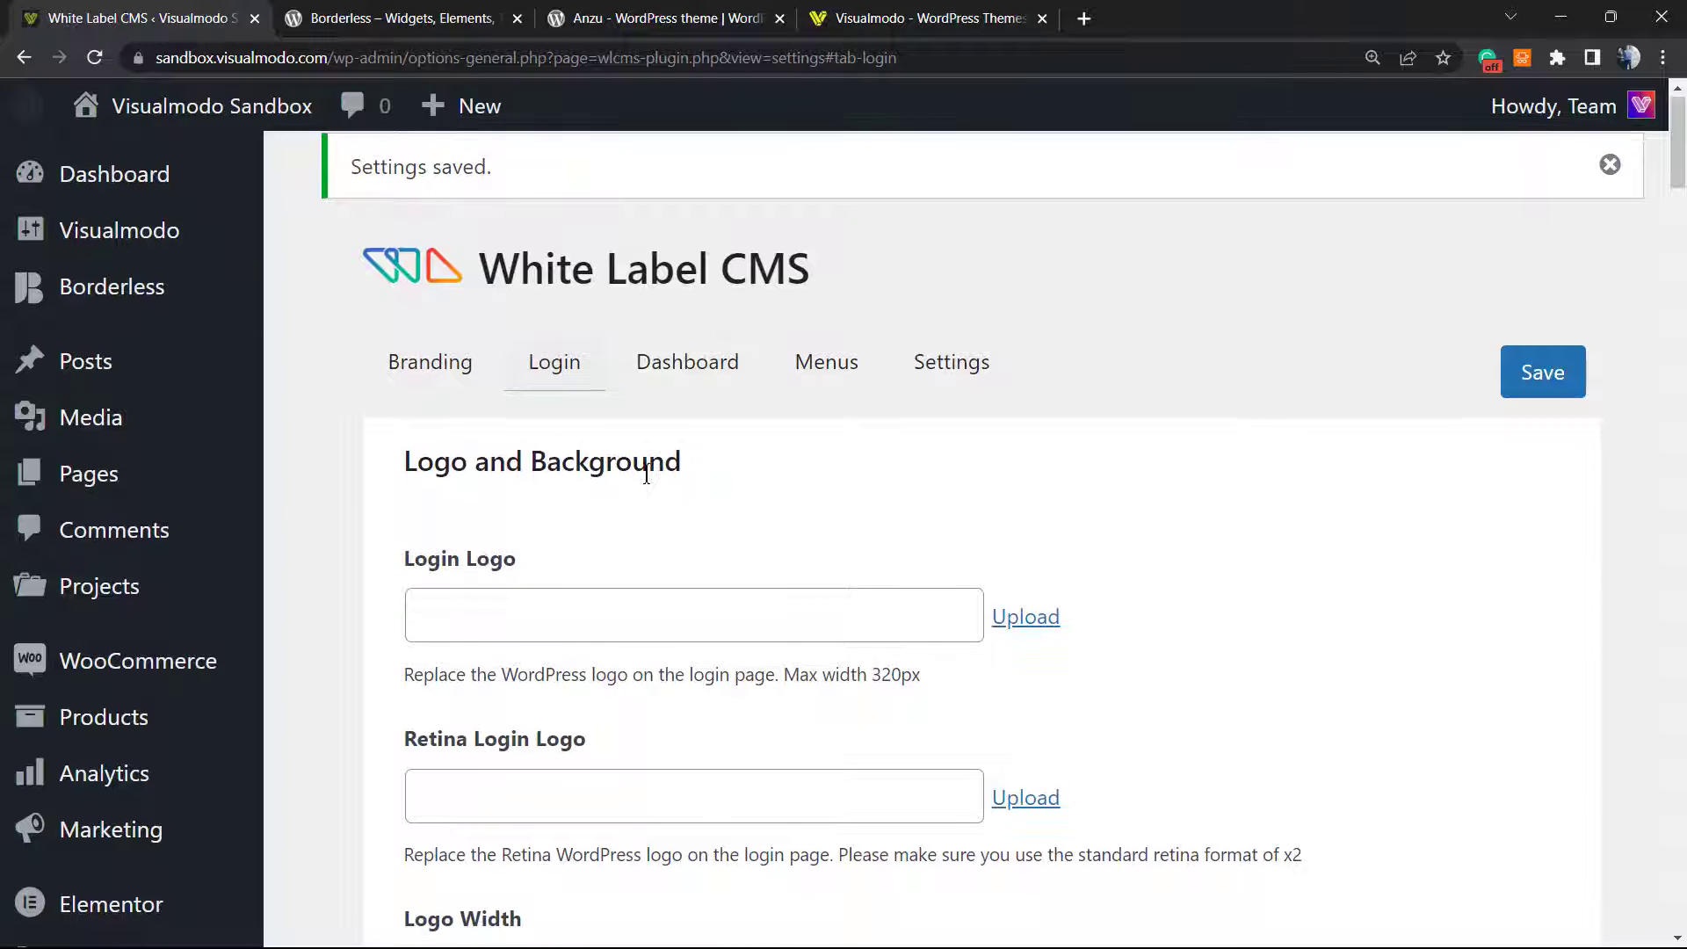
{"action": "scroll", "scroll_direction": "down", "scroll_amount": 3}
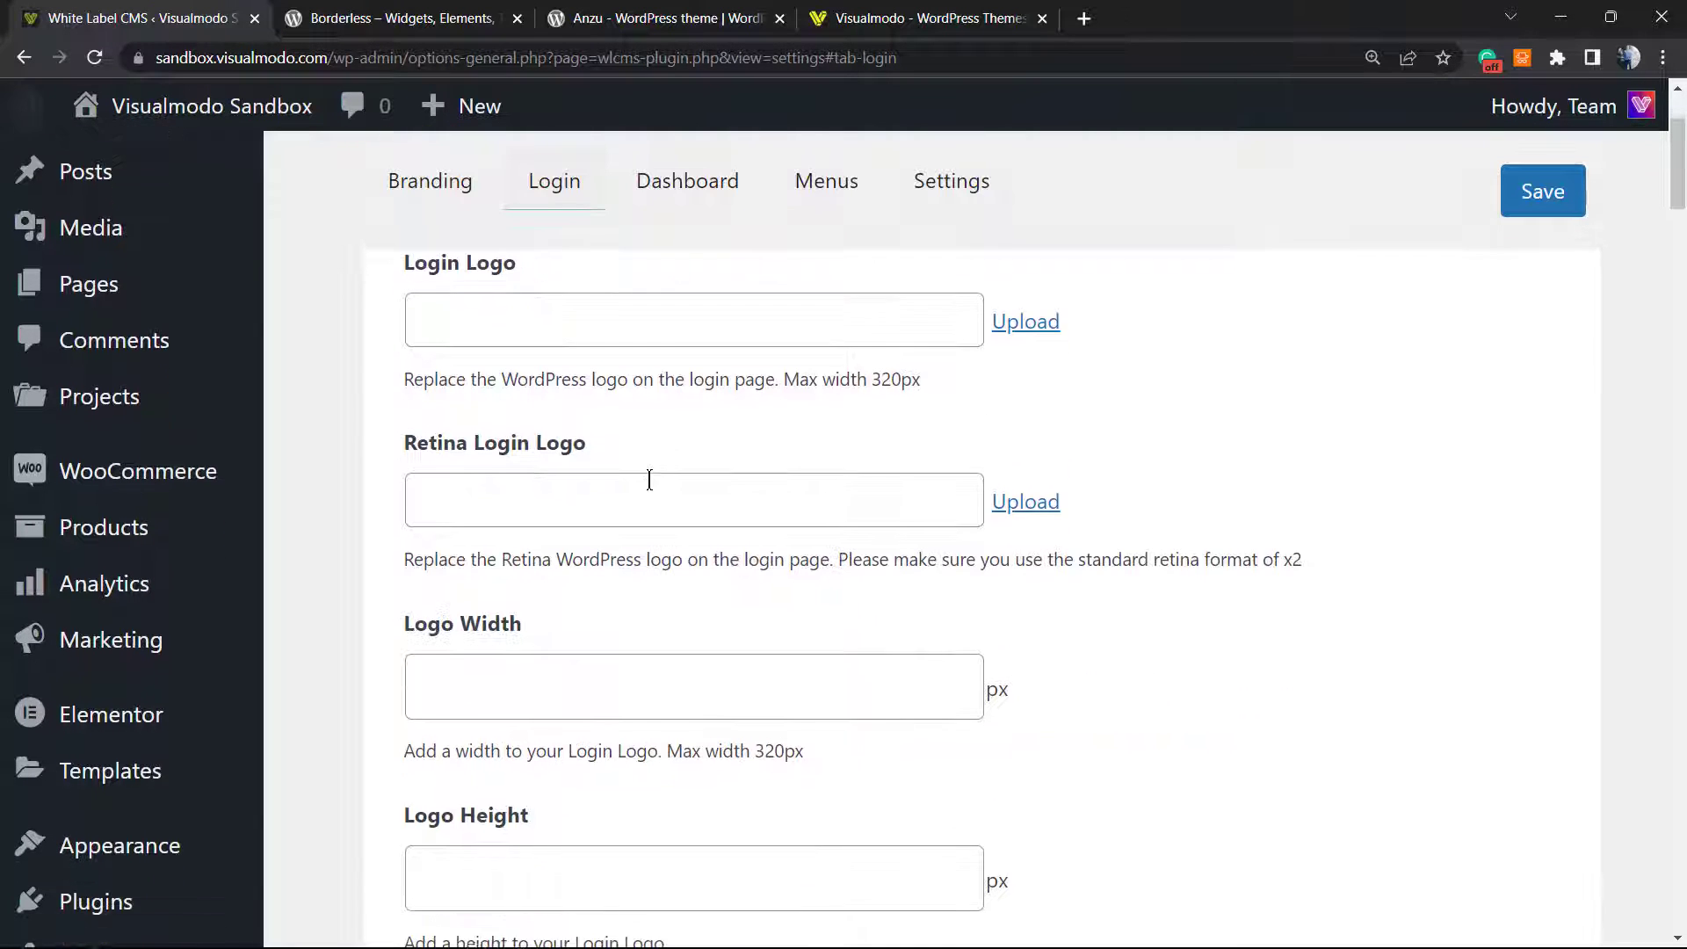
{"action": "scroll", "scroll_direction": "down", "scroll_amount": 3}
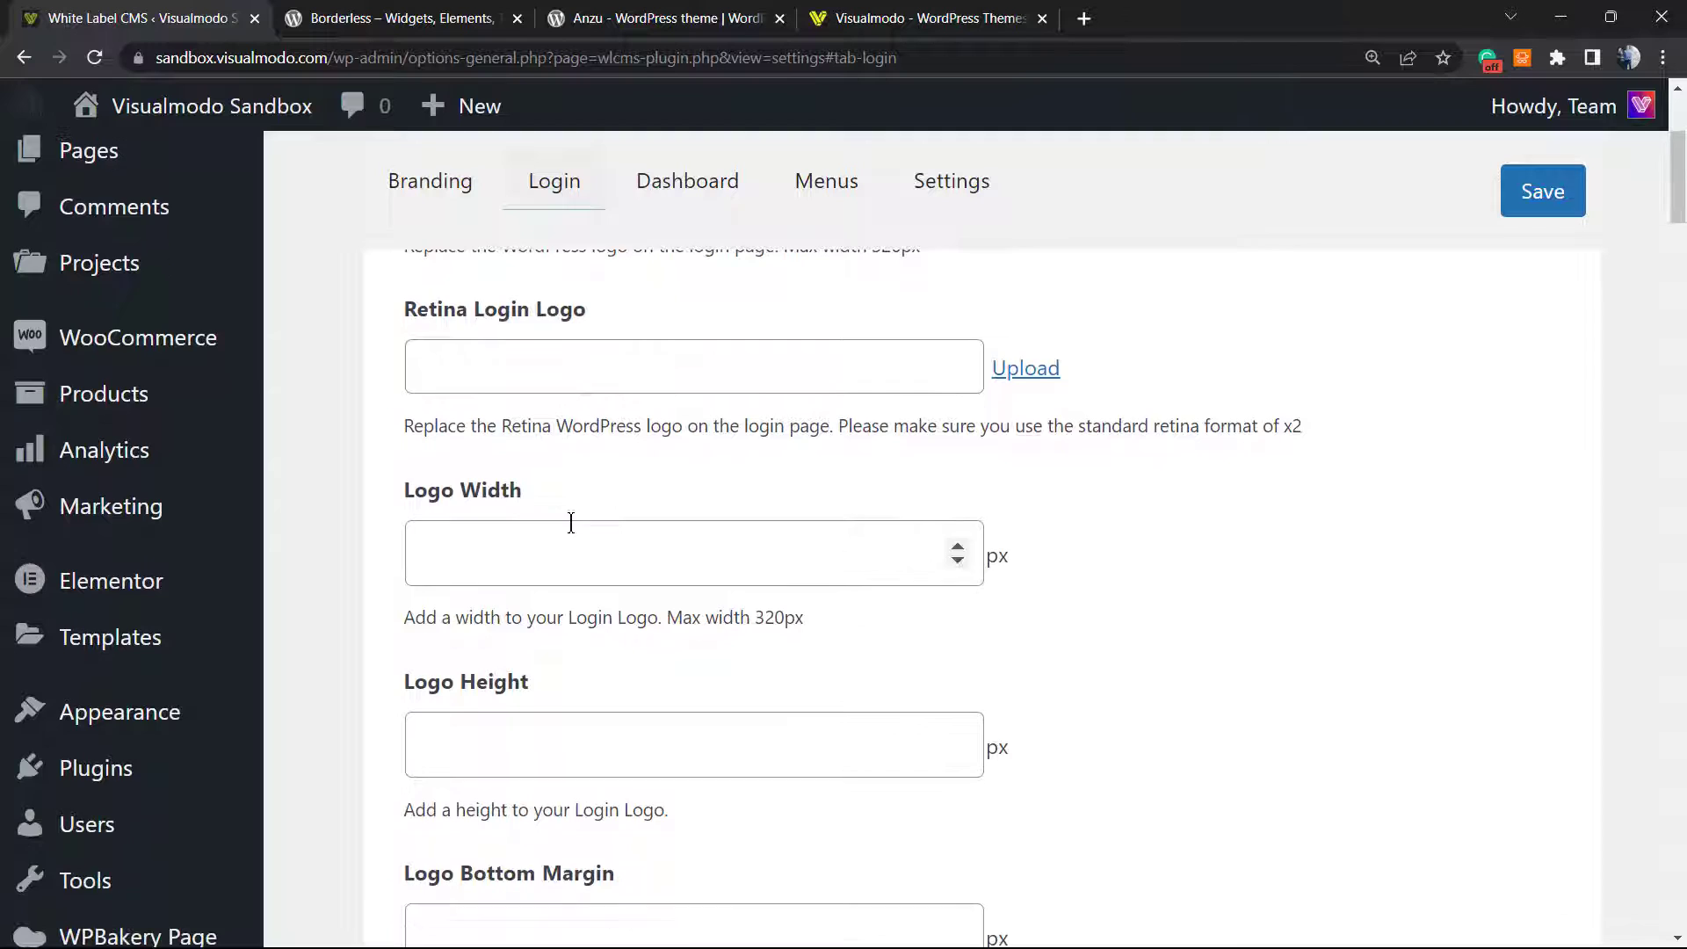
{"action": "scroll", "scroll_direction": "down", "scroll_amount": 3}
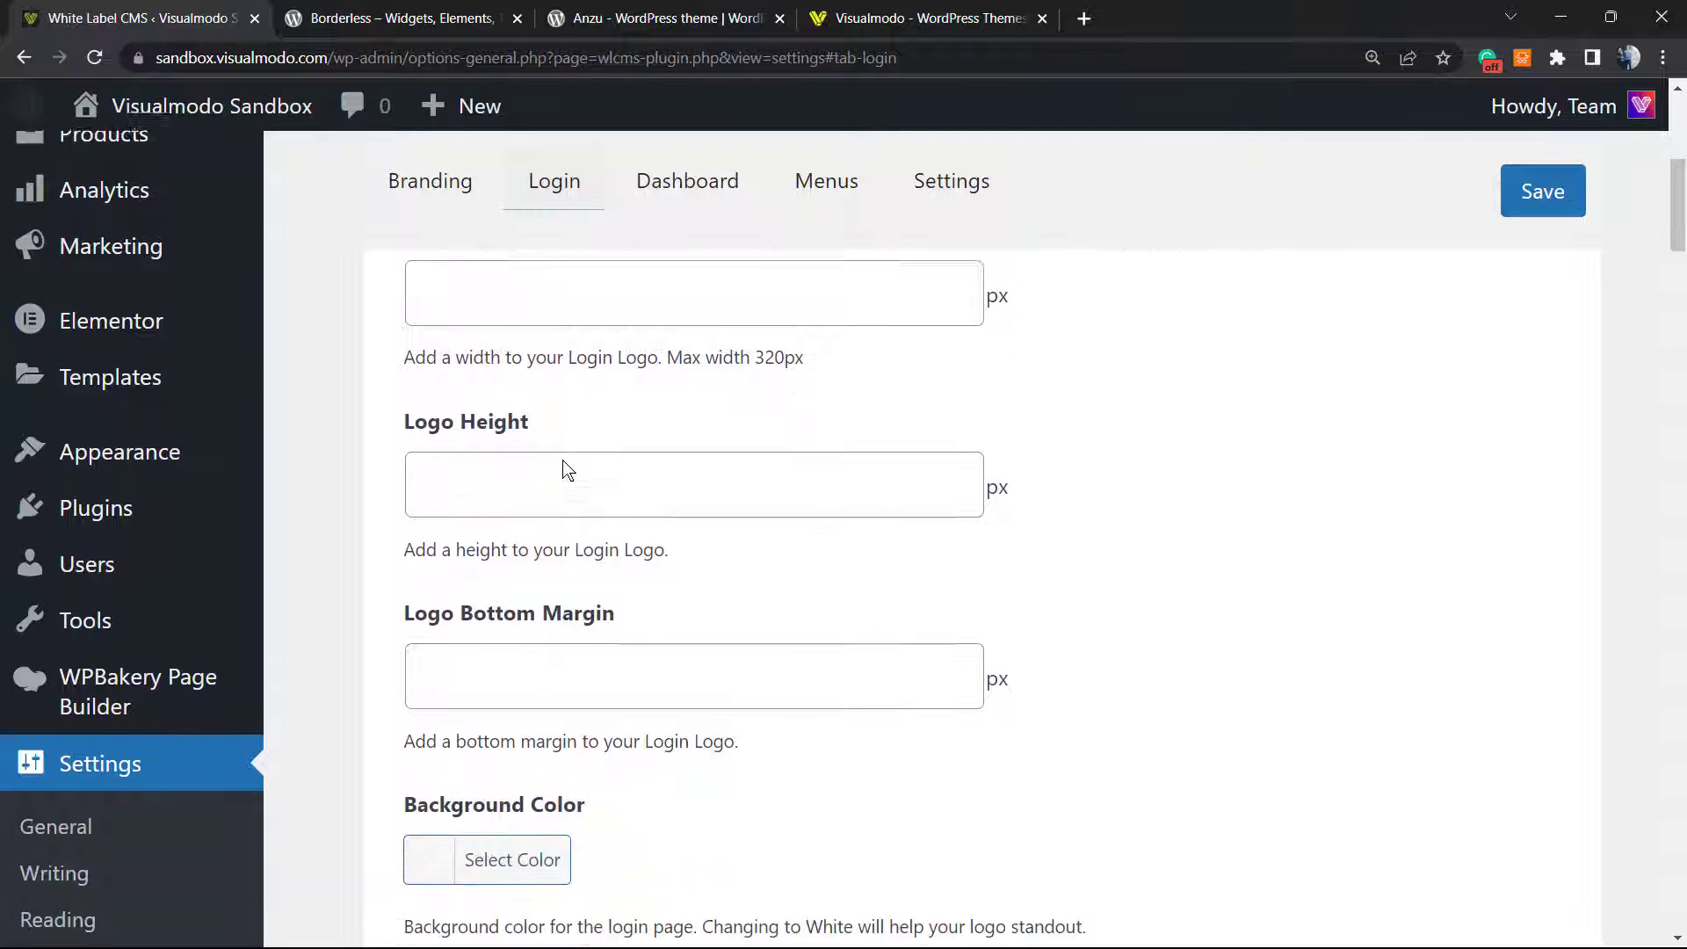
{"action": "scroll", "scroll_direction": "down", "scroll_amount": 3}
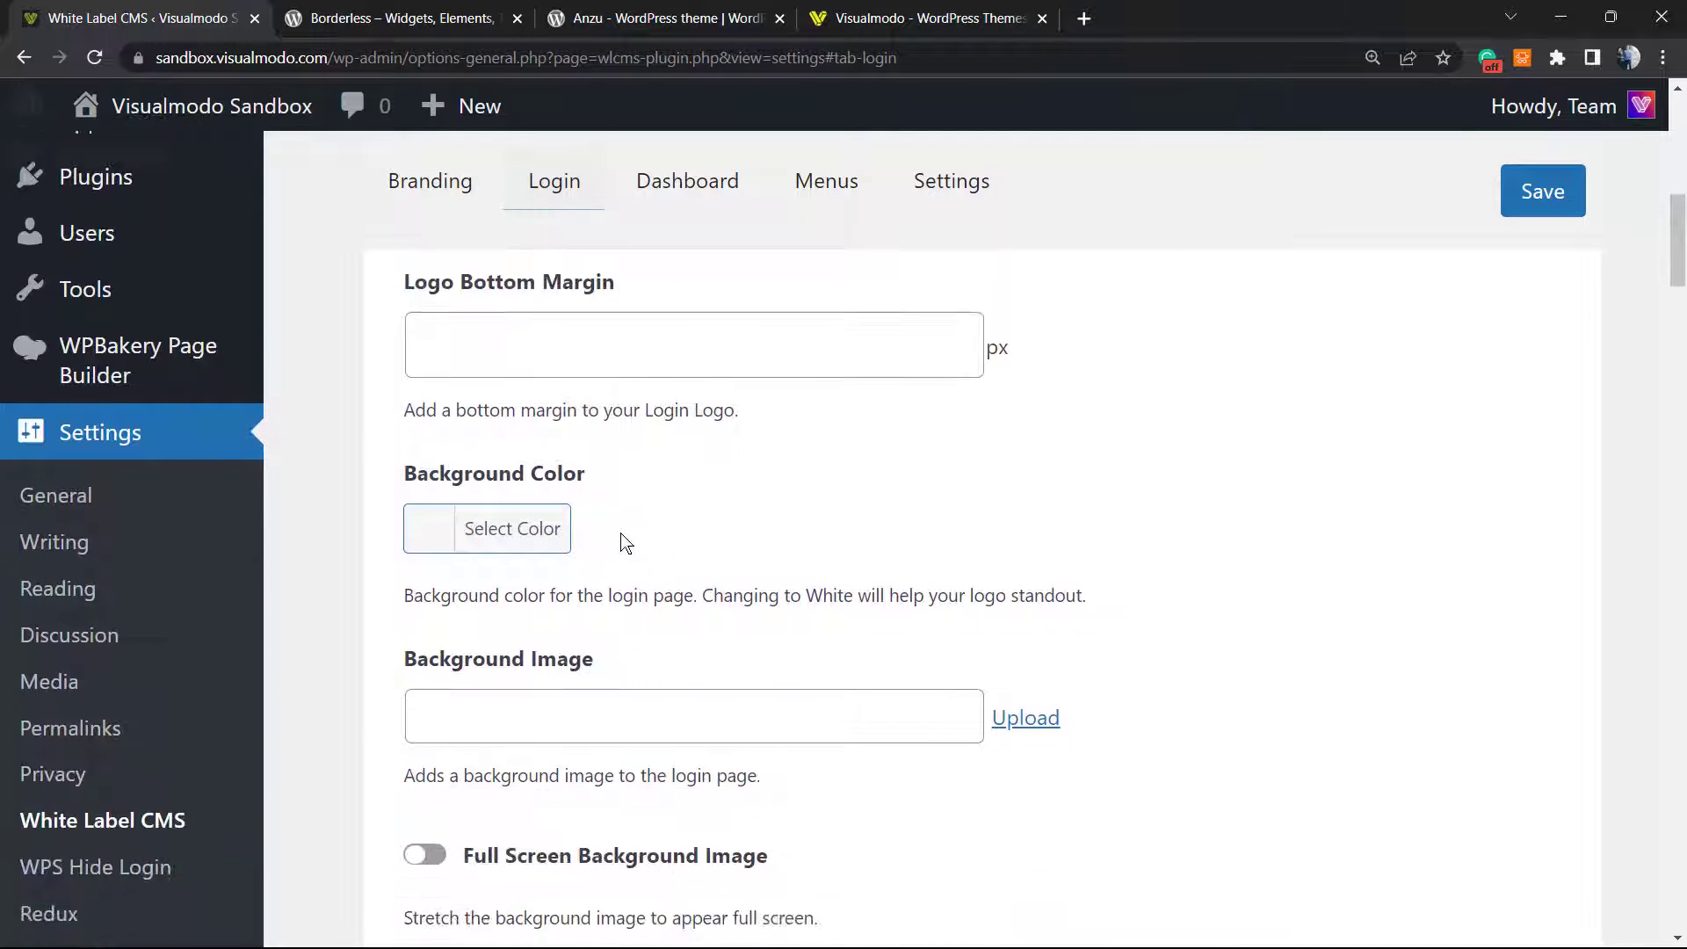
{"action": "scroll", "scroll_direction": "down", "scroll_amount": 3}
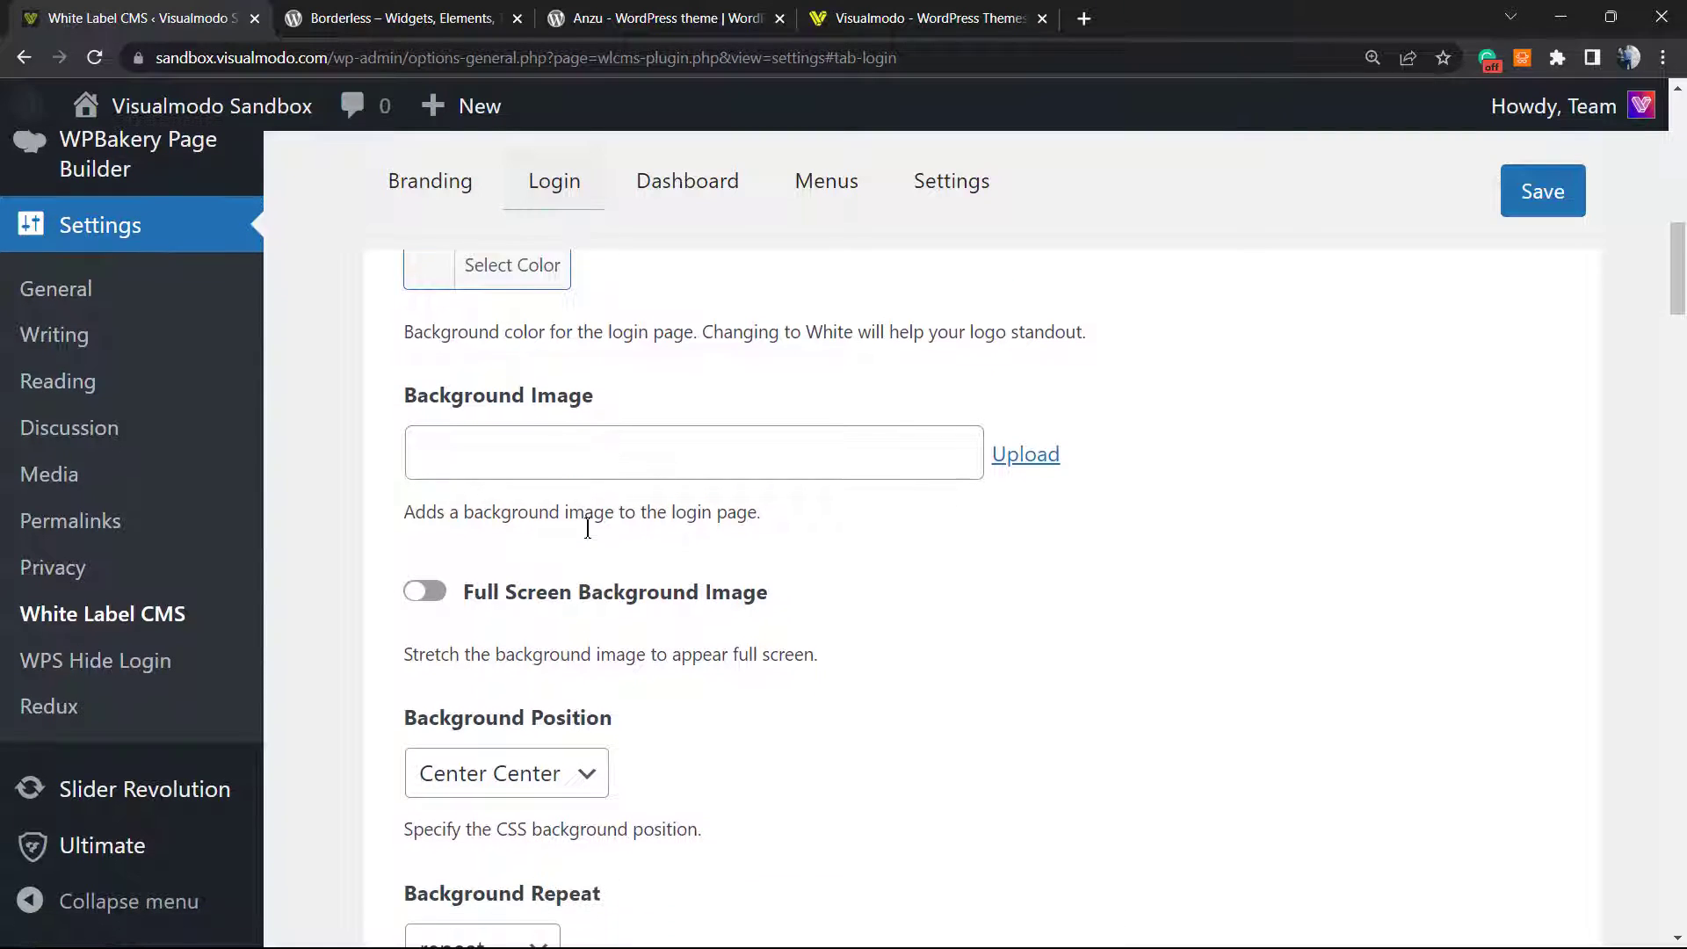
{"action": "scroll", "scroll_direction": "down", "scroll_amount": 3}
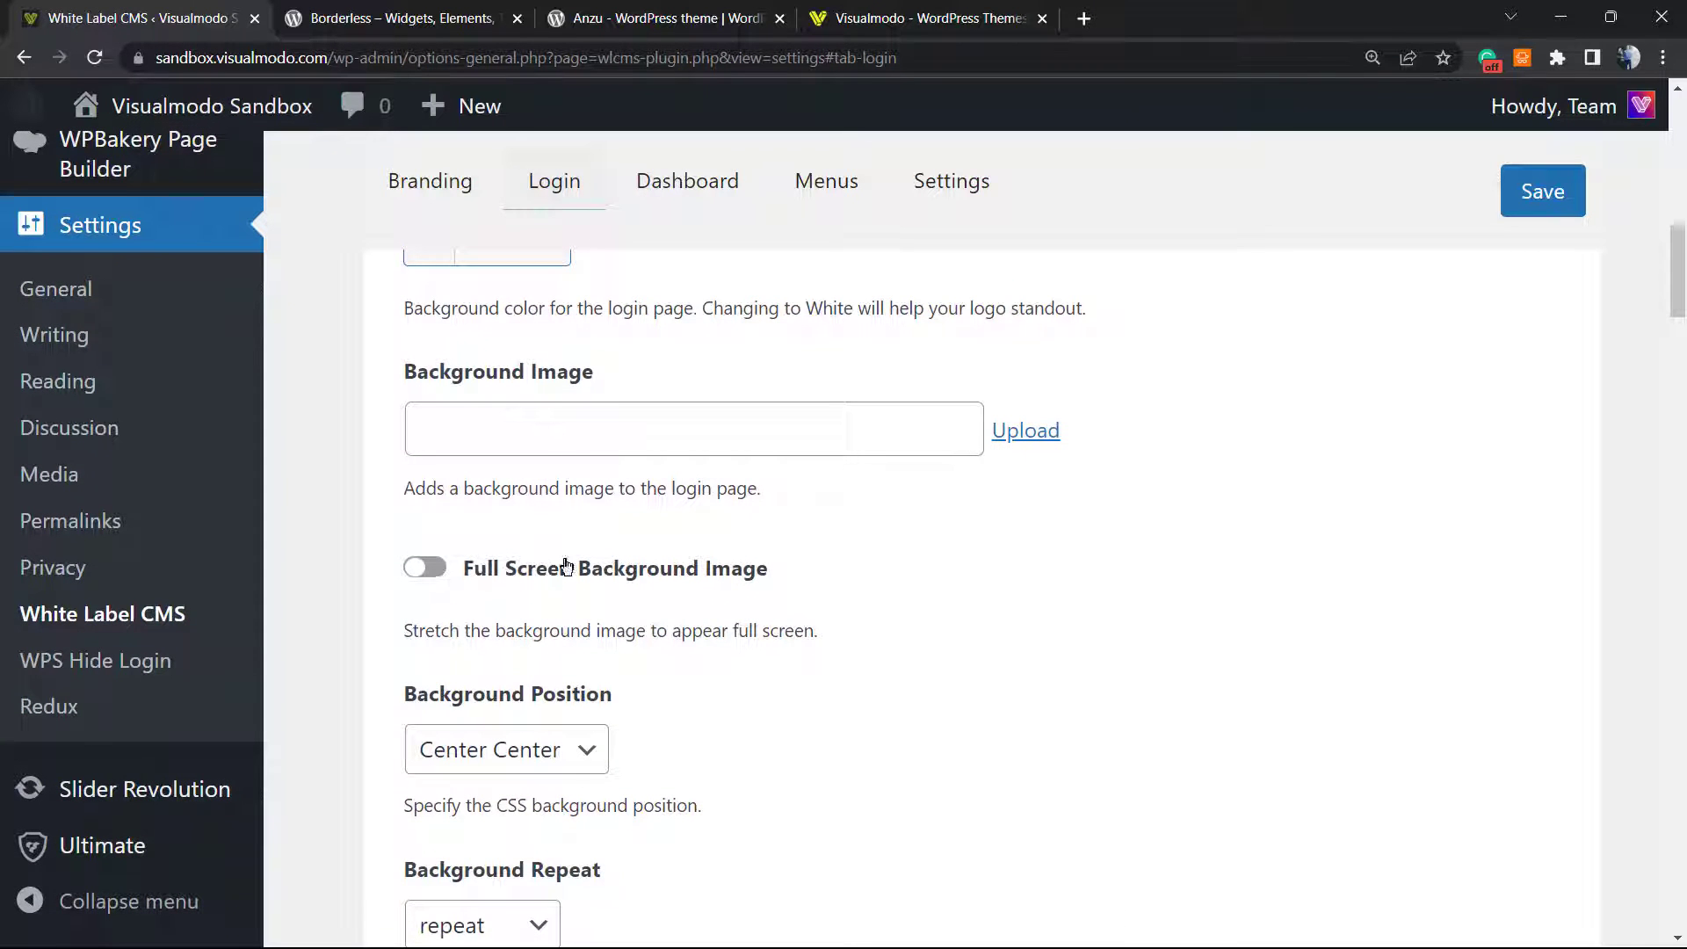
{"action": "scroll", "scroll_direction": "down", "scroll_amount": 3}
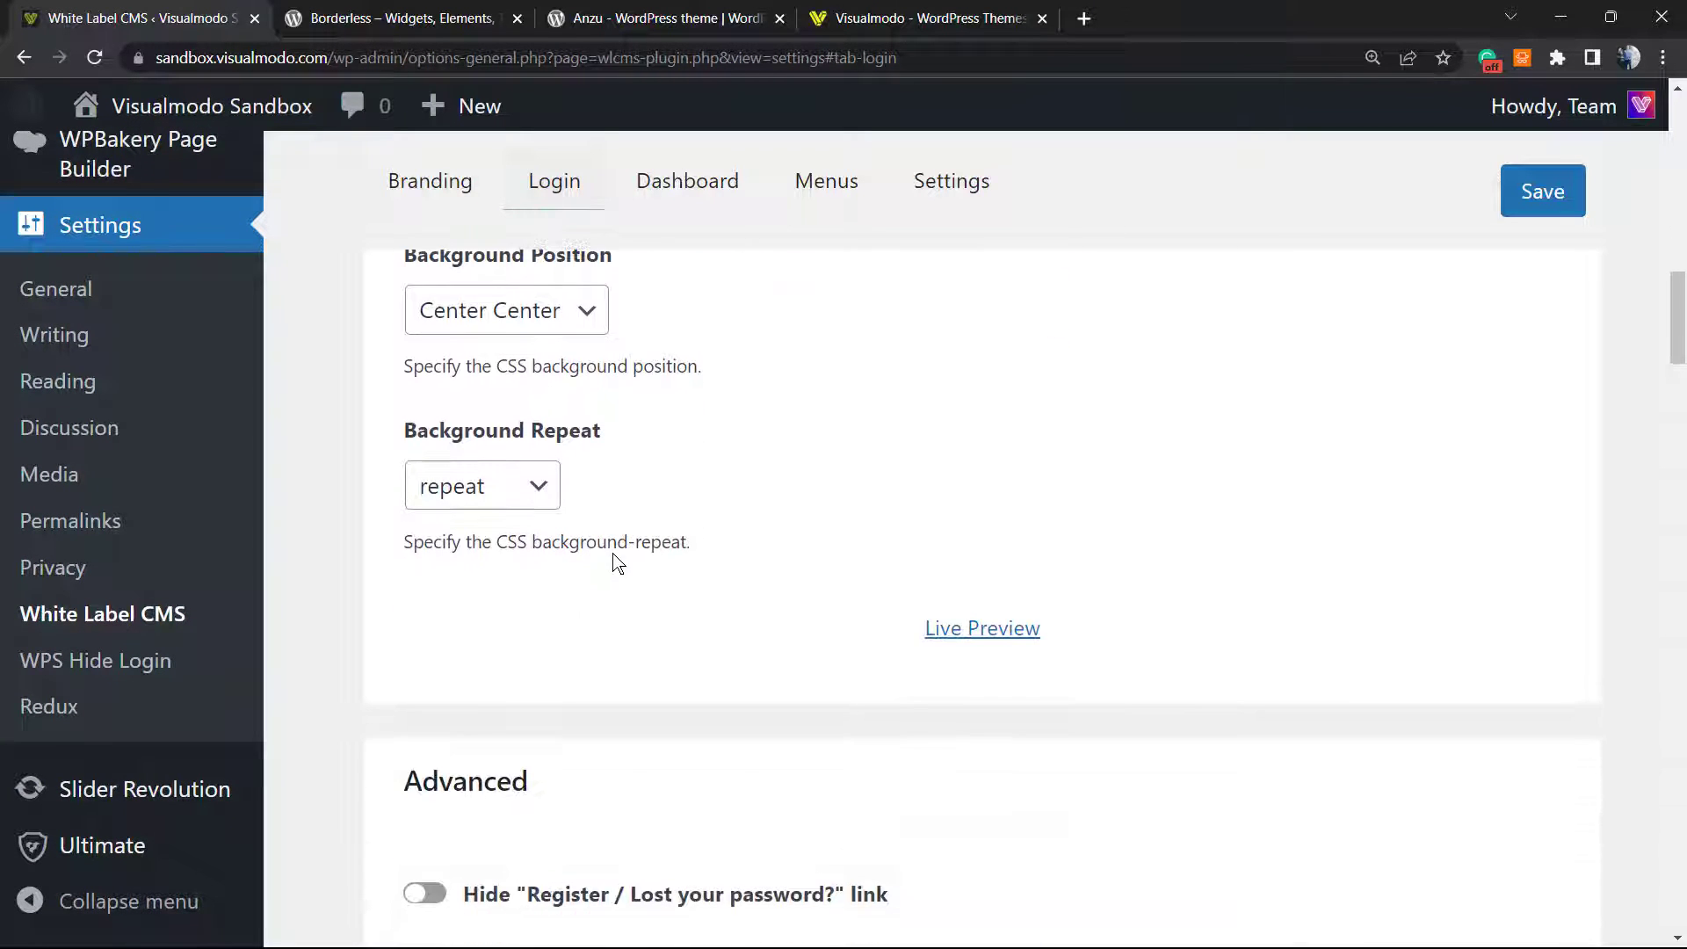
{"action": "scroll", "scroll_direction": "down", "scroll_amount": 3}
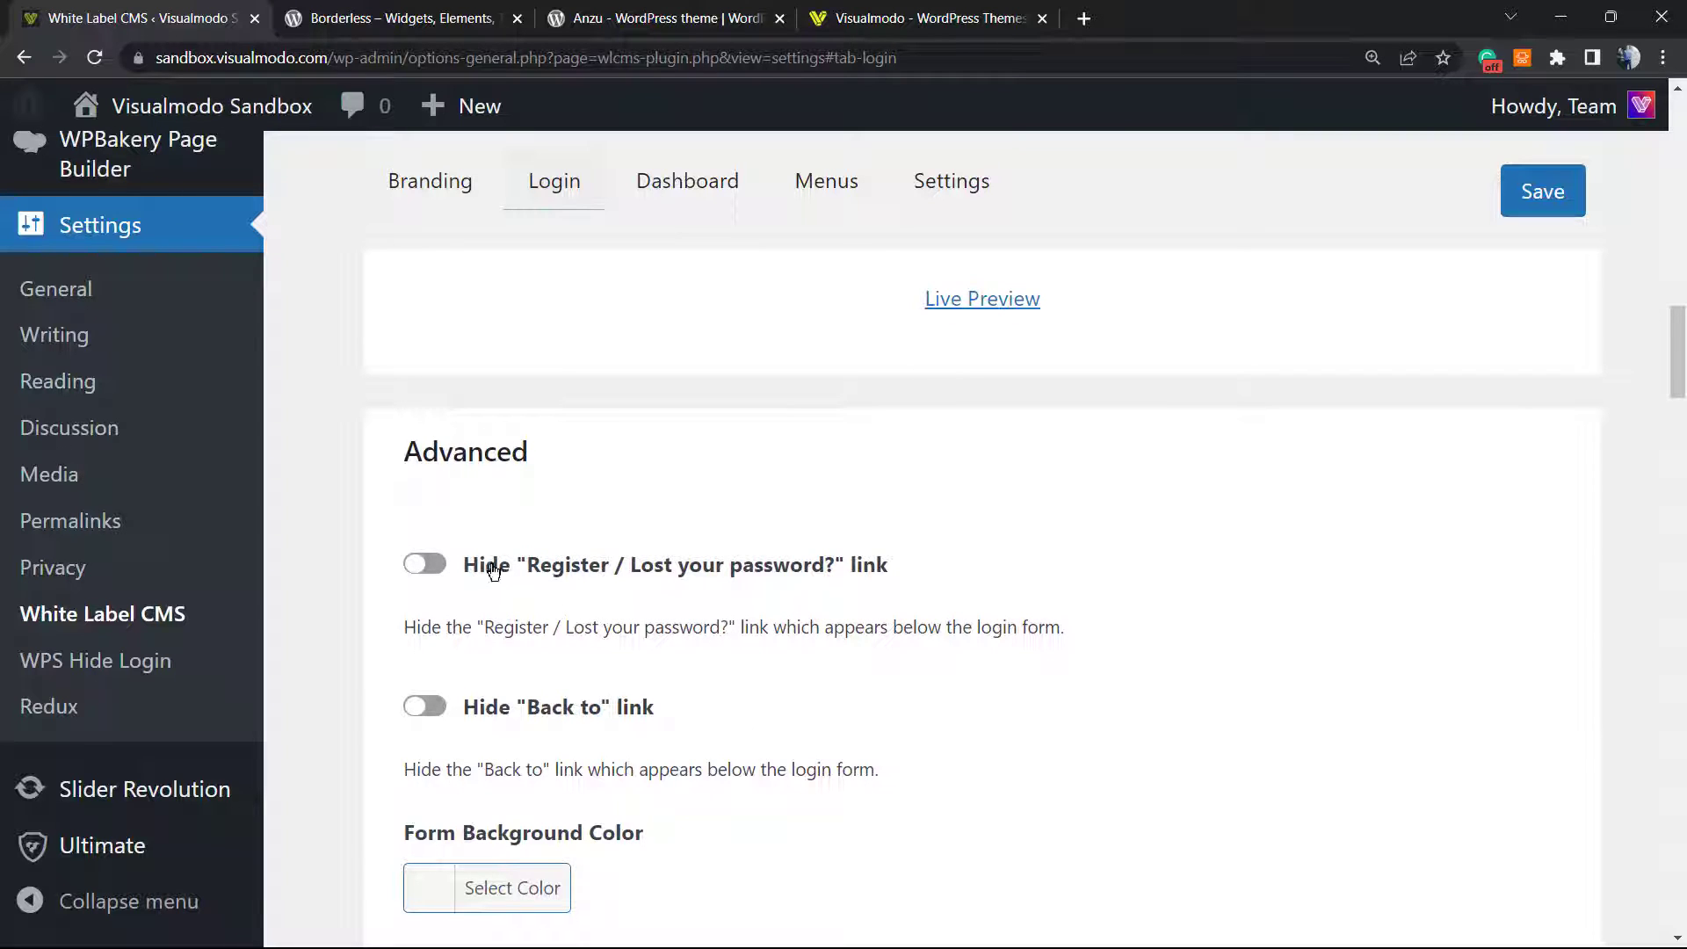
{"action": "mouse_move", "coordinate": [516, 581]}
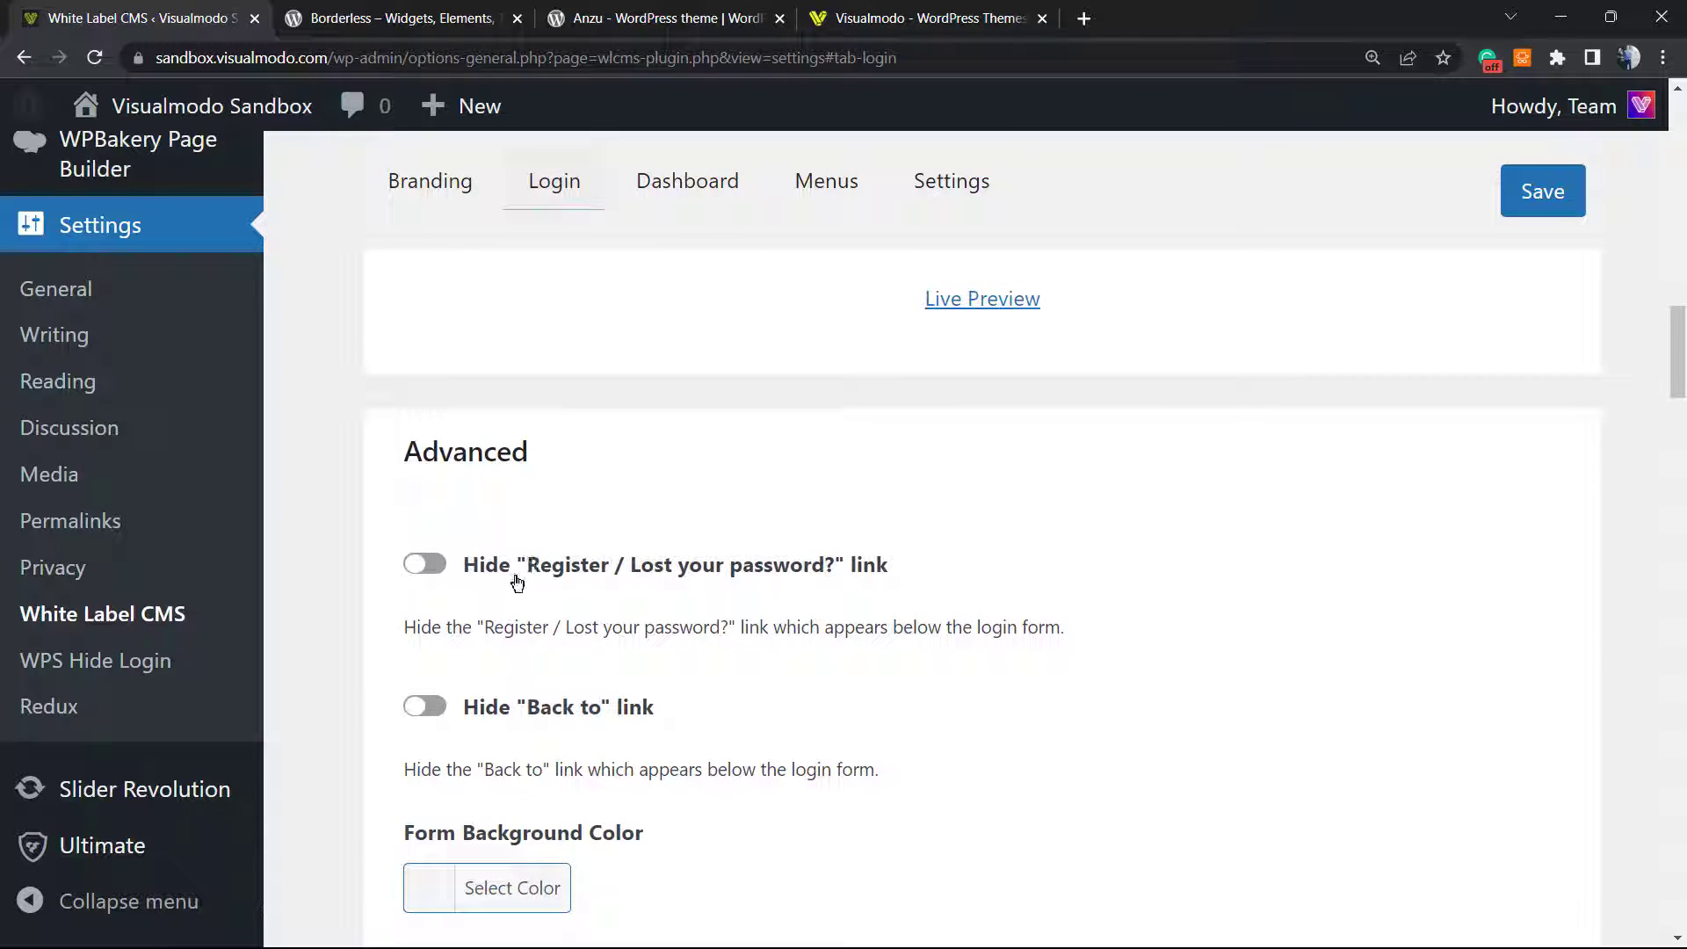
{"action": "mouse_move", "coordinate": [673, 571]}
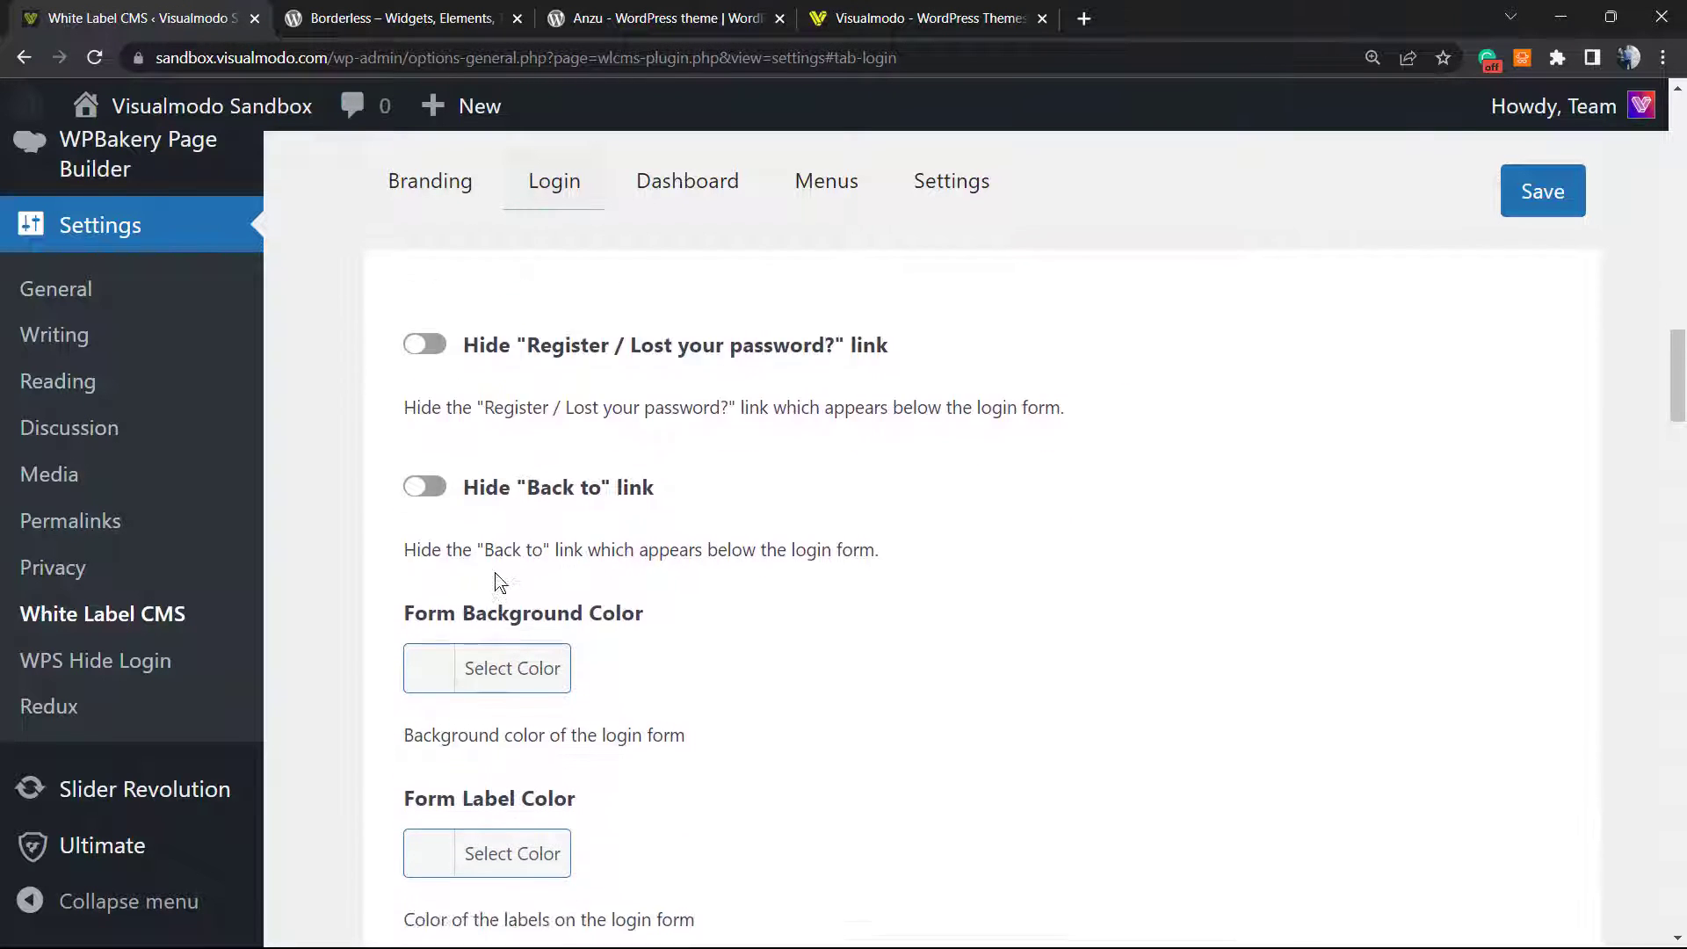
{"action": "scroll", "scroll_direction": "down", "scroll_amount": 3}
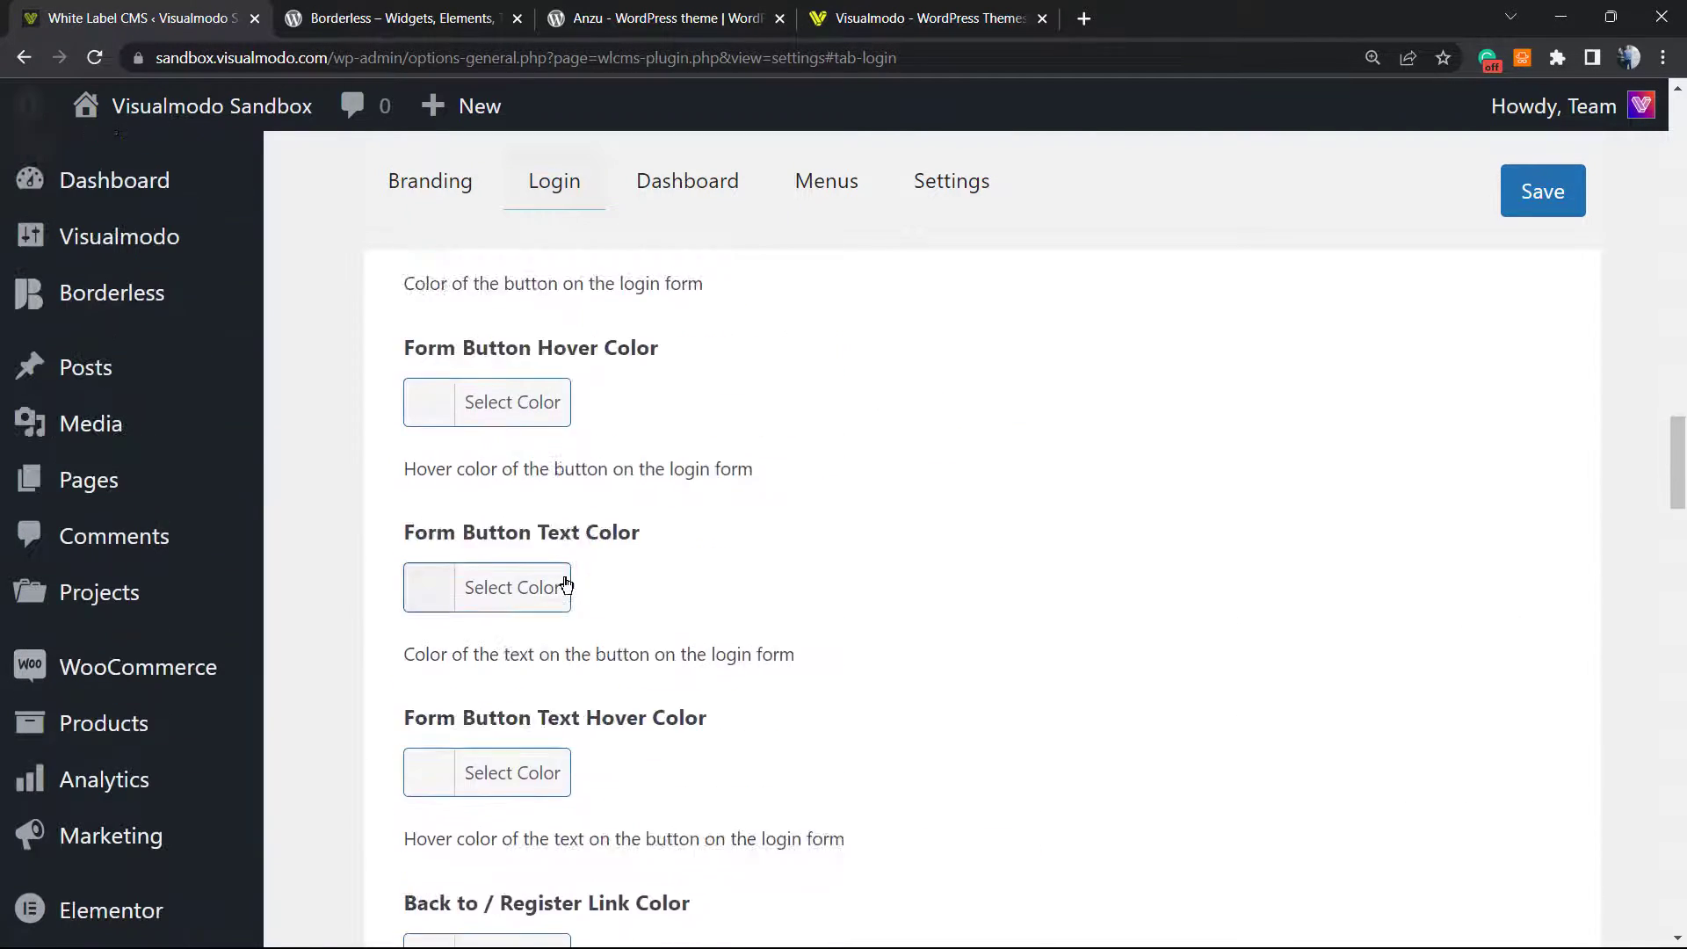
{"action": "left_click", "coordinate": [1543, 191]}
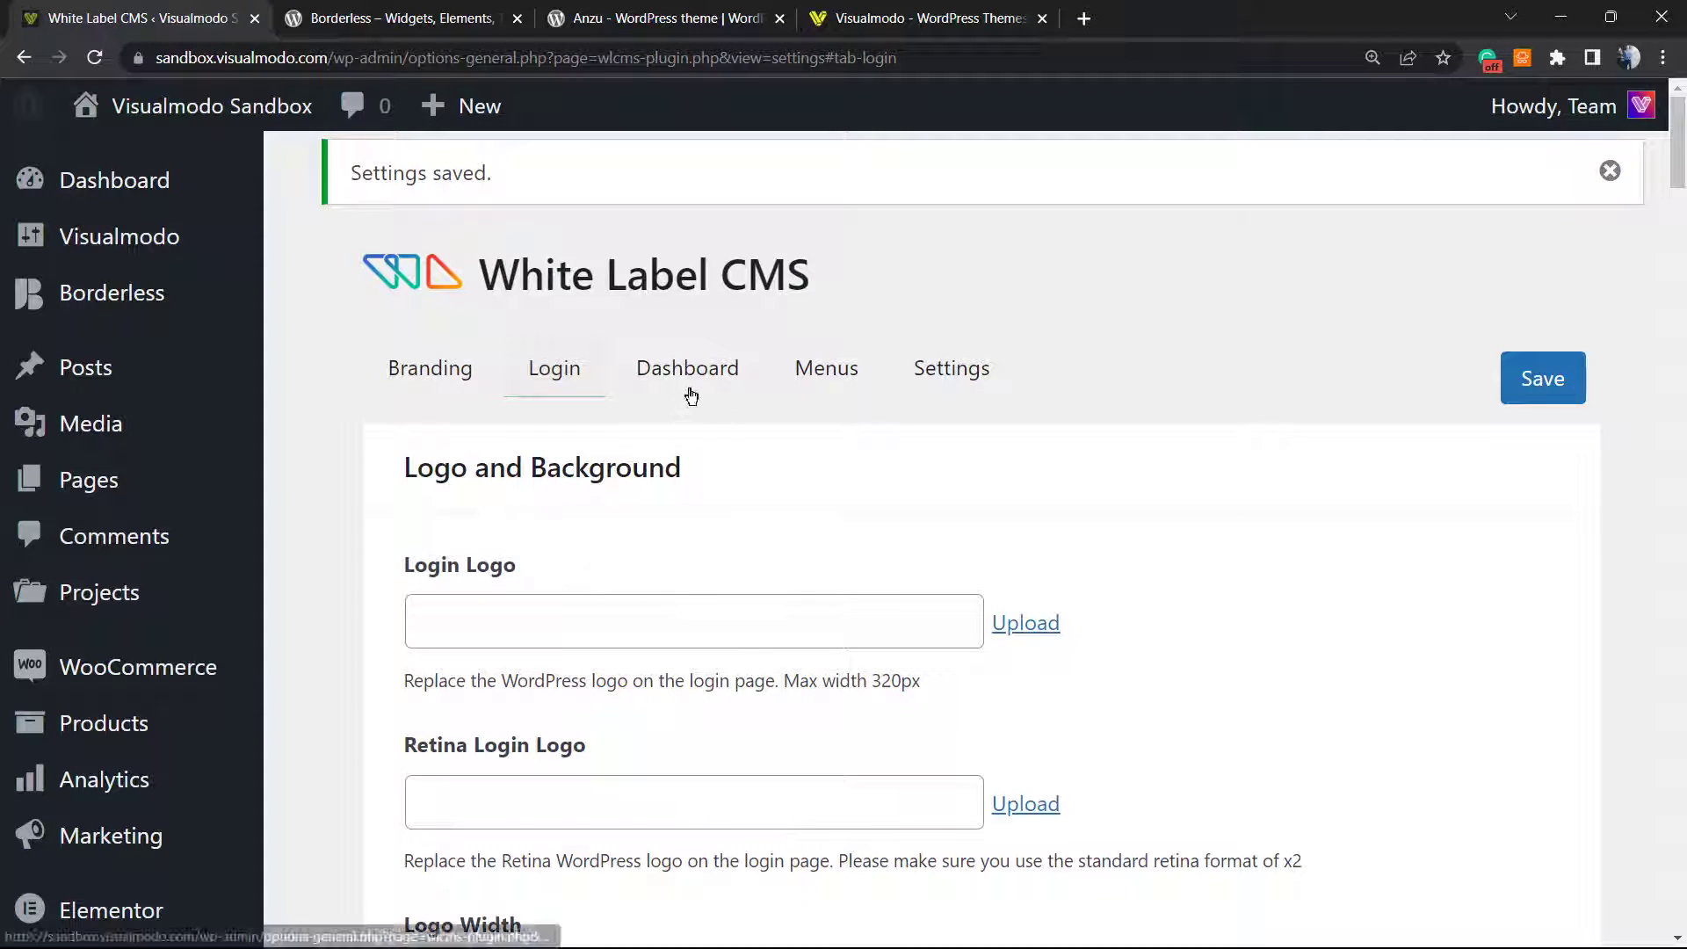
- Review the Dashboard tab's panel options and save them
{"action": "left_click", "coordinate": [687, 369]}
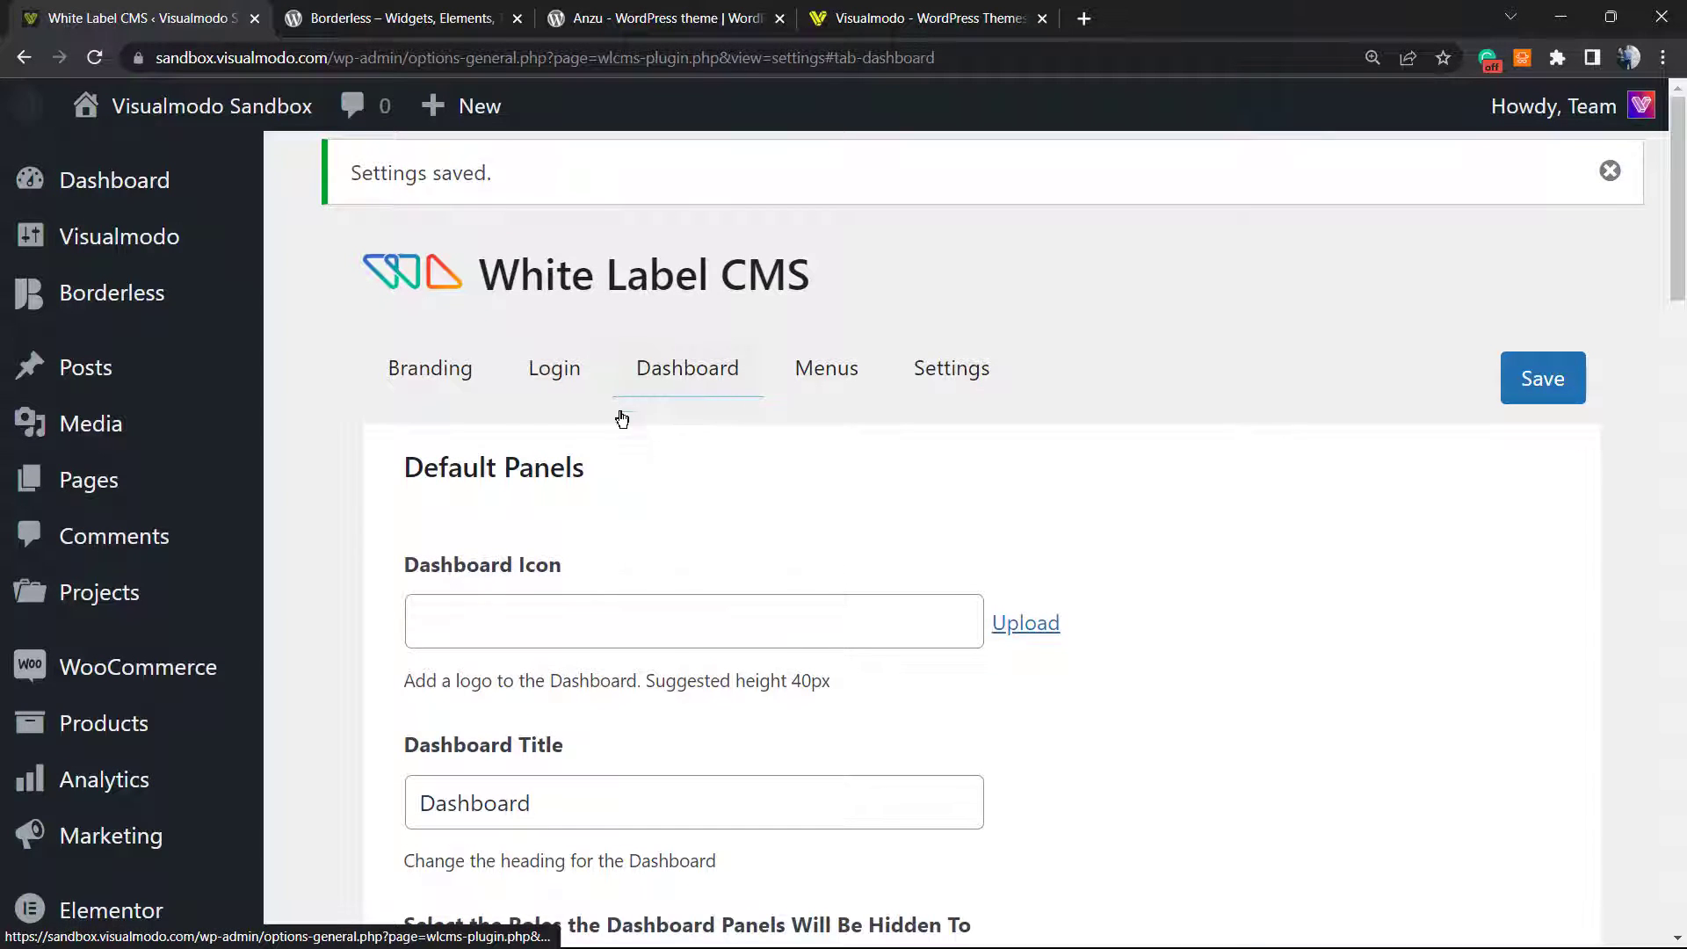
{"action": "scroll", "scroll_direction": "down", "scroll_amount": 3}
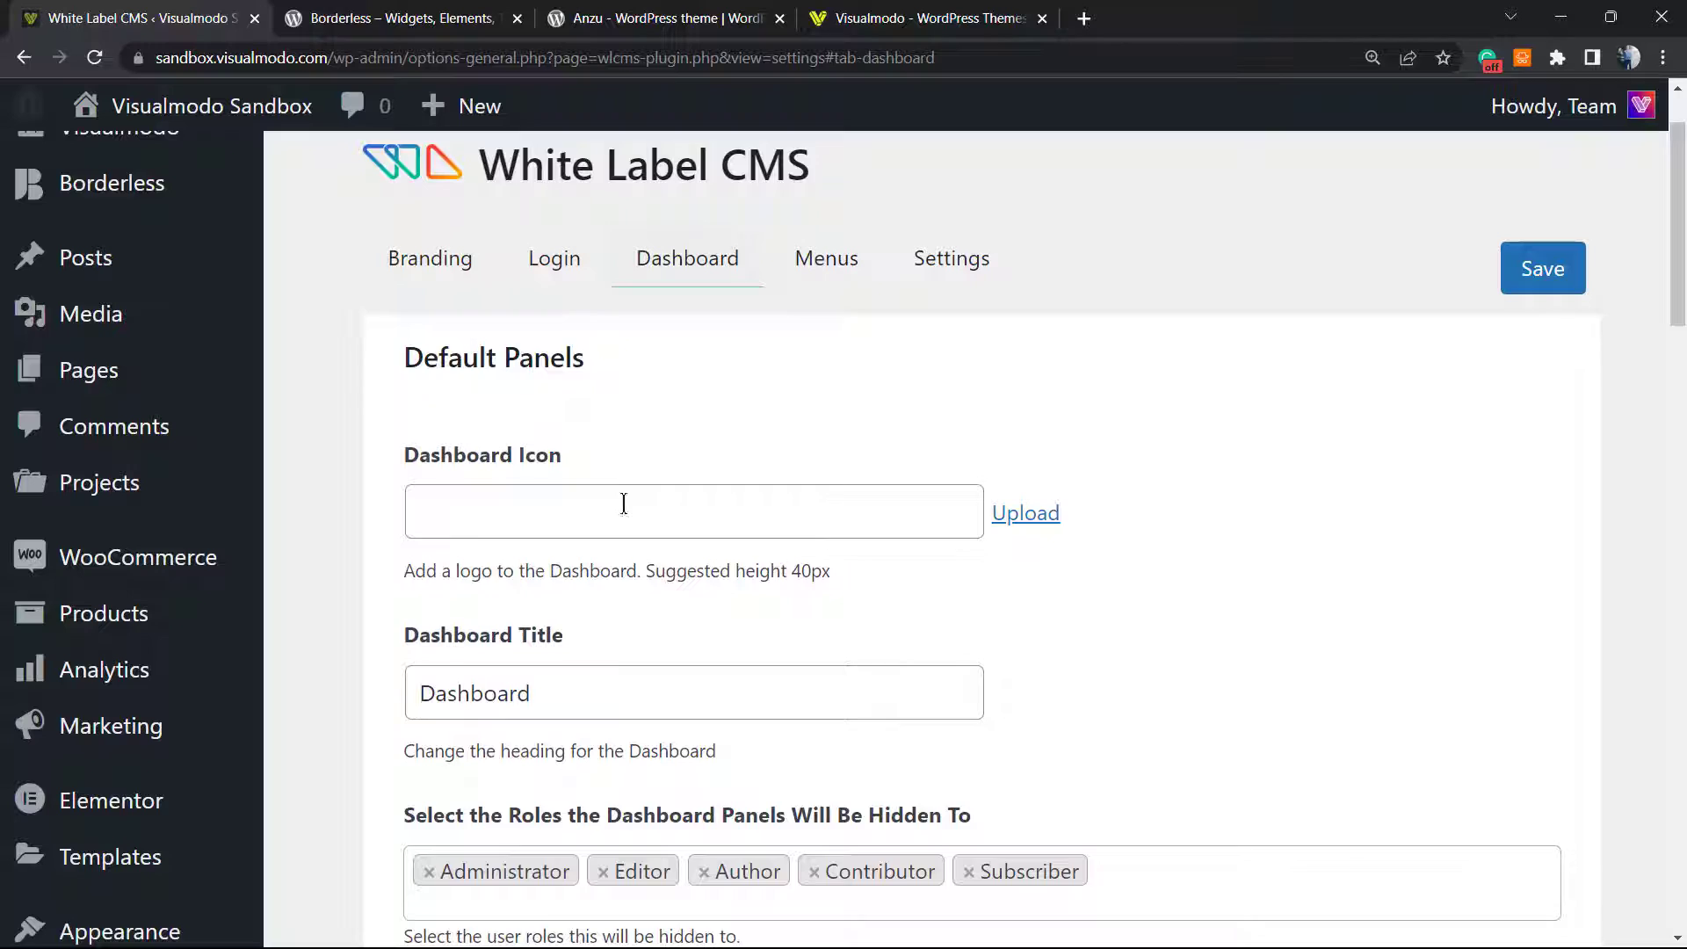
{"action": "scroll", "scroll_direction": "down", "scroll_amount": 3}
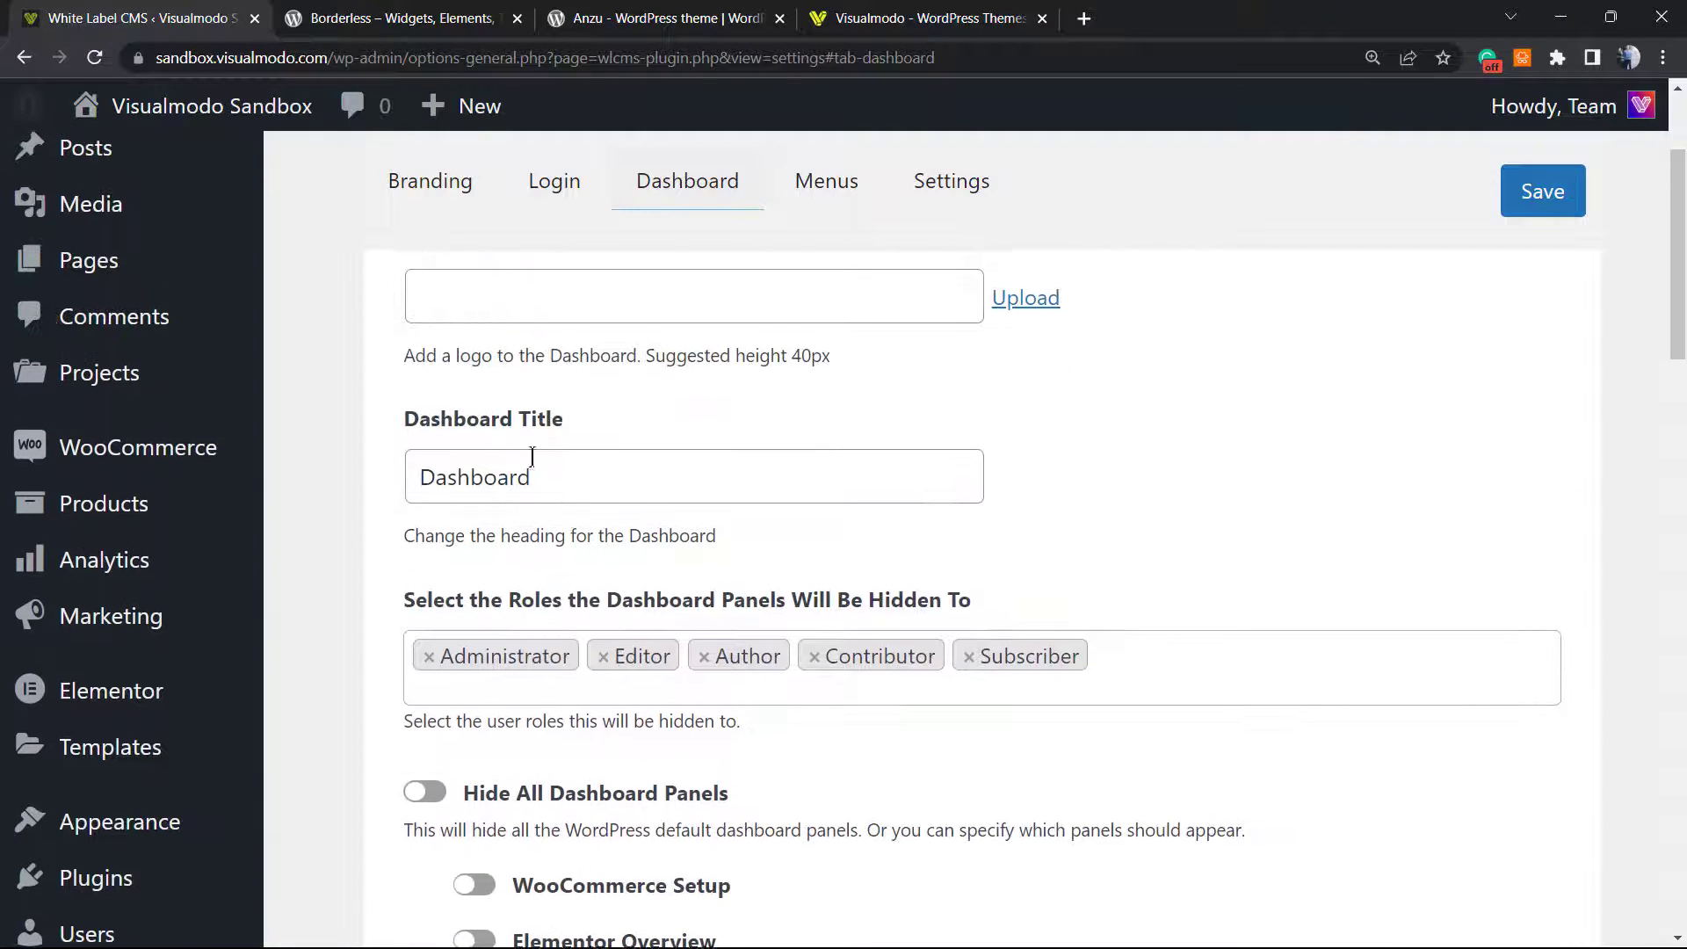
{"action": "scroll", "scroll_direction": "down", "scroll_amount": 3}
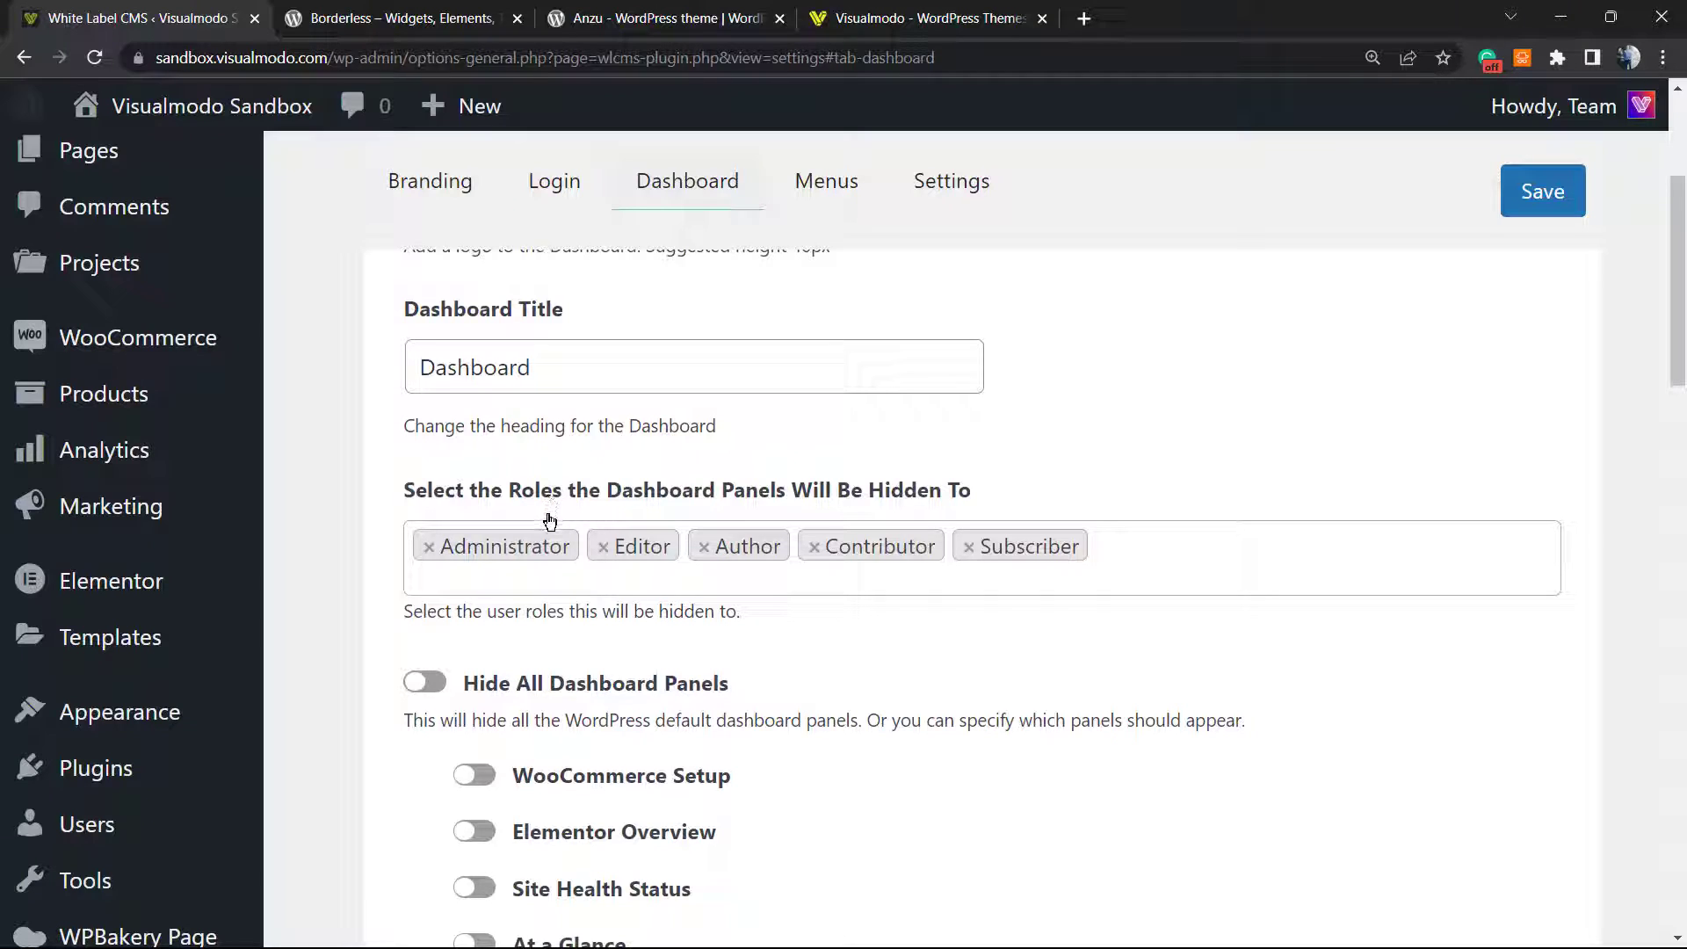
{"action": "scroll", "scroll_direction": "down", "scroll_amount": 3}
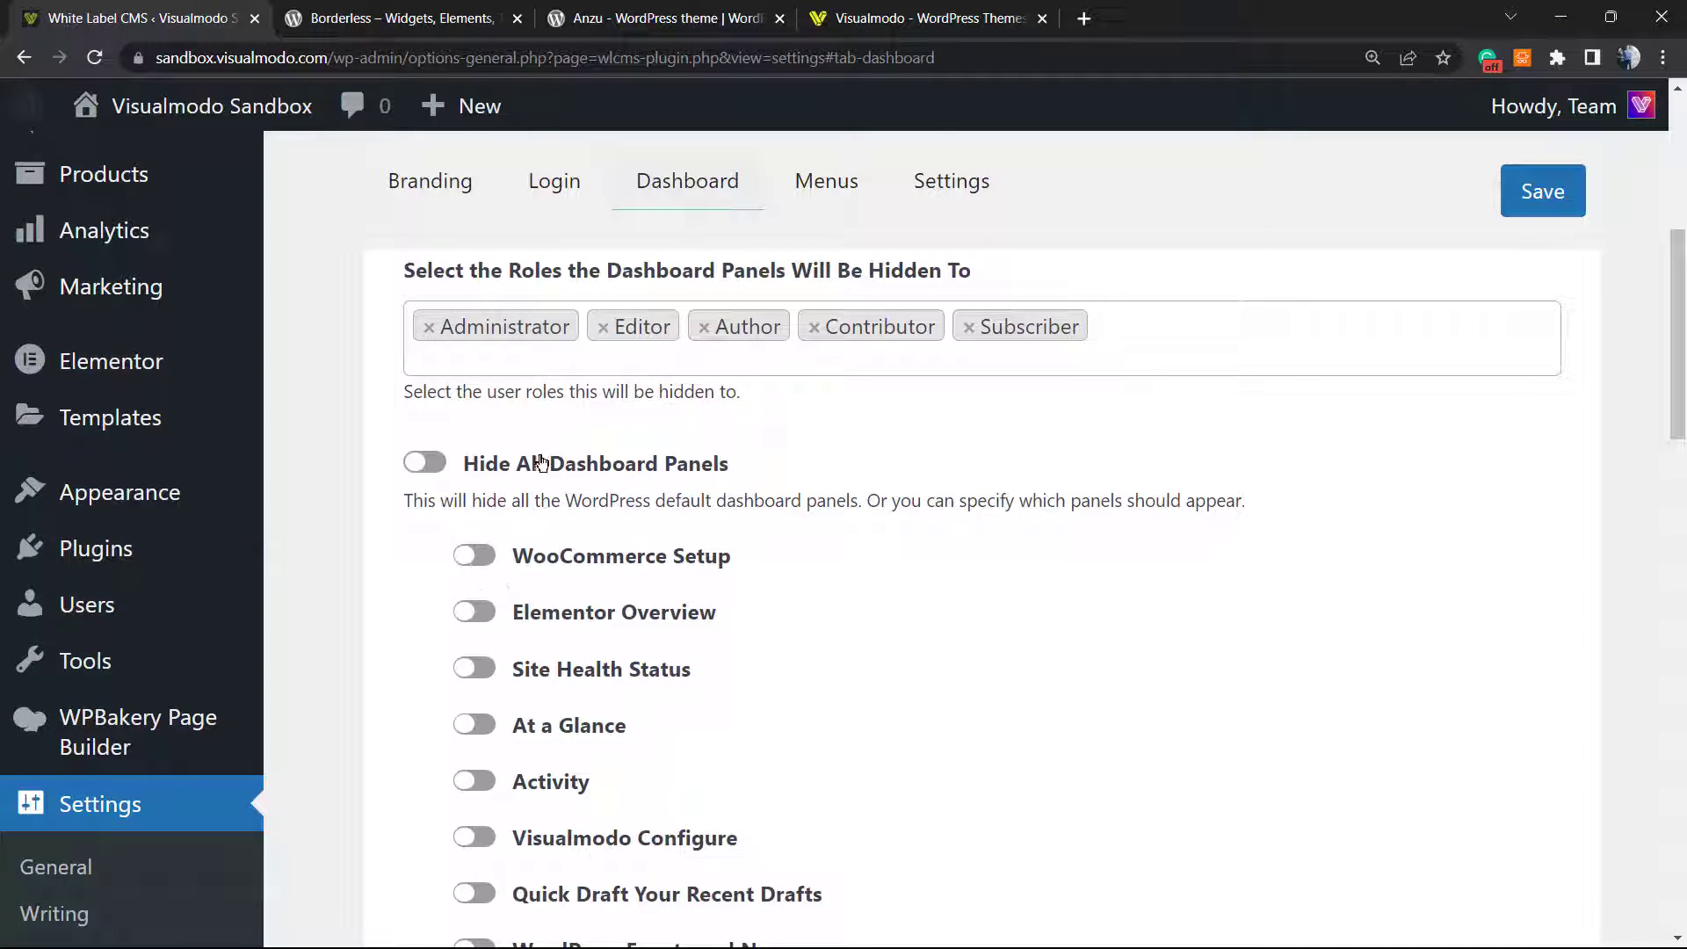
{"action": "scroll", "scroll_direction": "down", "scroll_amount": 3}
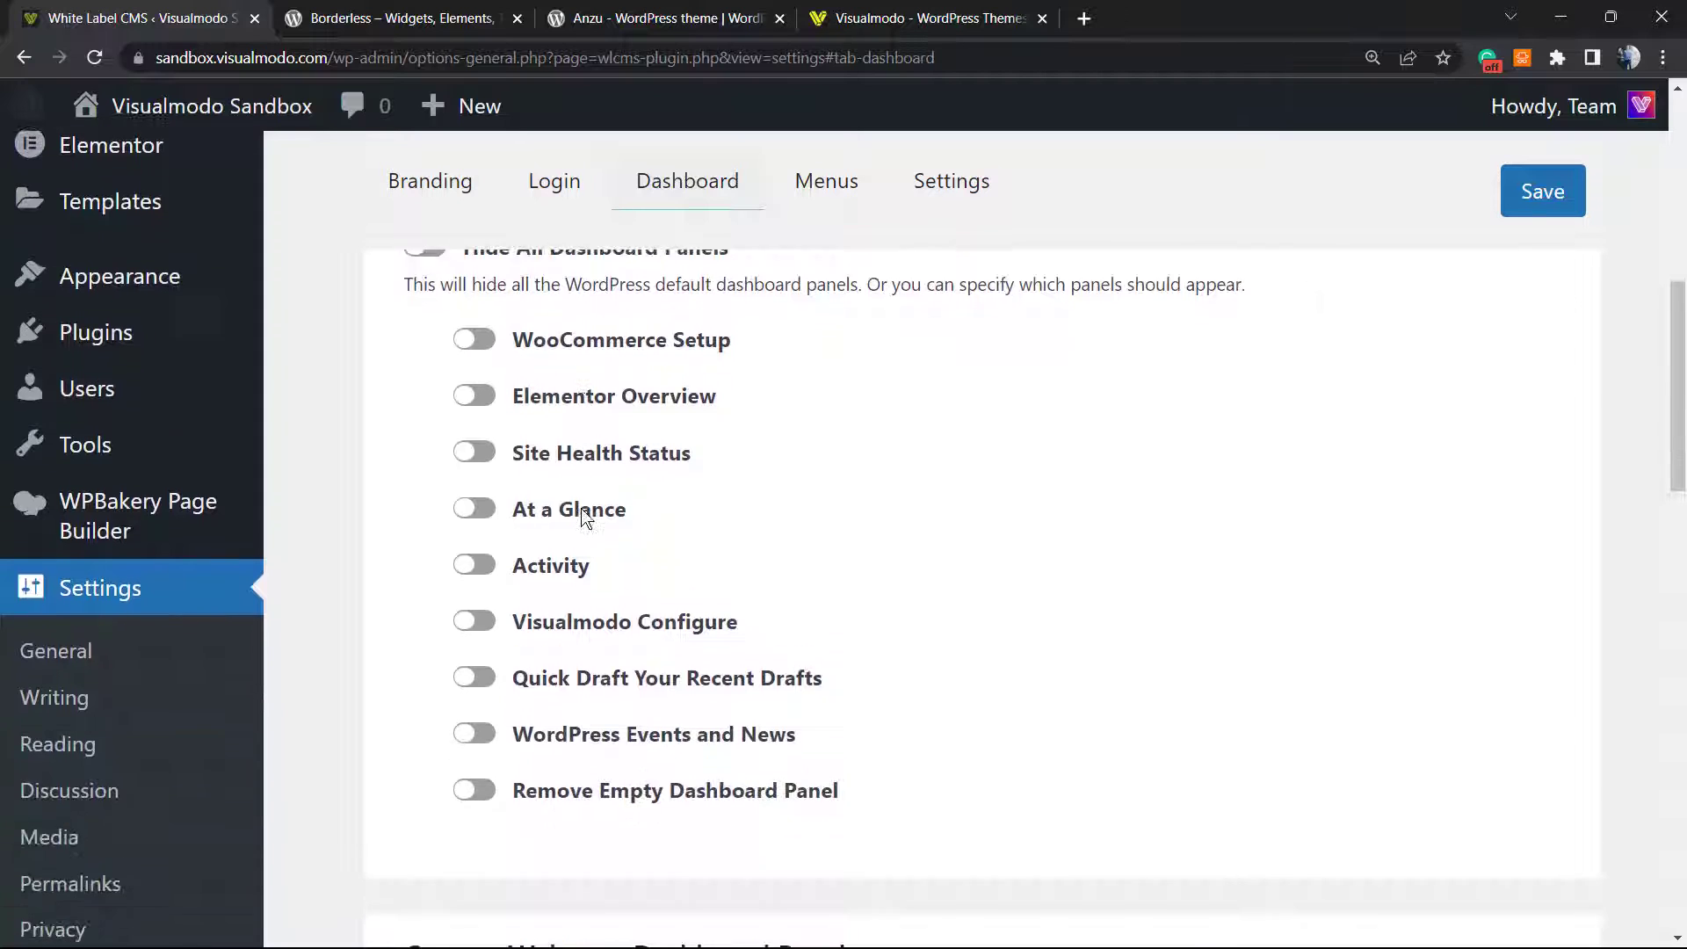
{"action": "scroll", "scroll_direction": "down", "scroll_amount": 3}
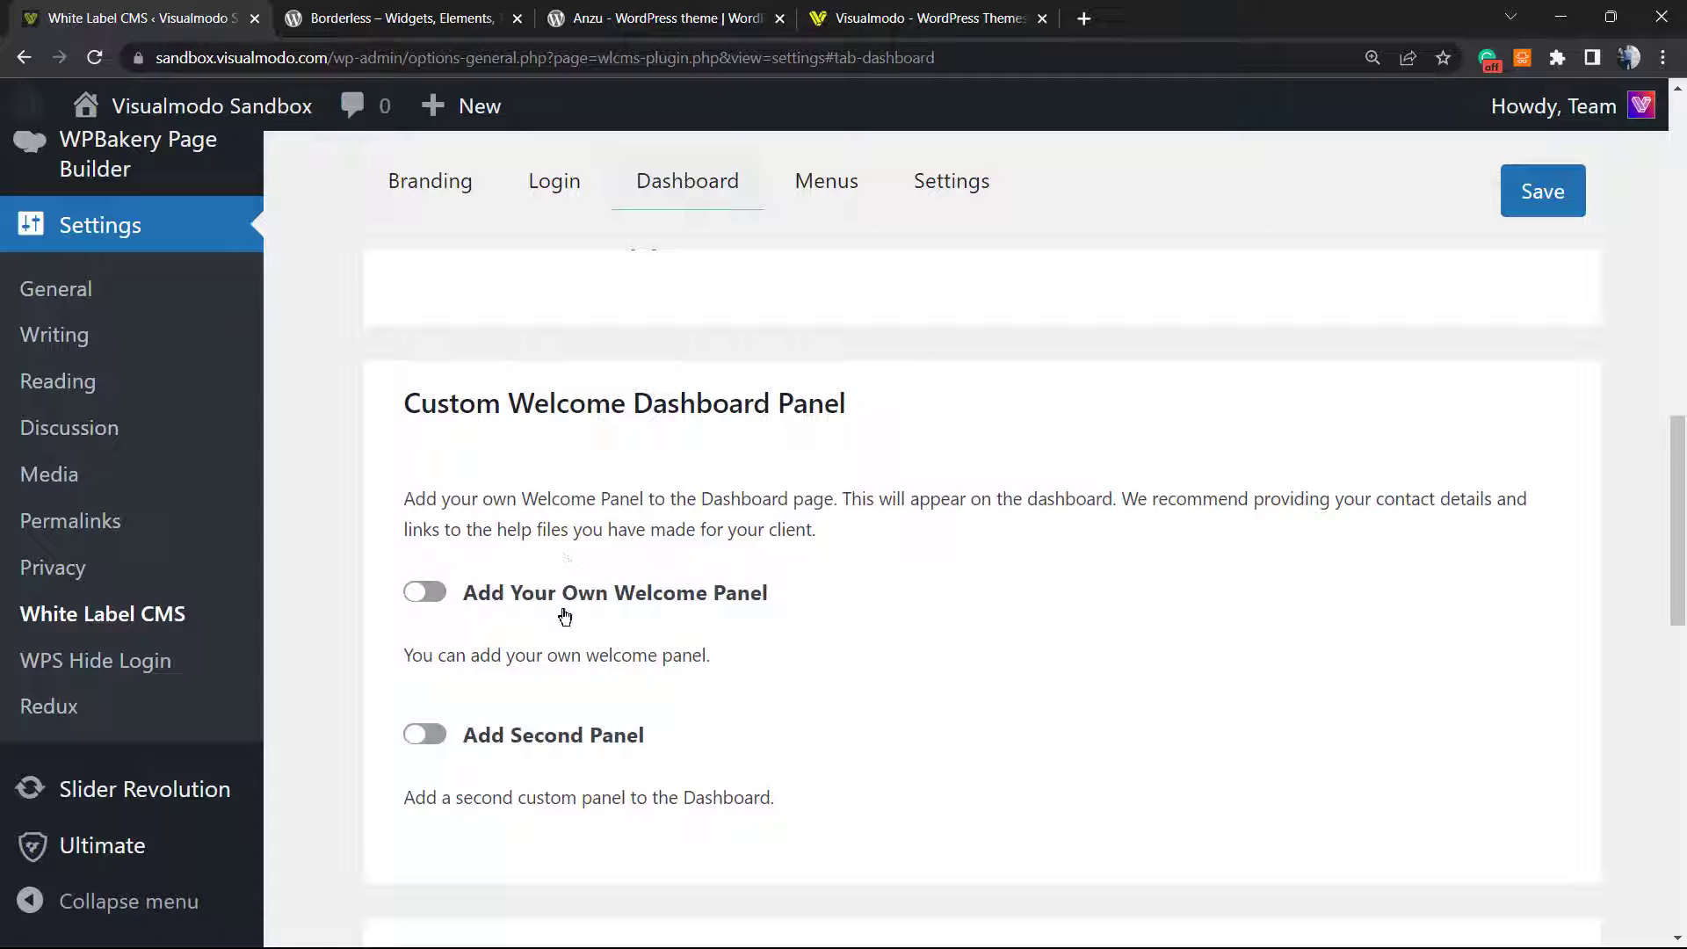
{"action": "mouse_move", "coordinate": [567, 599]}
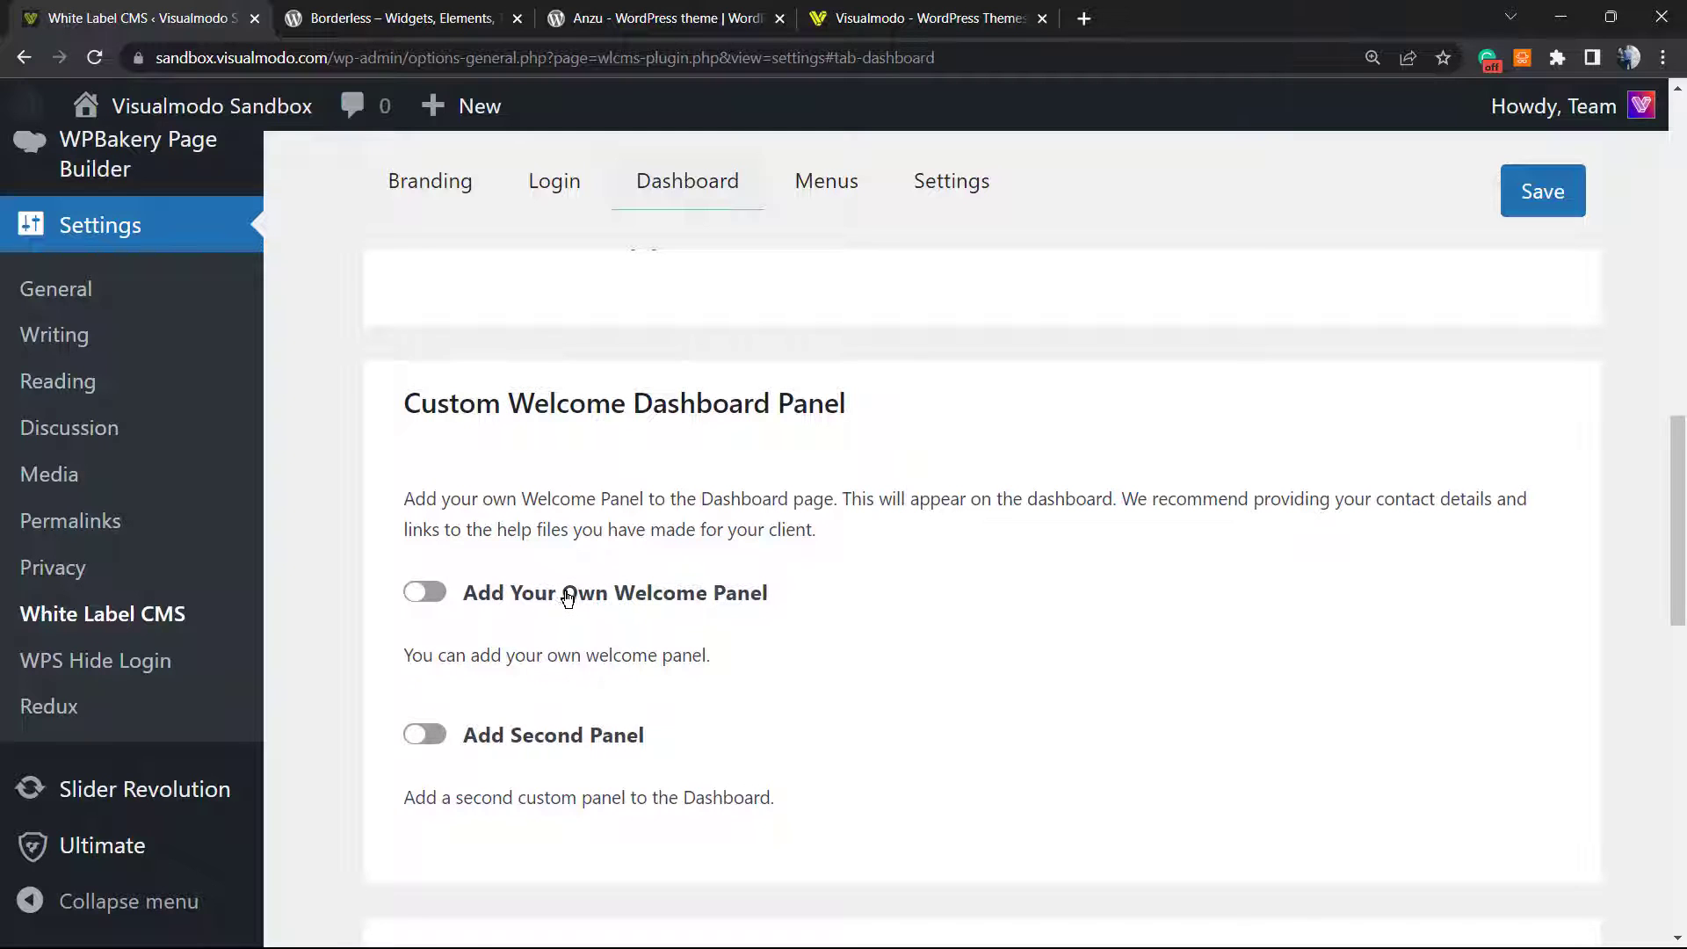
{"action": "scroll", "scroll_direction": "down", "scroll_amount": 3}
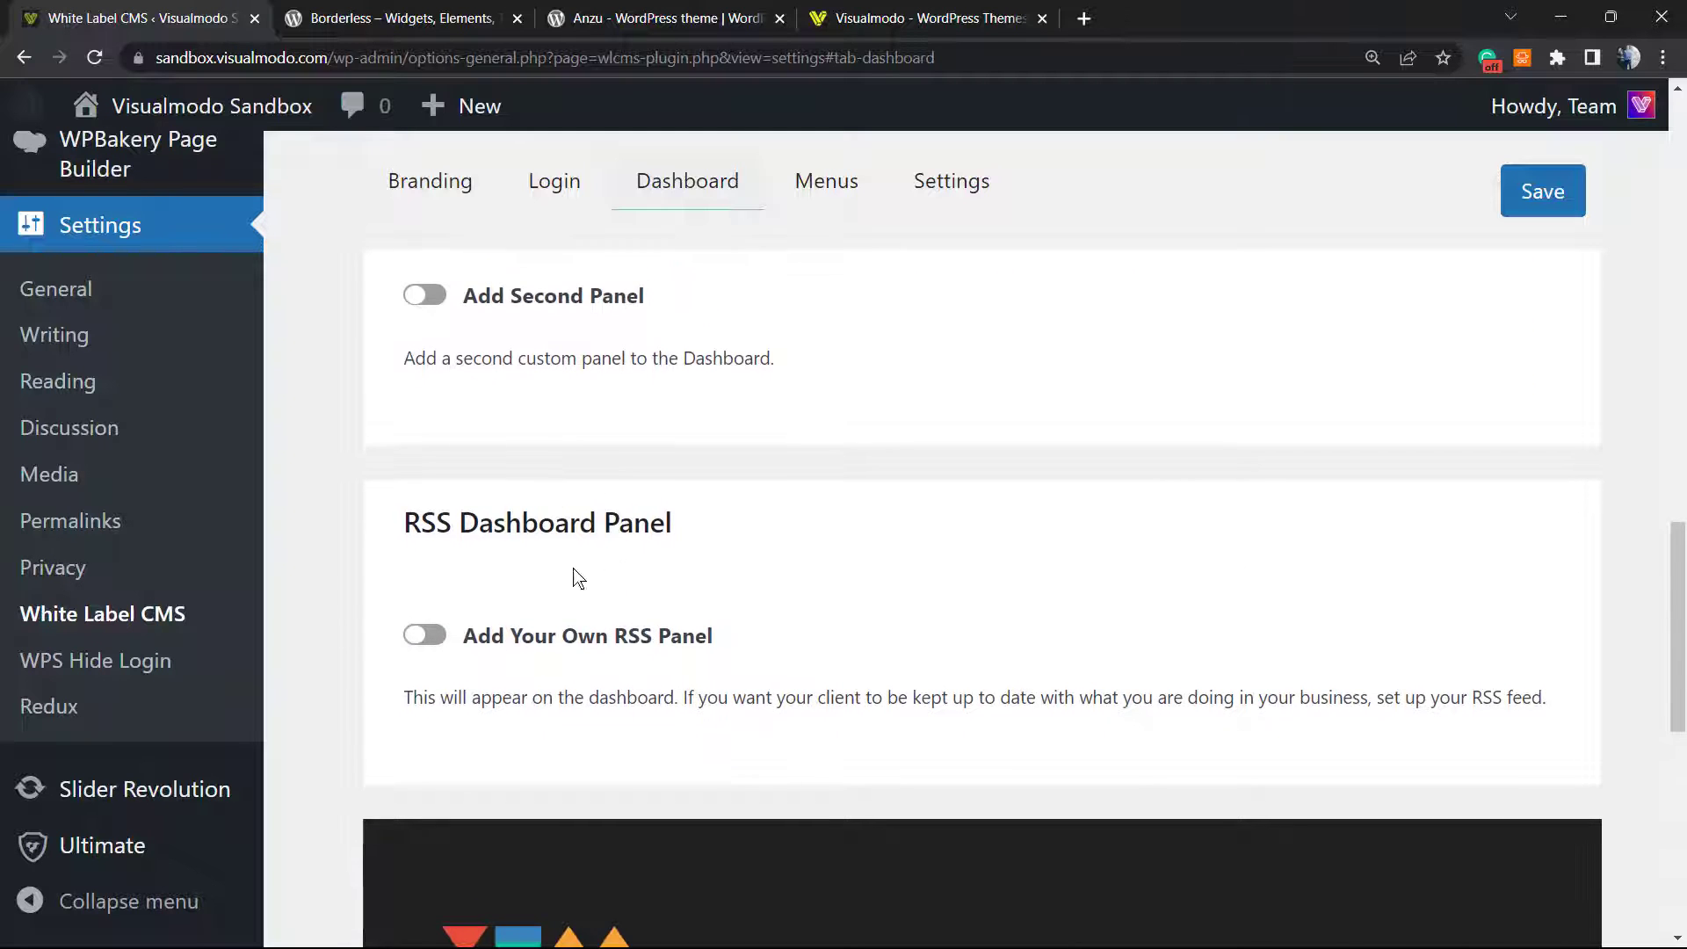
{"action": "scroll", "scroll_direction": "down", "scroll_amount": 3}
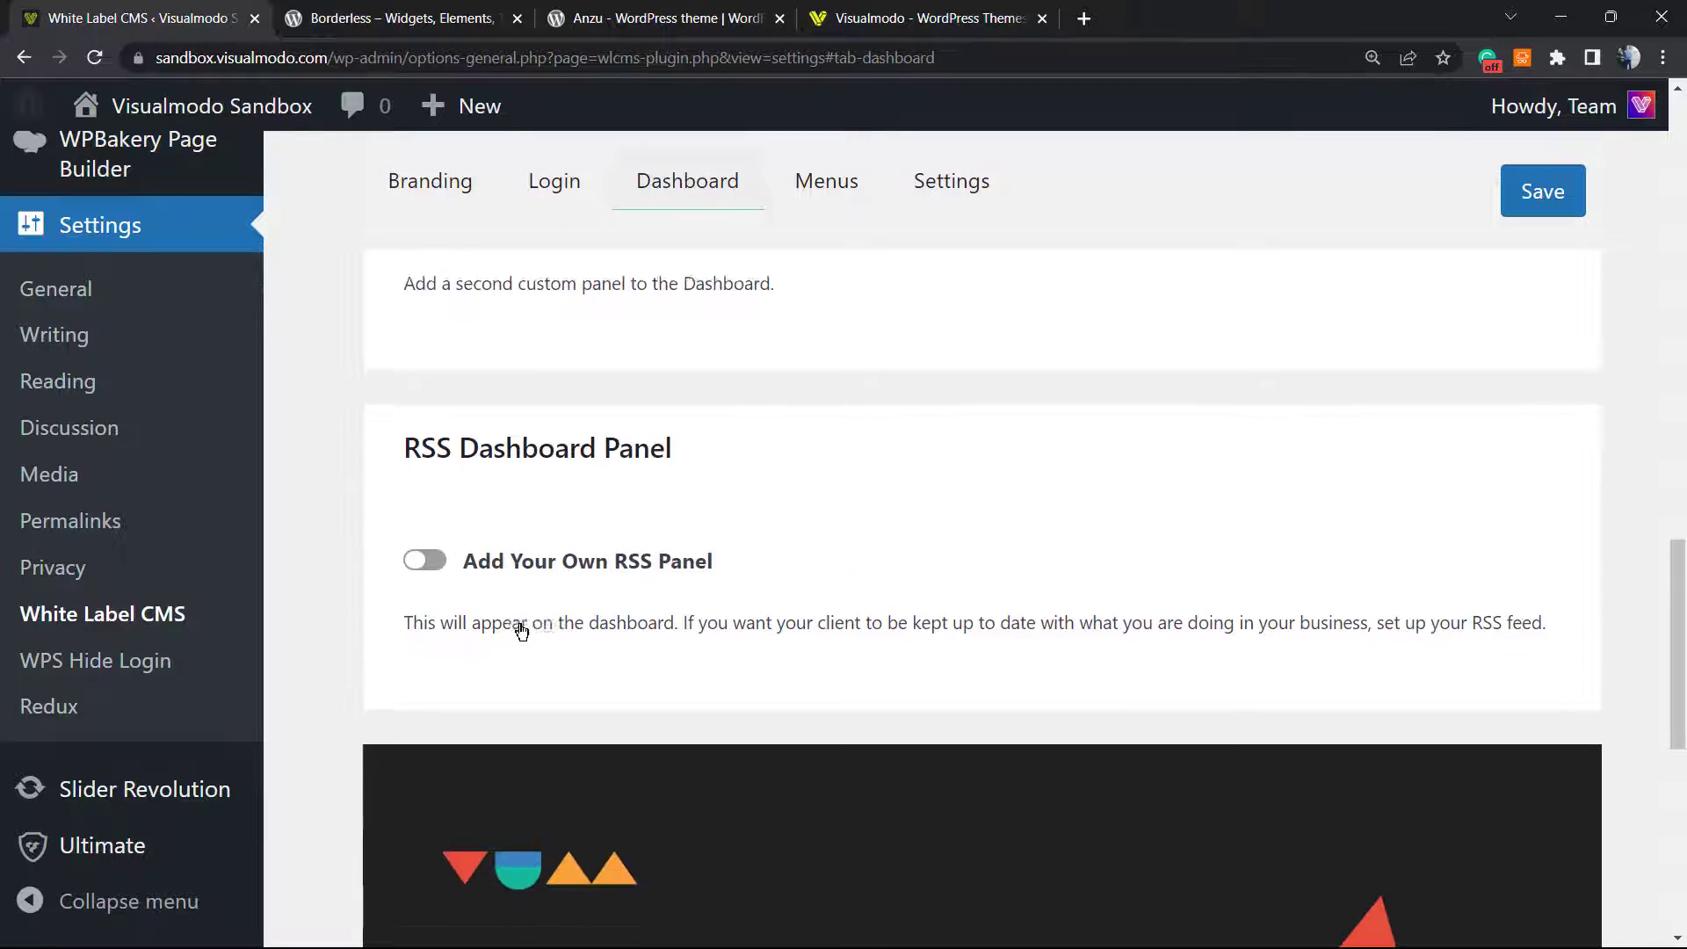
{"action": "left_click", "coordinate": [1542, 190]}
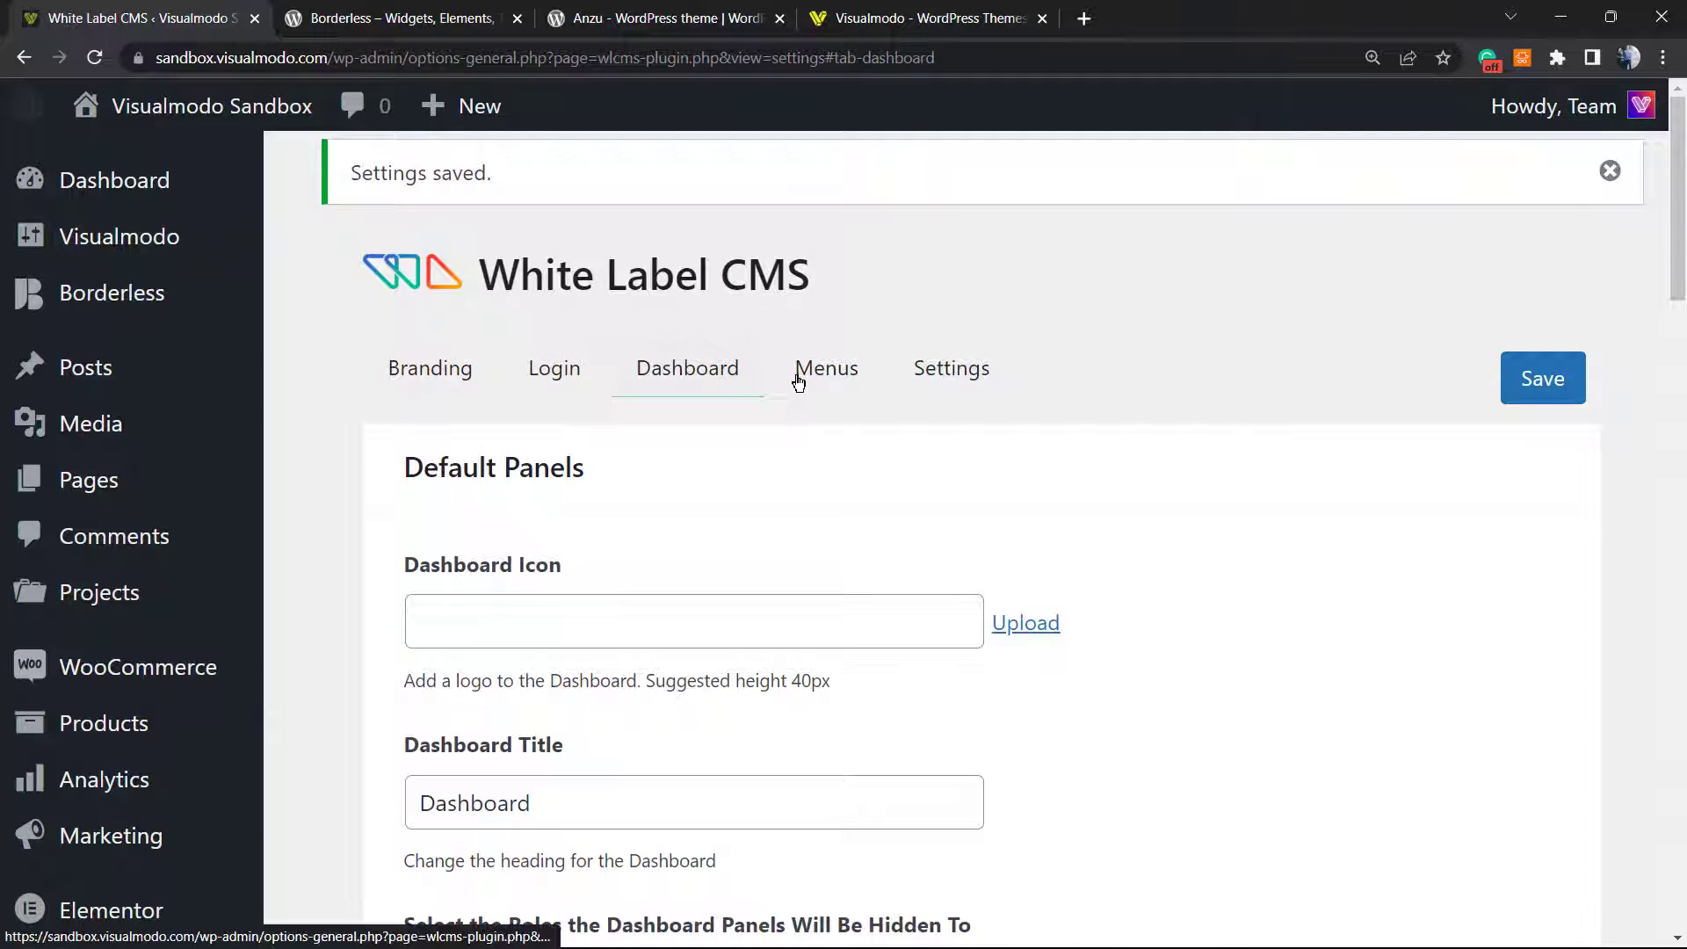
{"action": "mouse_move", "coordinate": [800, 407]}
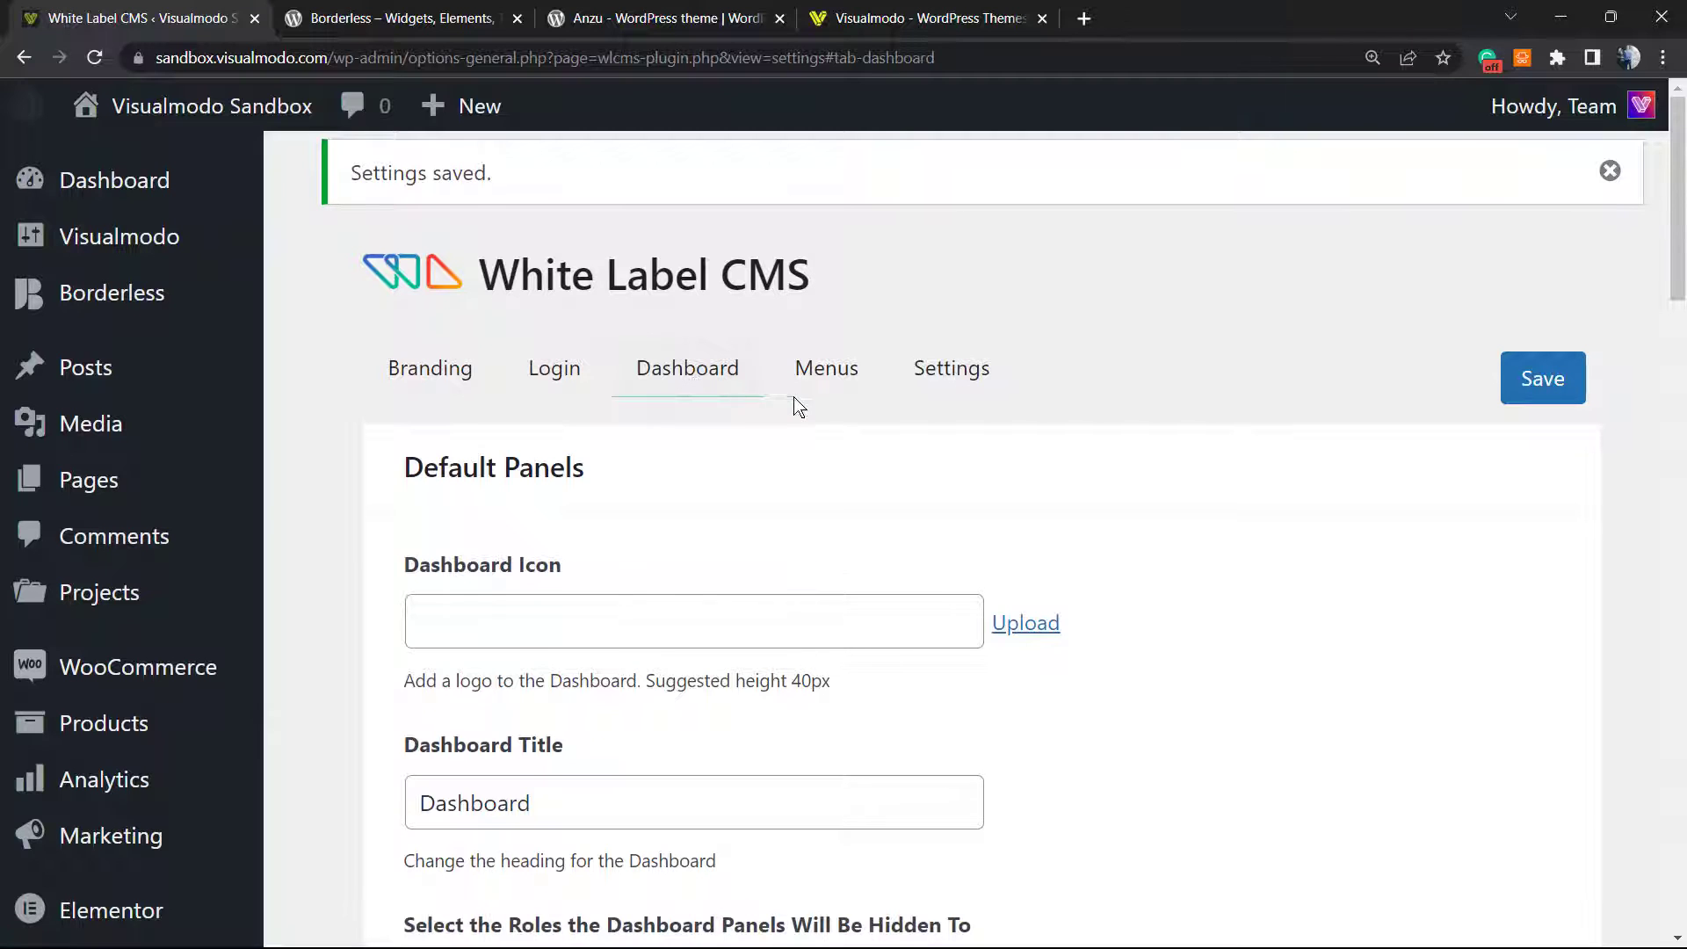
- Show the Menus tab with its option to hide menus for clients
{"action": "left_click", "coordinate": [826, 368]}
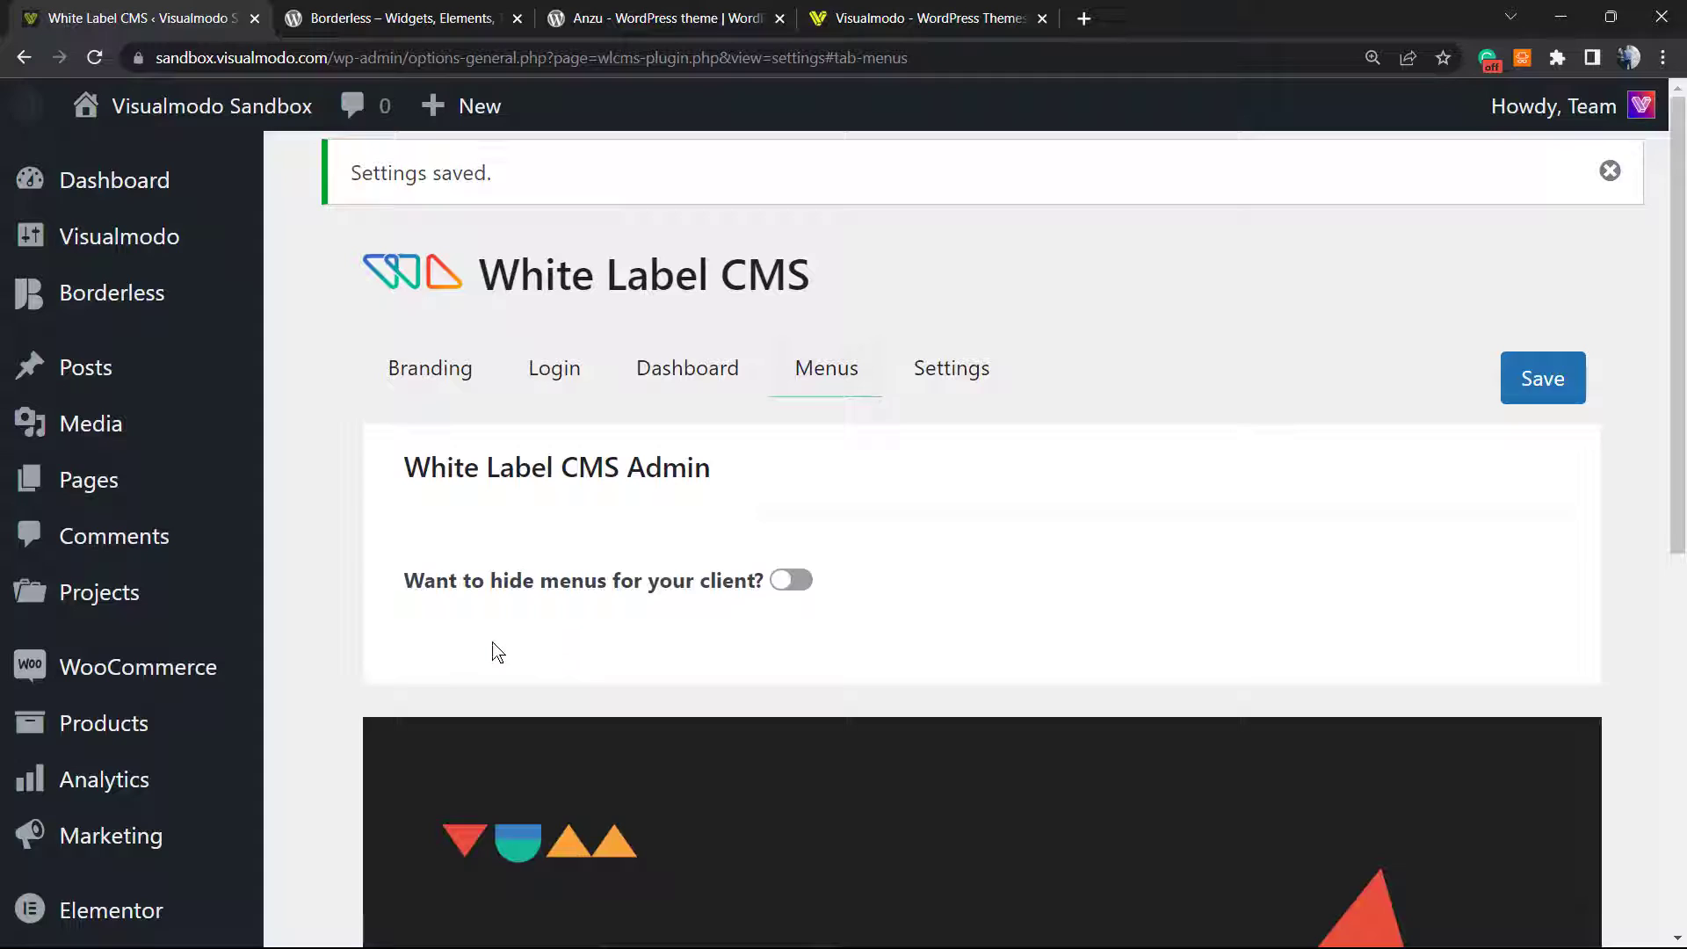
{"action": "mouse_move", "coordinate": [892, 581]}
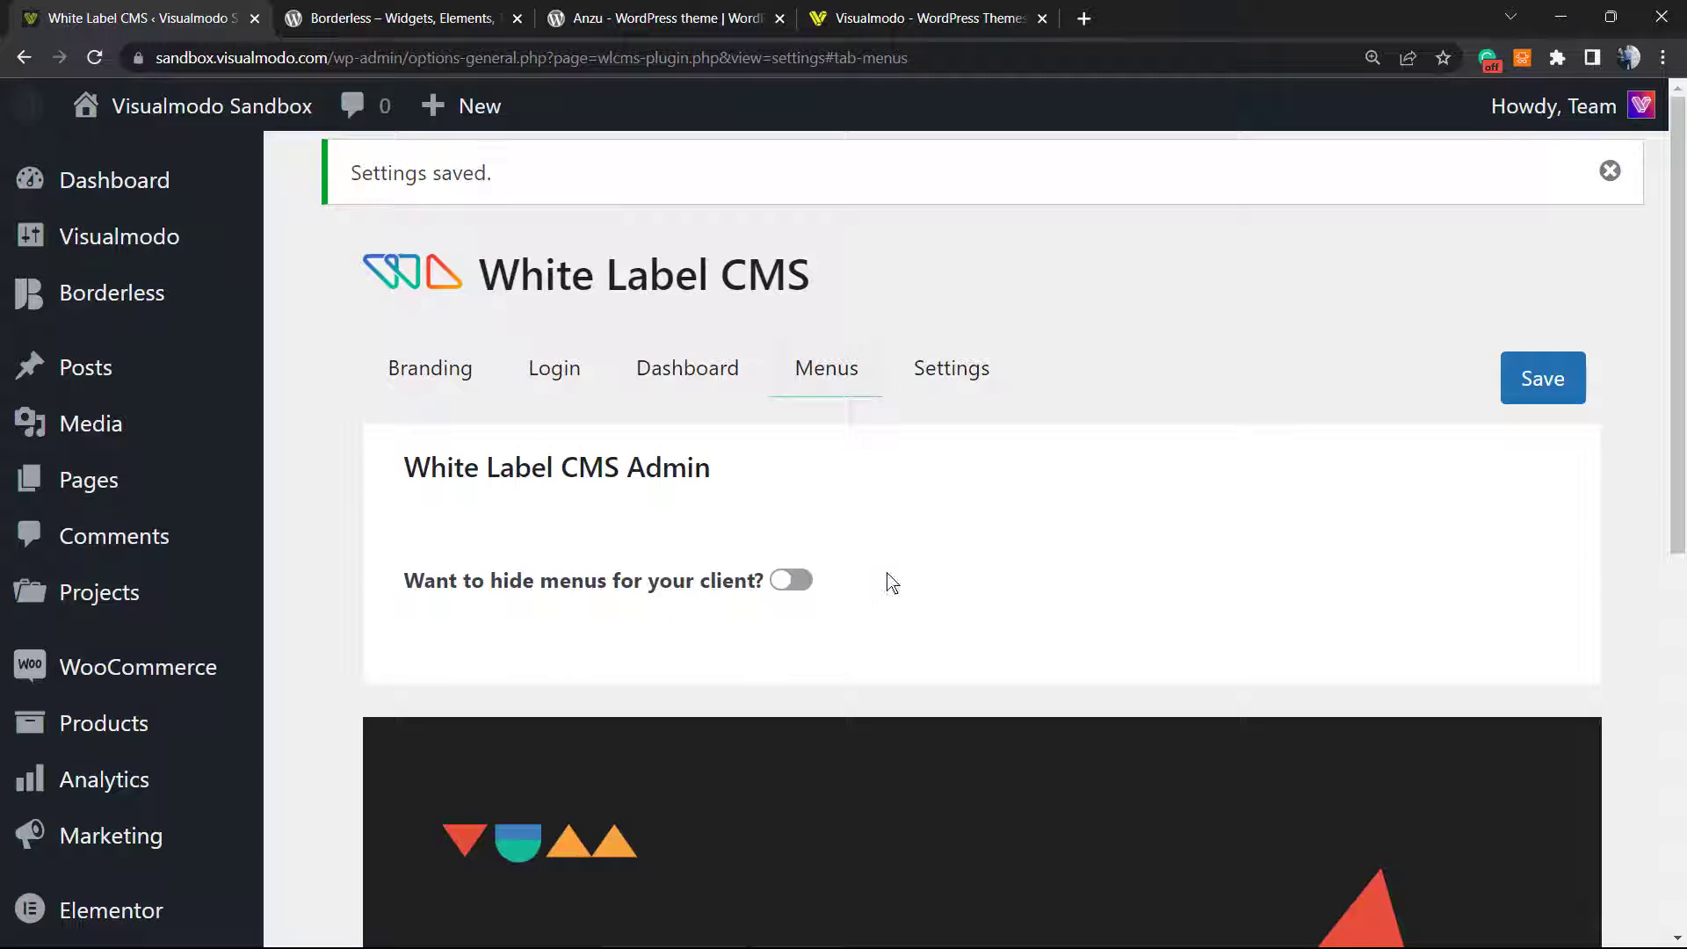
{"action": "mouse_move", "coordinate": [845, 598]}
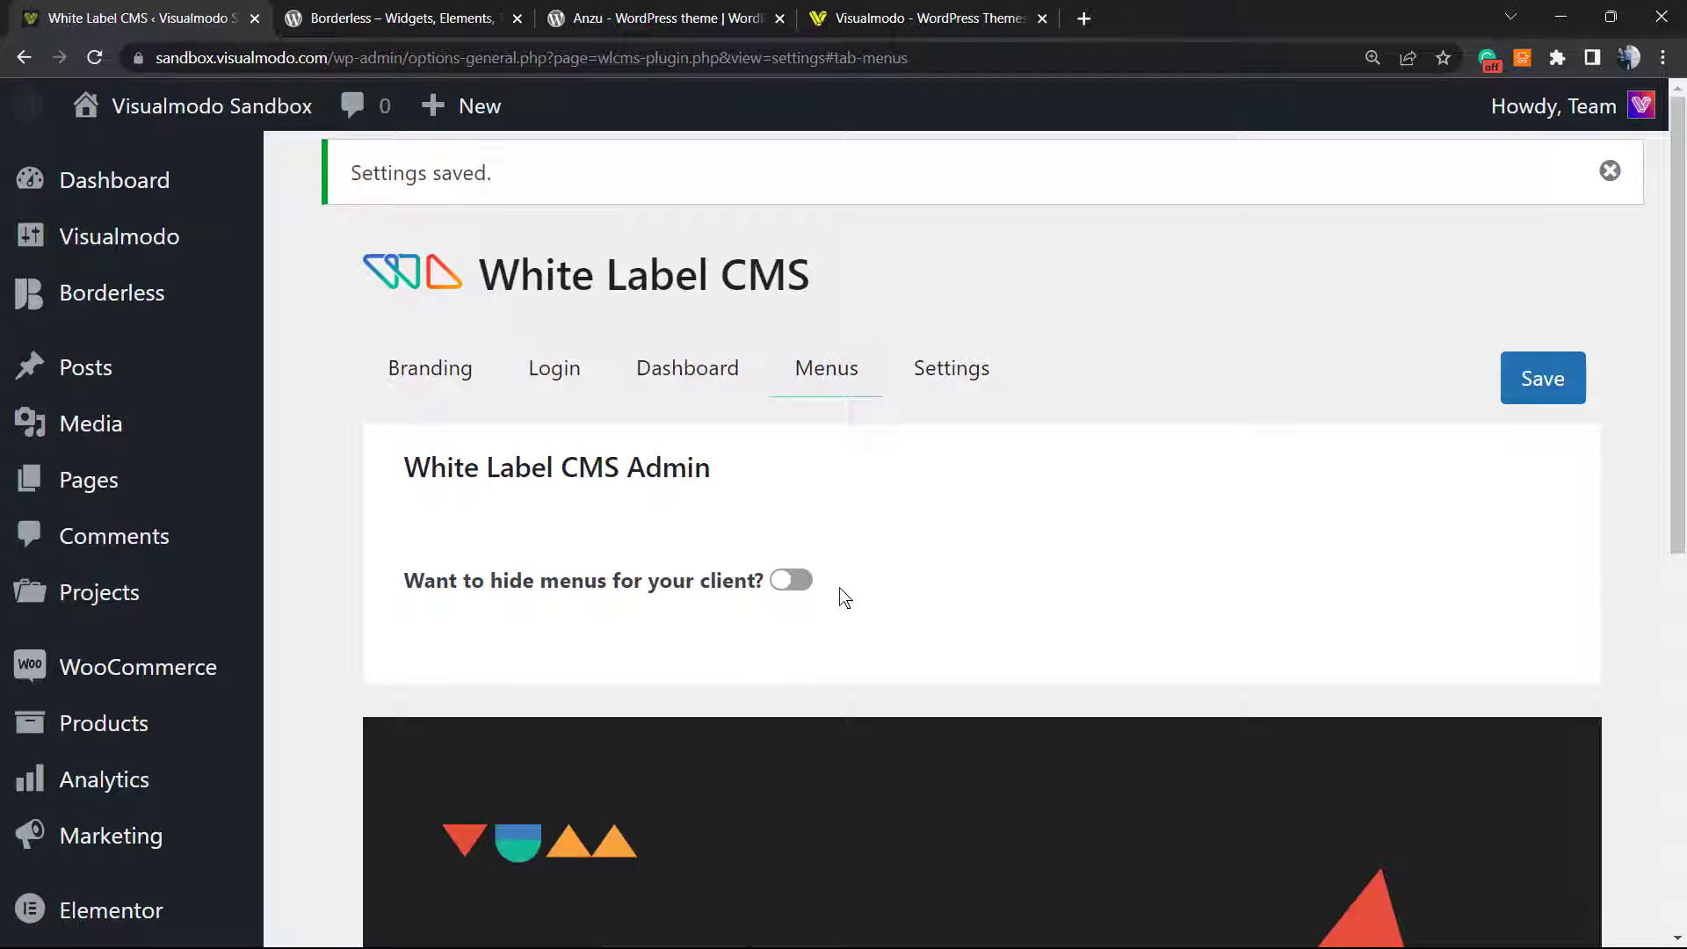
{"action": "mouse_move", "coordinate": [1020, 334]}
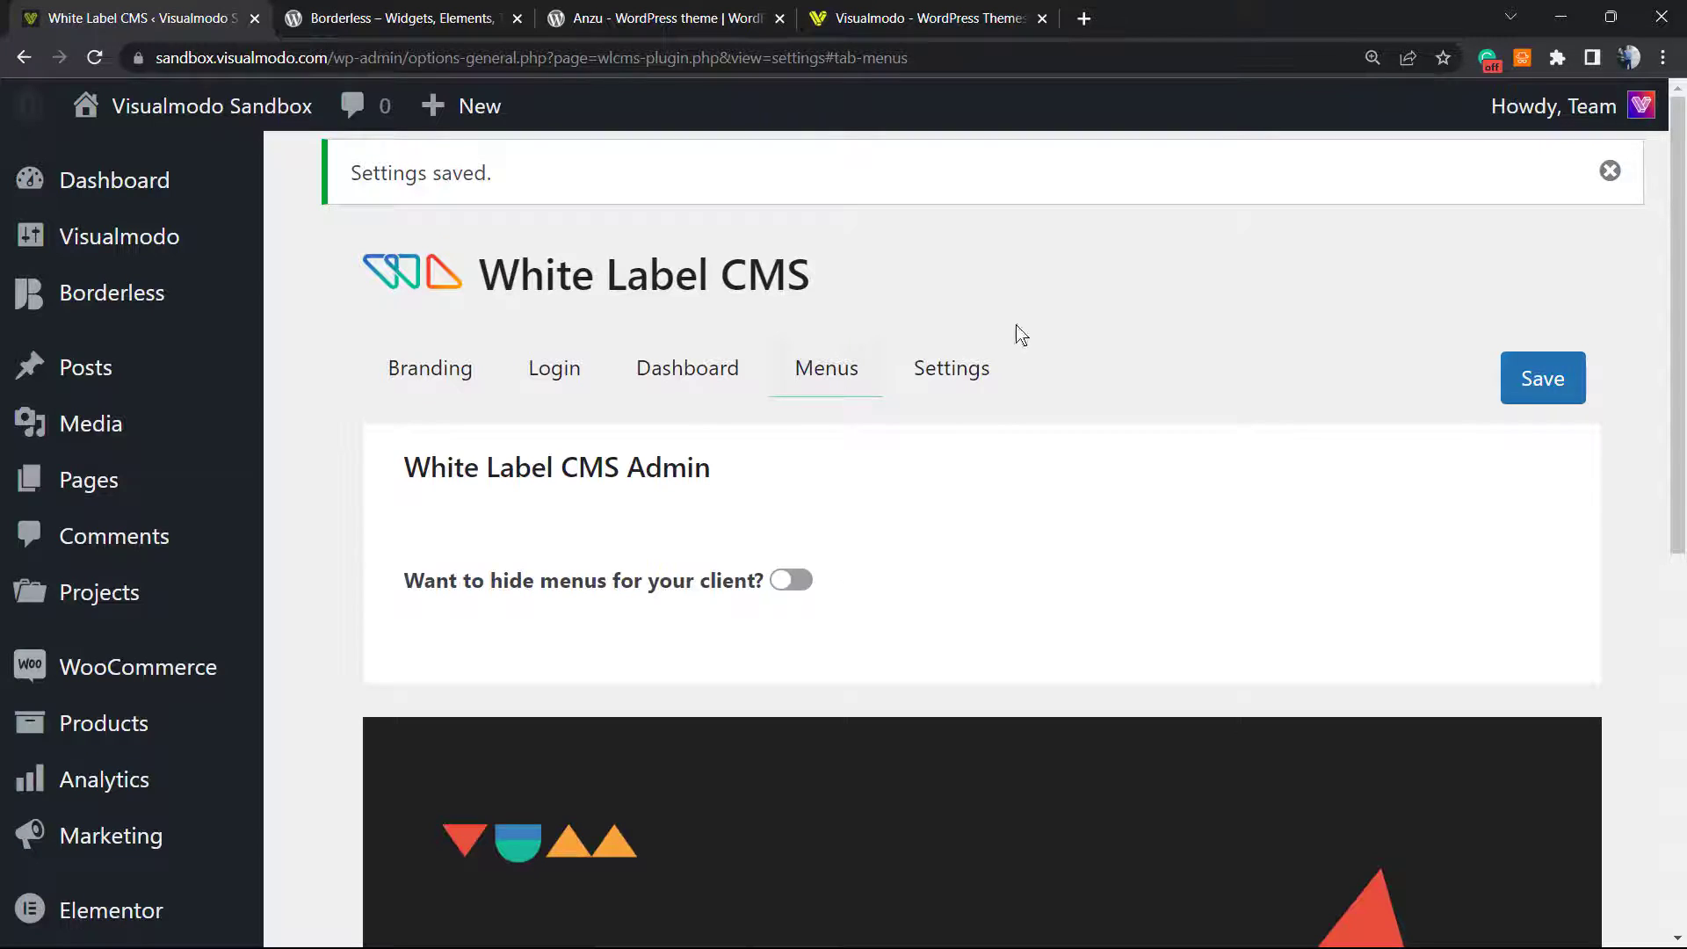
- Scroll through the Settings tab to the front-end admin bar and help box options
{"action": "left_click", "coordinate": [950, 369]}
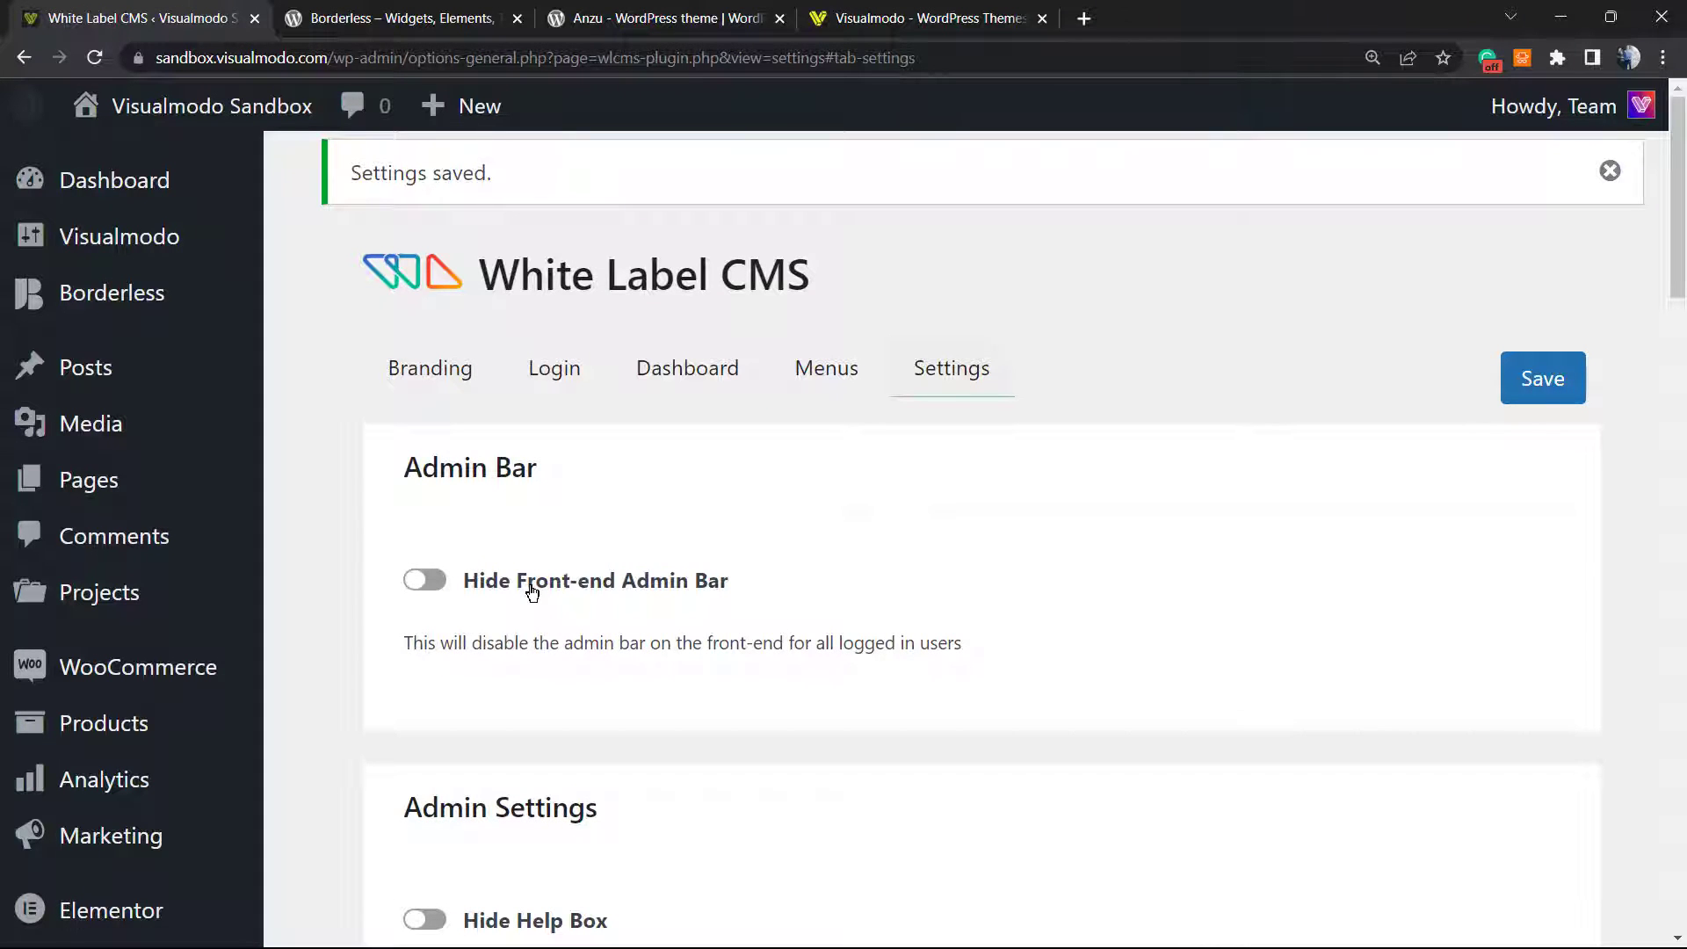
{"action": "scroll", "scroll_direction": "down", "scroll_amount": 3}
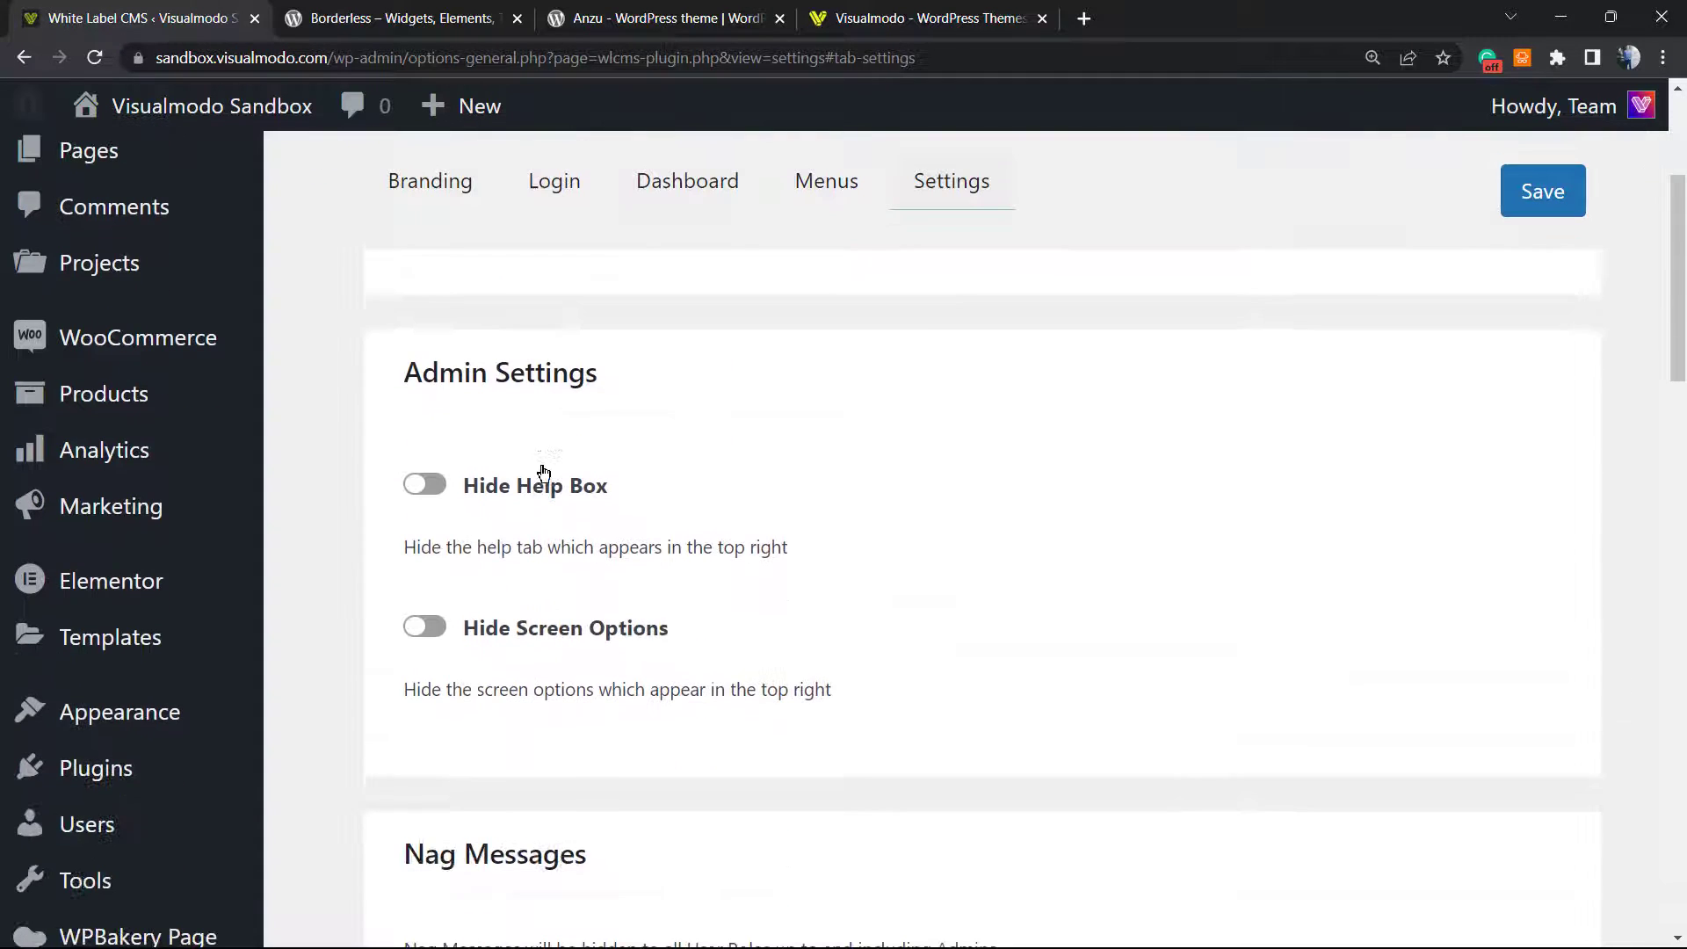
{"action": "mouse_move", "coordinate": [643, 522]}
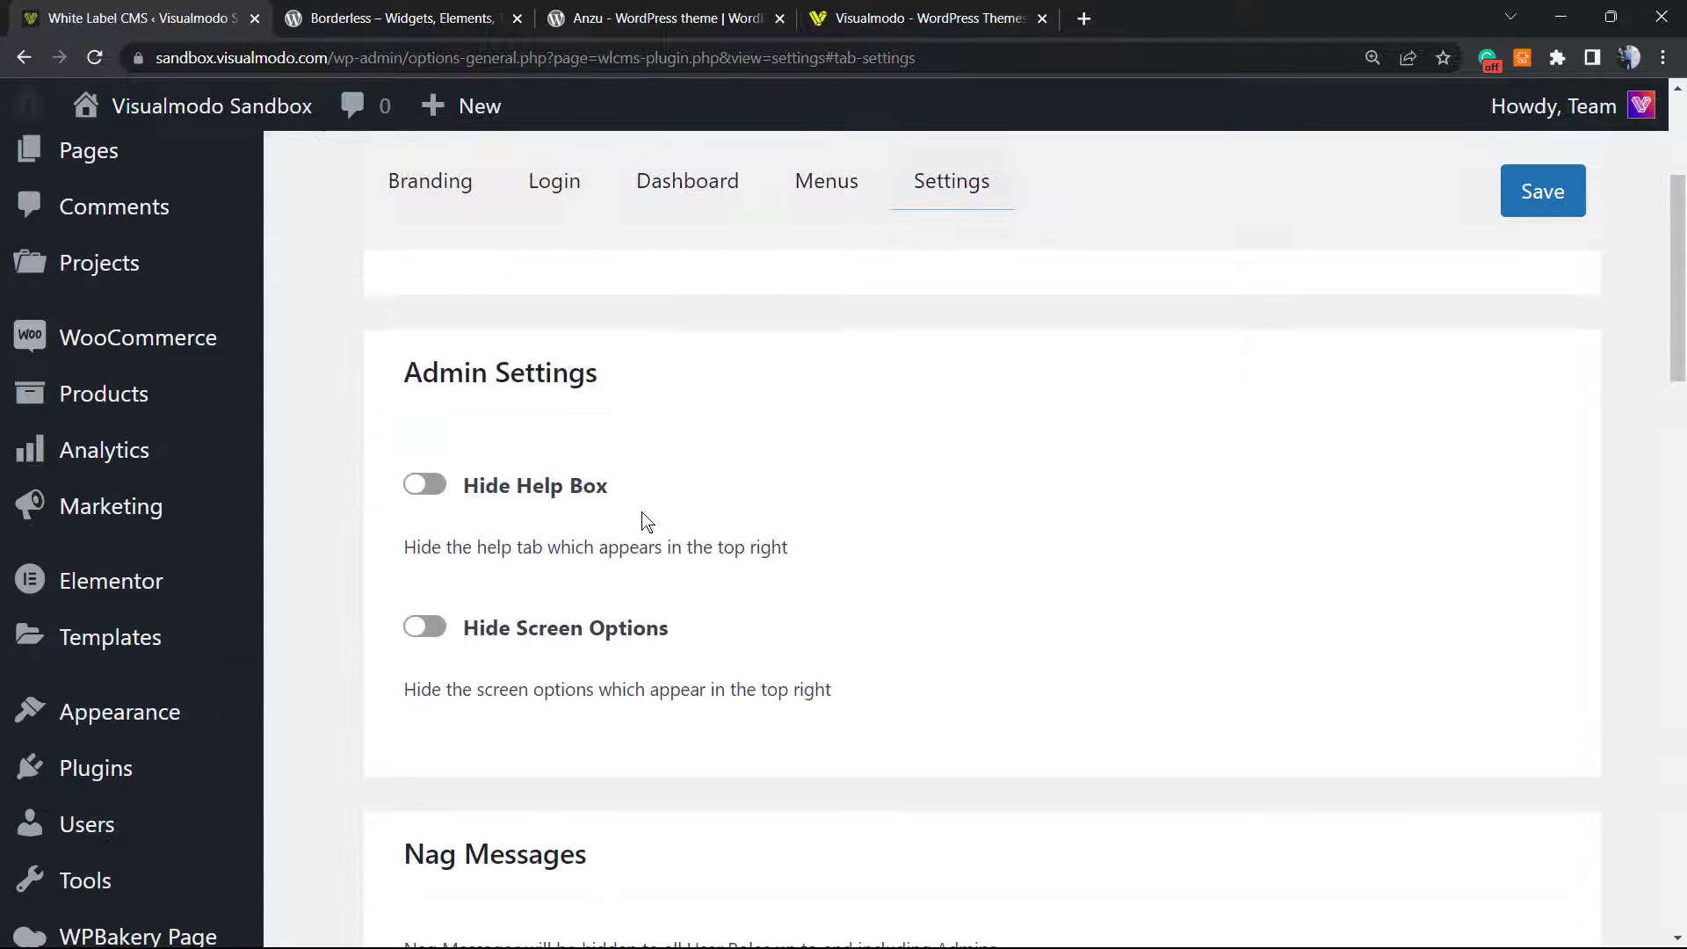
{"action": "mouse_move", "coordinate": [474, 498]}
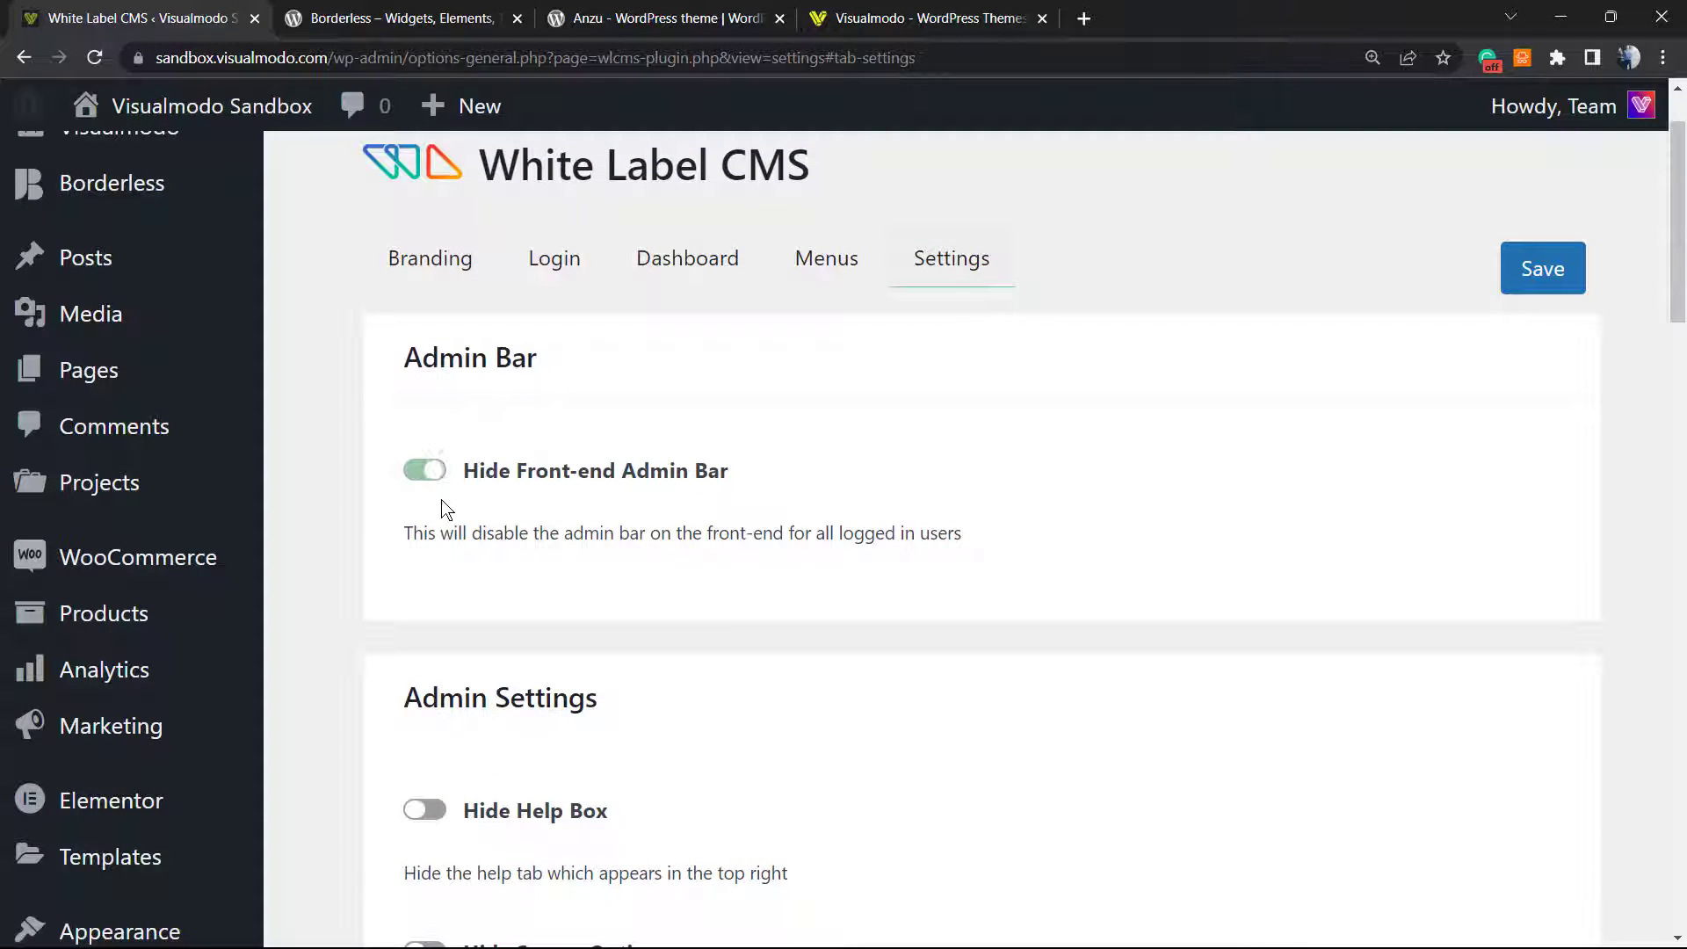
{"action": "scroll", "scroll_direction": "down", "scroll_amount": 3}
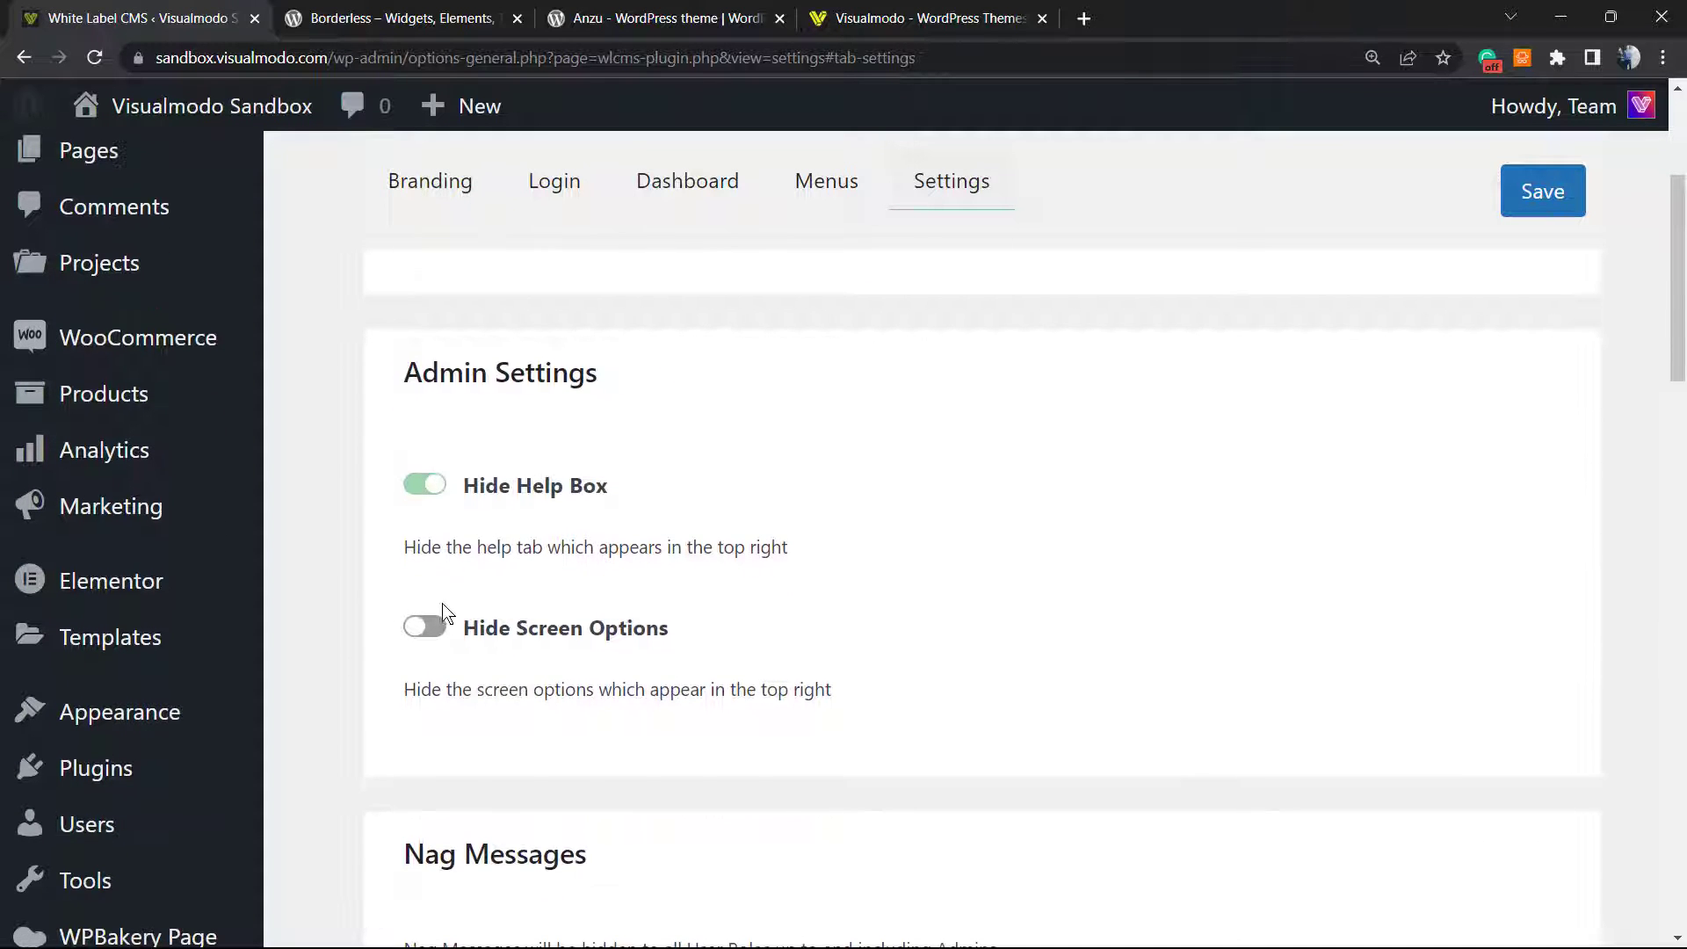
{"action": "scroll", "scroll_direction": "down", "scroll_amount": 3}
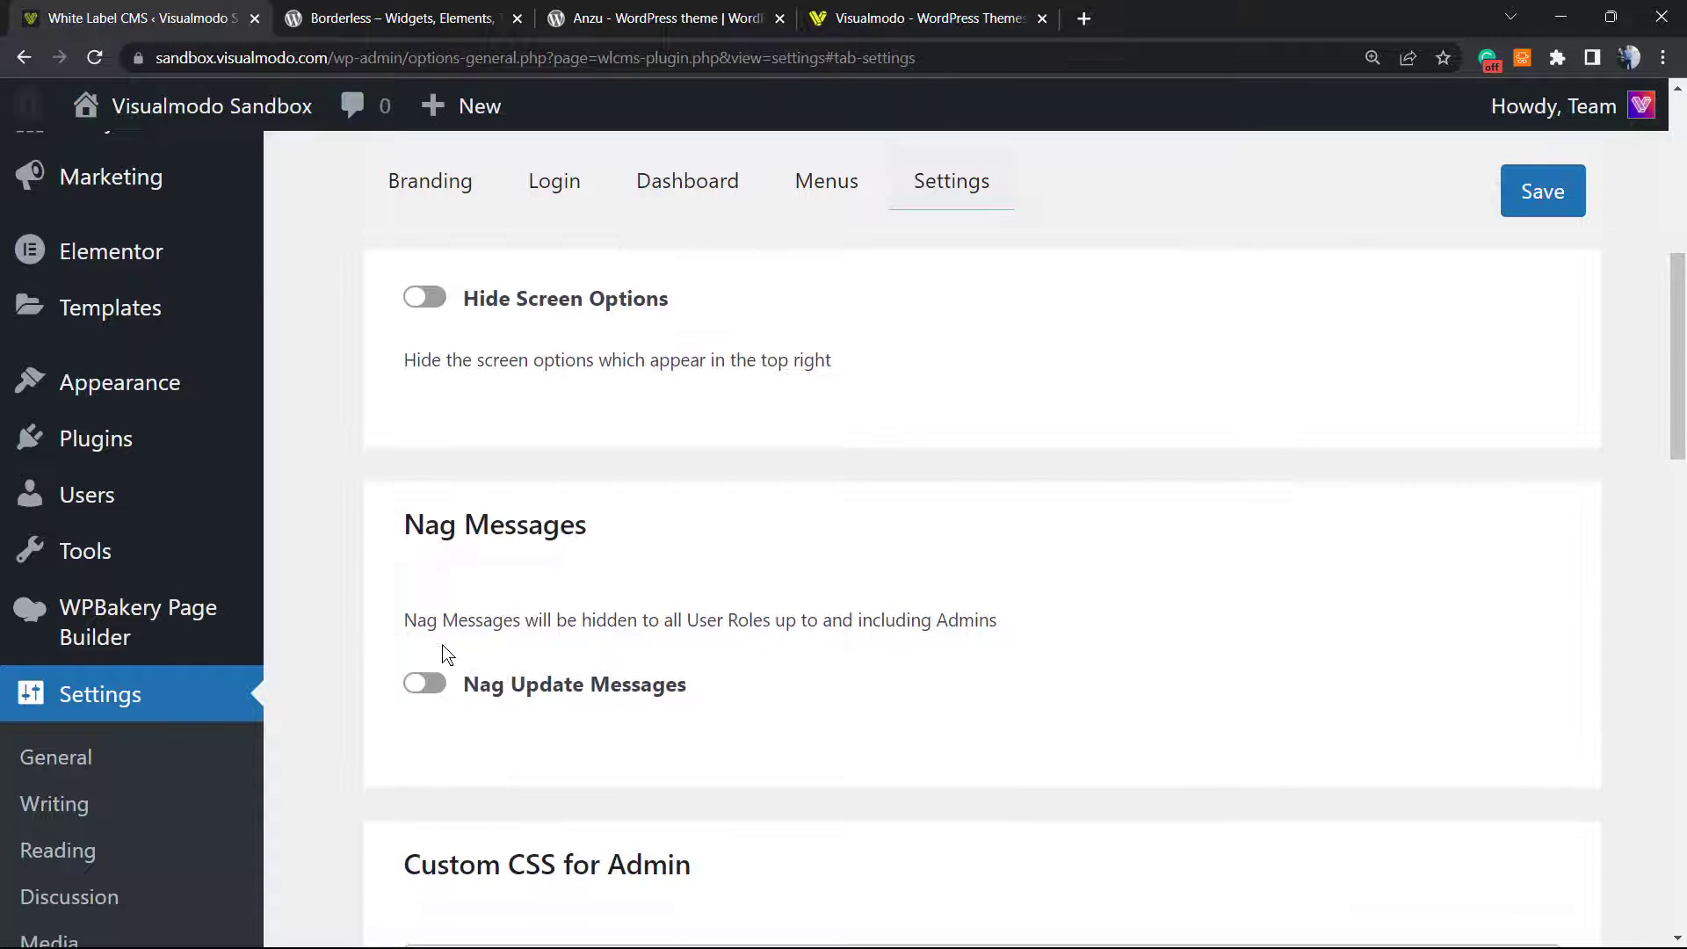
{"action": "scroll", "scroll_direction": "down", "scroll_amount": 3}
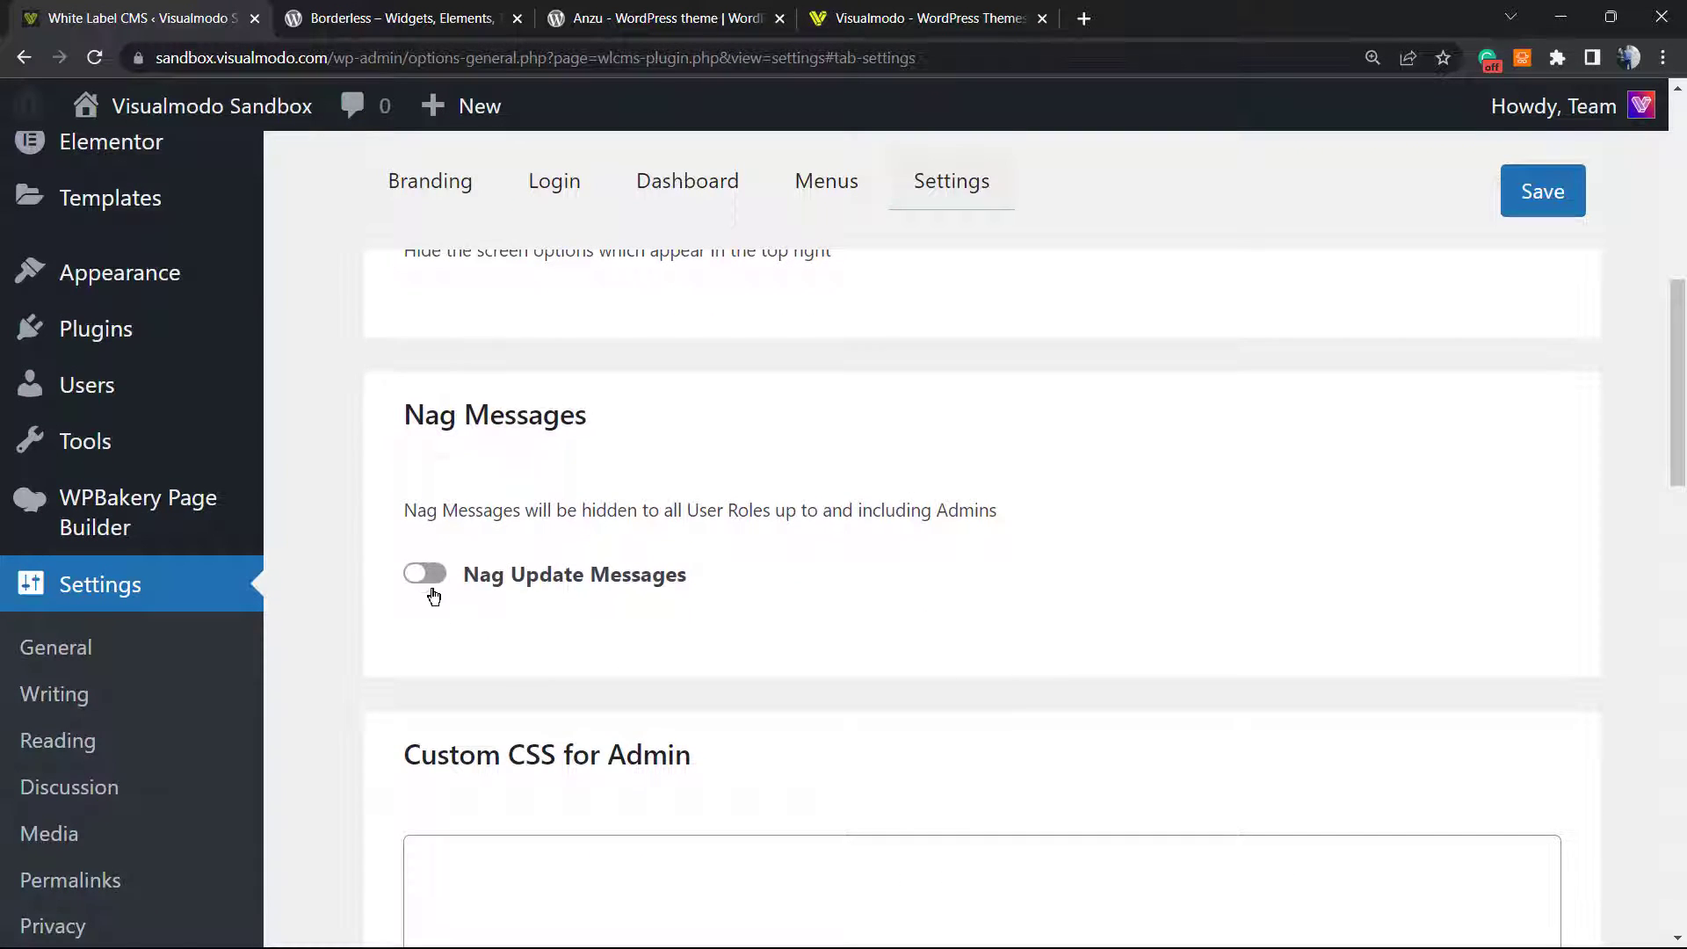
{"action": "scroll", "scroll_direction": "down", "scroll_amount": 3}
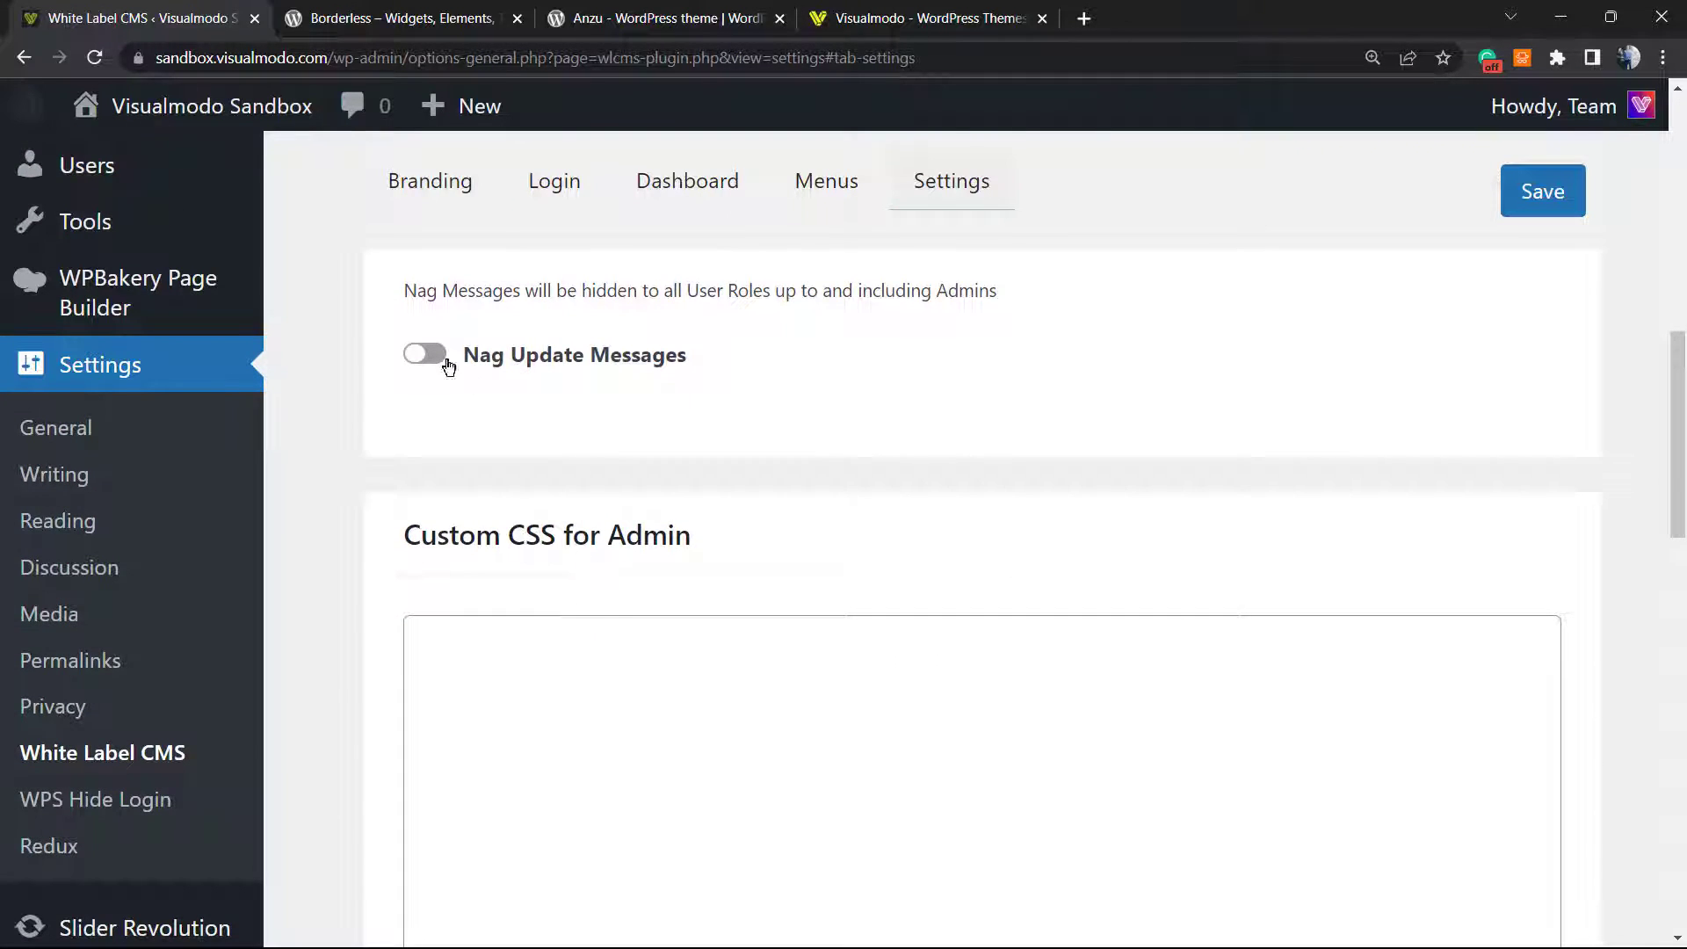
{"action": "mouse_move", "coordinate": [479, 423]}
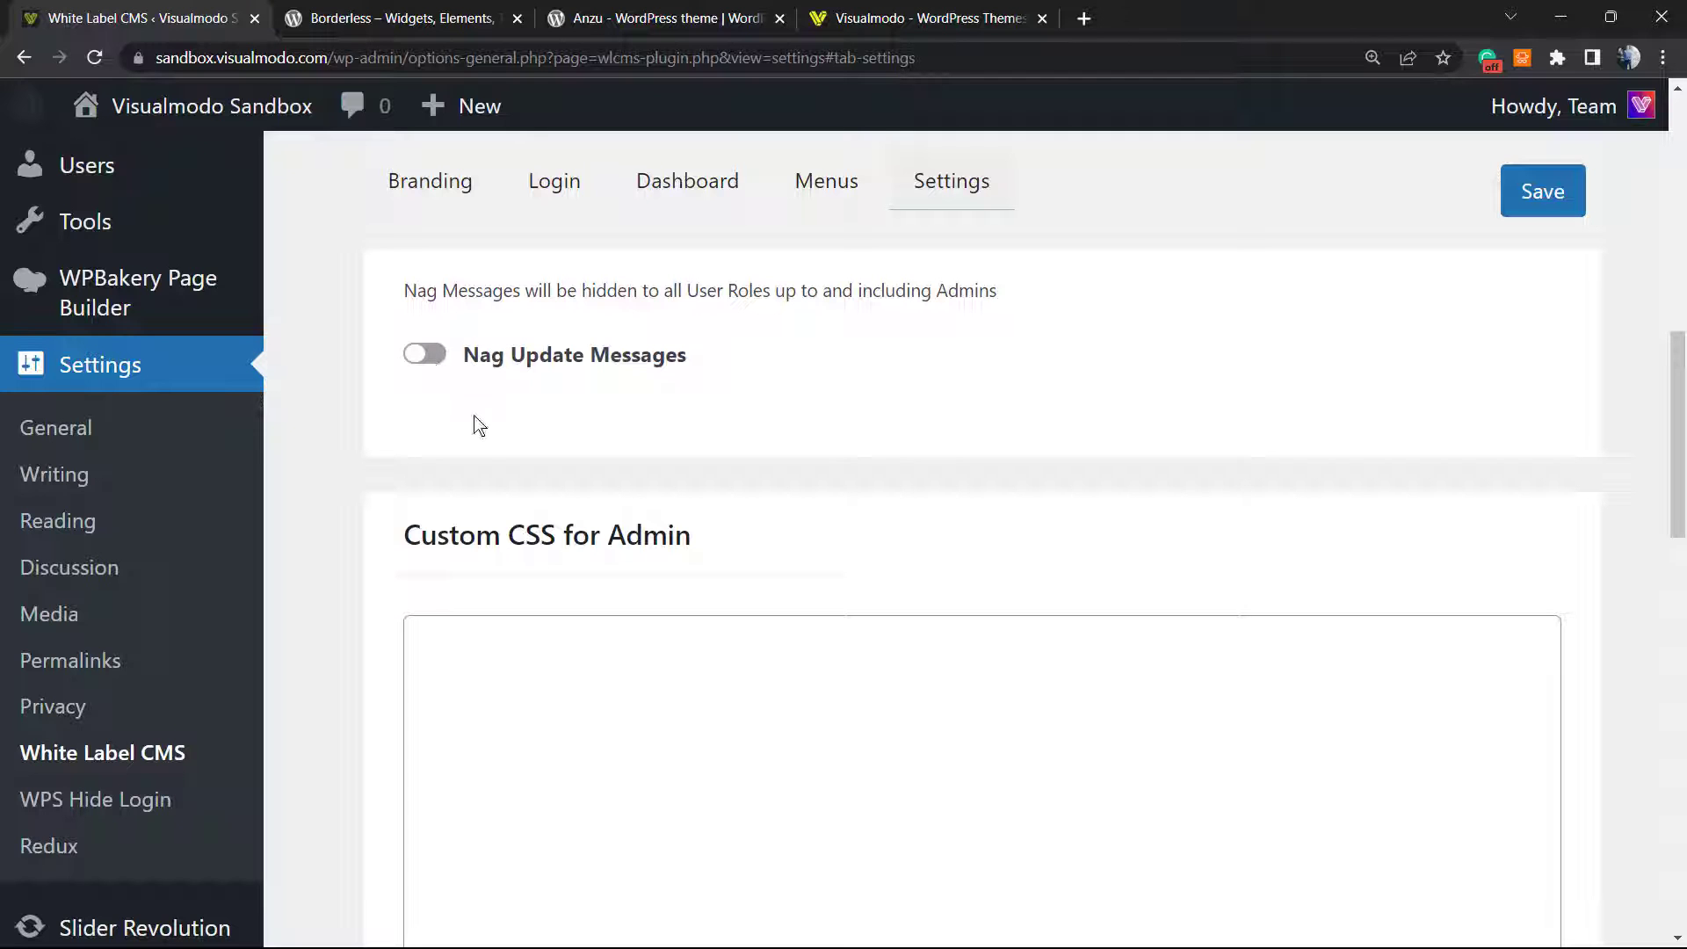
{"action": "scroll", "scroll_direction": "down", "scroll_amount": 3}
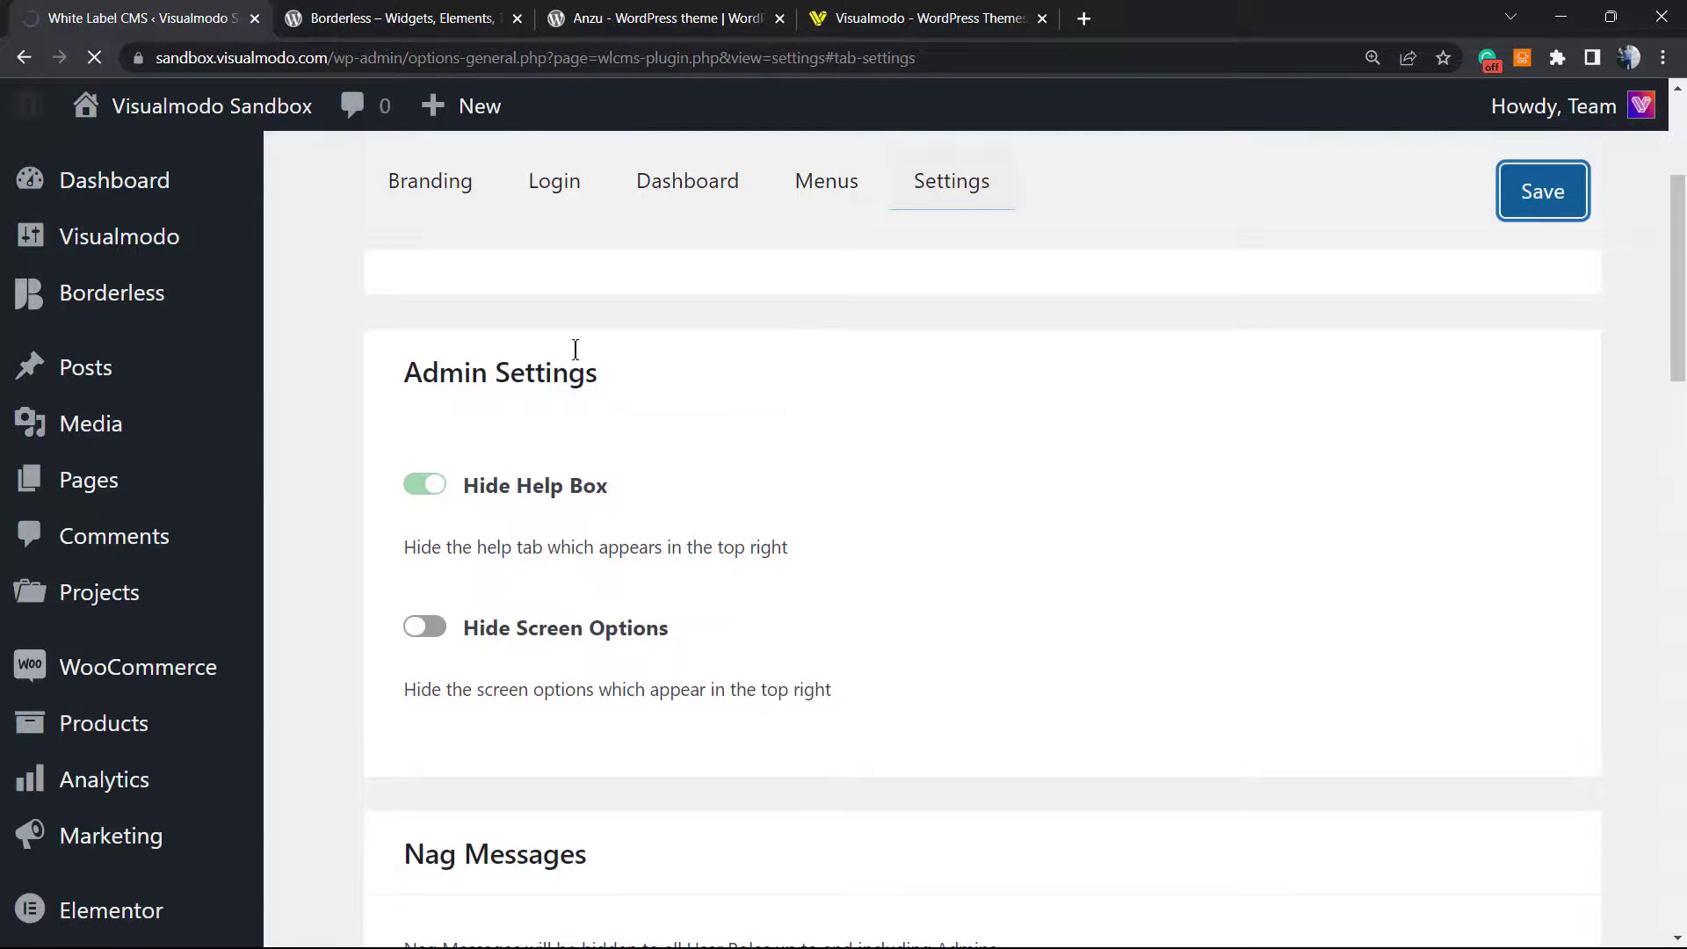
- Save the White Label CMS admin bar and help box settings
{"action": "left_click", "coordinate": [1543, 191]}
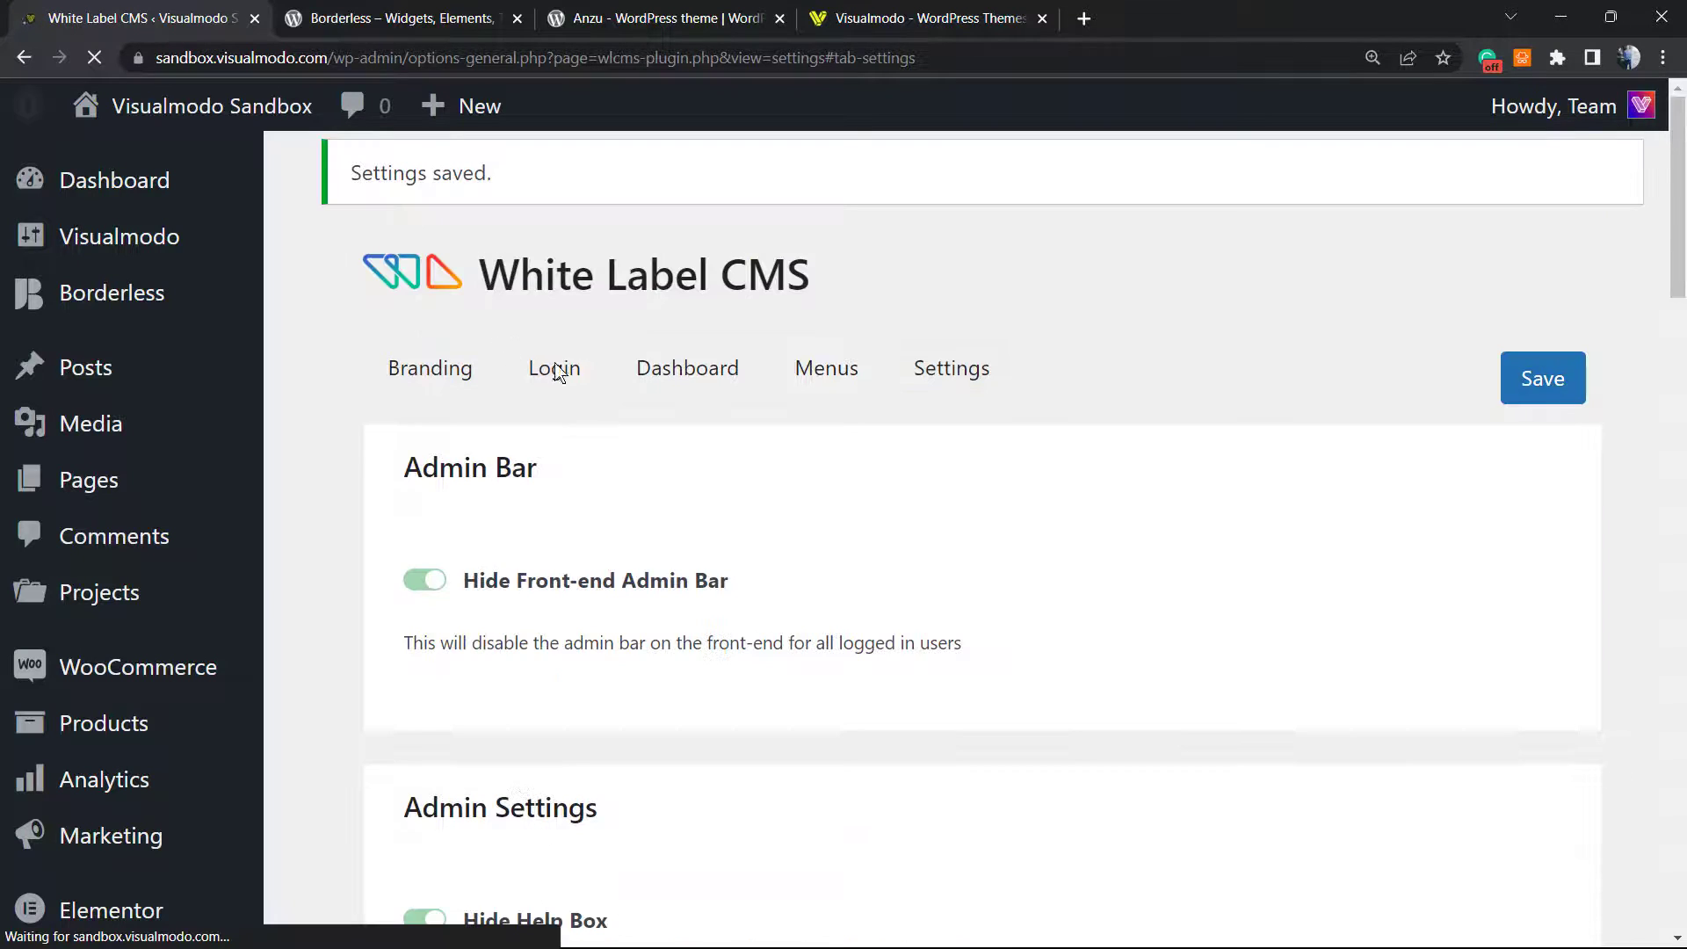
{"action": "left_click", "coordinate": [951, 368]}
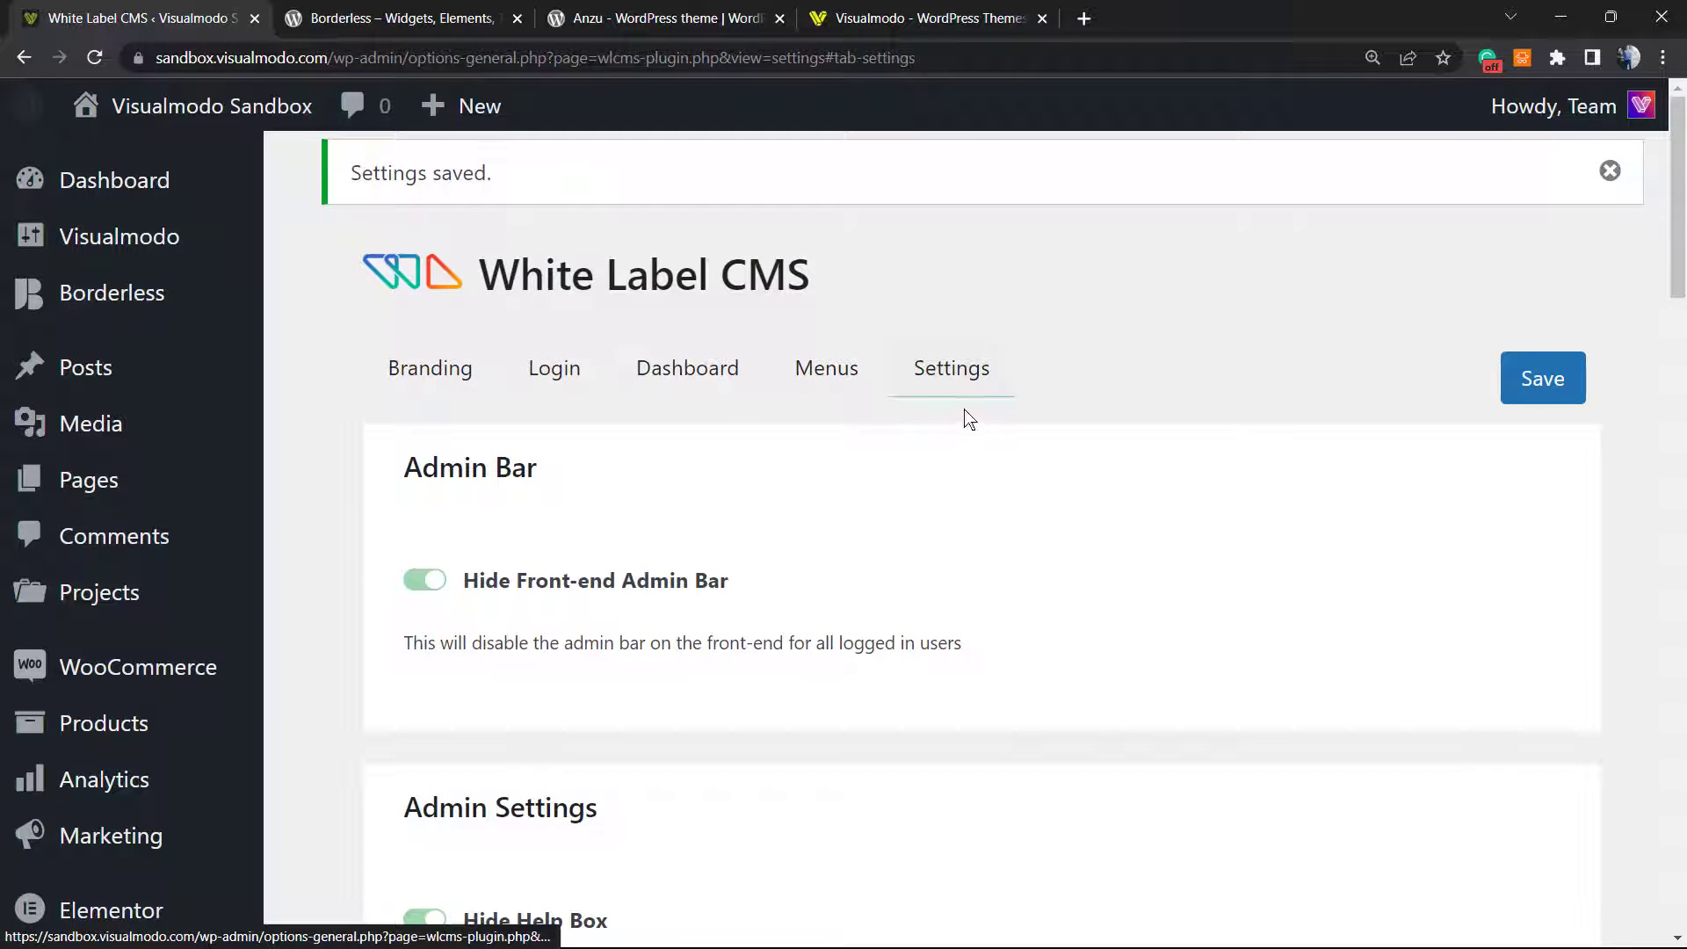
{"action": "scroll", "scroll_direction": "down", "scroll_amount": 3}
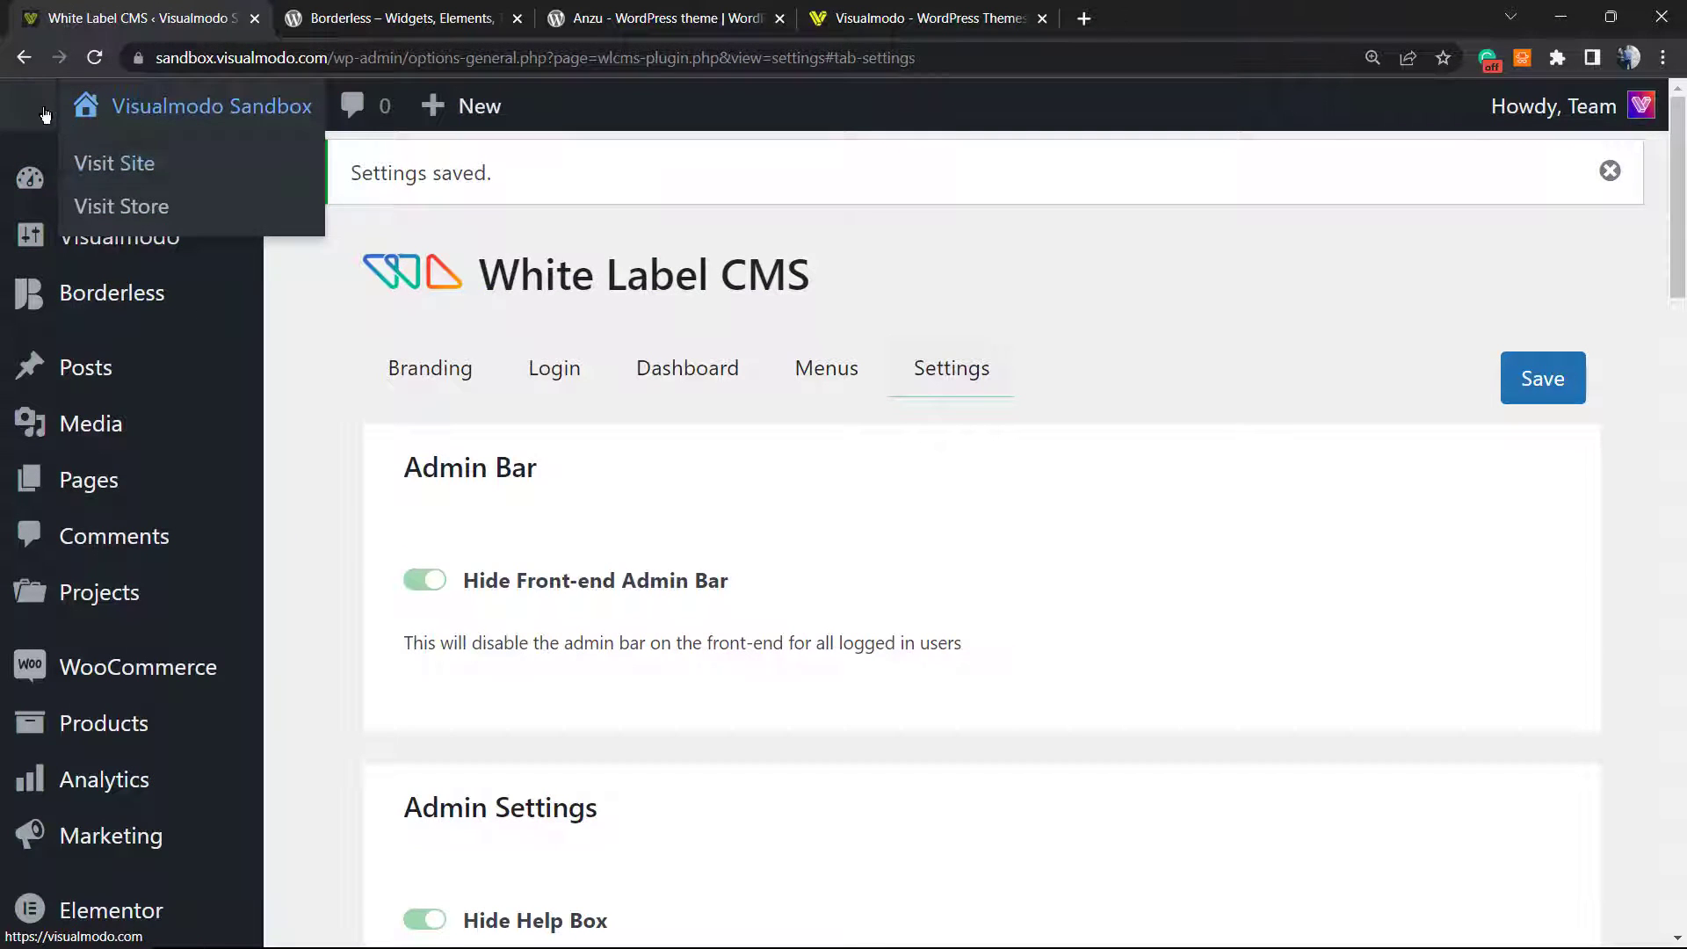
- Follow the custom admin bar link to visualmodo.com in a new tab, then return to the settings tab
{"action": "left_click", "coordinate": [404, 18]}
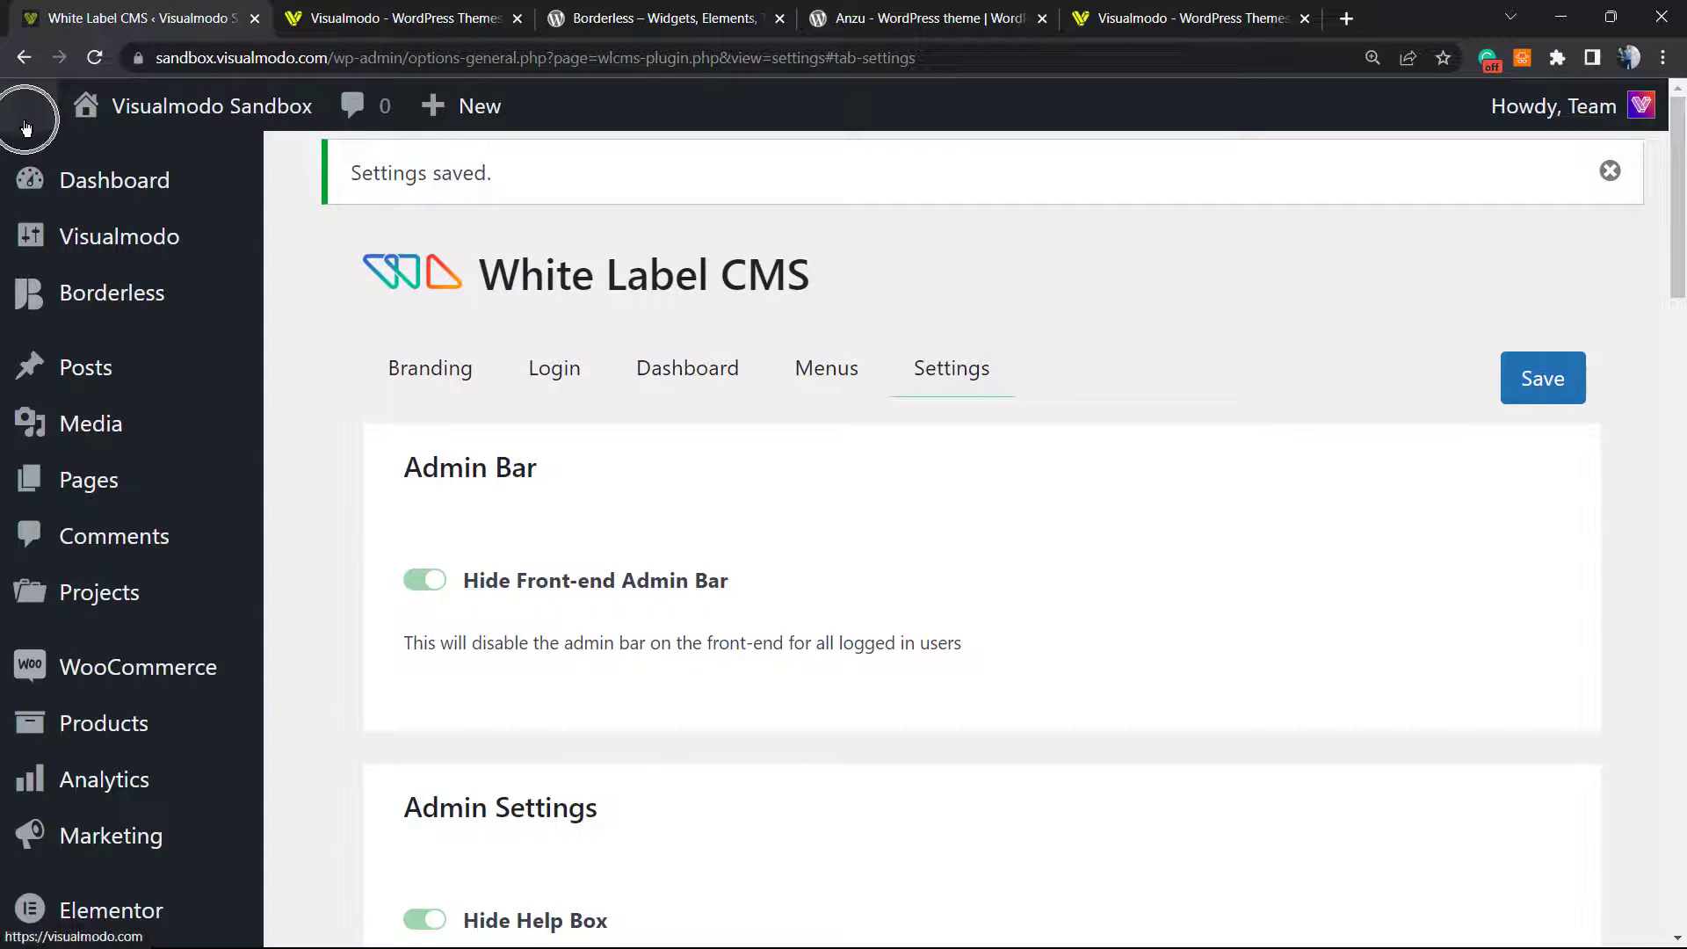
{"action": "left_click", "coordinate": [399, 18]}
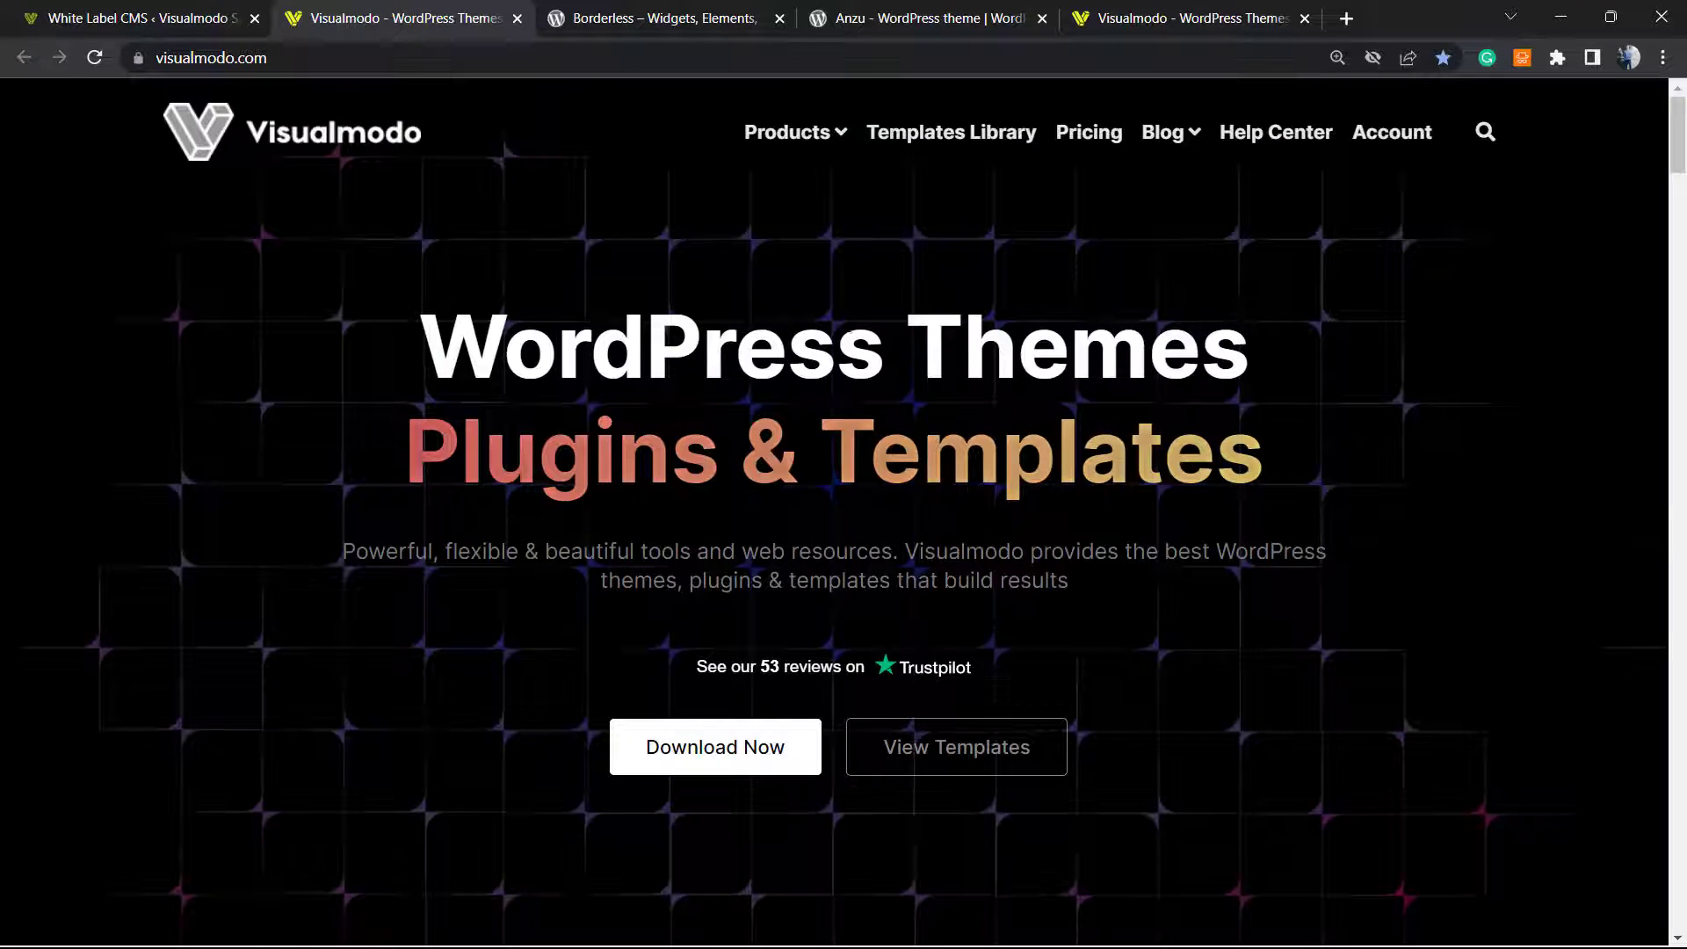
{"action": "left_click", "coordinate": [129, 18]}
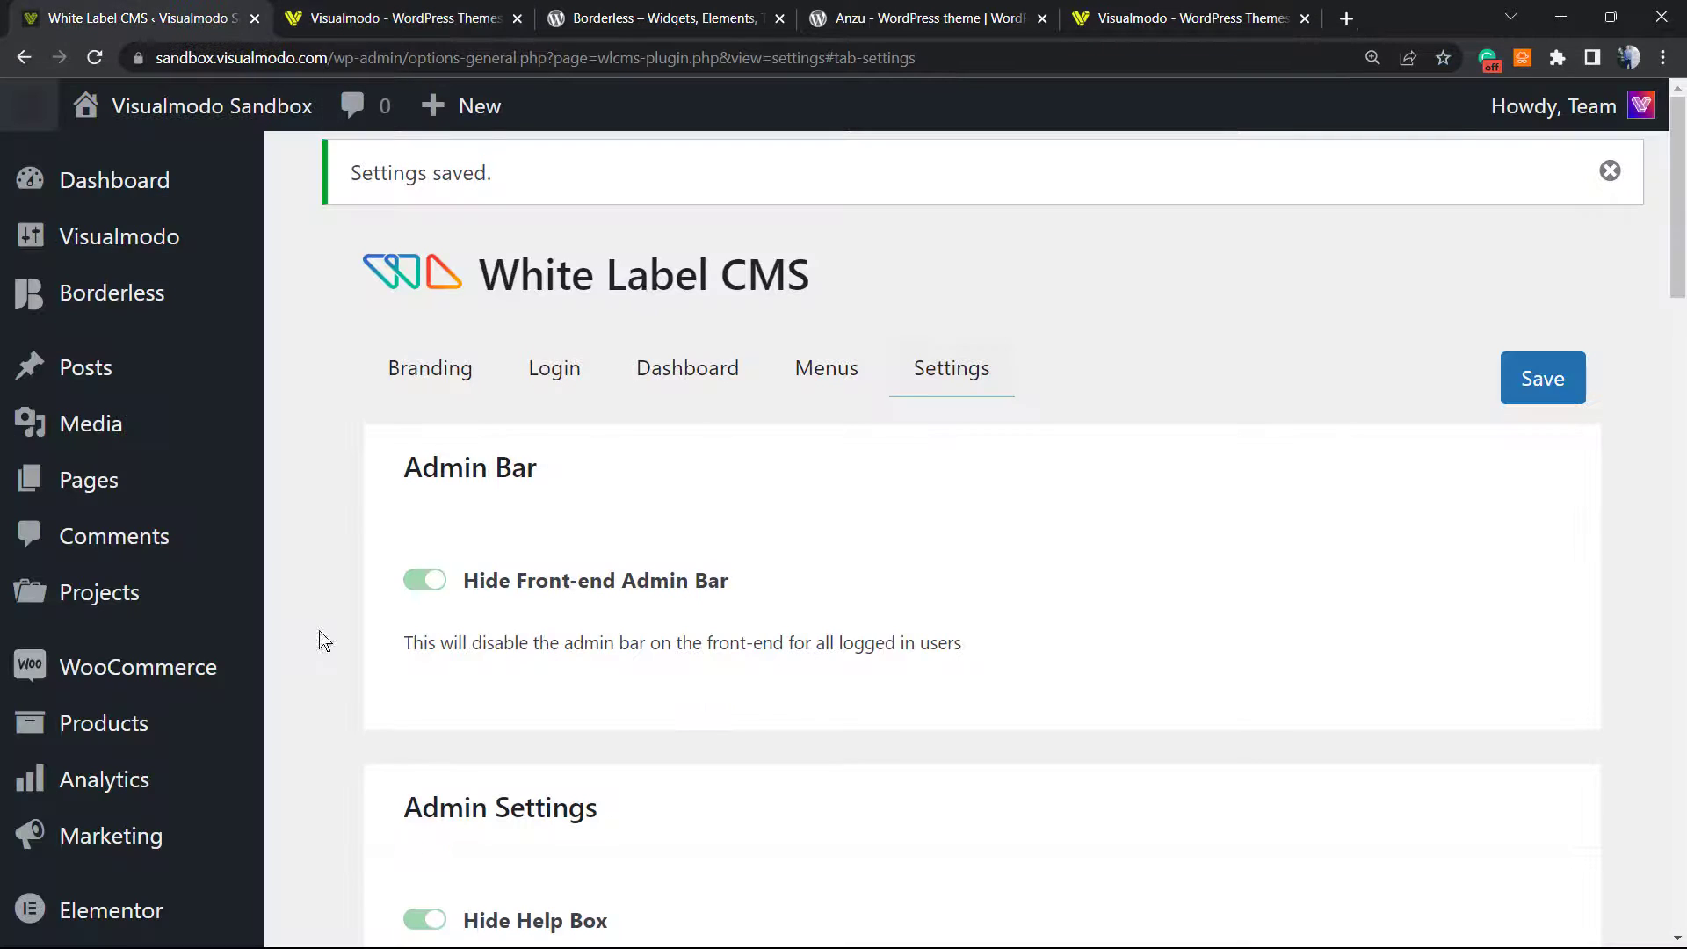
{"action": "mouse_move", "coordinate": [115, 179]}
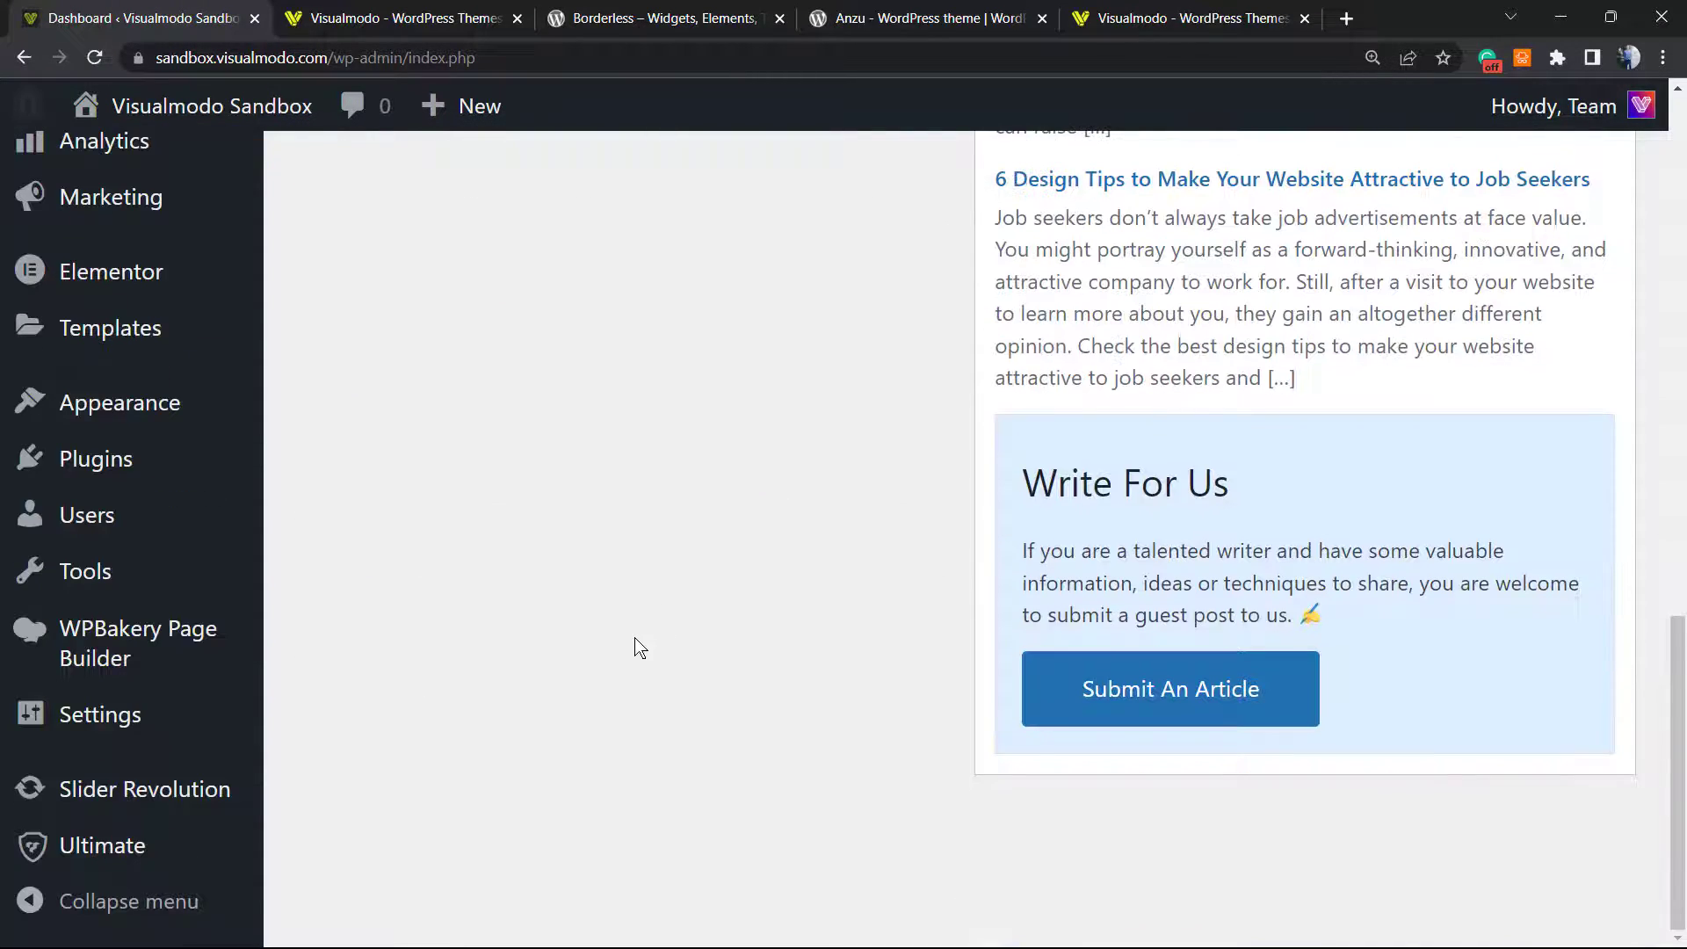
{"action": "mouse_move", "coordinate": [1415, 884]}
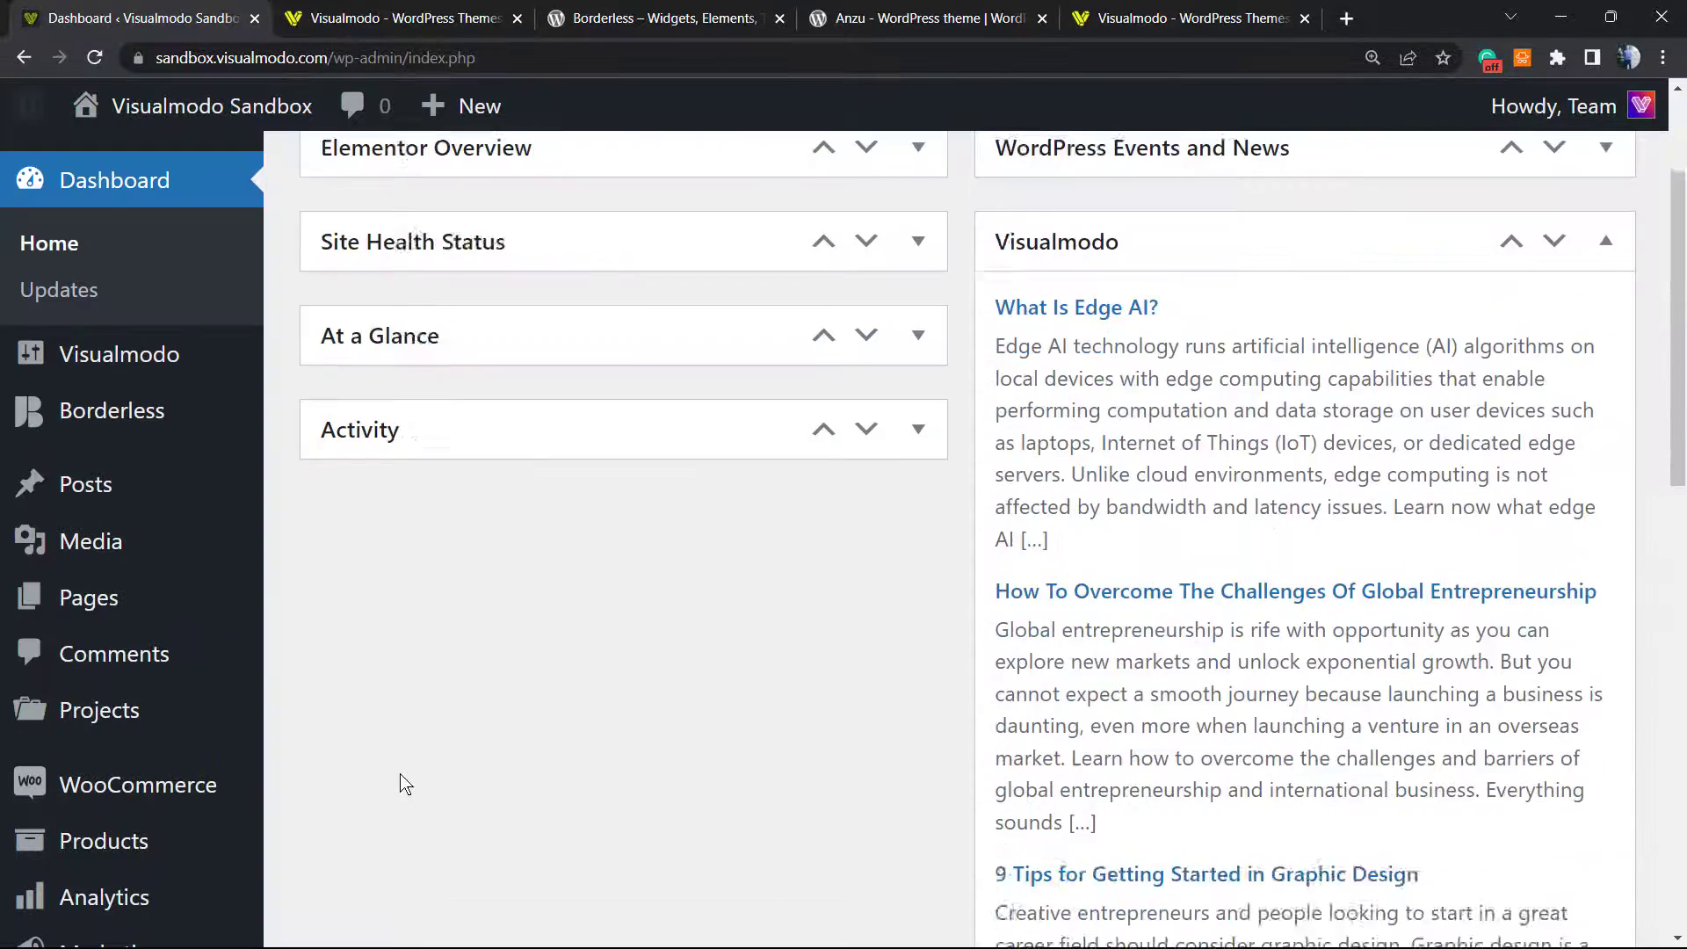
- Scroll up the white-labelled Dashboard and switch to the Visualmodo homepage tab
{"action": "scroll", "scroll_direction": "up", "scroll_amount": 3}
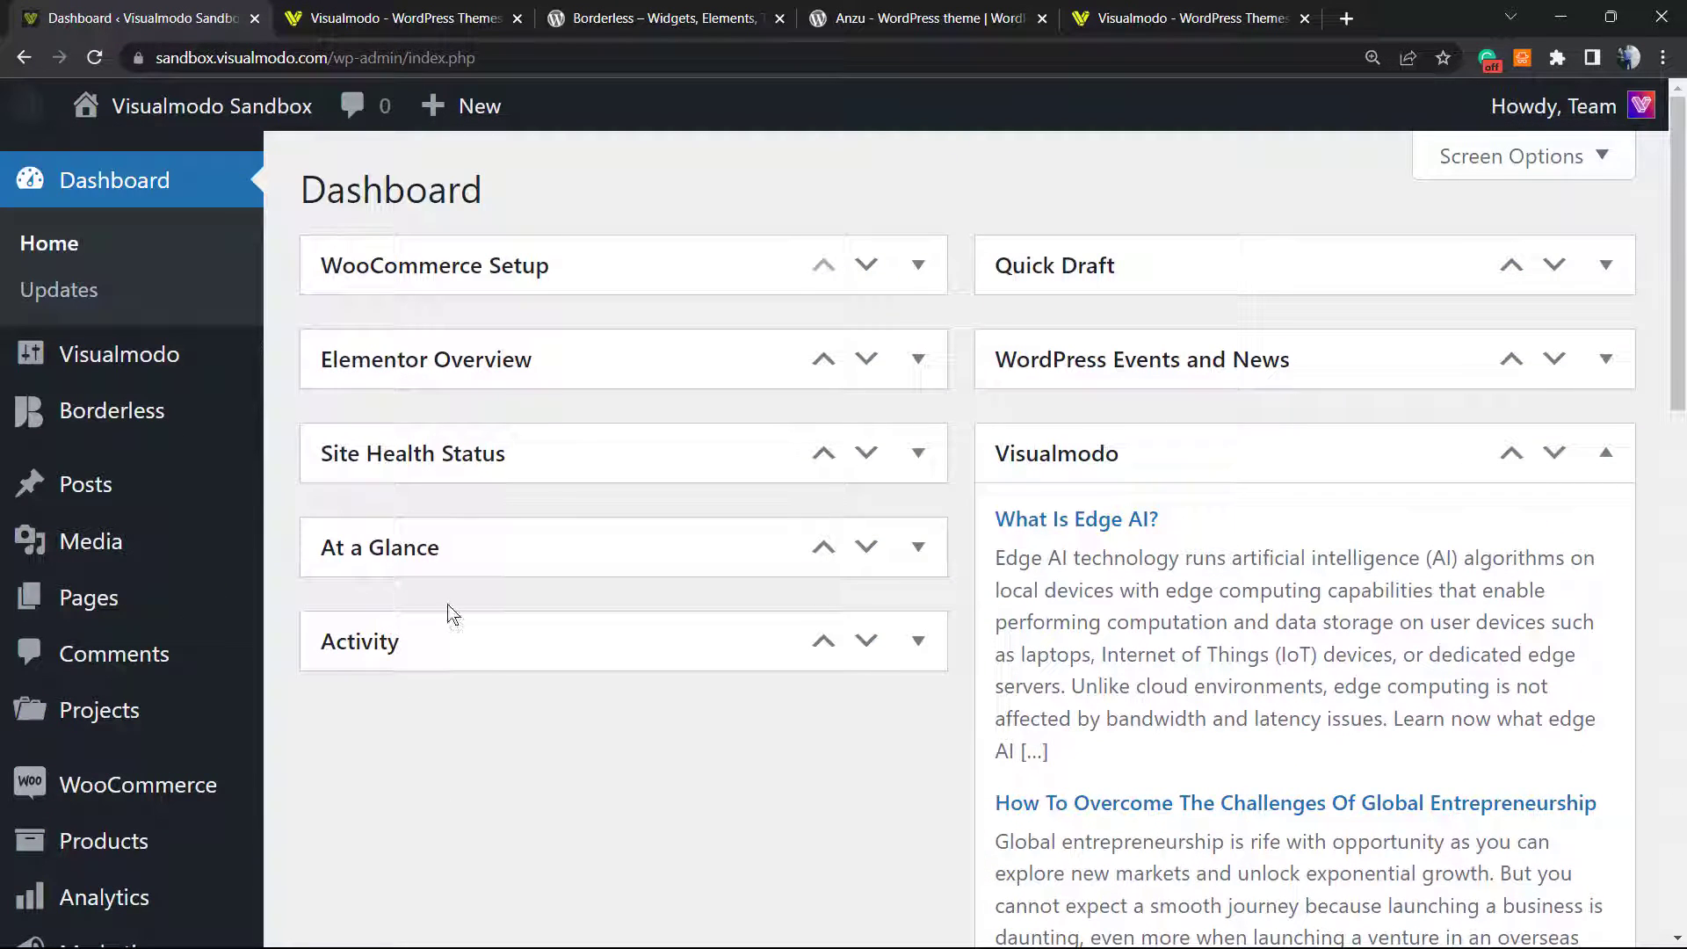
{"action": "mouse_move", "coordinate": [494, 589]}
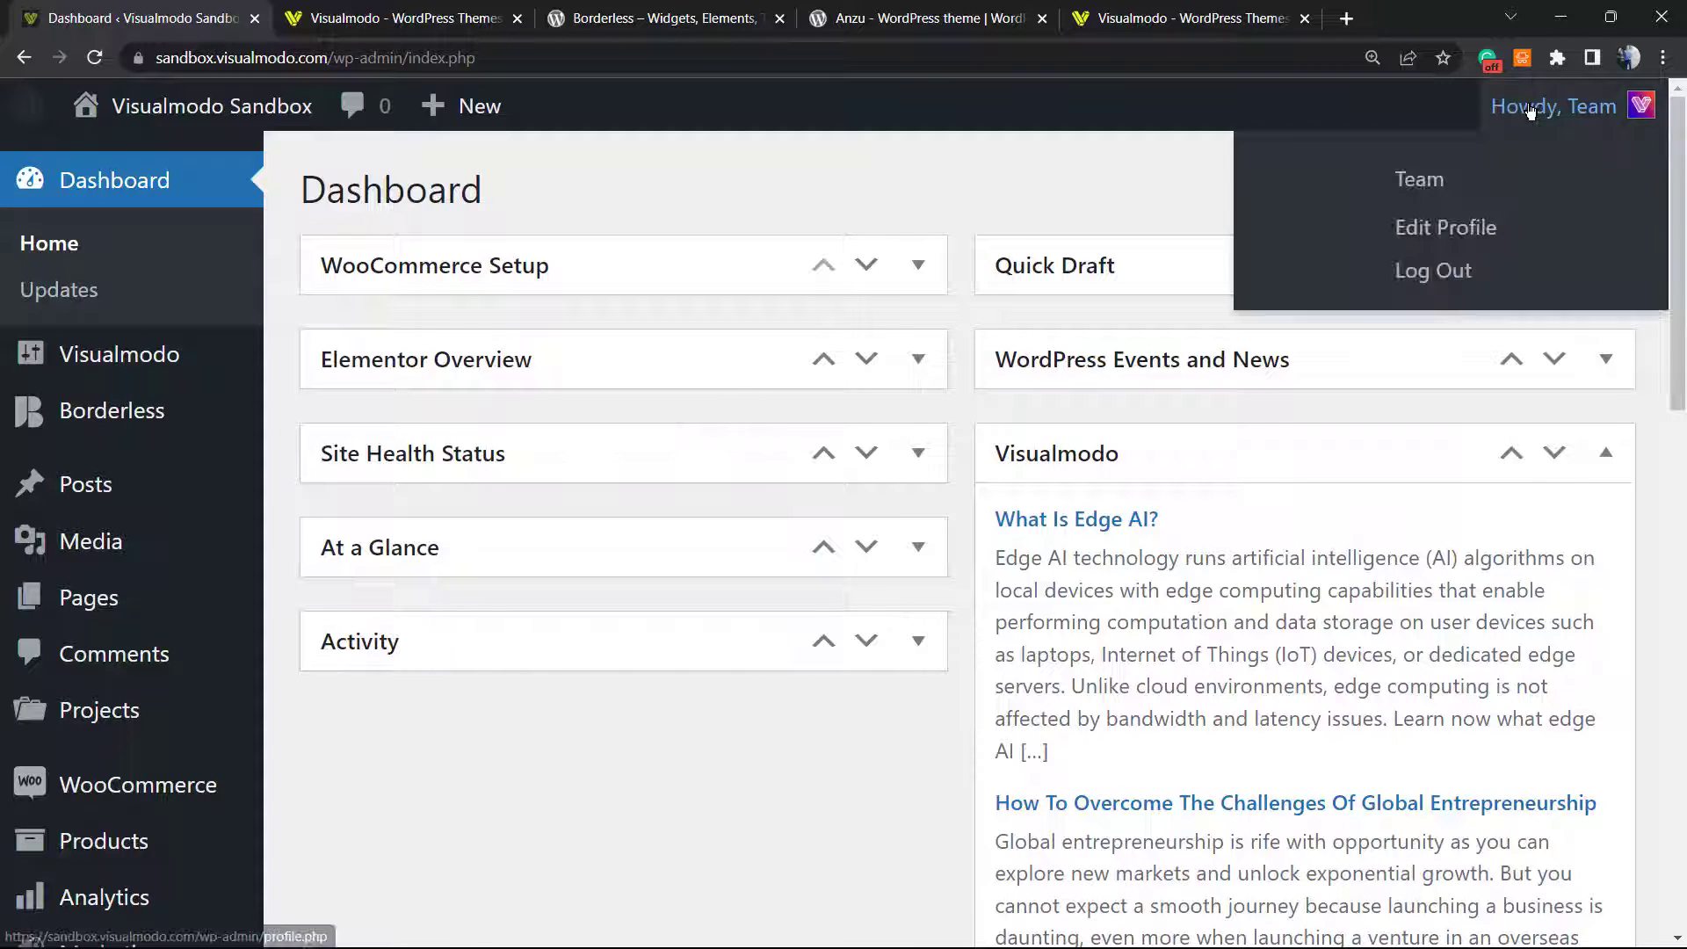
{"action": "left_click", "coordinate": [1434, 270]}
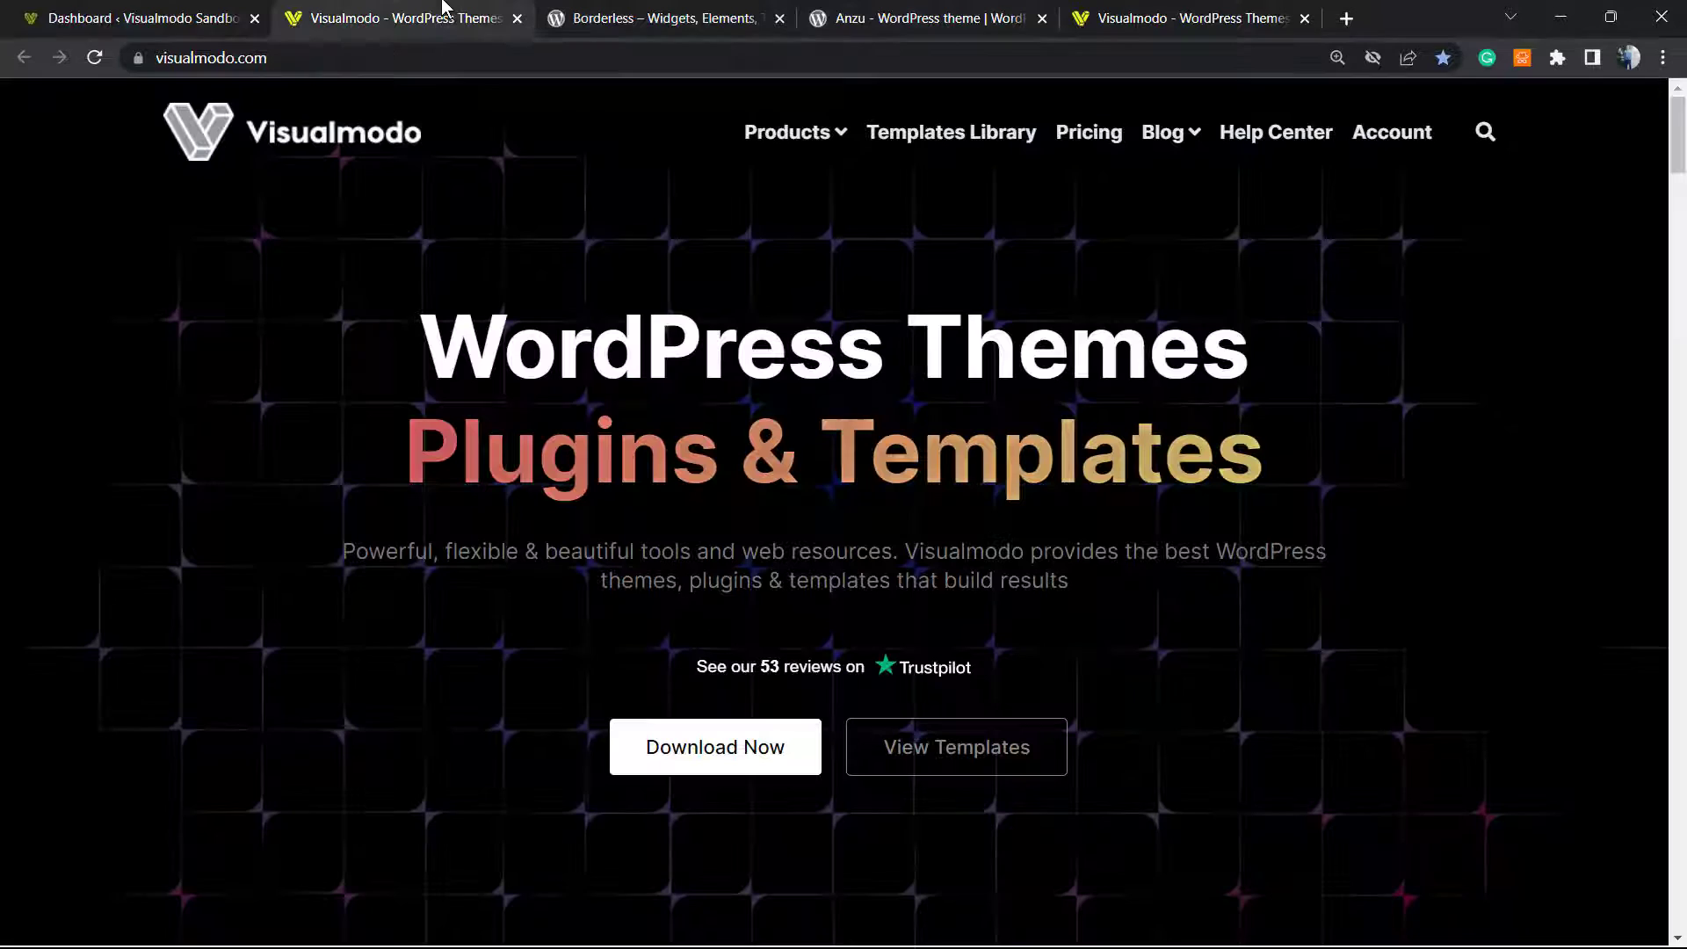
- View the Borderless plugin page, highlighting words in its title, then switch to the Anzu theme page
{"action": "left_click", "coordinate": [657, 18]}
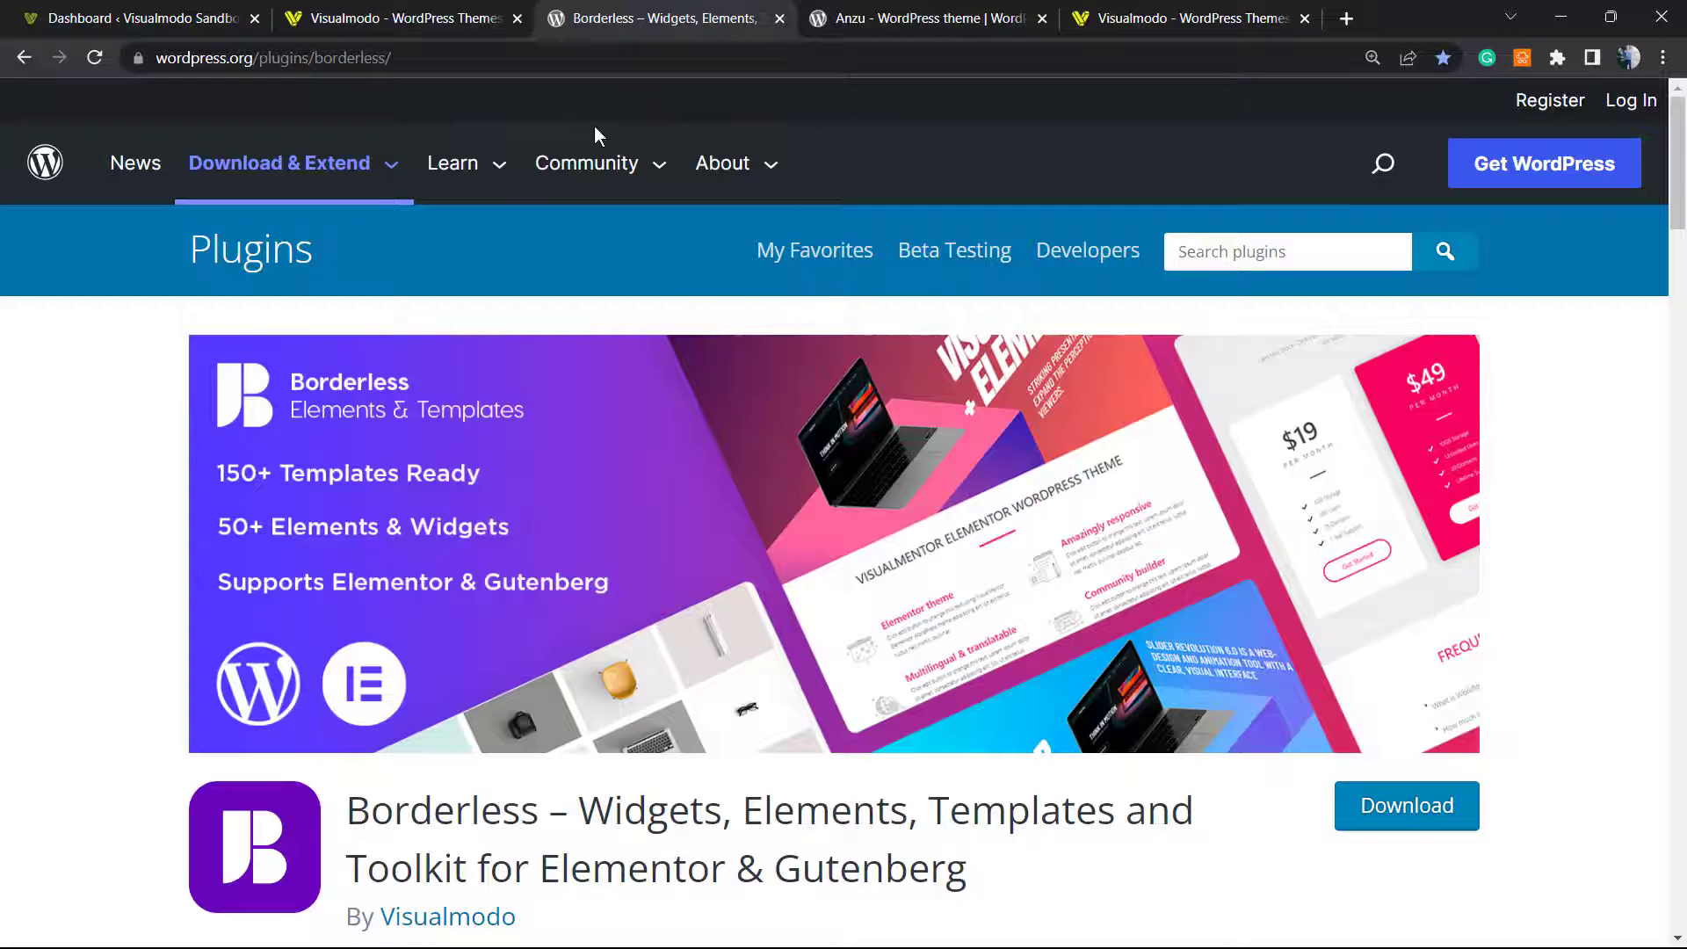
{"action": "mouse_move", "coordinate": [589, 471]}
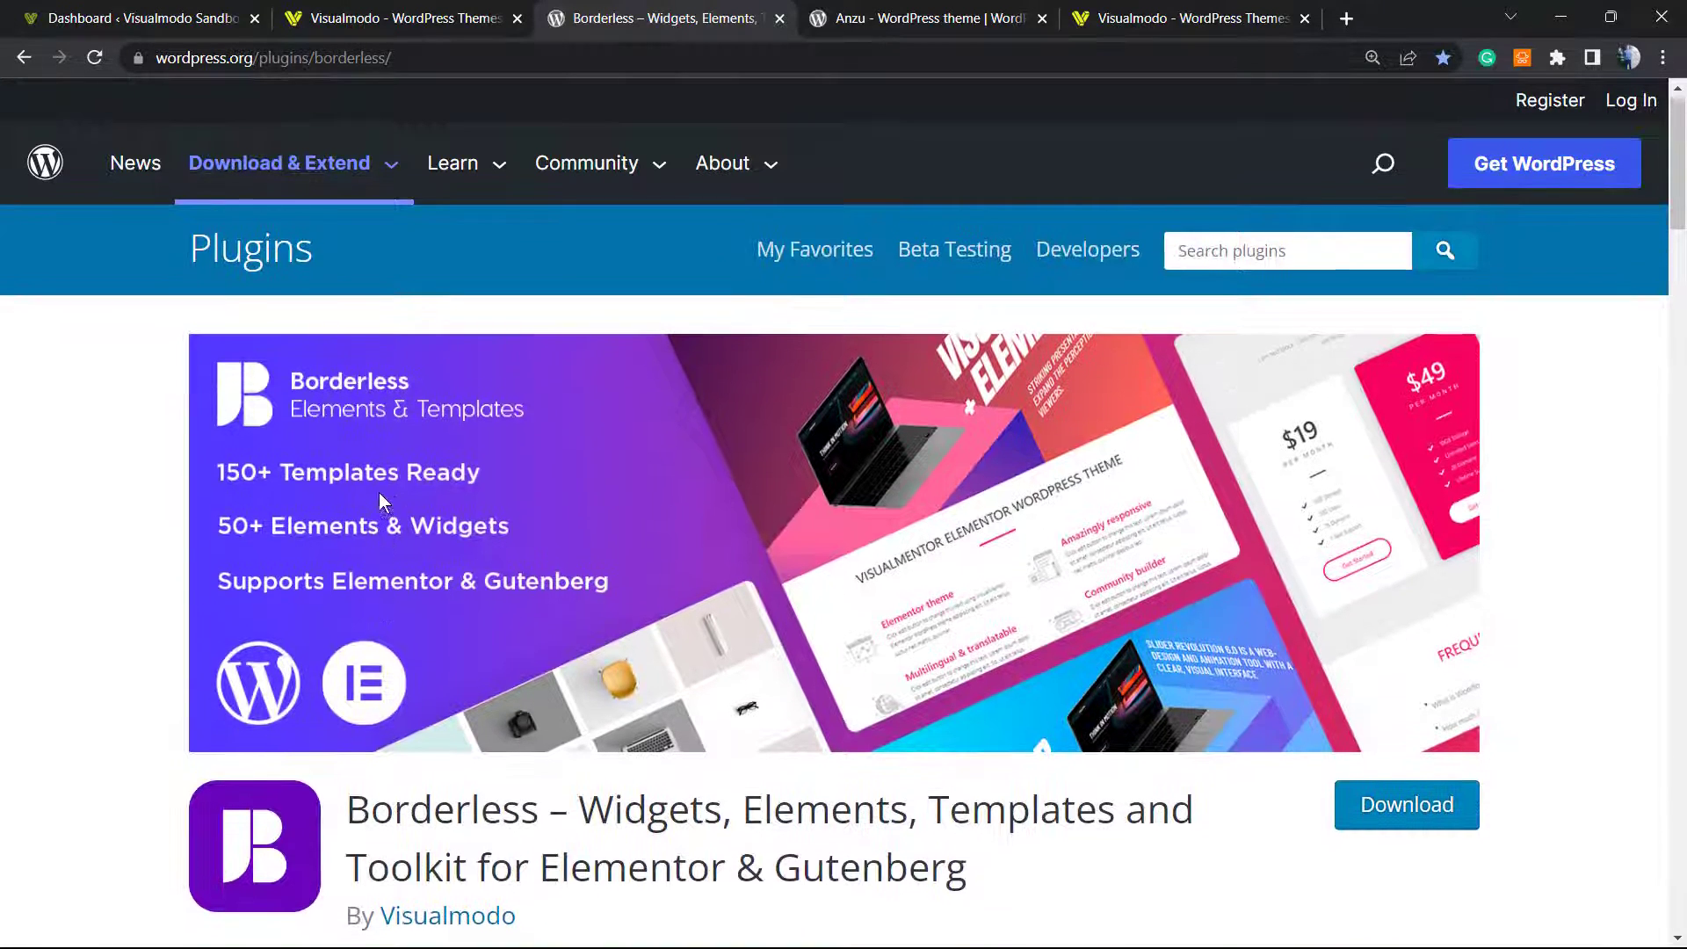
{"action": "double_click", "coordinate": [442, 809]}
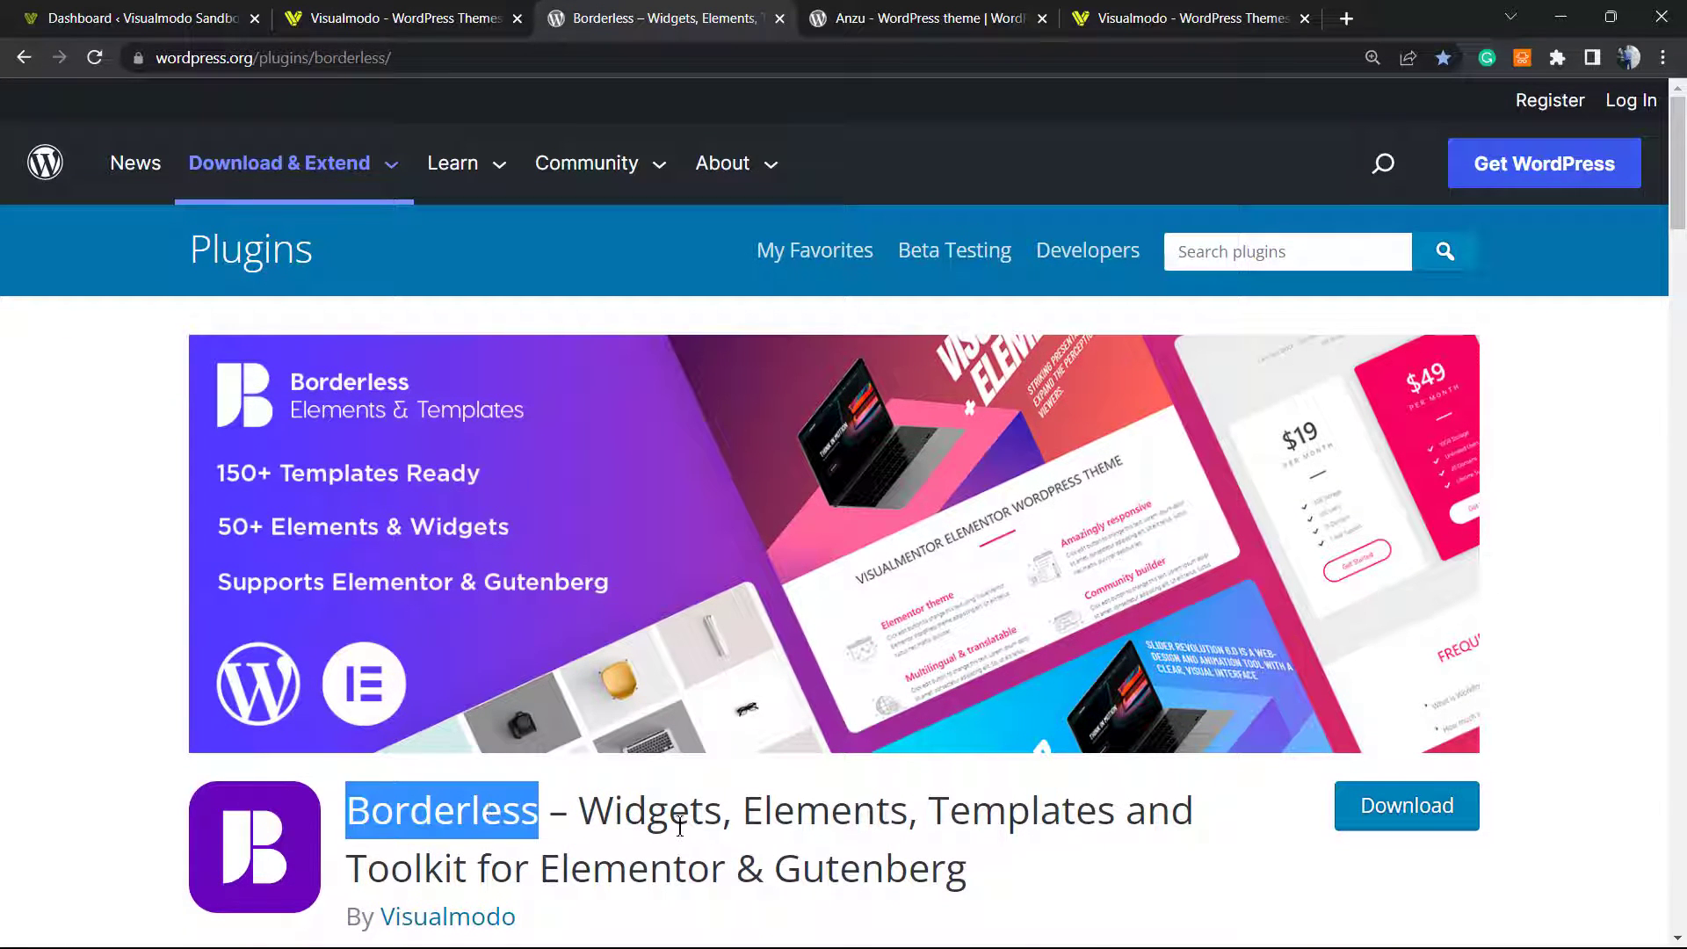
{"action": "double_click", "coordinate": [1022, 810]}
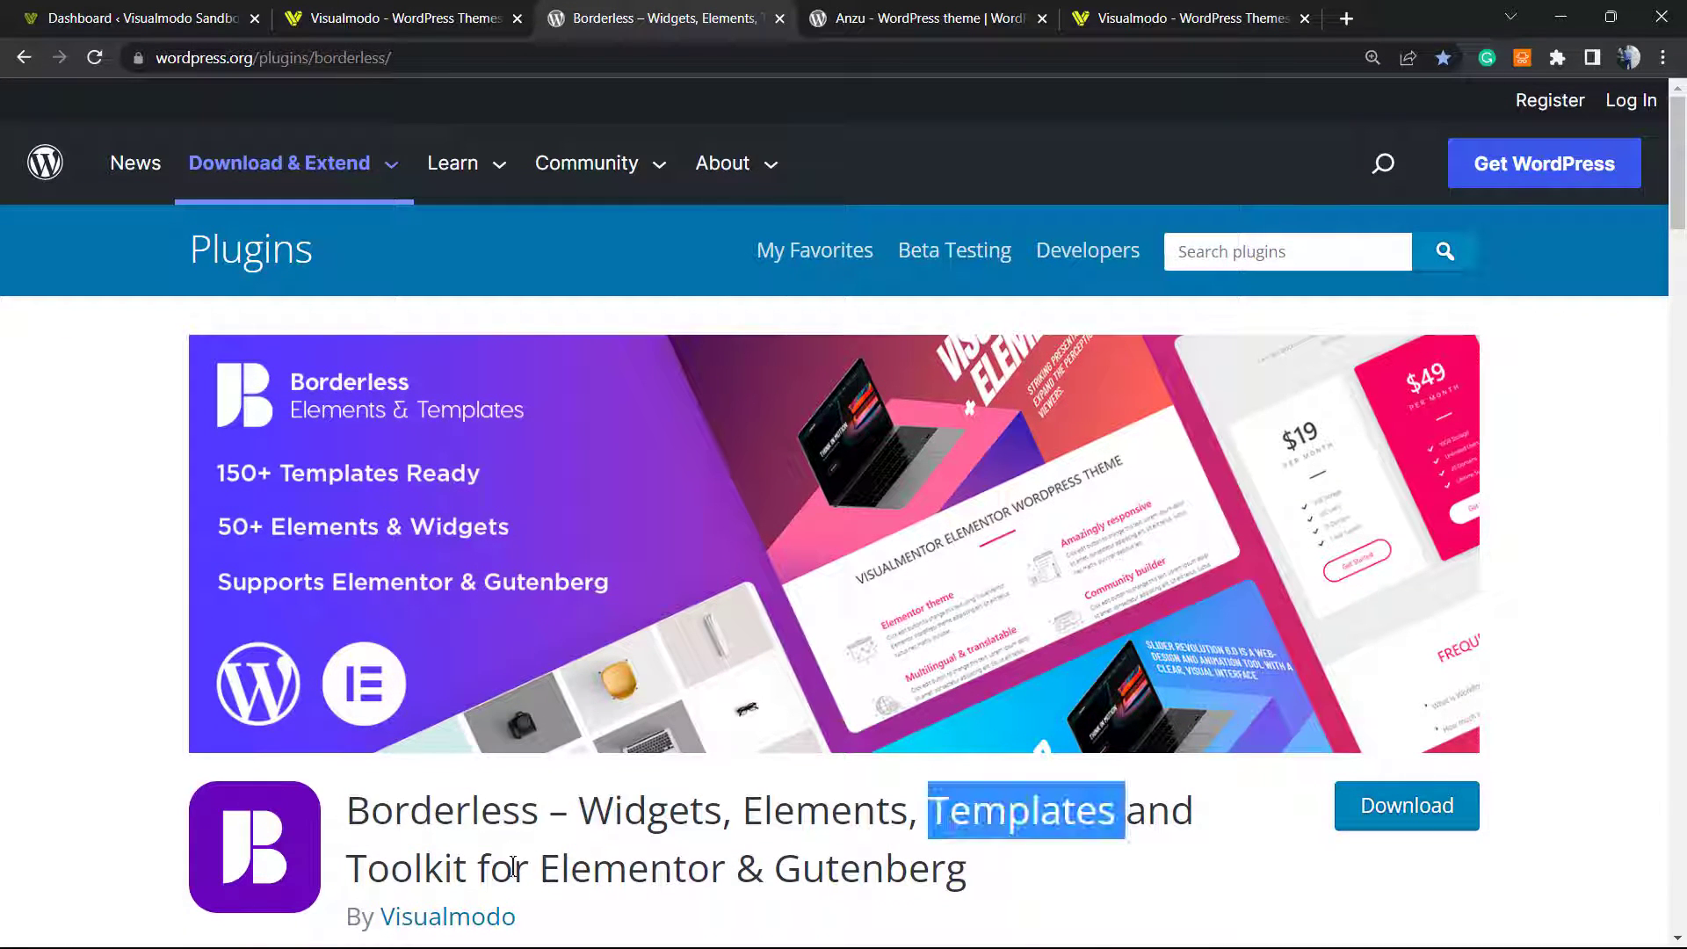
{"action": "left_click", "coordinate": [471, 868]}
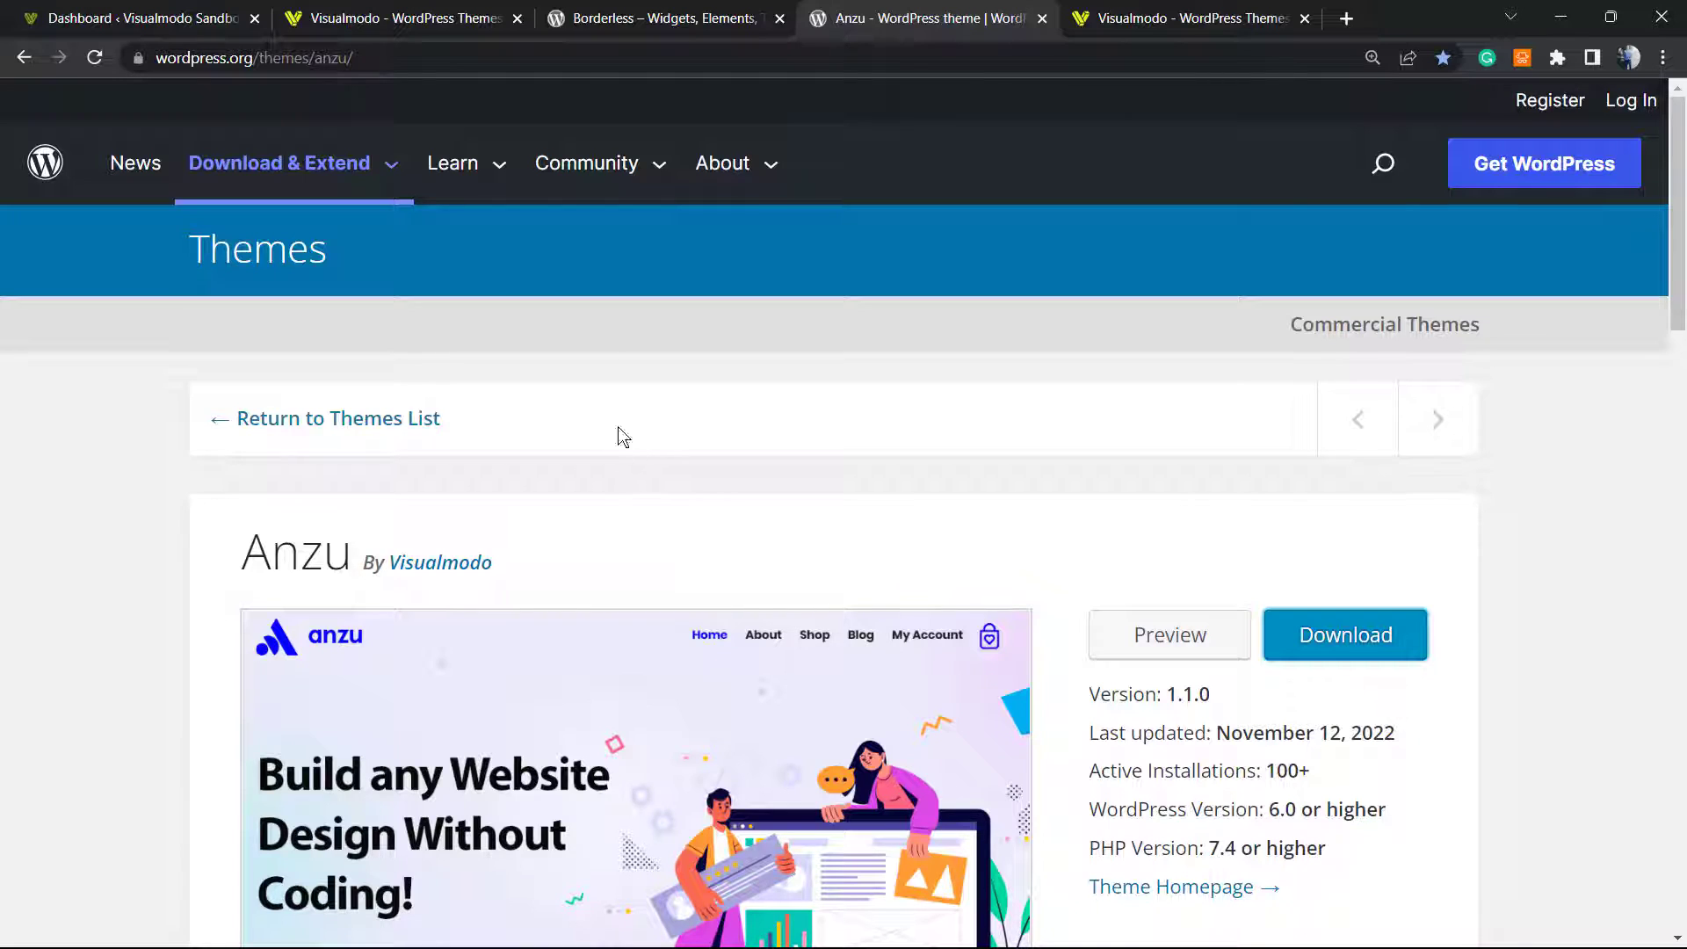
{"action": "mouse_move", "coordinate": [548, 541]}
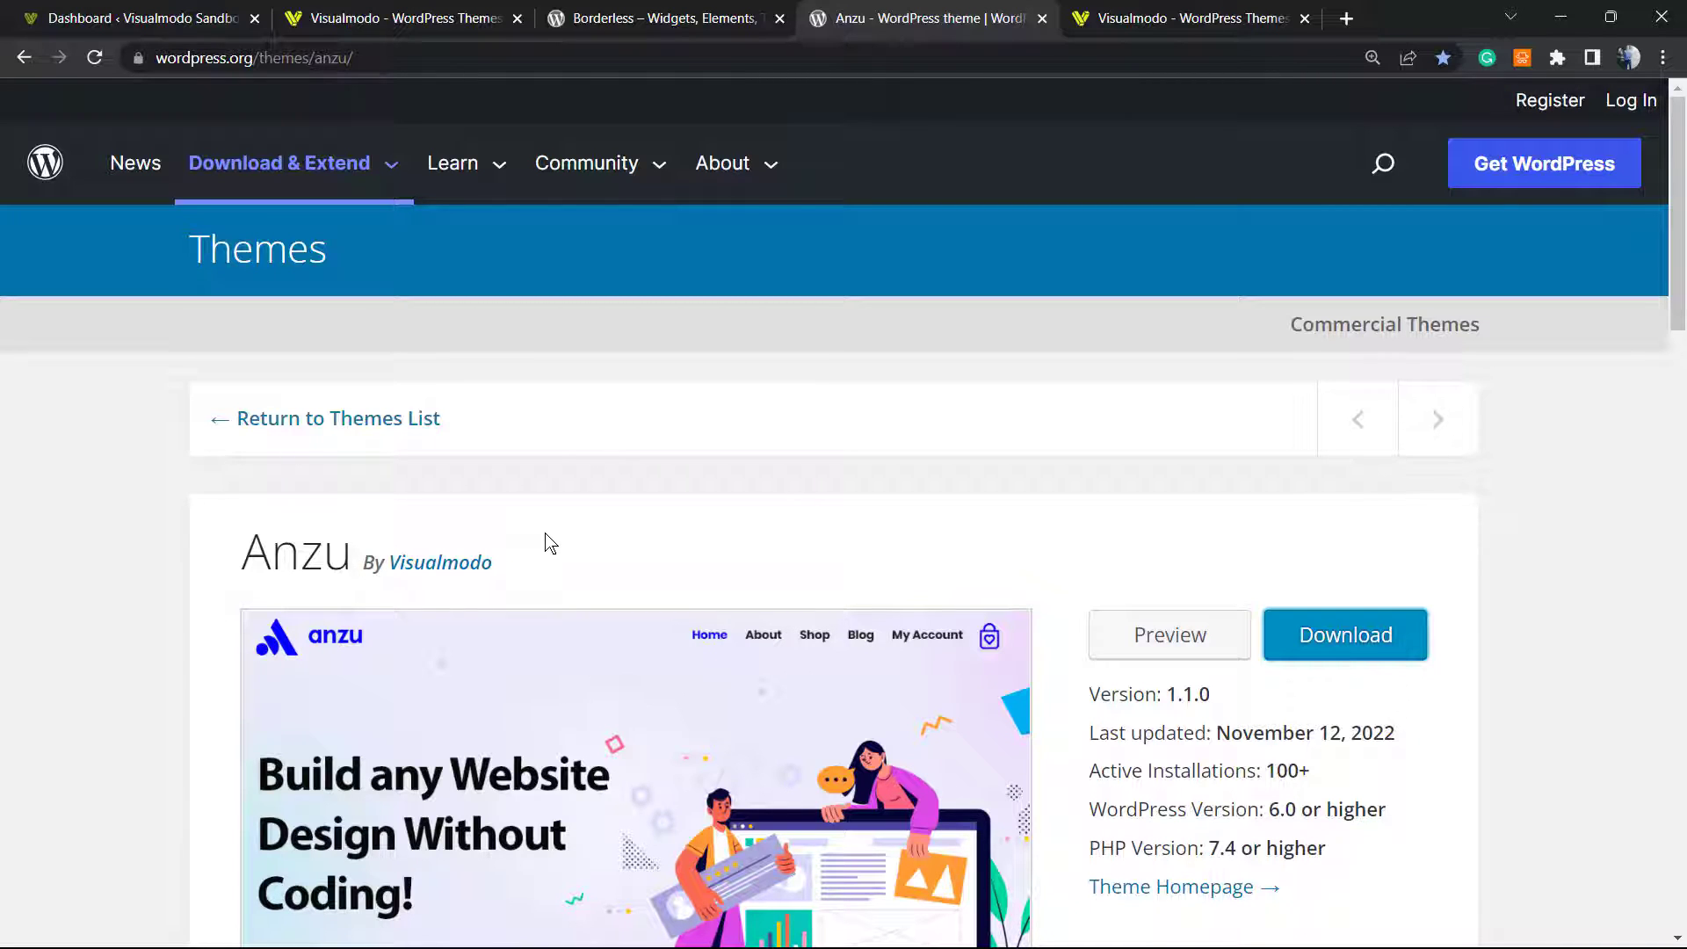
{"action": "mouse_move", "coordinate": [576, 518]}
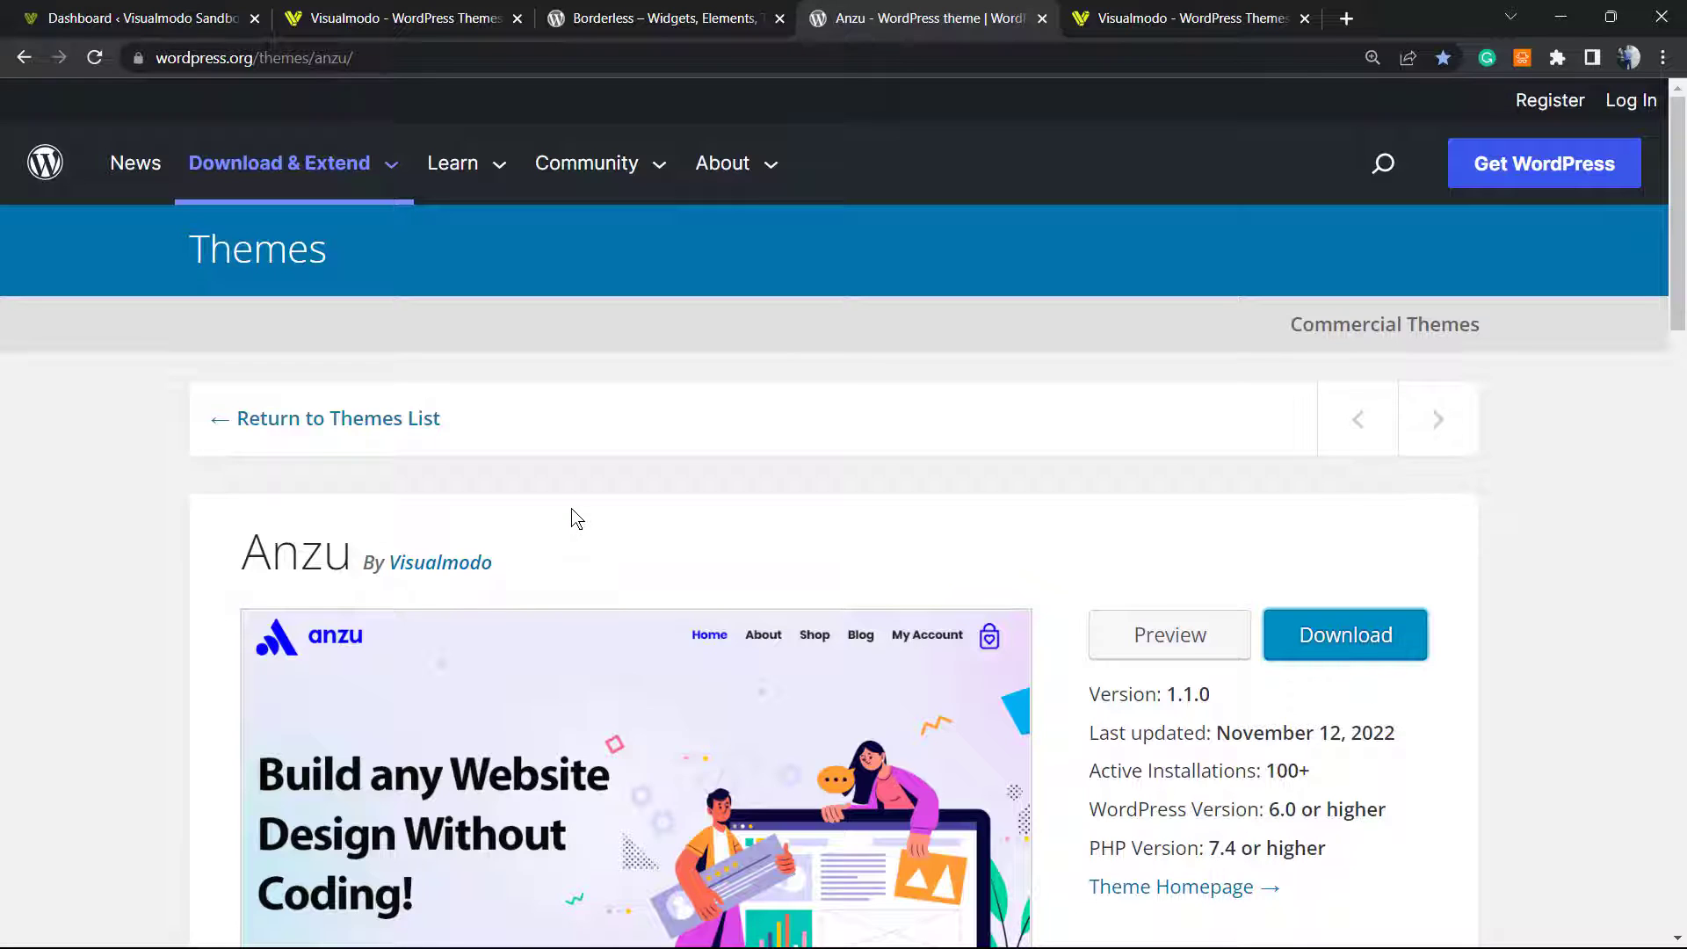
{"action": "mouse_move", "coordinate": [585, 556]}
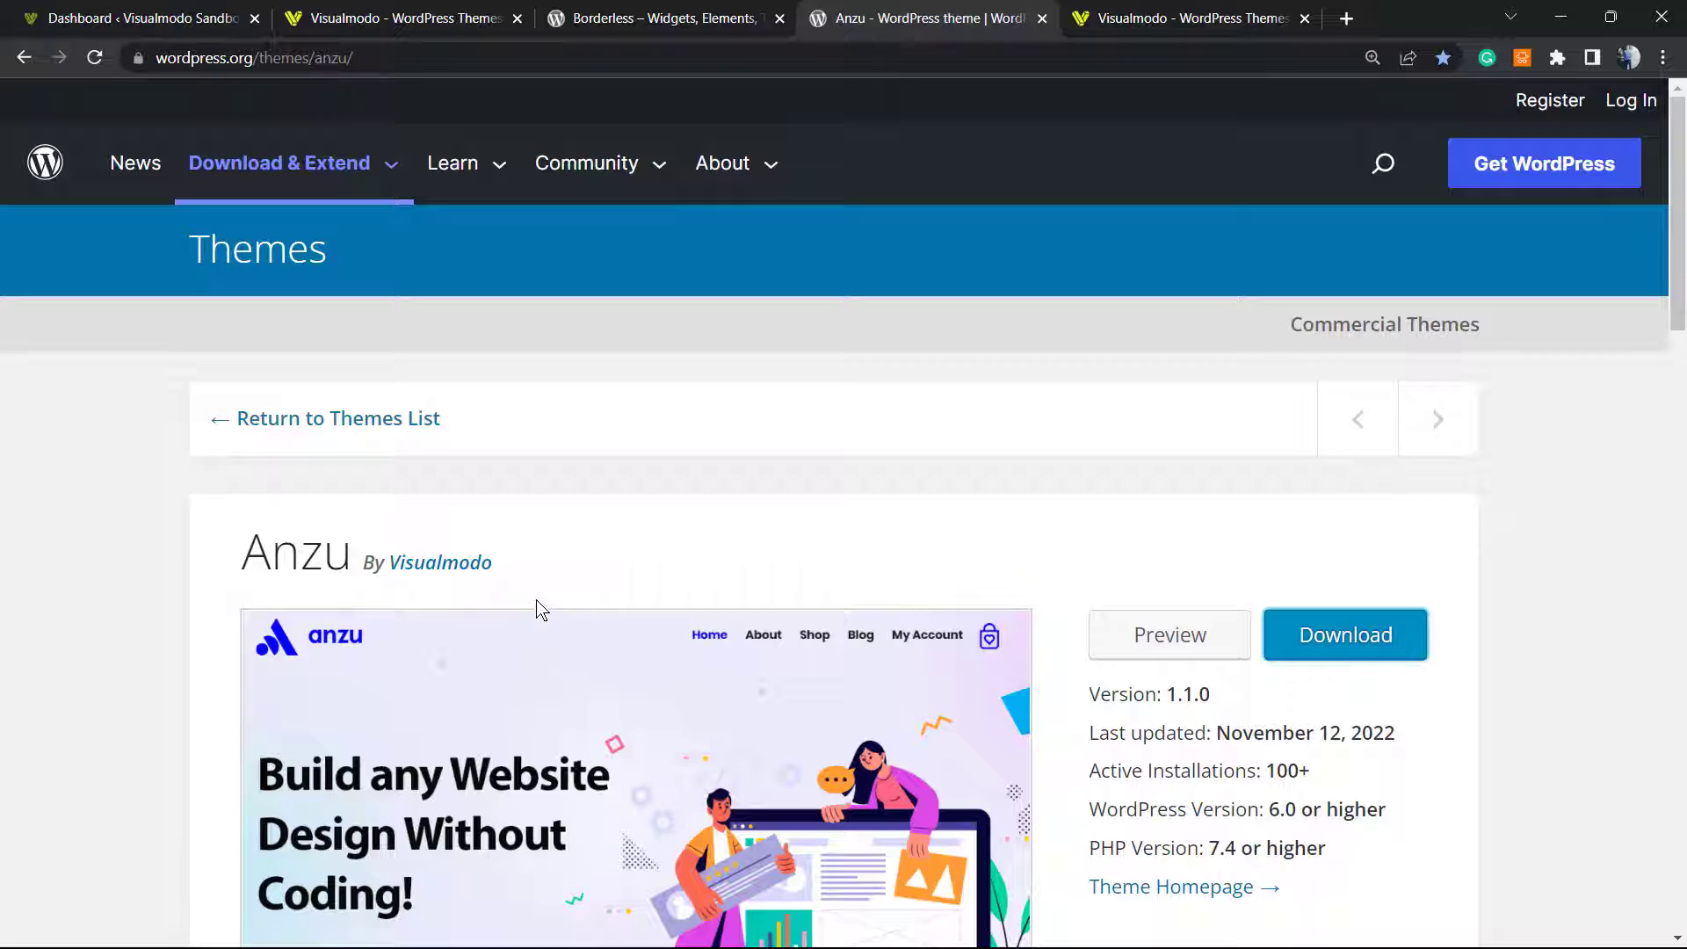
{"action": "mouse_move", "coordinate": [550, 550]}
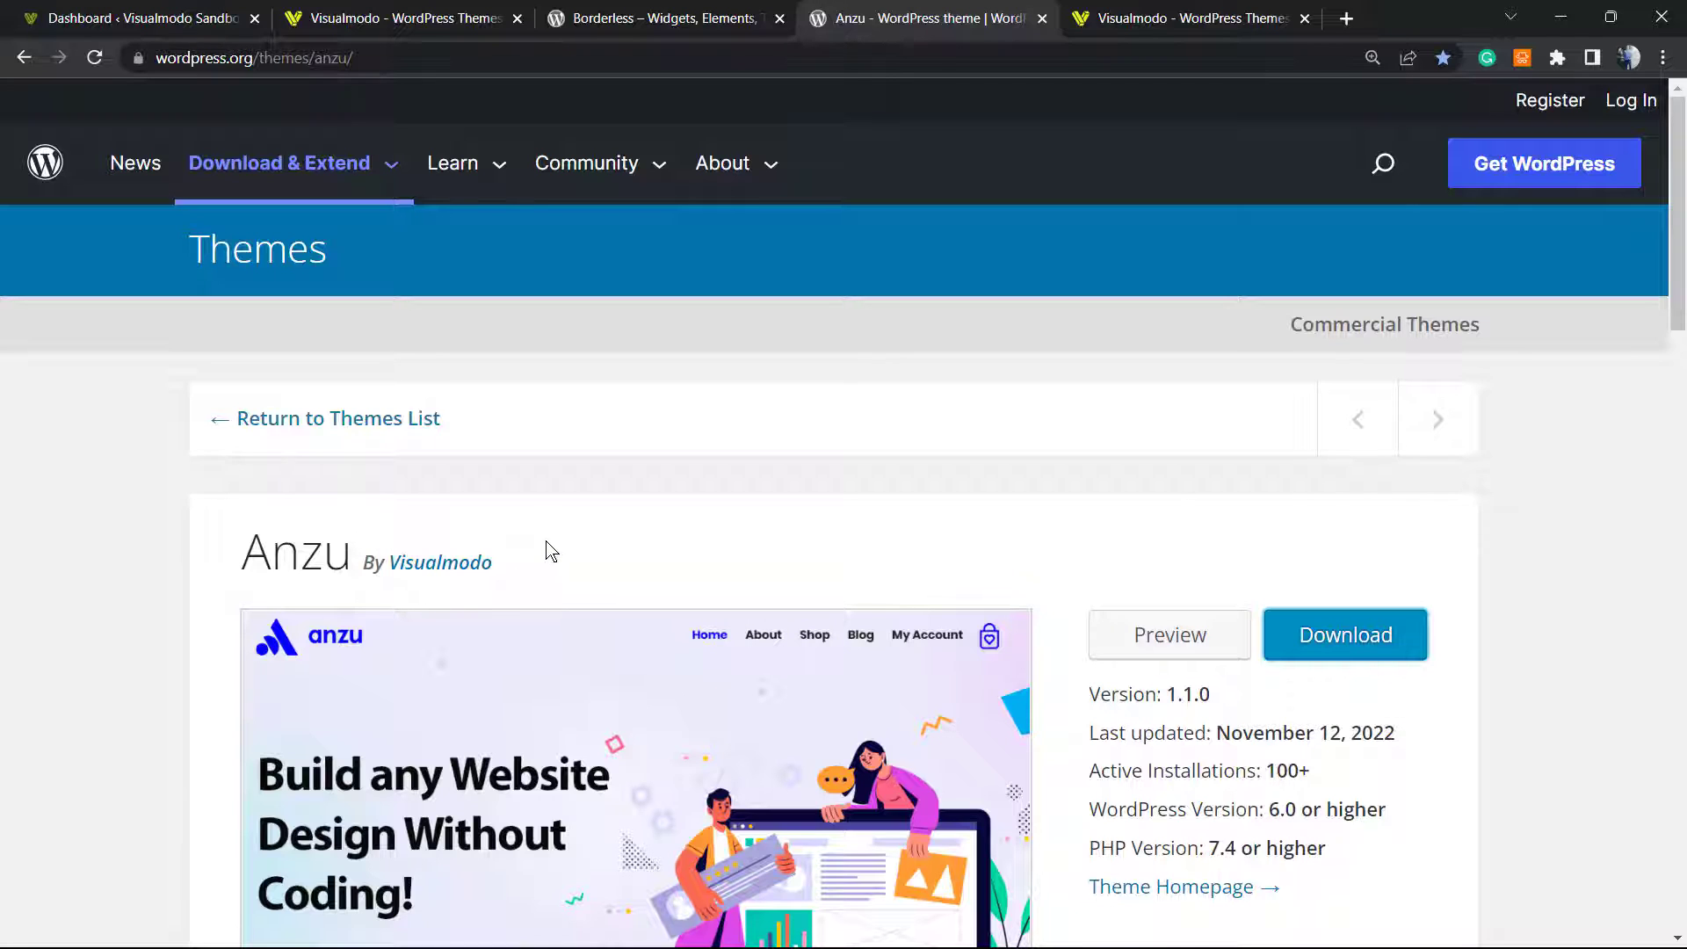
- Browse Visualmodo's Templates Library, scrolling through designs like Florist and Chocolate
{"action": "left_click", "coordinate": [1184, 18]}
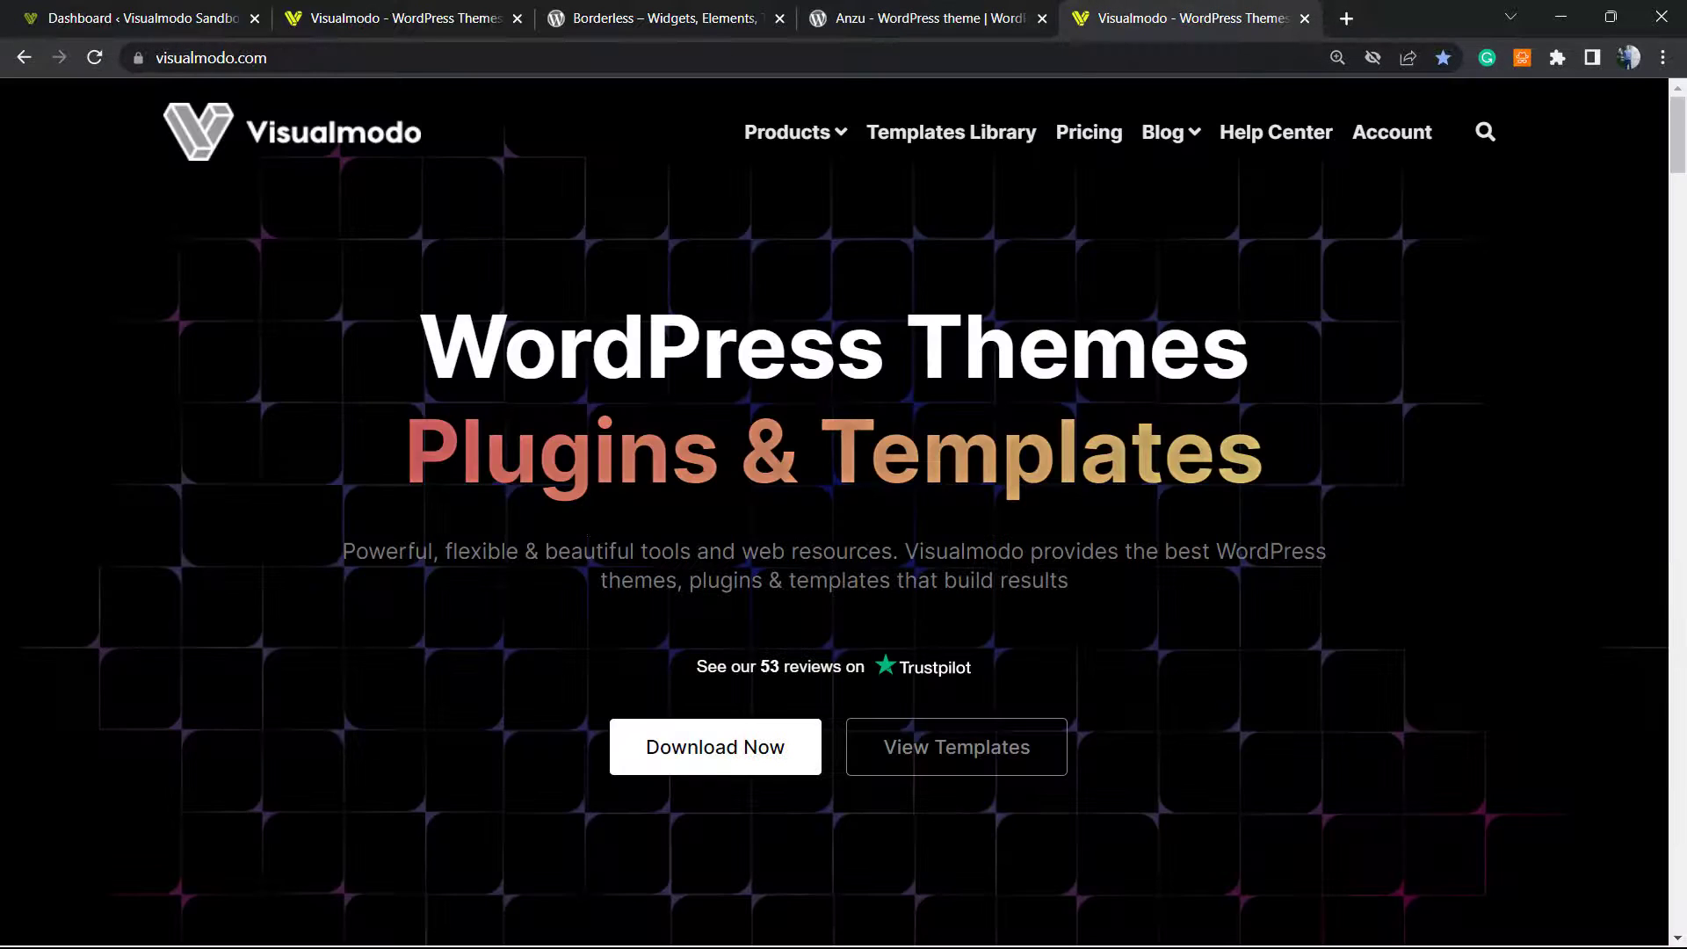
{"action": "mouse_move", "coordinate": [241, 571]}
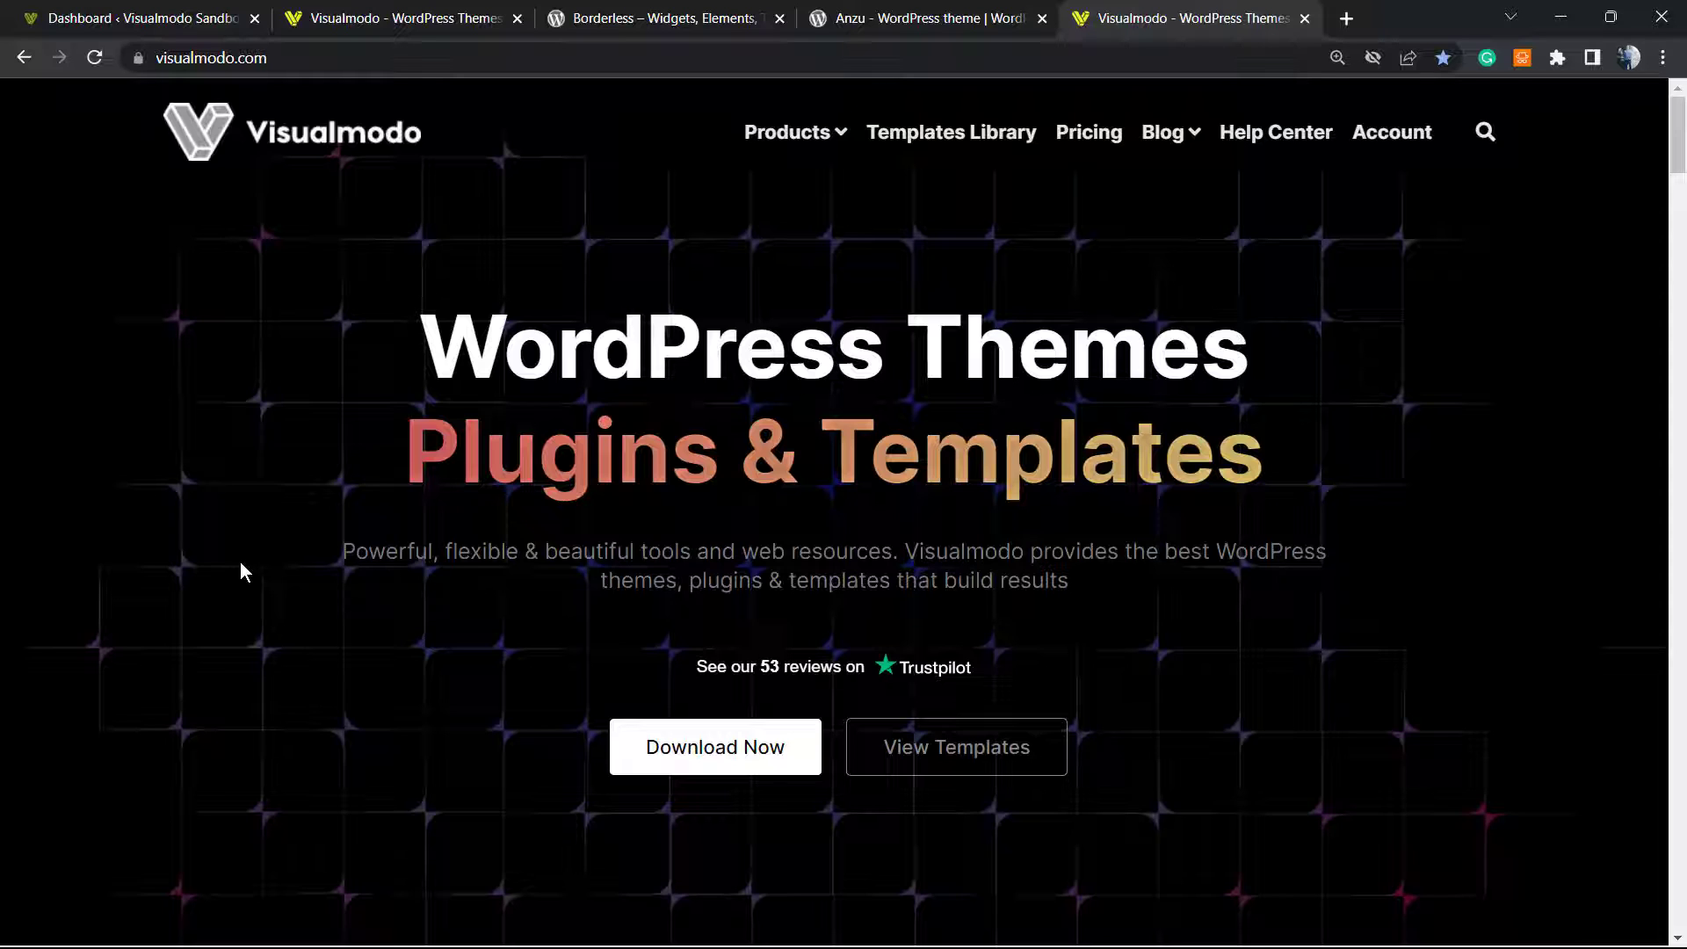
{"action": "mouse_move", "coordinate": [450, 581]}
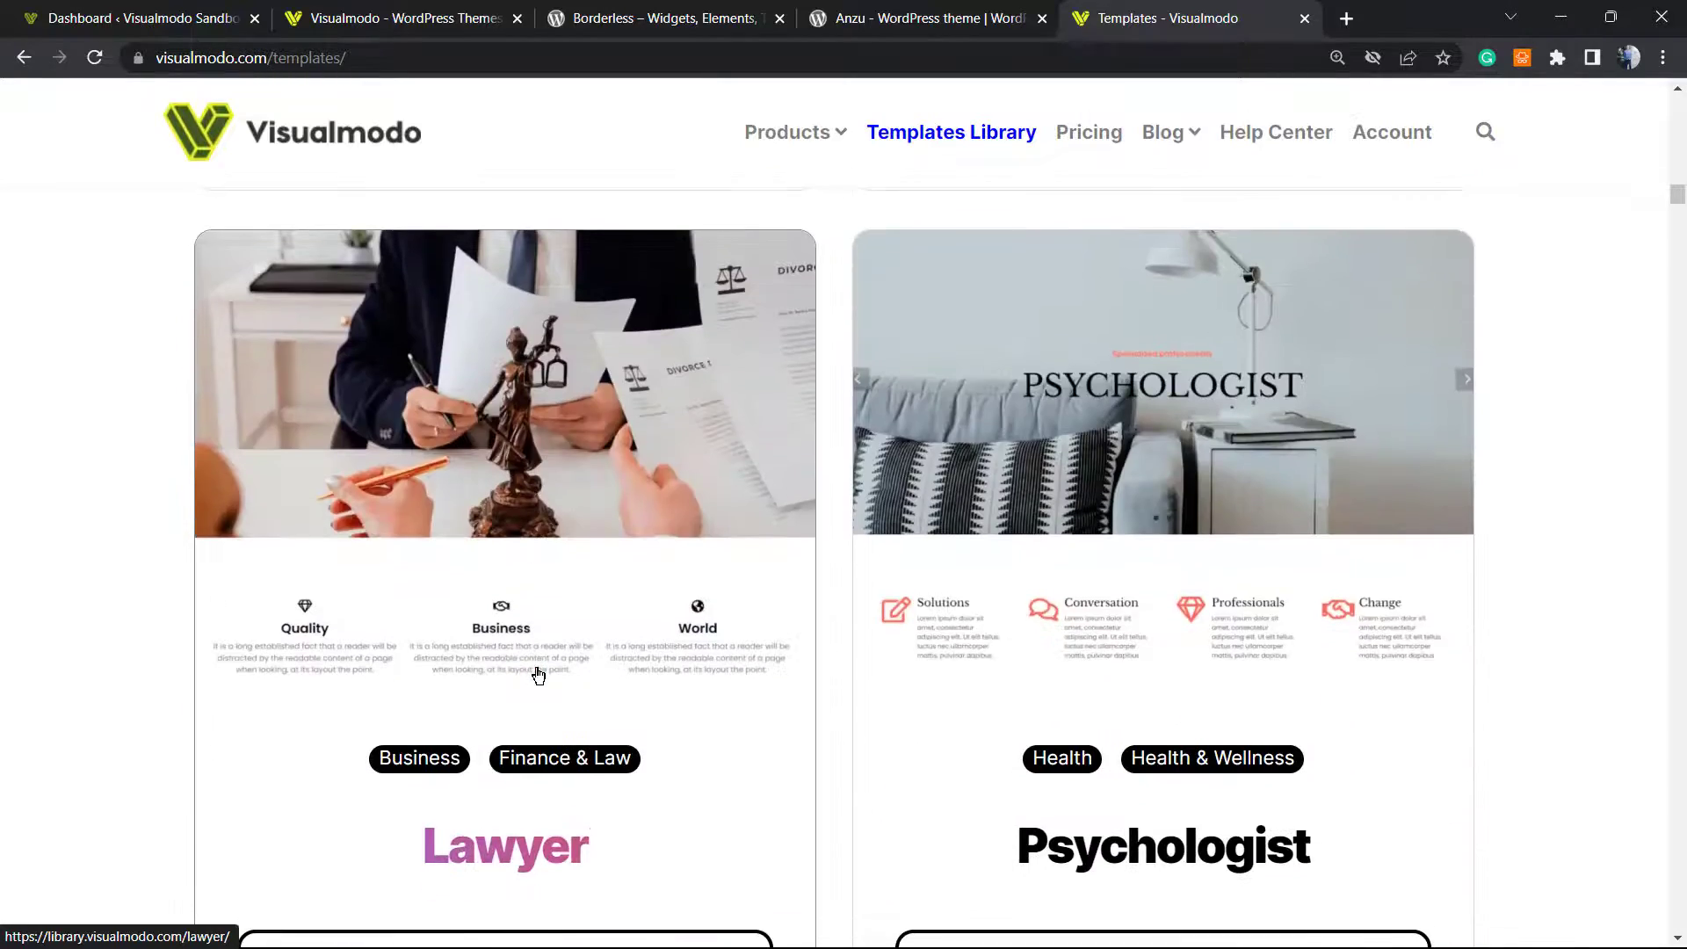
{"action": "scroll", "scroll_direction": "down", "scroll_amount": 3}
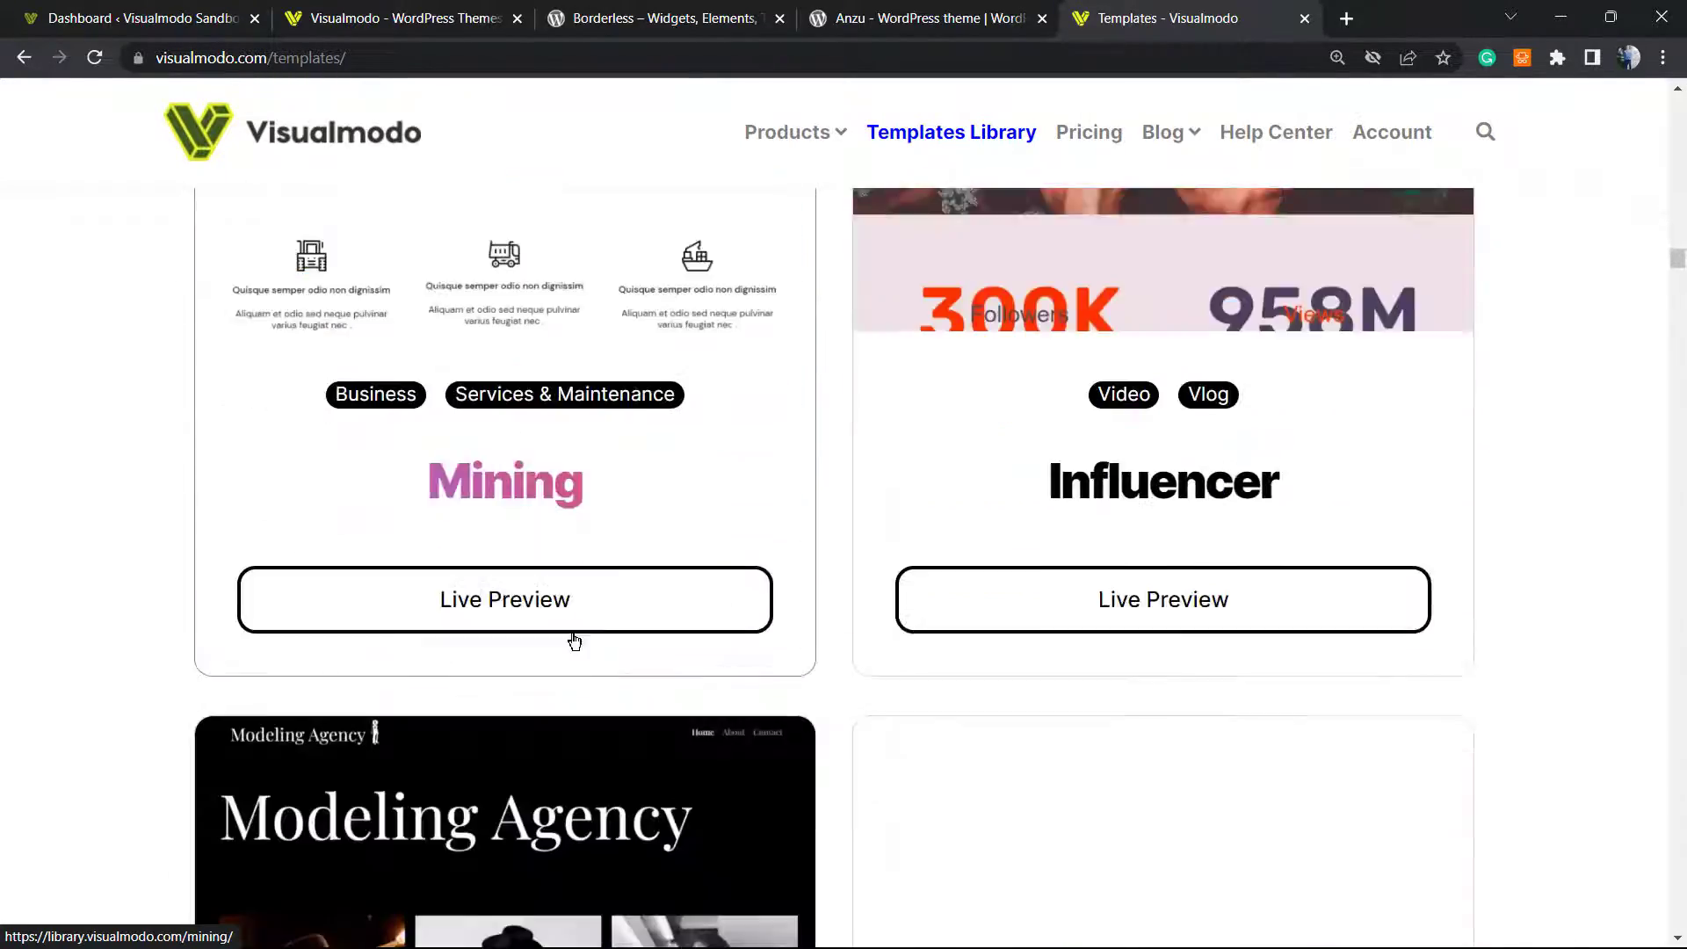
{"action": "scroll", "scroll_direction": "down", "scroll_amount": 3}
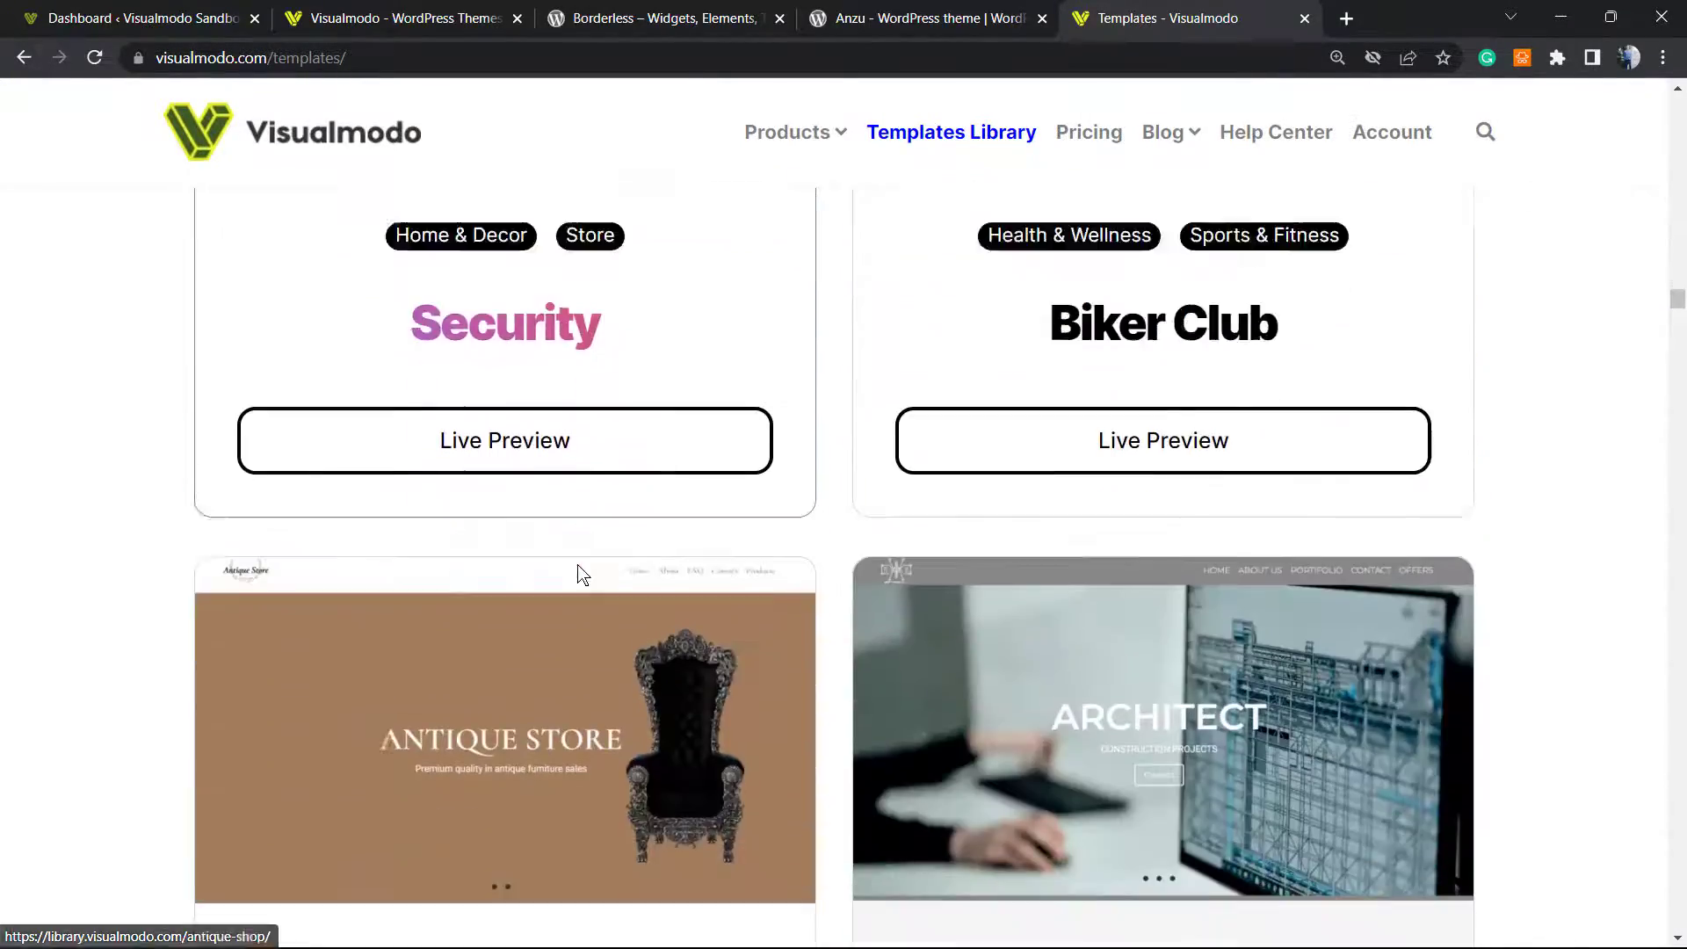
{"action": "scroll", "scroll_direction": "down", "scroll_amount": 3}
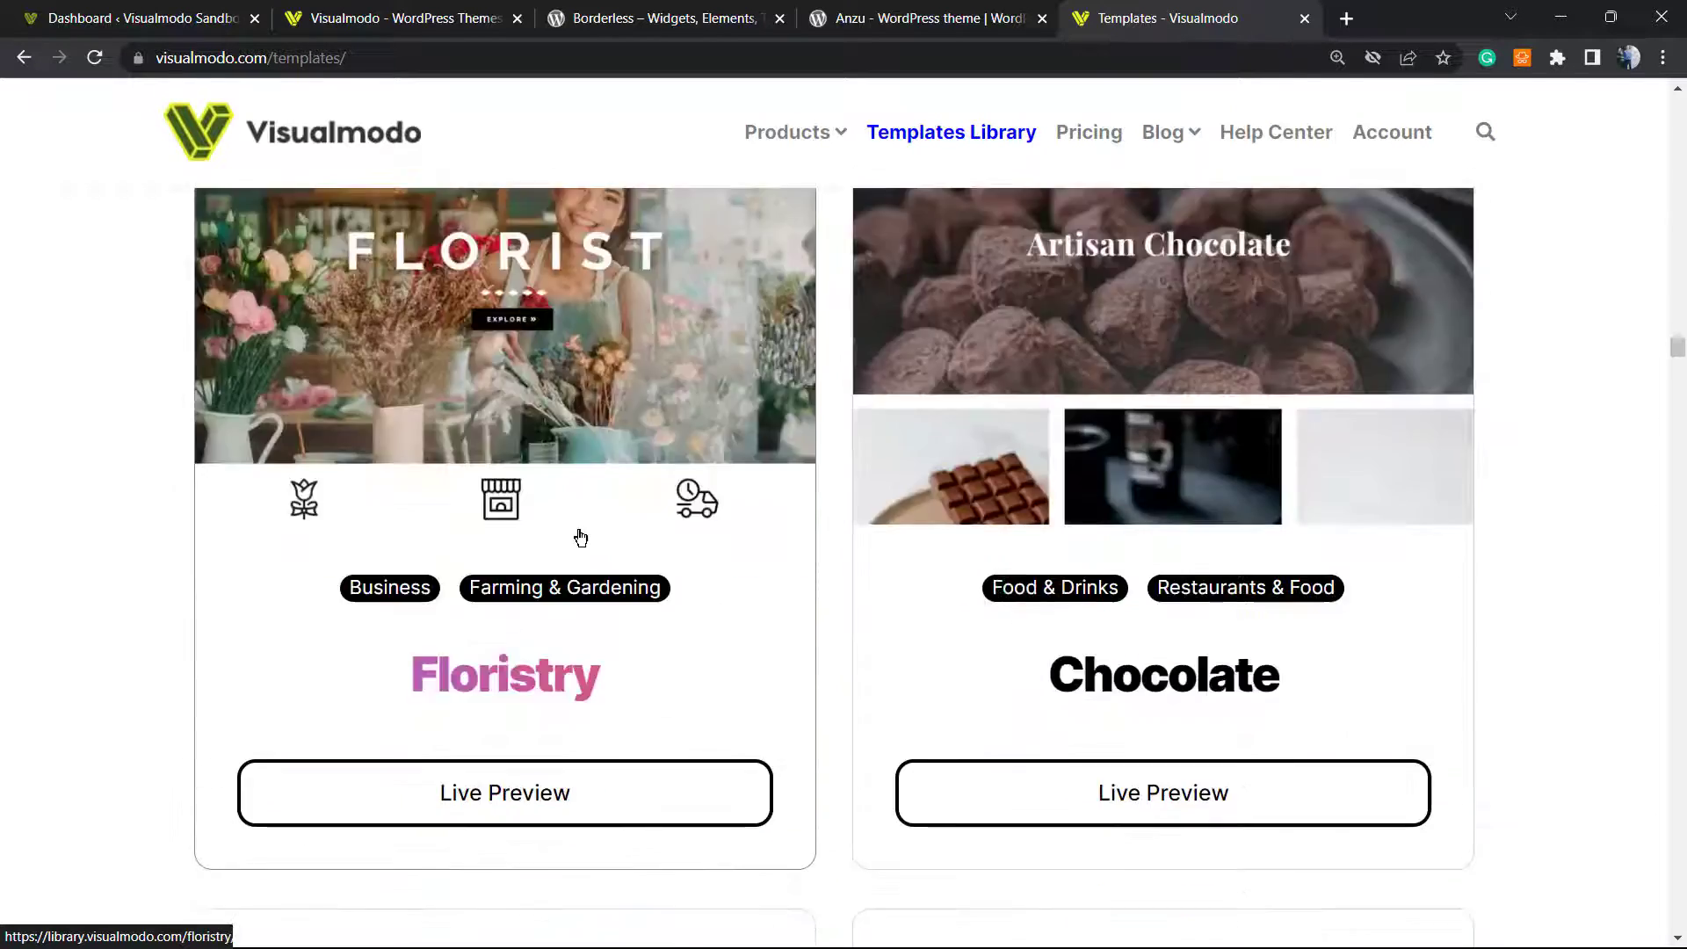